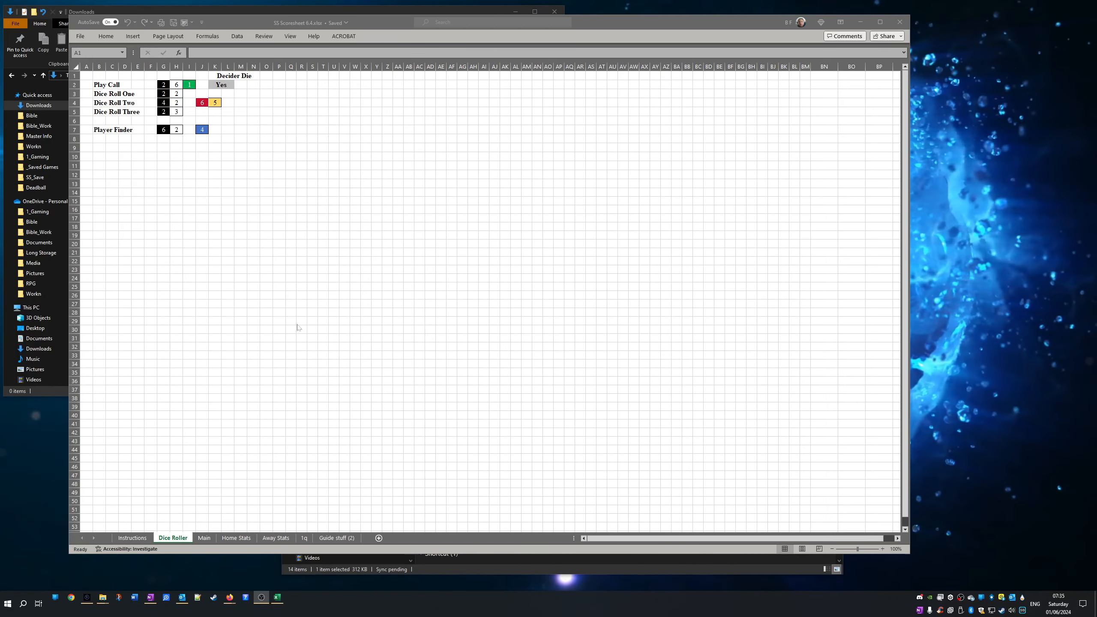
{"action": "mouse_move", "coordinate": [282, 314]}
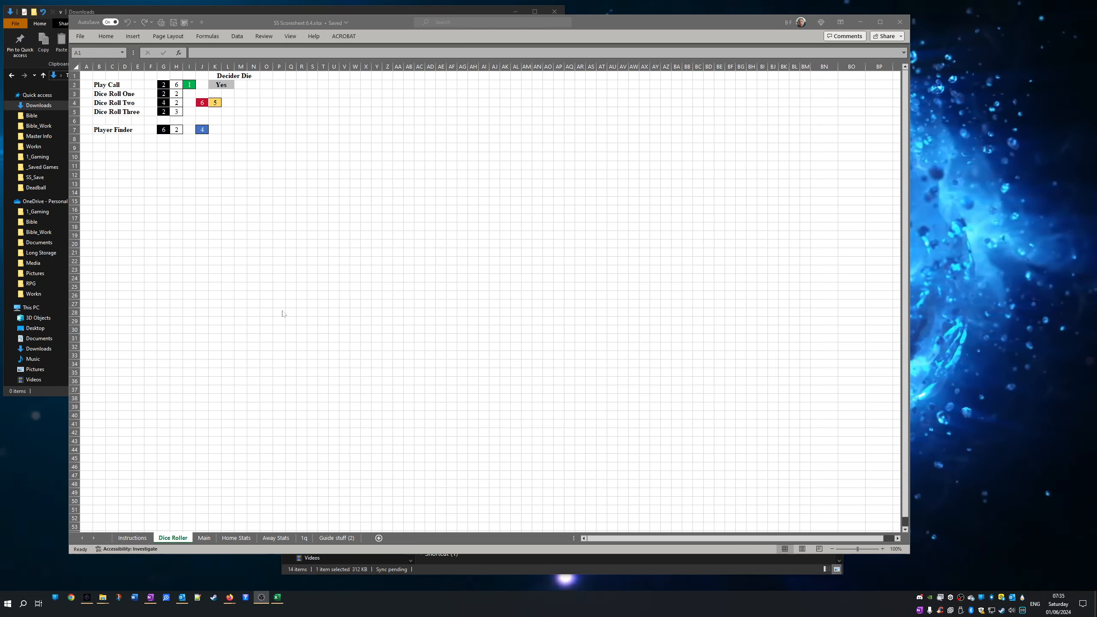
{"action": "mouse_move", "coordinate": [343, 158]}
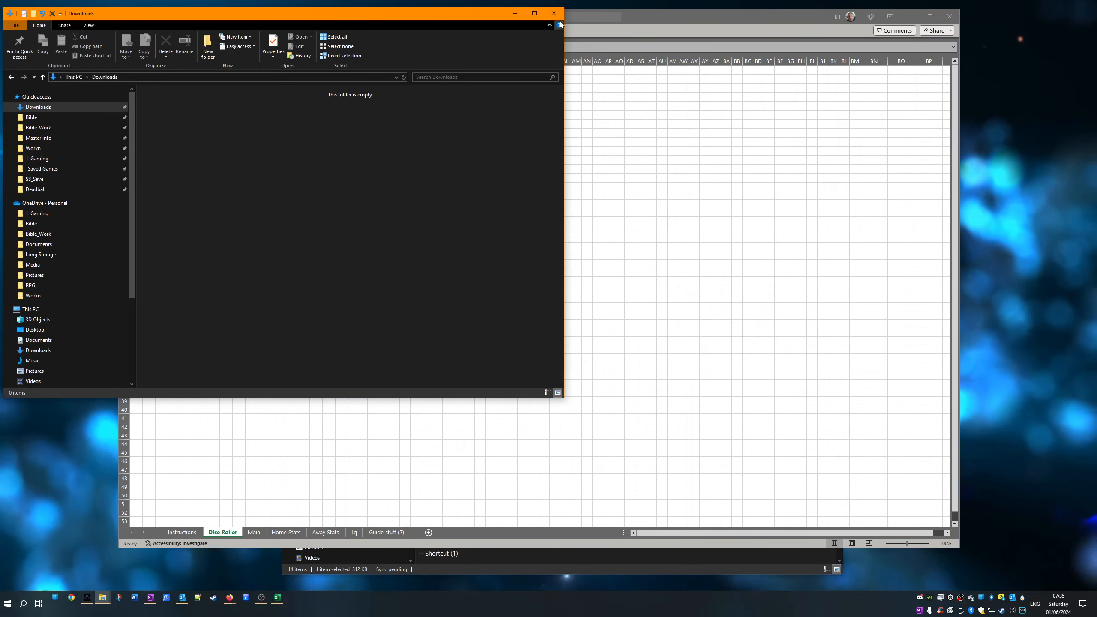
- Close the empty Downloads window so the Dice Roller sheet is in front
{"action": "left_click", "coordinate": [553, 13]}
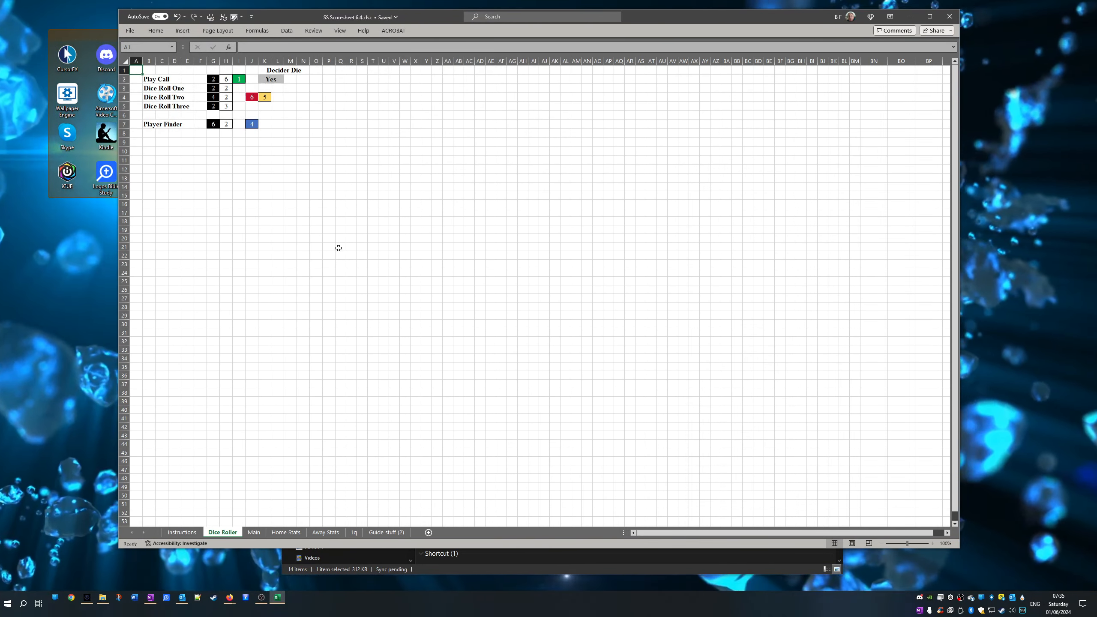
{"action": "mouse_move", "coordinate": [398, 474]}
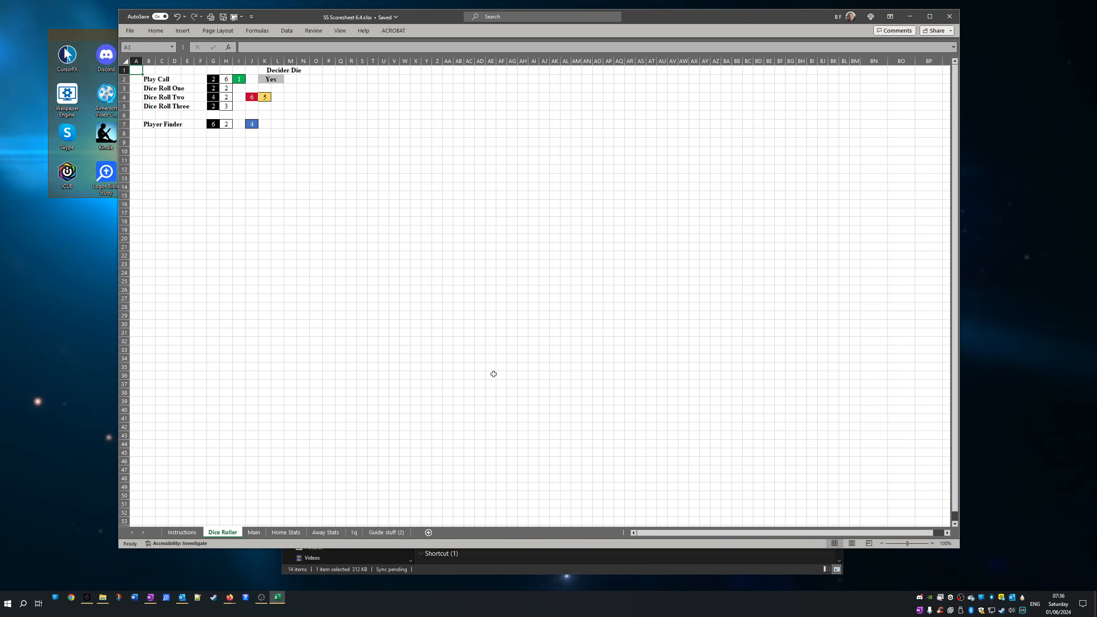
{"action": "mouse_move", "coordinate": [362, 322]}
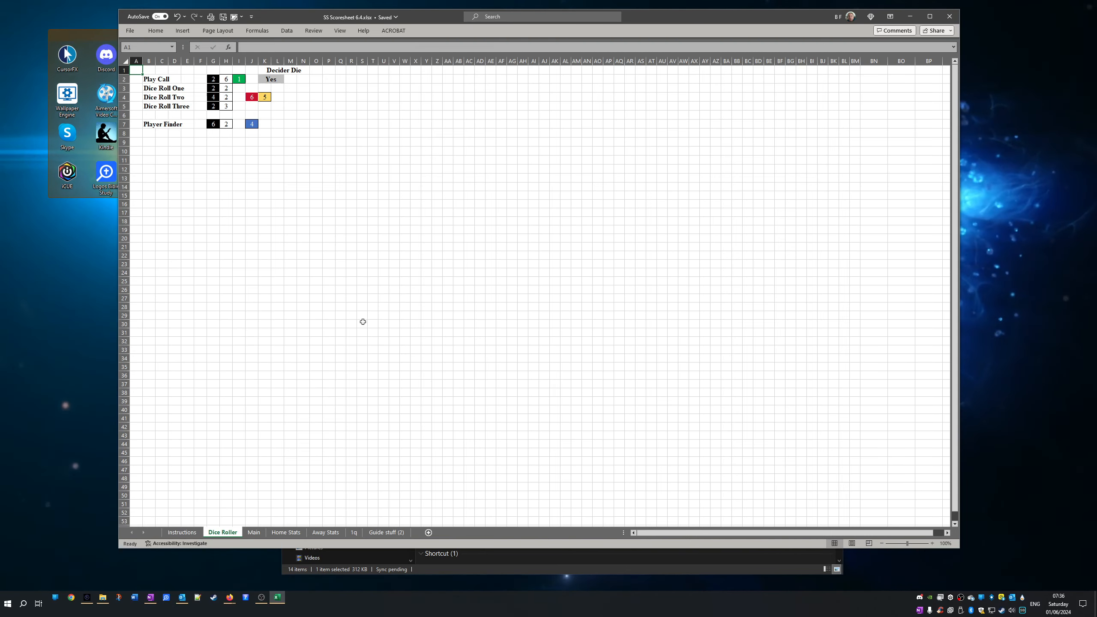
{"action": "mouse_move", "coordinate": [381, 331]}
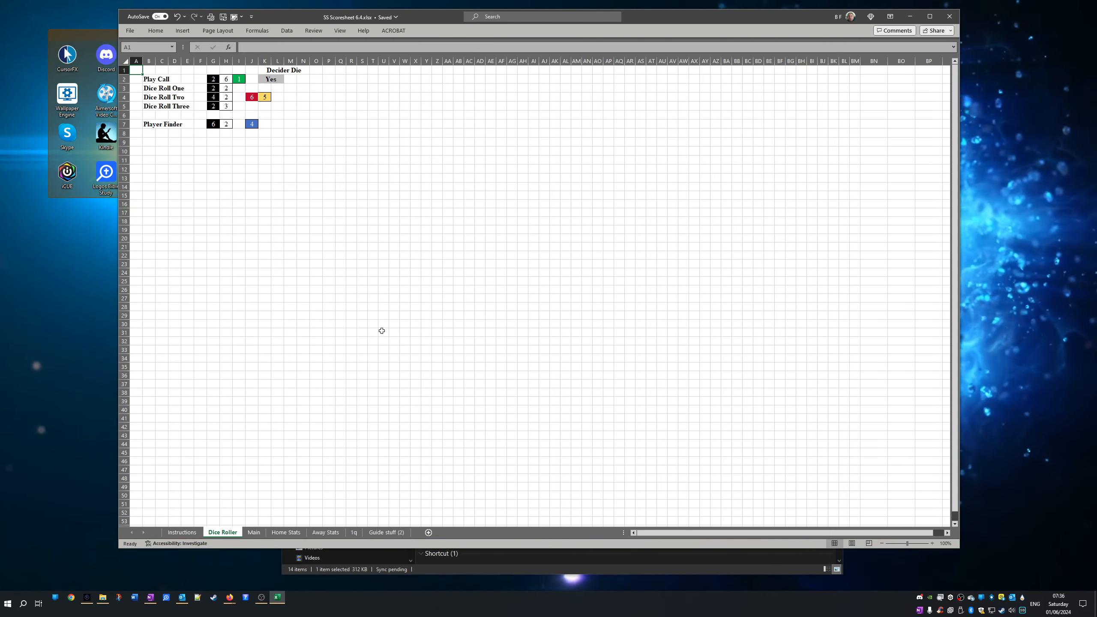
{"action": "mouse_move", "coordinate": [418, 279]}
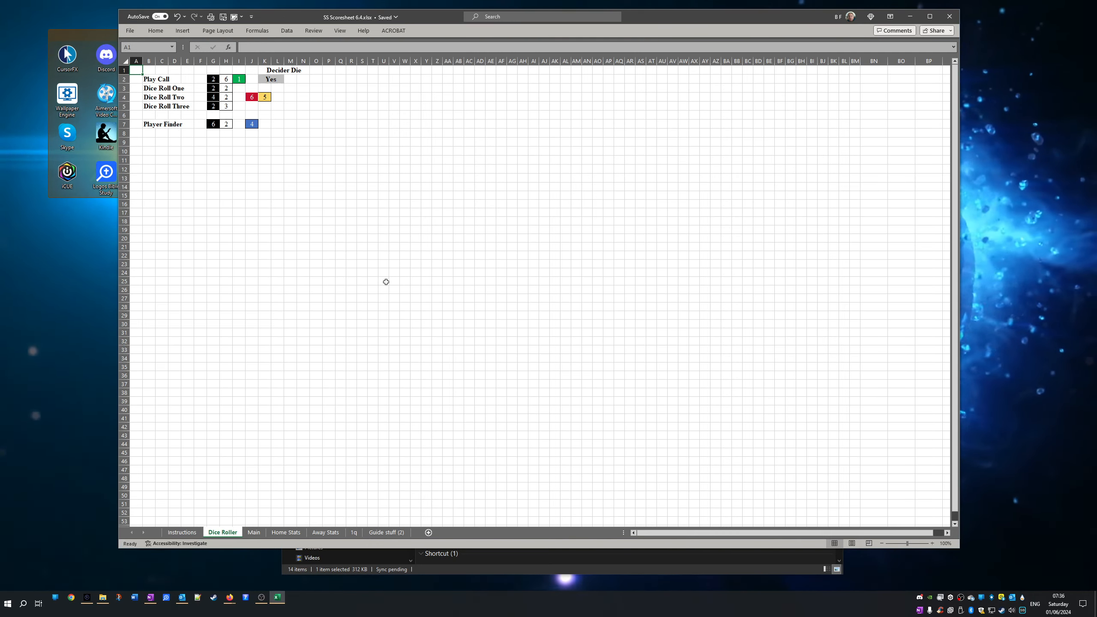
{"action": "mouse_move", "coordinate": [383, 239]}
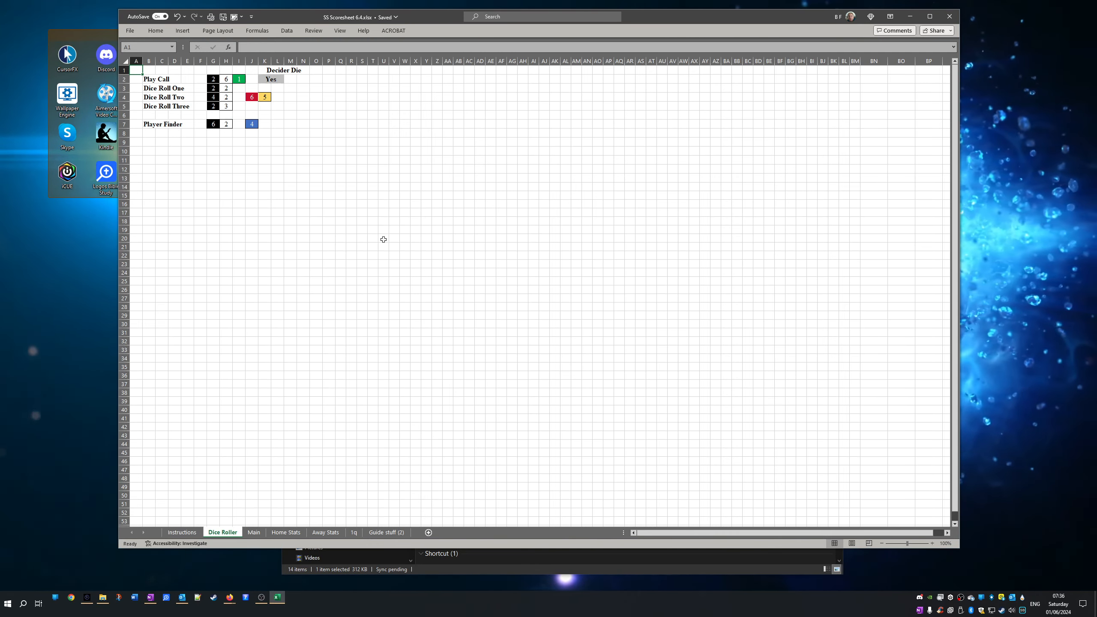
{"action": "mouse_move", "coordinate": [380, 259]}
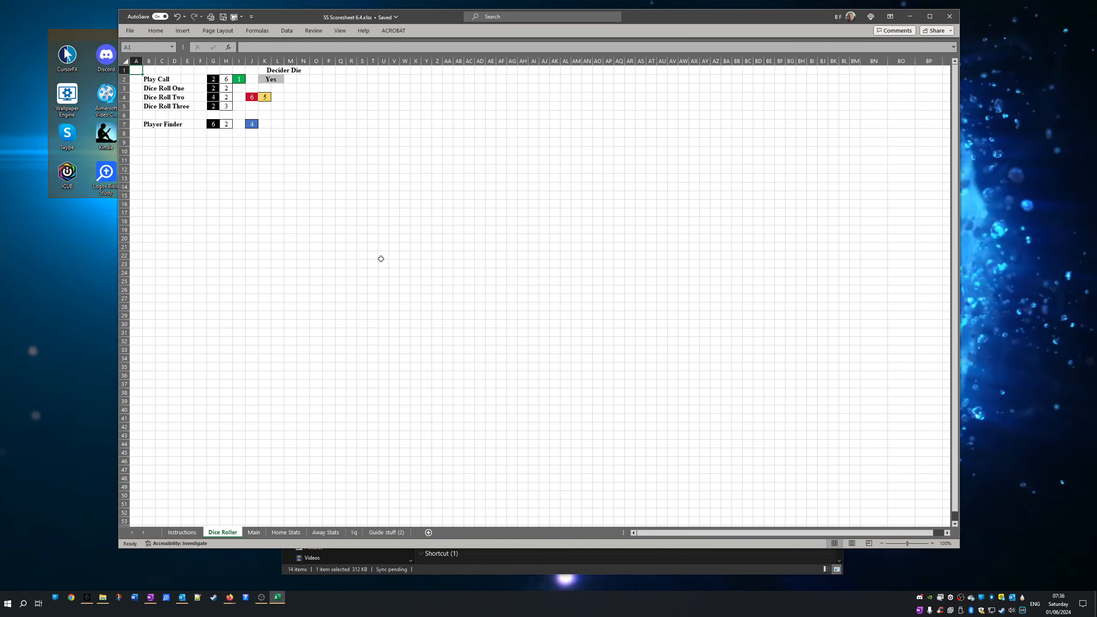
{"action": "mouse_move", "coordinate": [369, 270]}
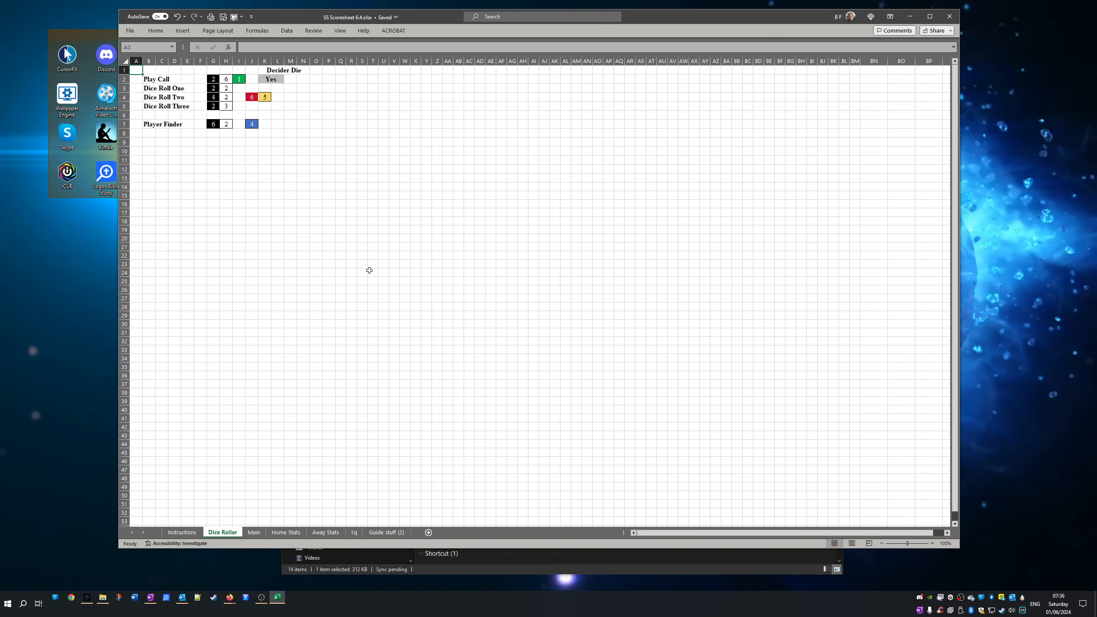
{"action": "mouse_move", "coordinate": [369, 263]}
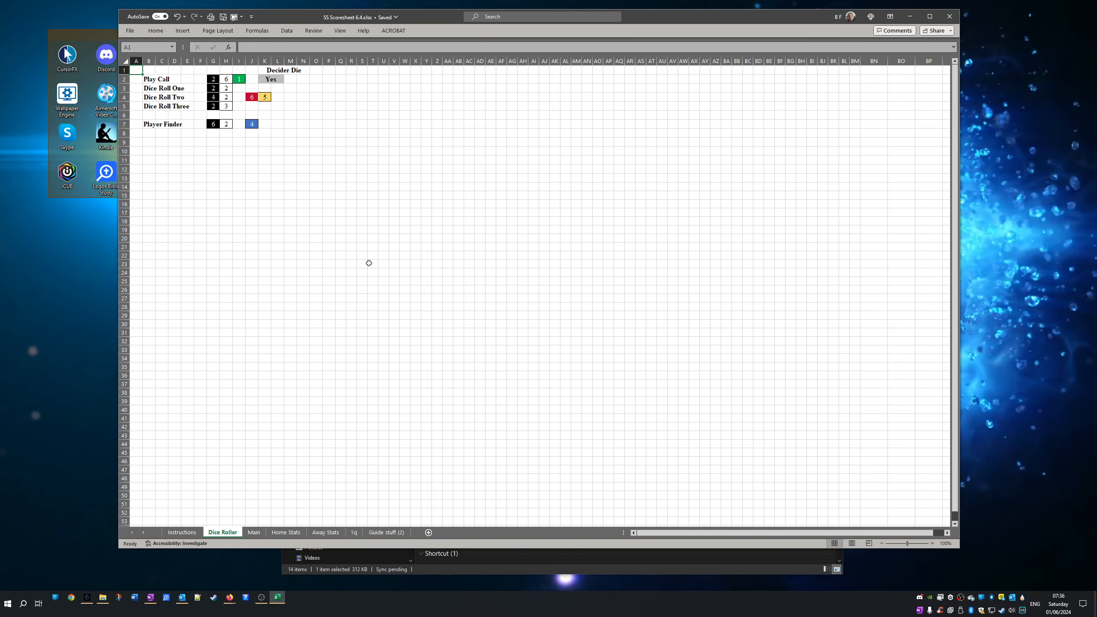
{"action": "left_click", "coordinate": [181, 532]}
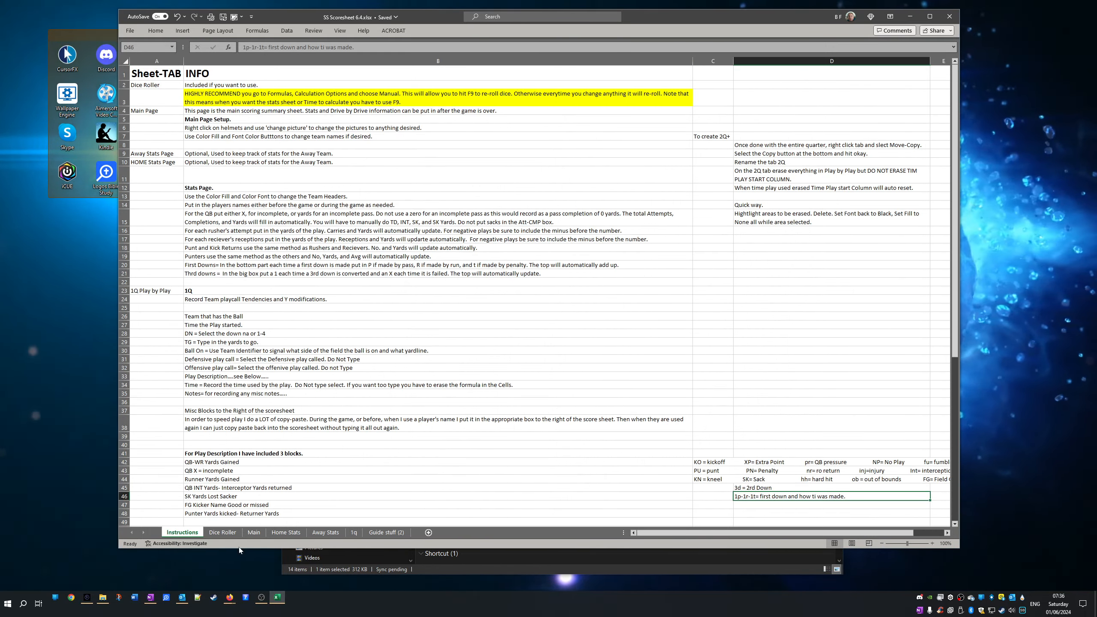
{"action": "left_click", "coordinate": [222, 532]}
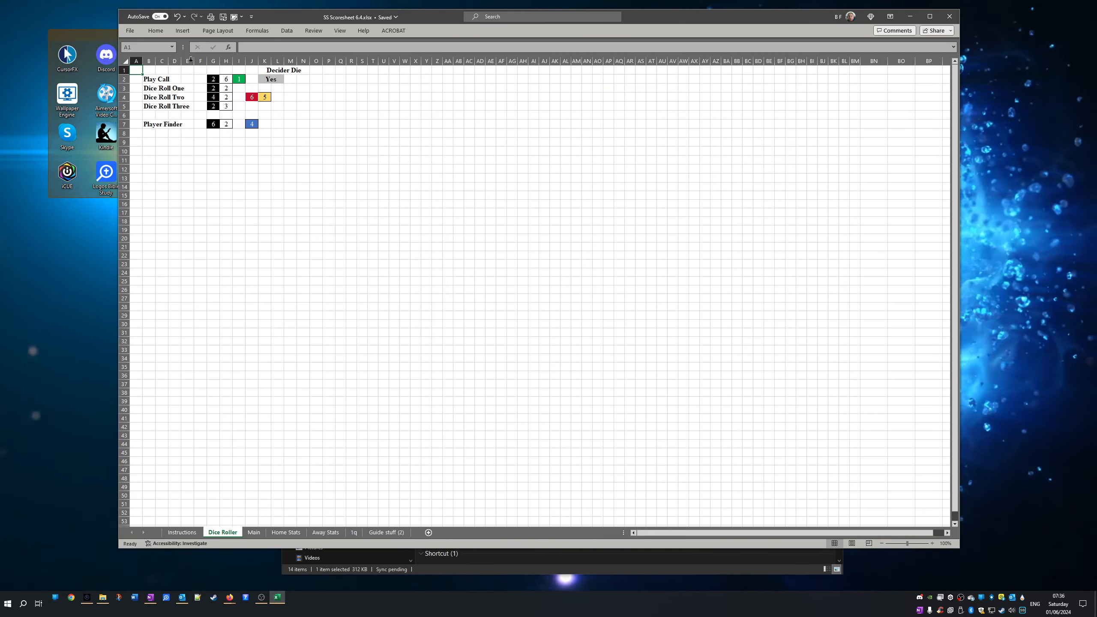
{"action": "mouse_move", "coordinate": [186, 209]}
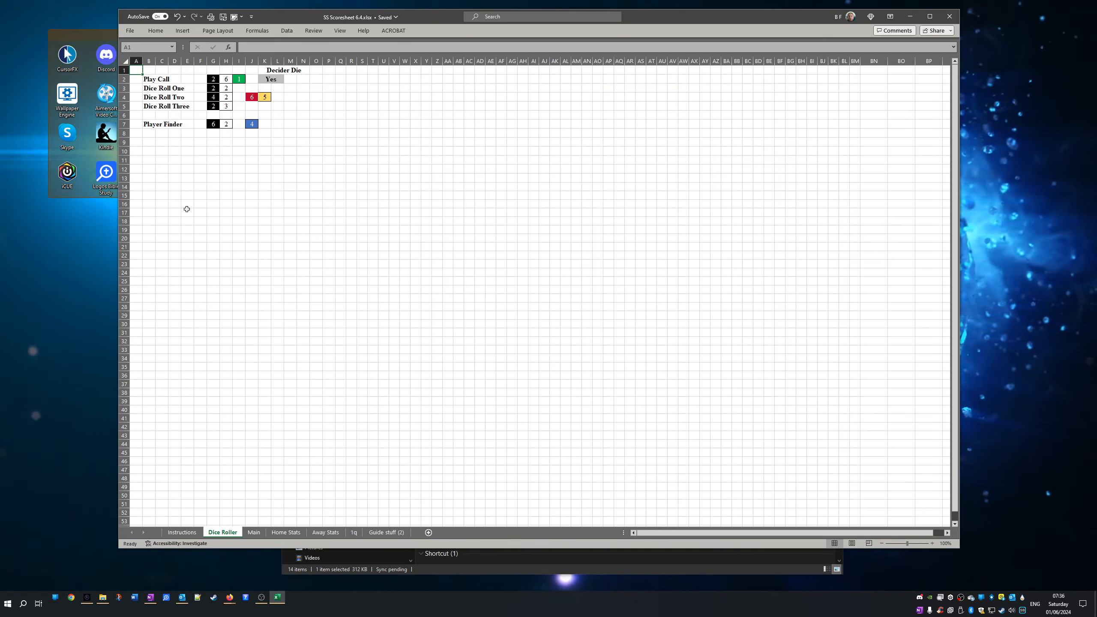
{"action": "mouse_move", "coordinate": [339, 31]}
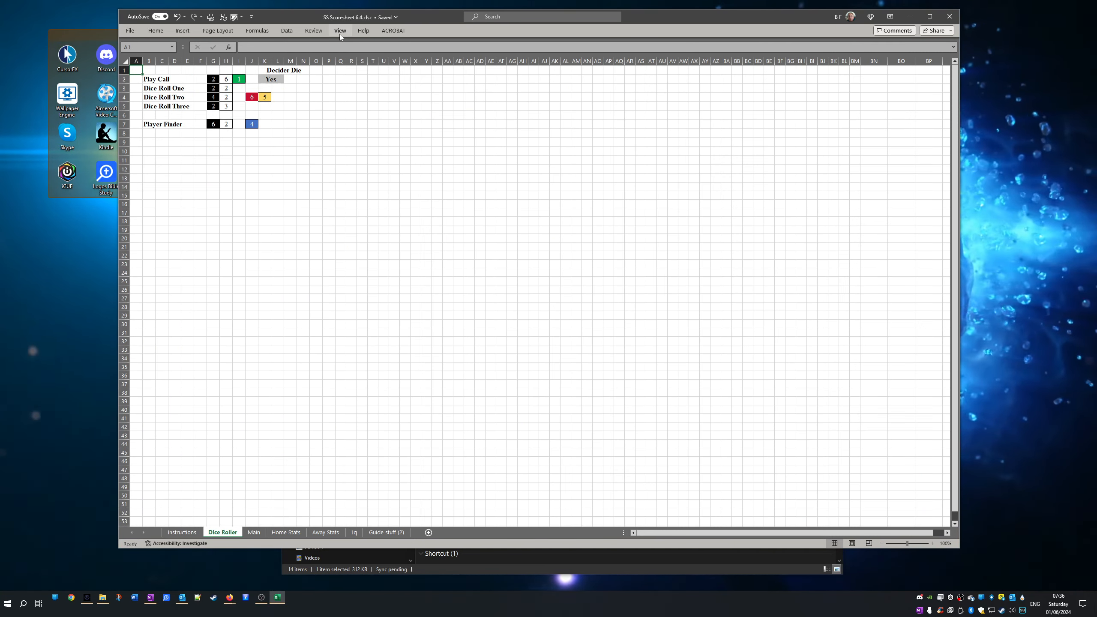
{"action": "left_click", "coordinate": [257, 31]}
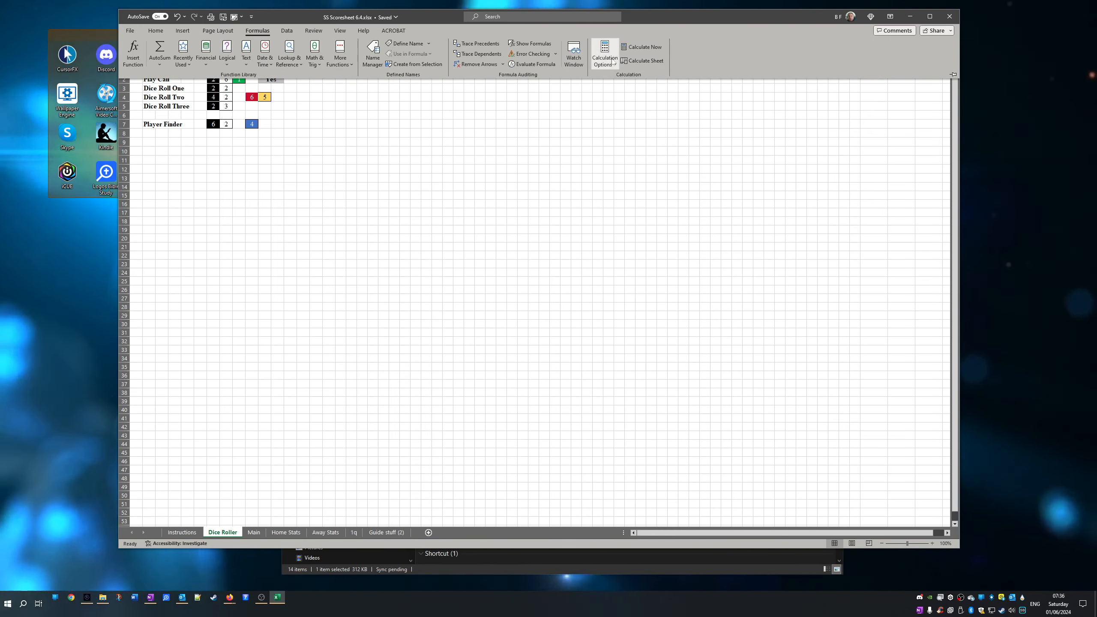
{"action": "left_click", "coordinate": [604, 53]}
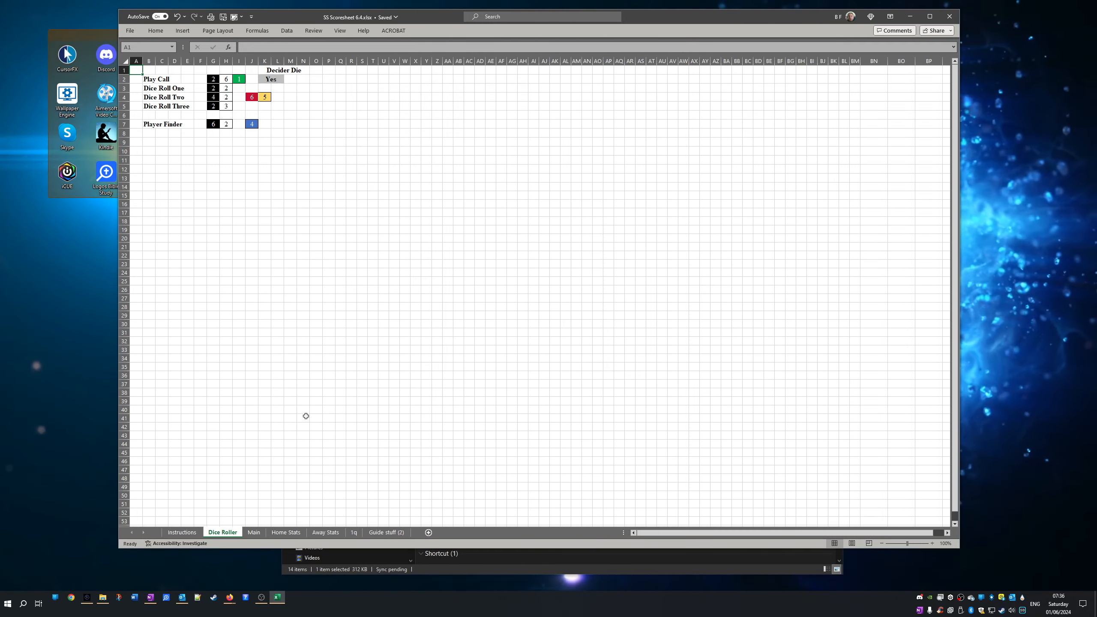
{"action": "left_click", "coordinate": [286, 532]}
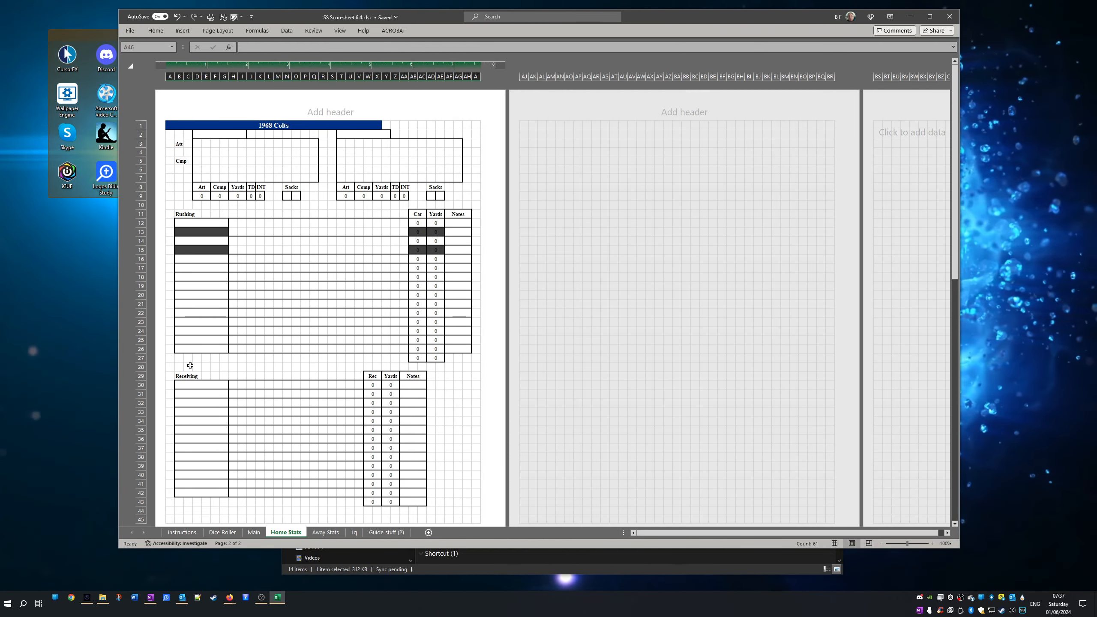
{"action": "mouse_move", "coordinate": [240, 320]}
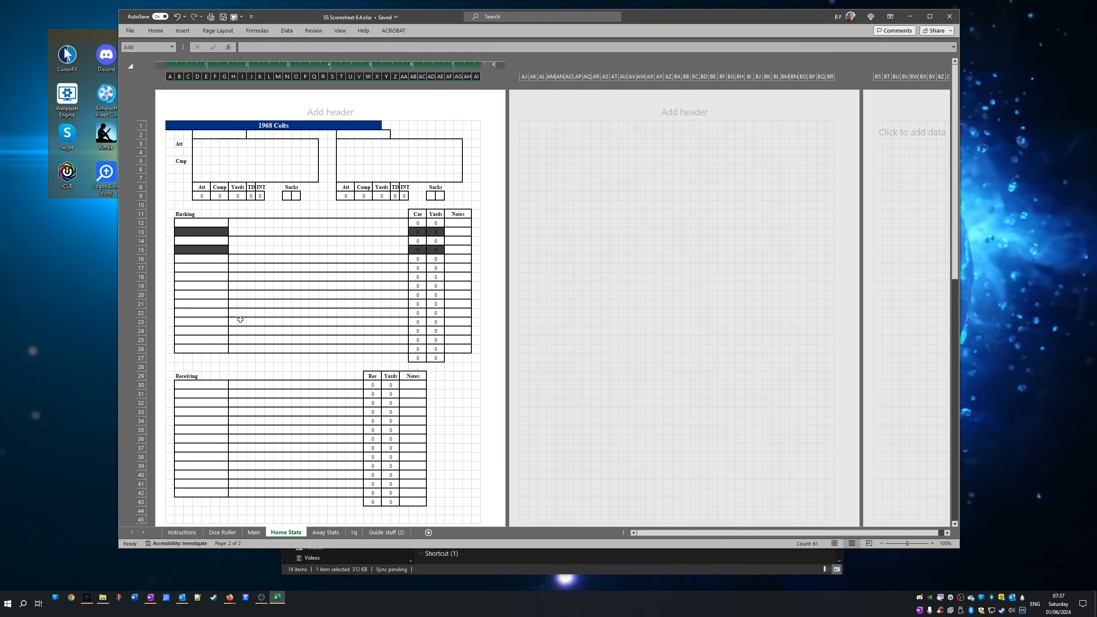
{"action": "mouse_move", "coordinate": [459, 300]}
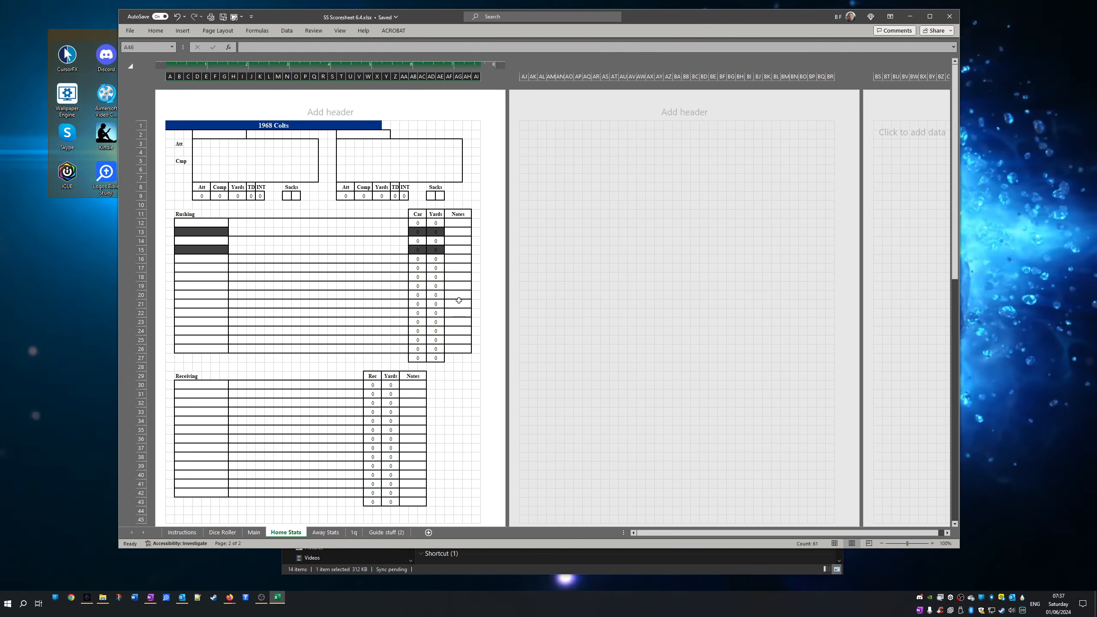
{"action": "mouse_move", "coordinate": [236, 230]}
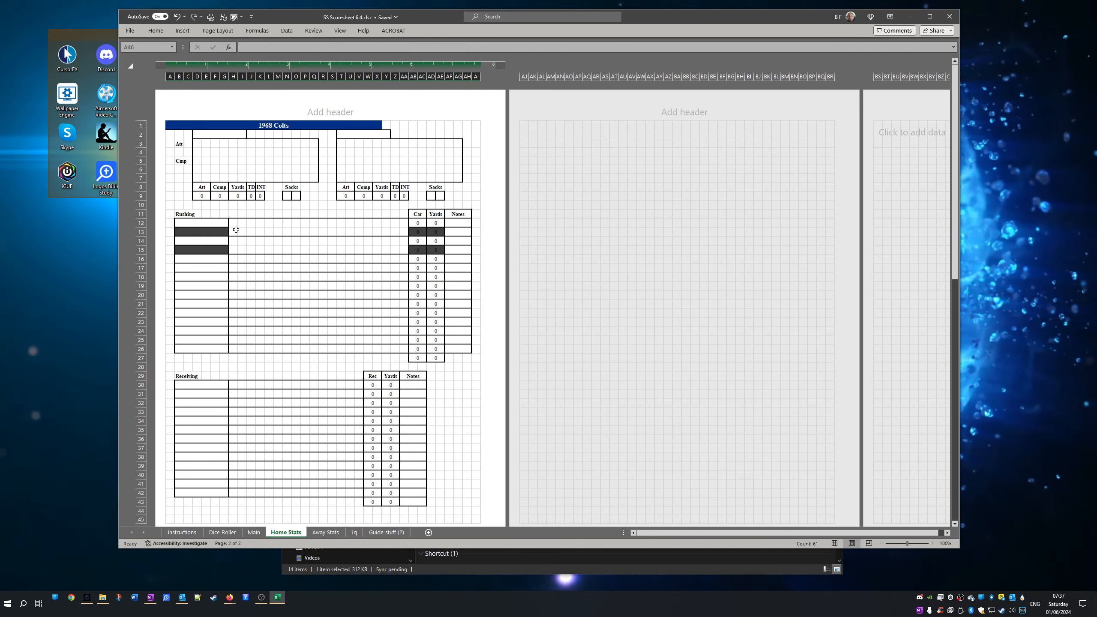
{"action": "mouse_move", "coordinate": [360, 218]}
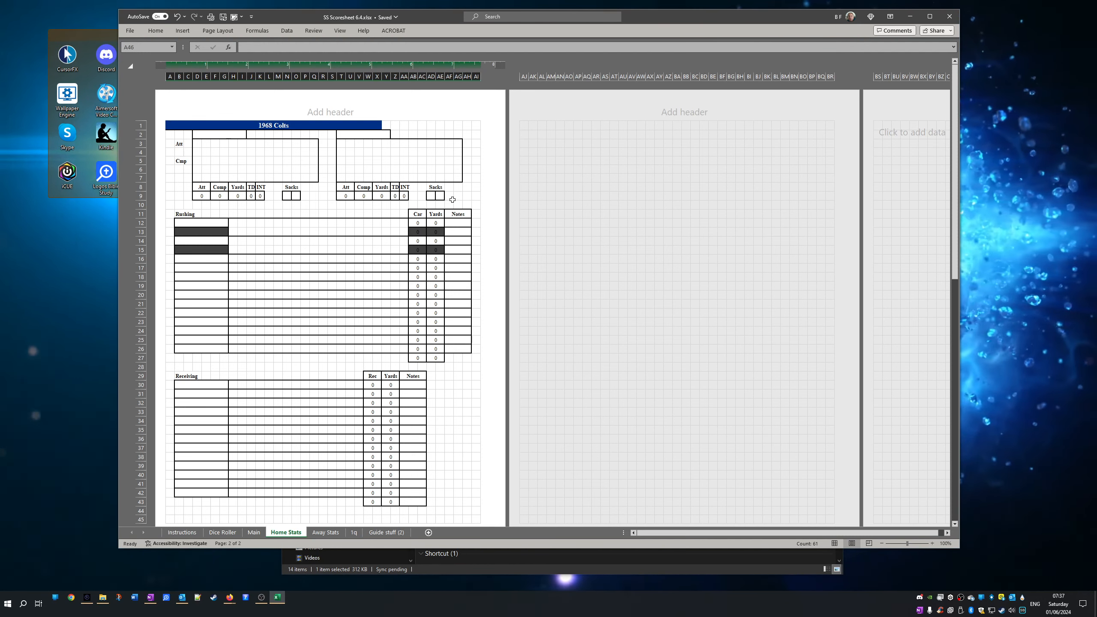
{"action": "mouse_move", "coordinate": [233, 495]}
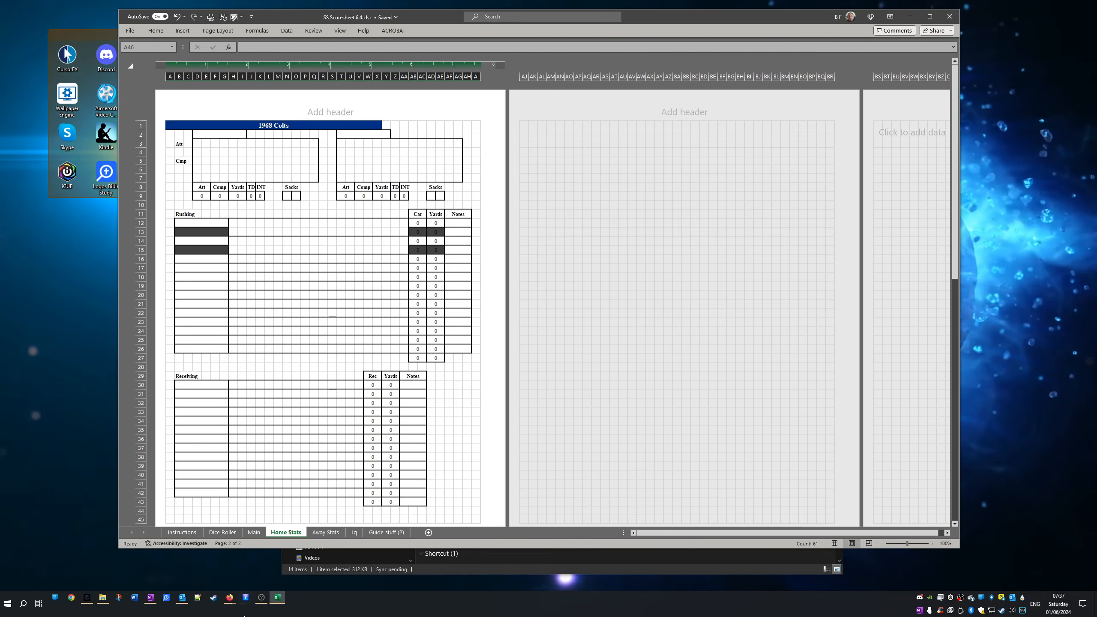
{"action": "left_click", "coordinate": [222, 532]}
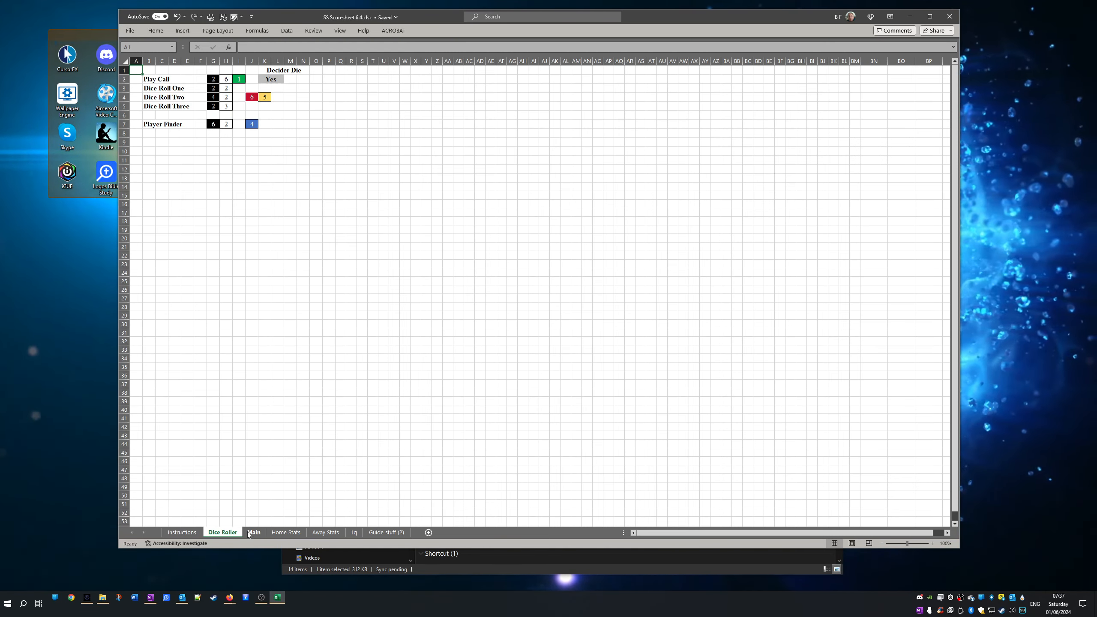
- Browse the Main and Away Stats sheets, scrolling to the blank player stat tables, ending on Main
{"action": "left_click", "coordinate": [254, 533]}
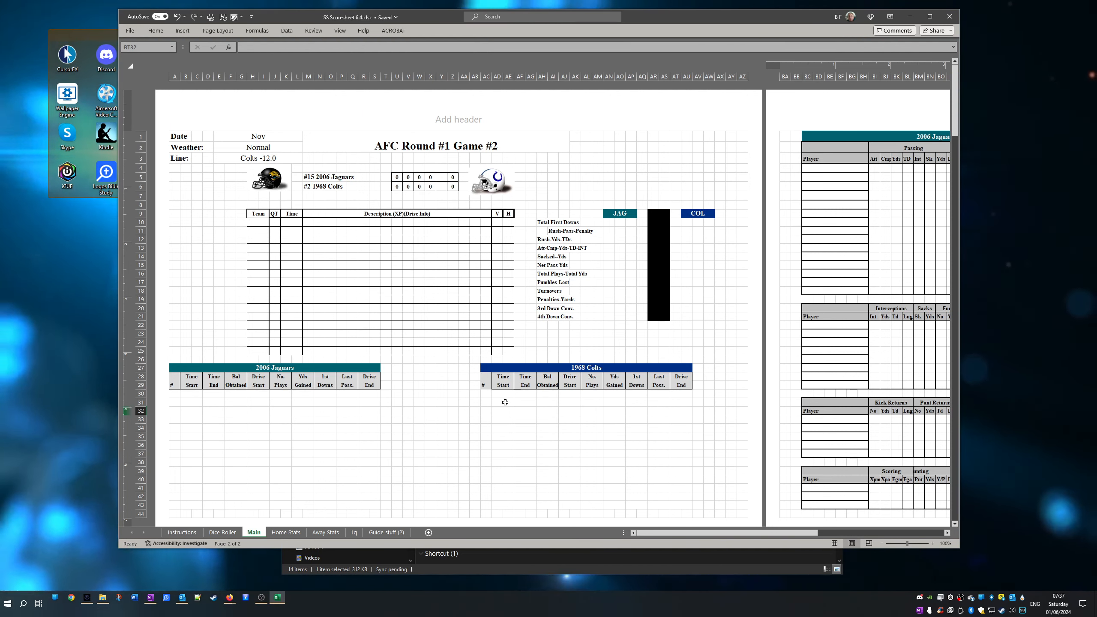
{"action": "mouse_move", "coordinate": [299, 474]}
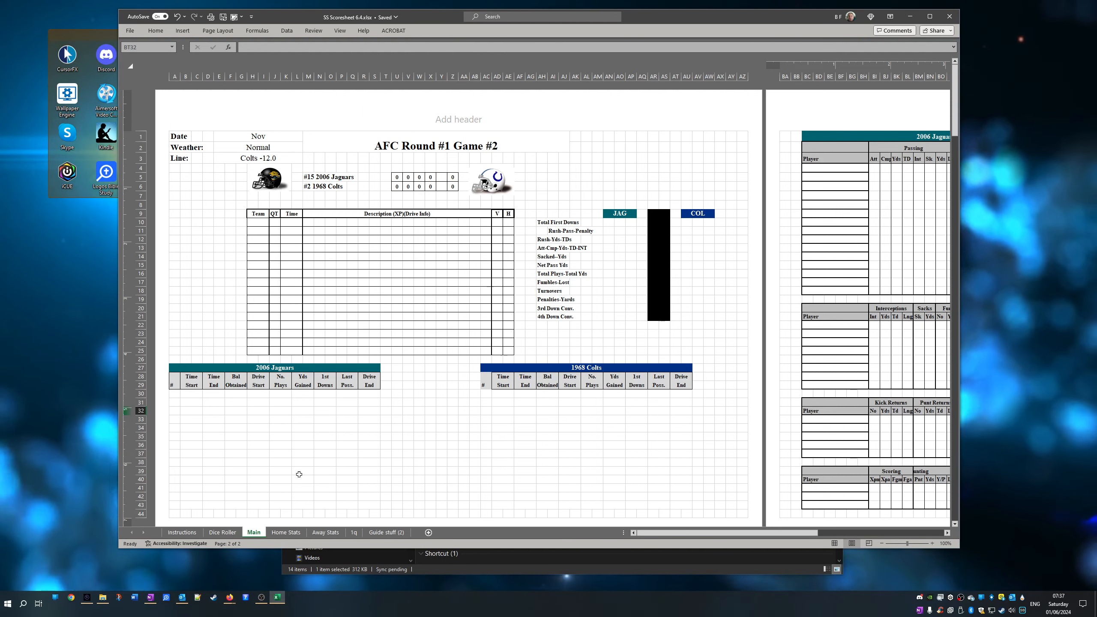
{"action": "mouse_move", "coordinate": [496, 485]}
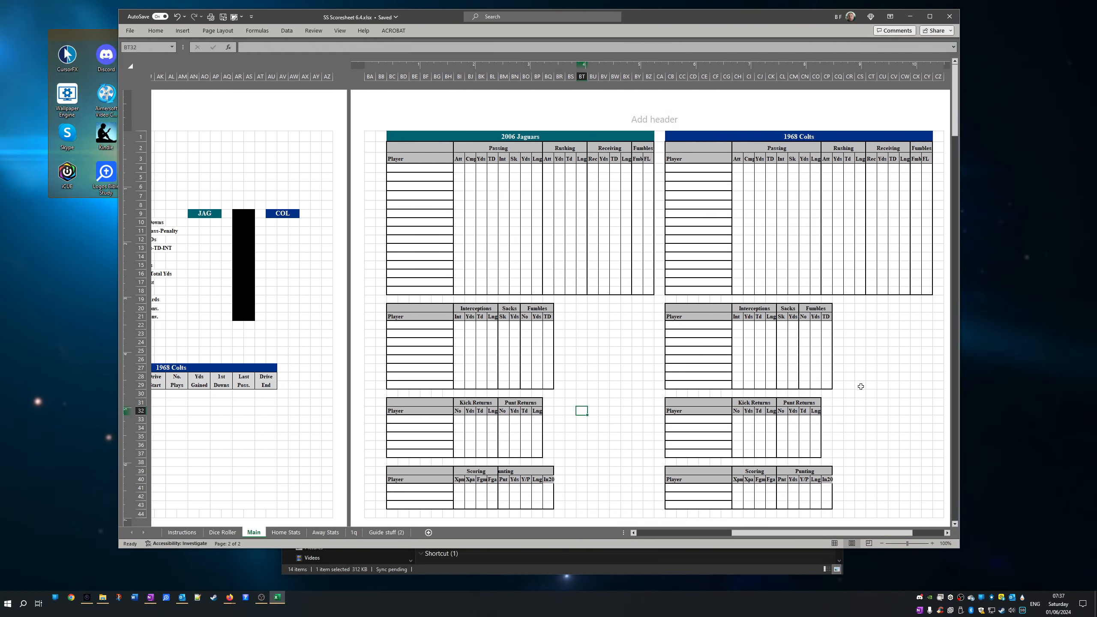
{"action": "mouse_move", "coordinate": [311, 471]}
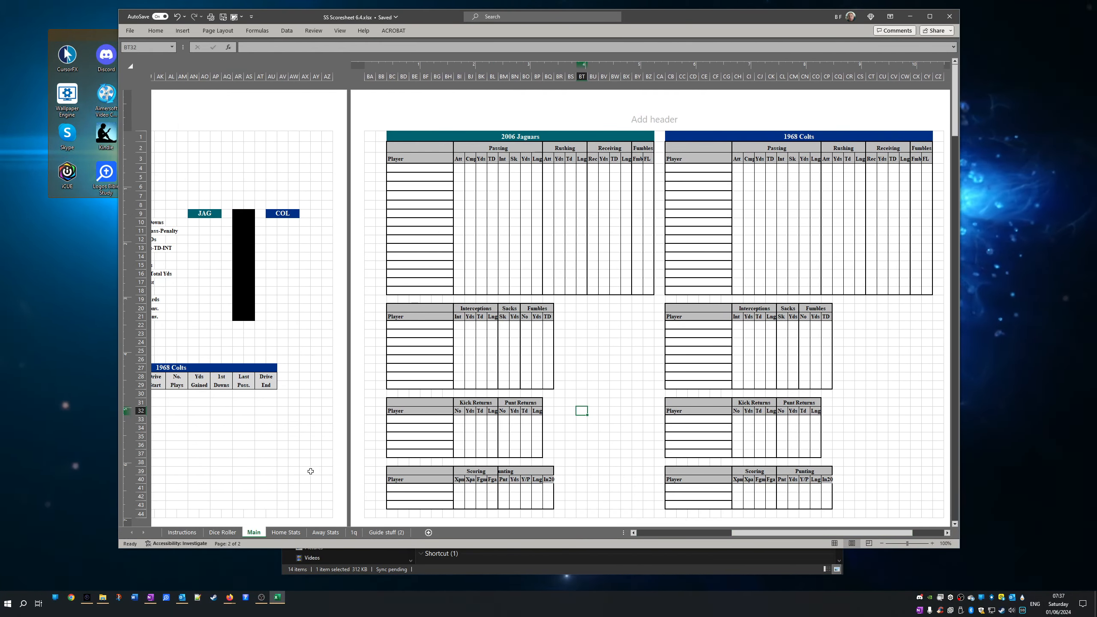
{"action": "left_click", "coordinate": [325, 532]}
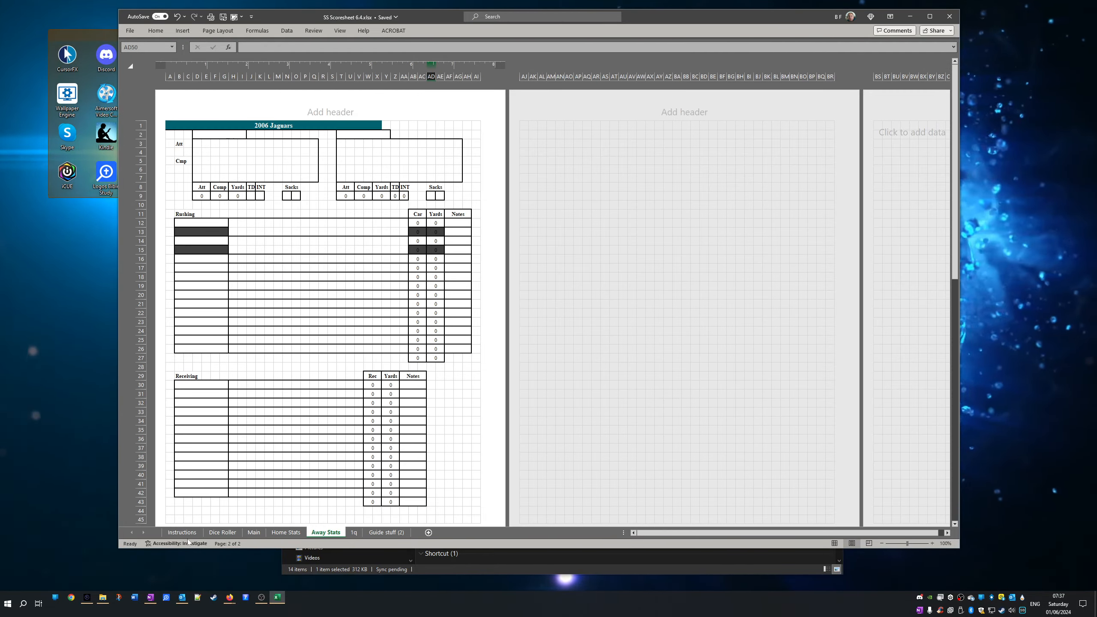
{"action": "left_click", "coordinate": [182, 532]}
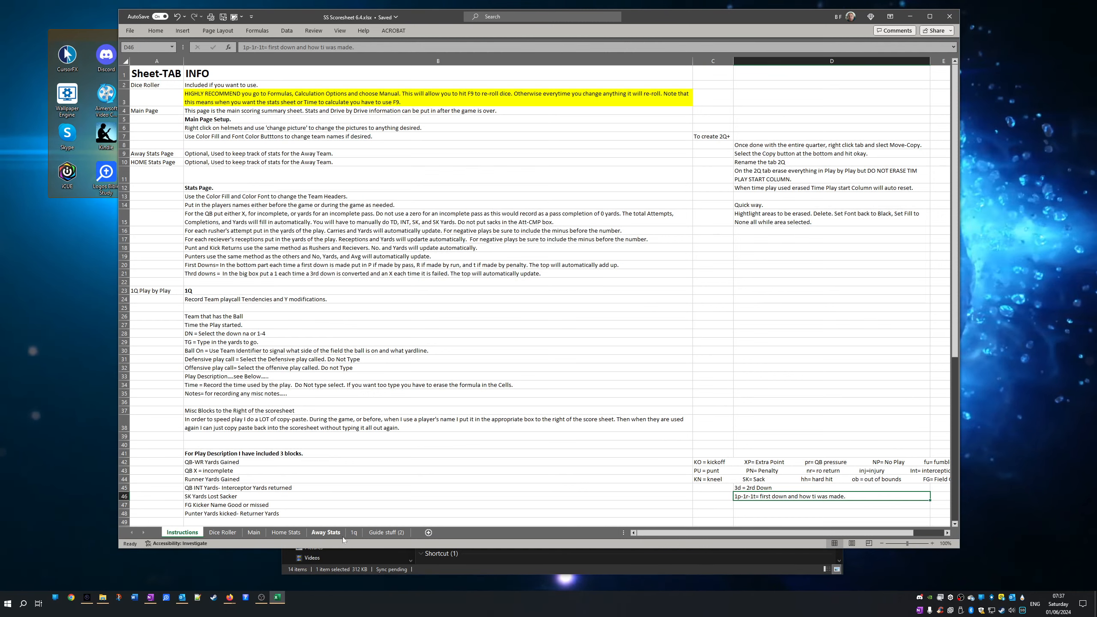
{"action": "left_click", "coordinate": [254, 532]}
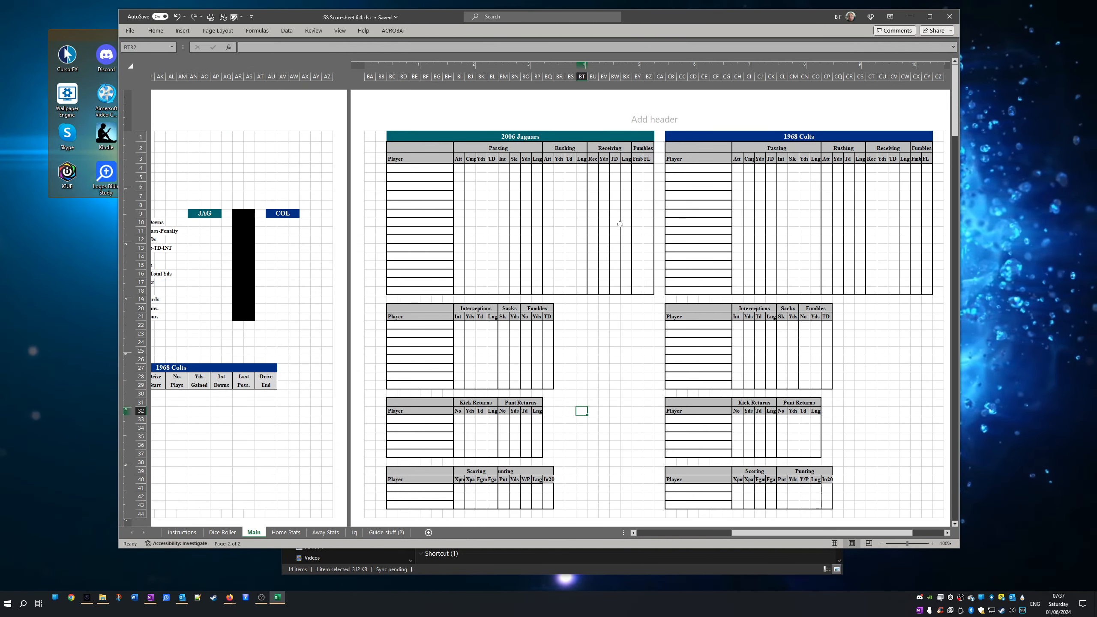
{"action": "mouse_move", "coordinate": [476, 387]}
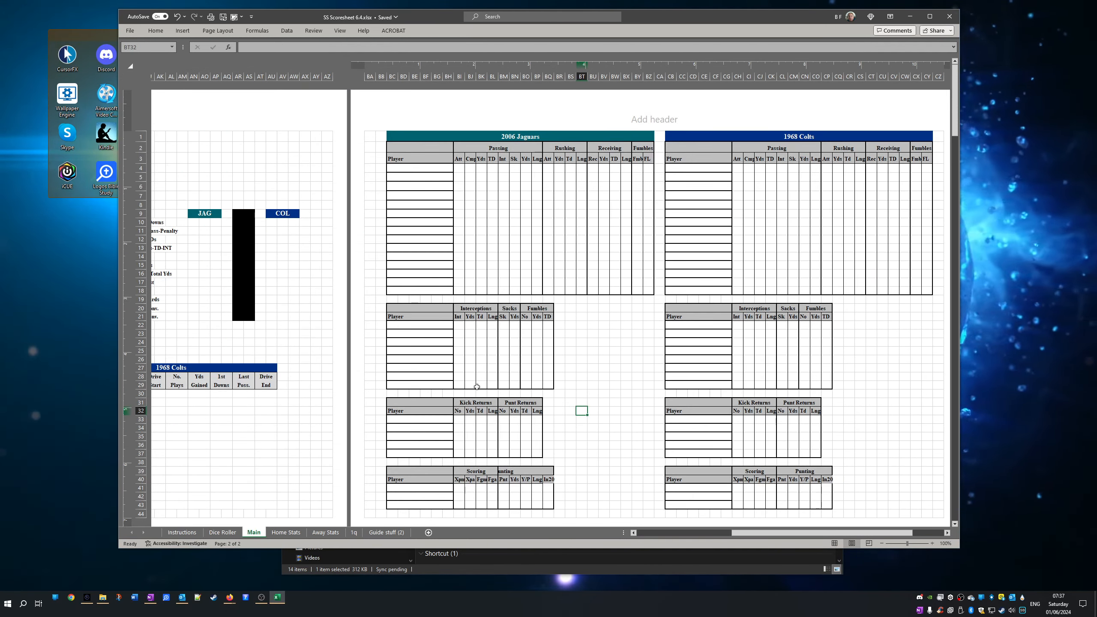
{"action": "scroll", "scroll_direction": "left", "scroll_amount": 3}
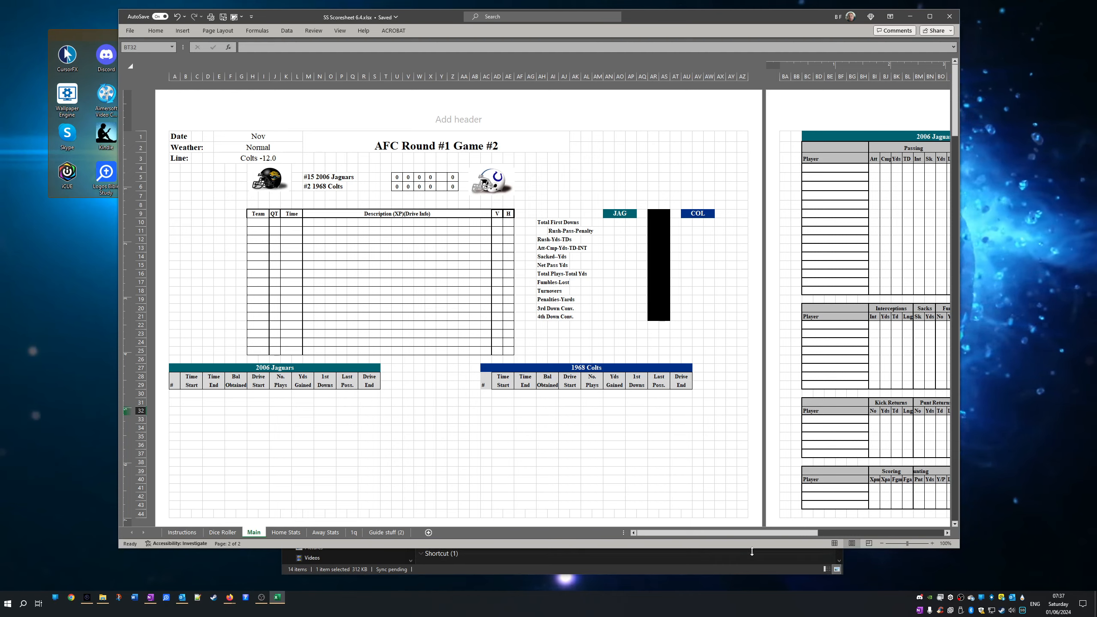
{"action": "scroll", "scroll_direction": "right", "scroll_amount": 3}
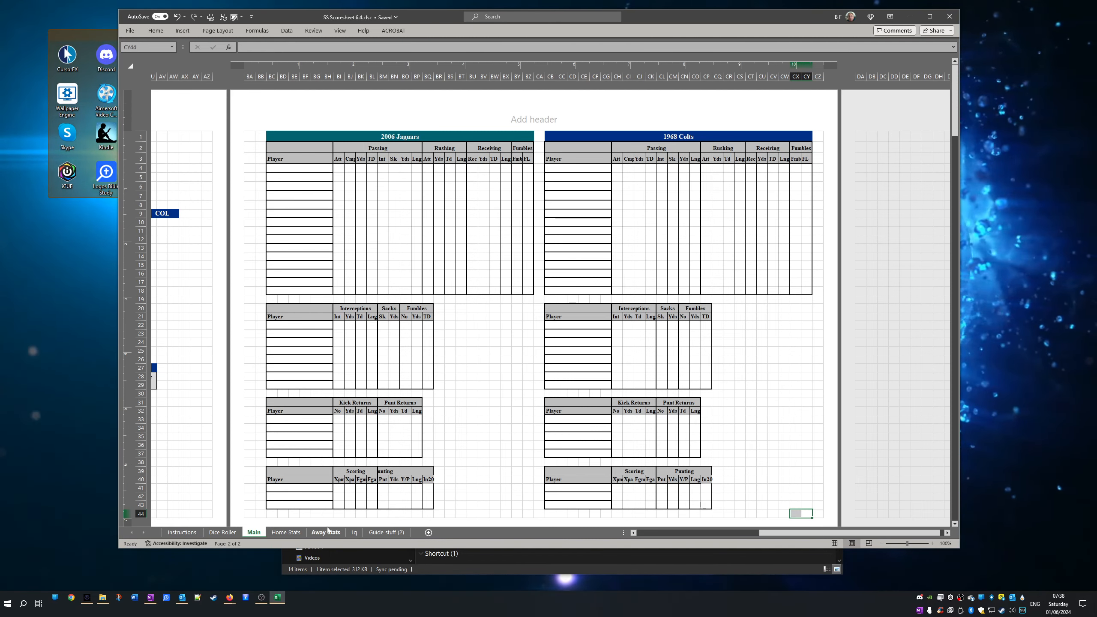
{"action": "left_click", "coordinate": [326, 532]}
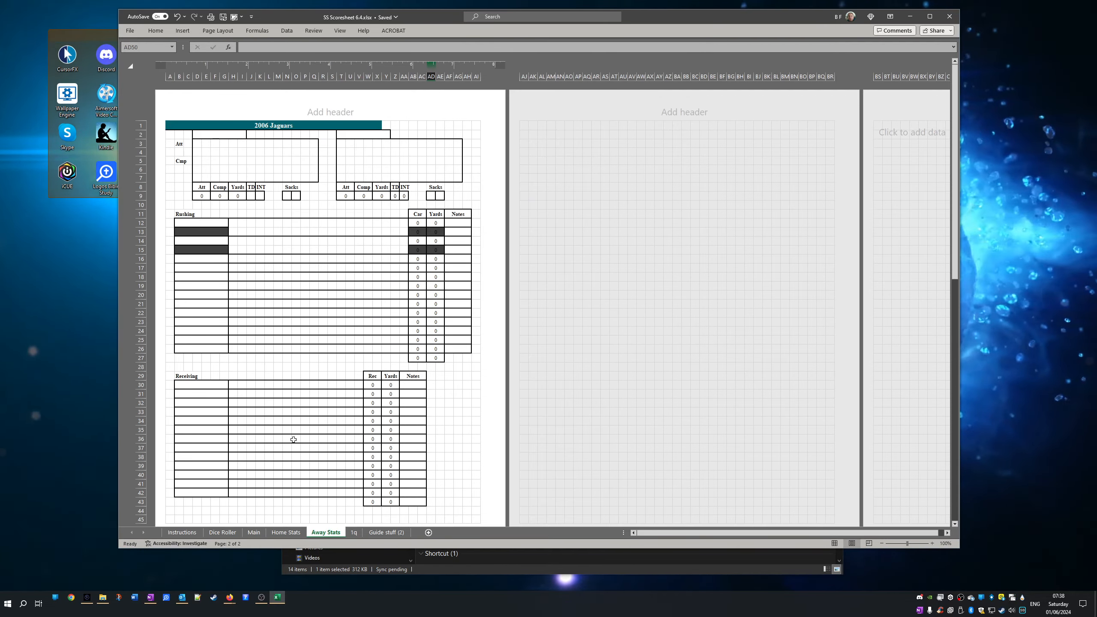
{"action": "left_click", "coordinate": [253, 532]}
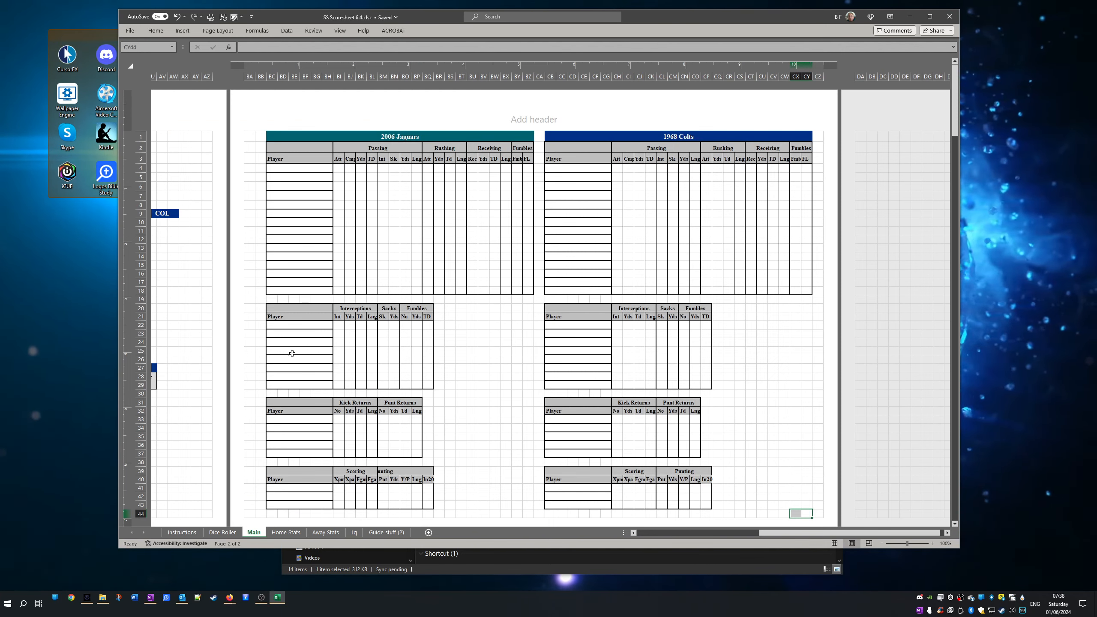
{"action": "mouse_move", "coordinate": [238, 313]}
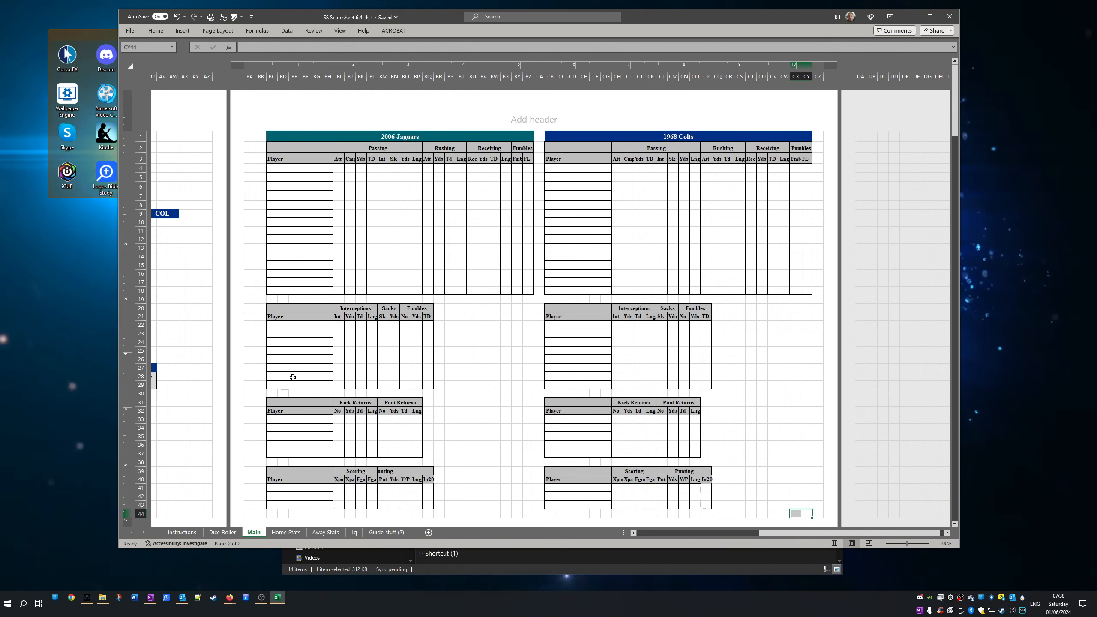
{"action": "mouse_move", "coordinate": [294, 206]}
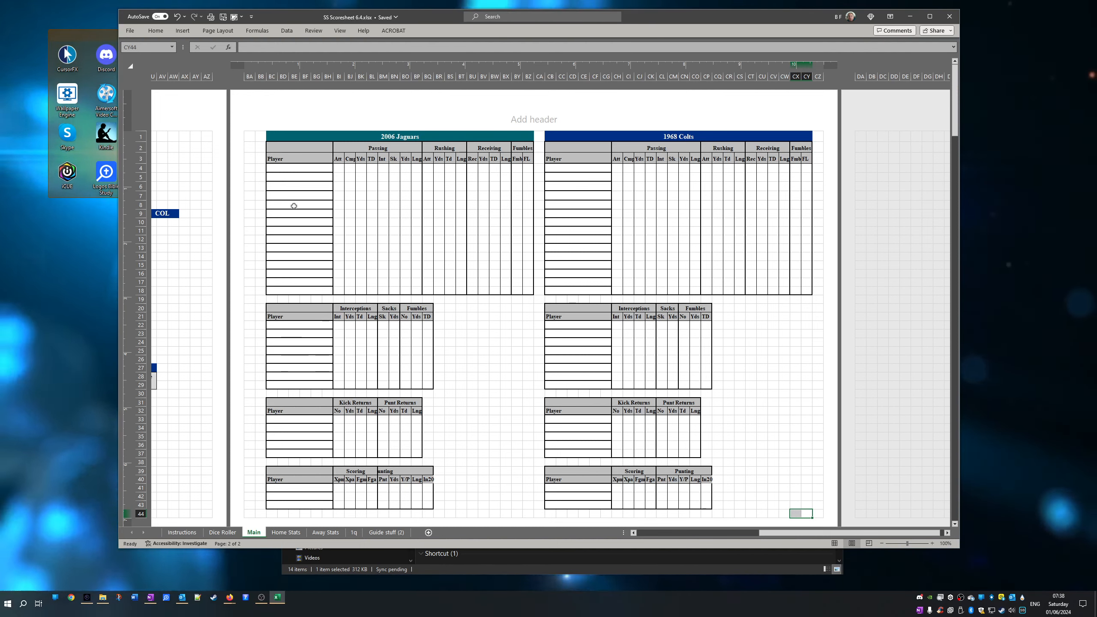
{"action": "mouse_move", "coordinate": [286, 188]}
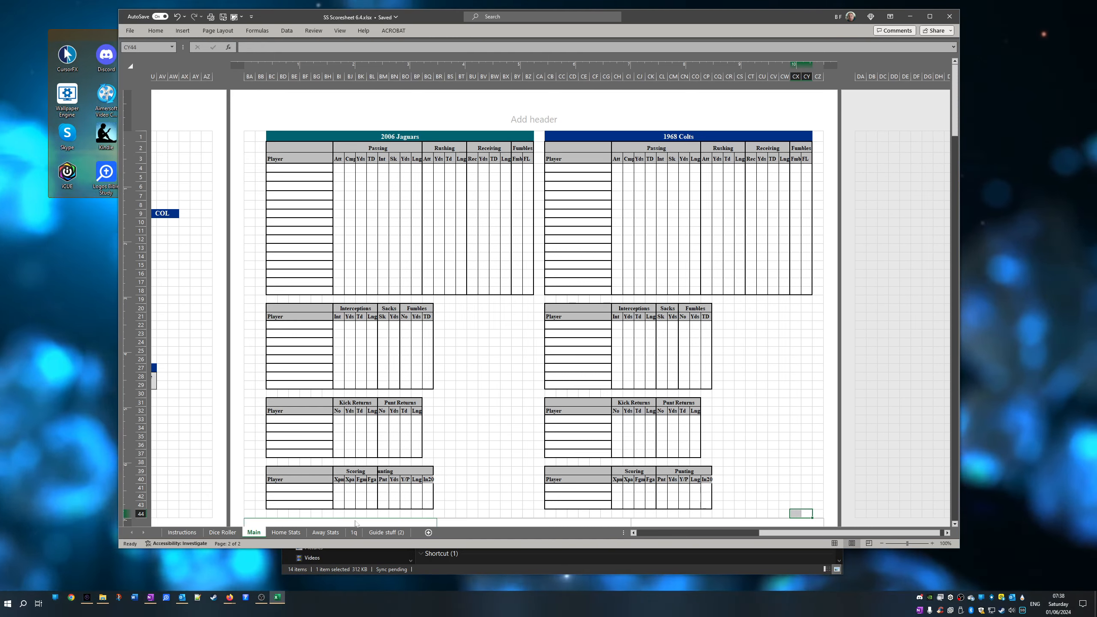
- On the 1q sheet, copy the QB roster cell and select a row-10 Play Description cell
{"action": "left_click", "coordinate": [353, 532]}
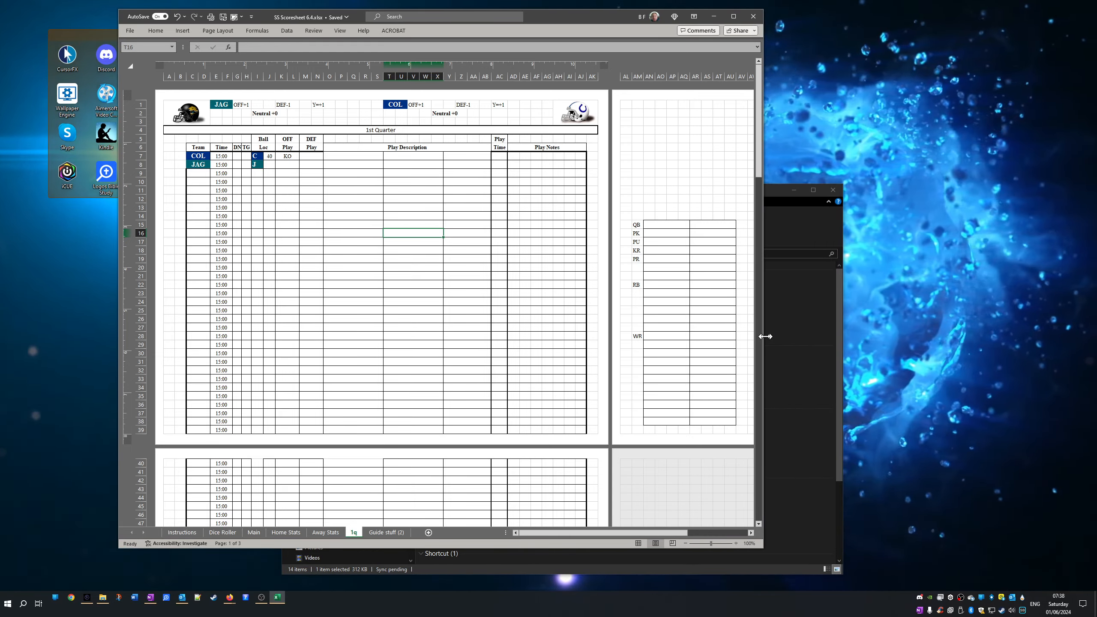
{"action": "mouse_move", "coordinate": [455, 212]}
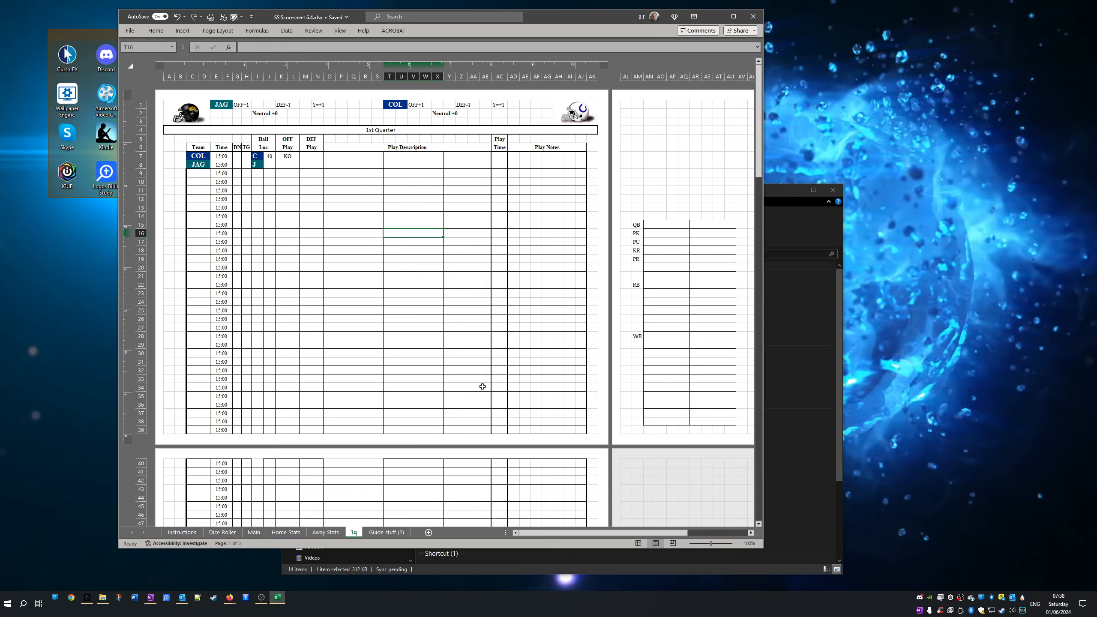
{"action": "mouse_move", "coordinate": [701, 380]}
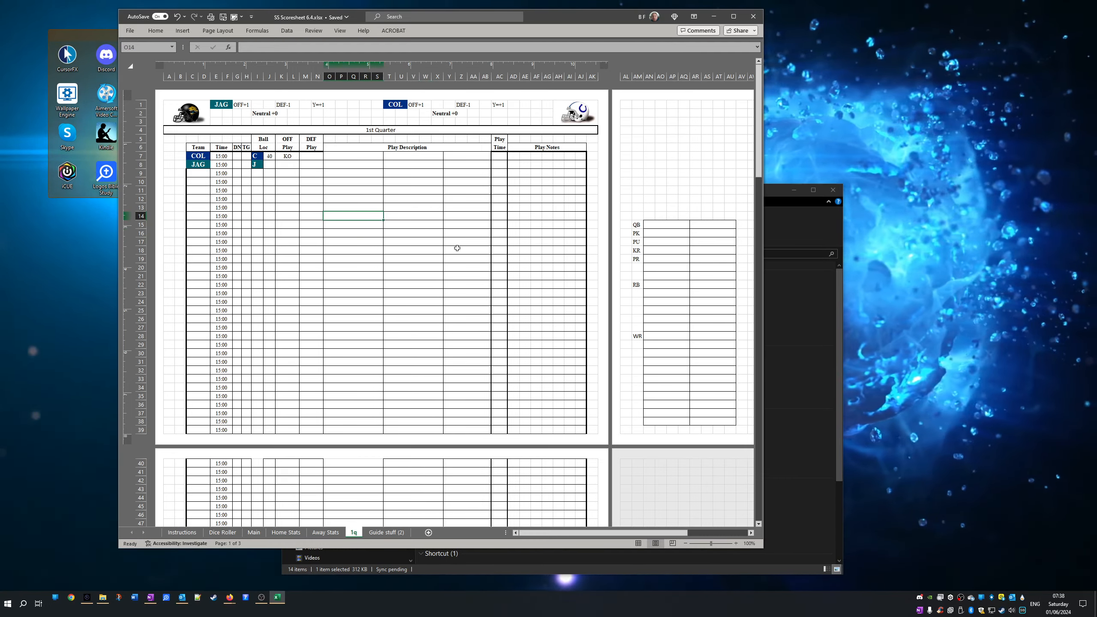
{"action": "left_click", "coordinate": [708, 276]}
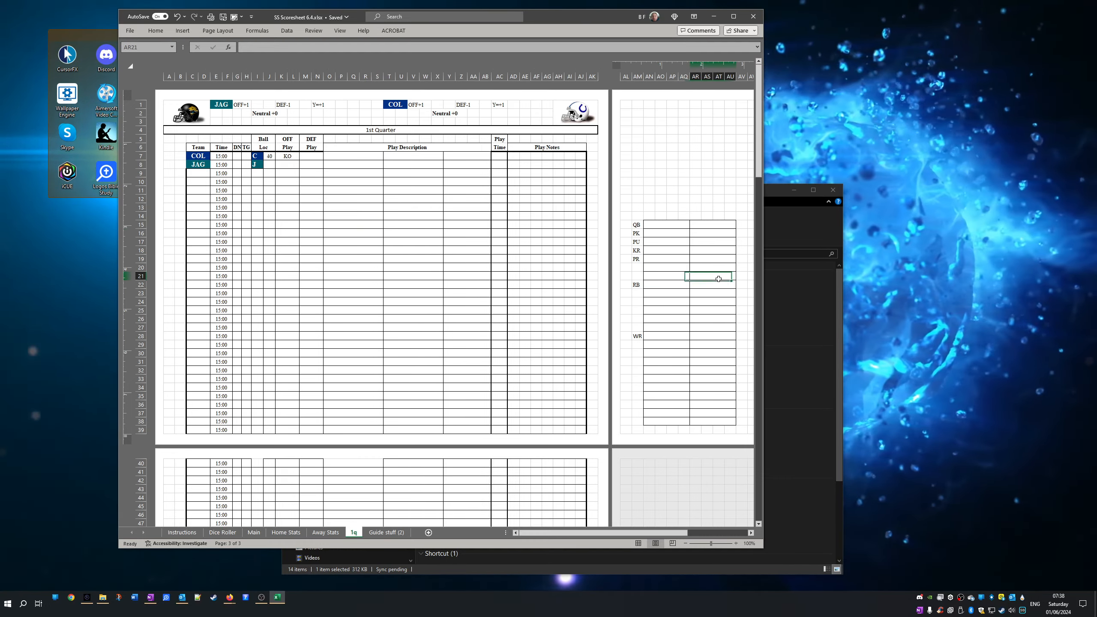
{"action": "left_click", "coordinate": [666, 301]}
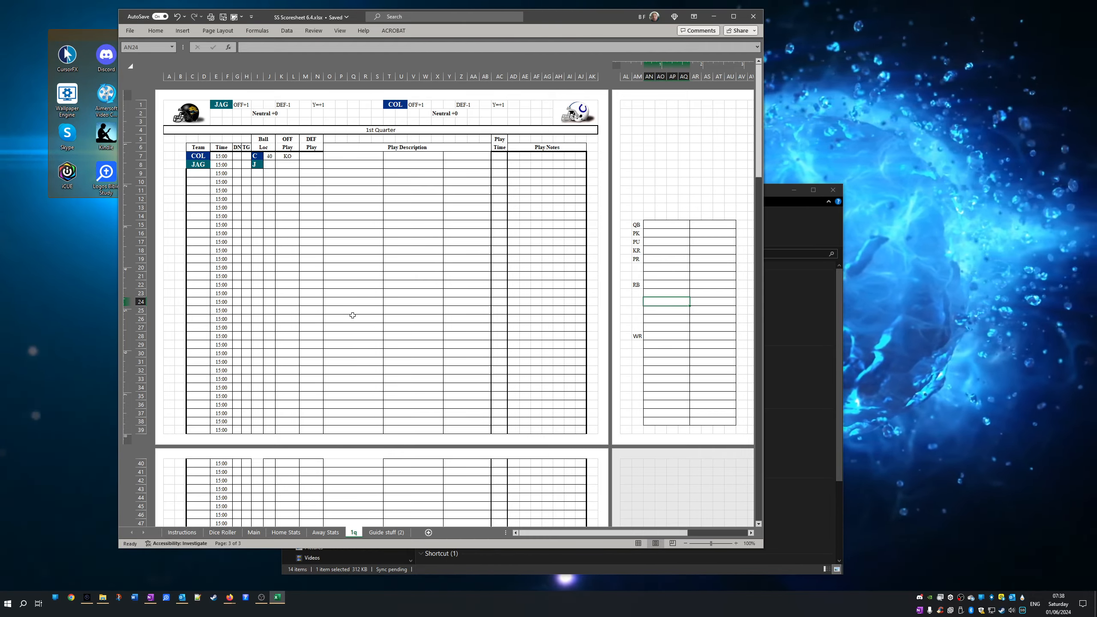
{"action": "mouse_move", "coordinate": [338, 314]}
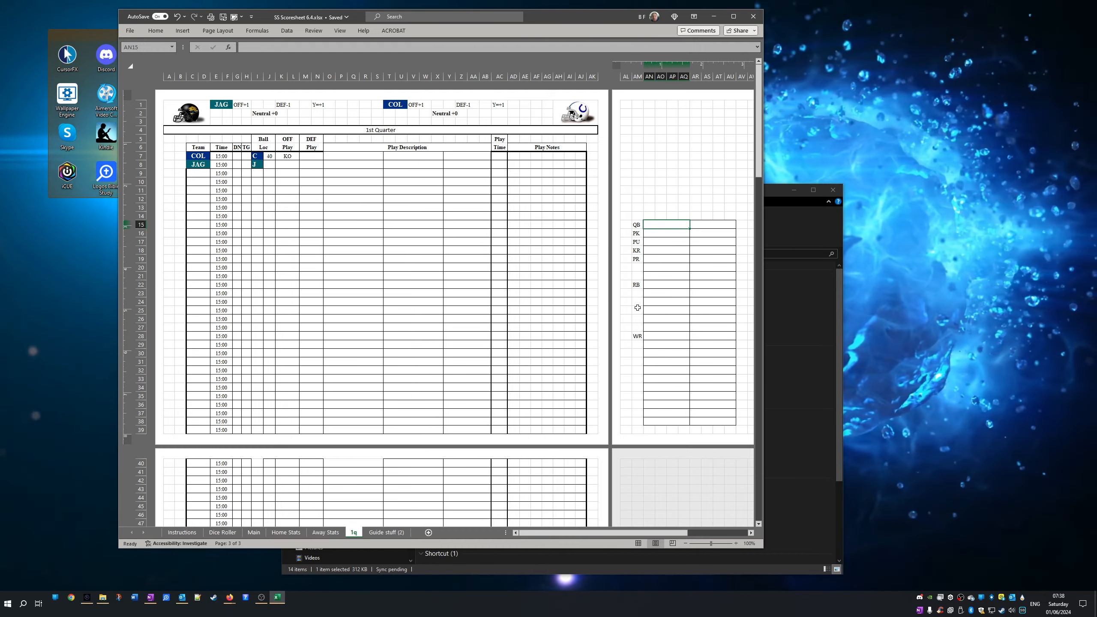
{"action": "mouse_move", "coordinate": [664, 229]}
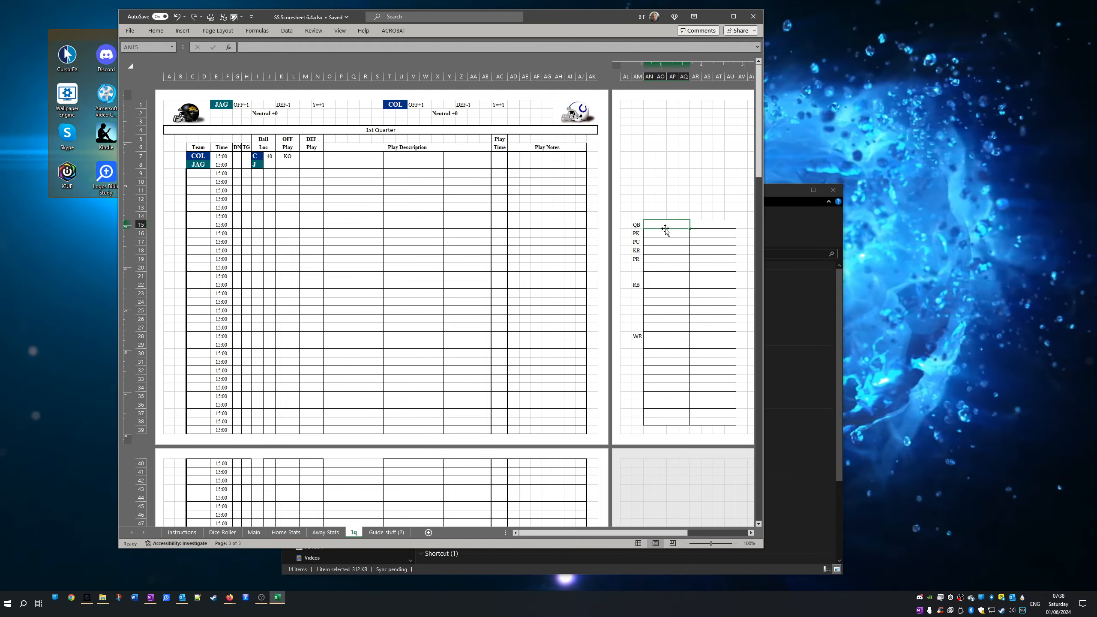
{"action": "key", "text": "ctrl+c"}
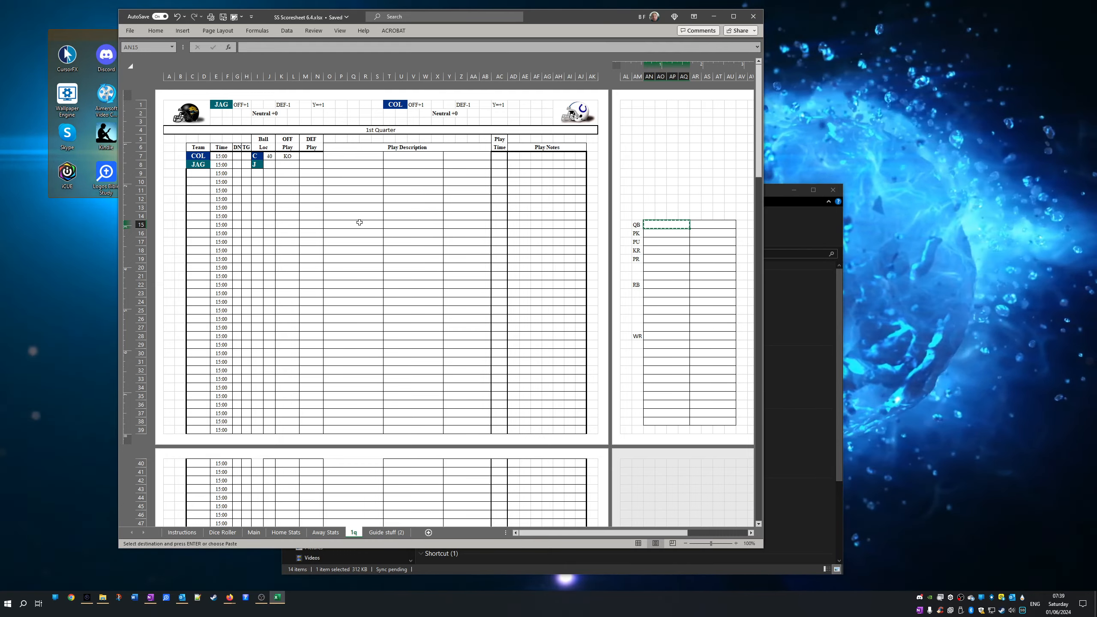
{"action": "left_click", "coordinate": [360, 181]}
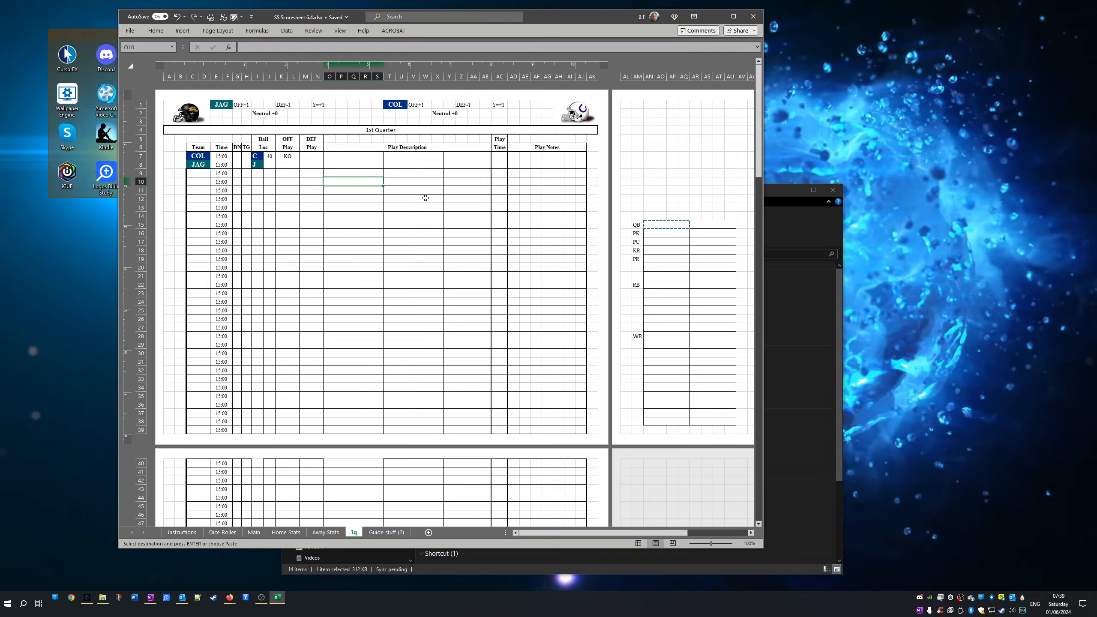
{"action": "mouse_move", "coordinate": [150, 187]}
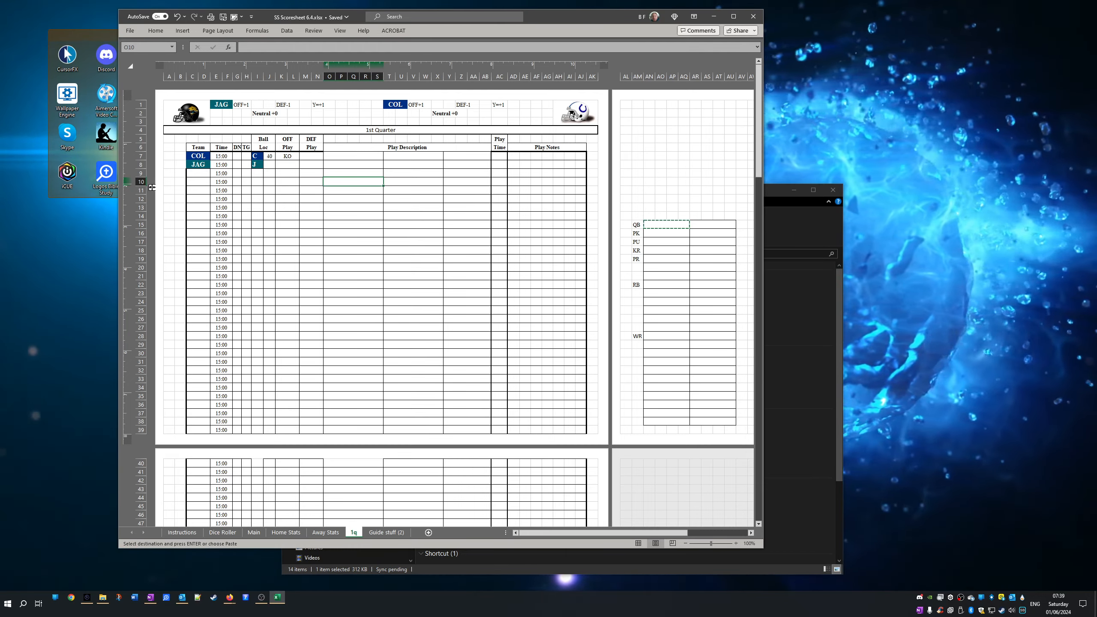
{"action": "mouse_move", "coordinate": [150, 160]}
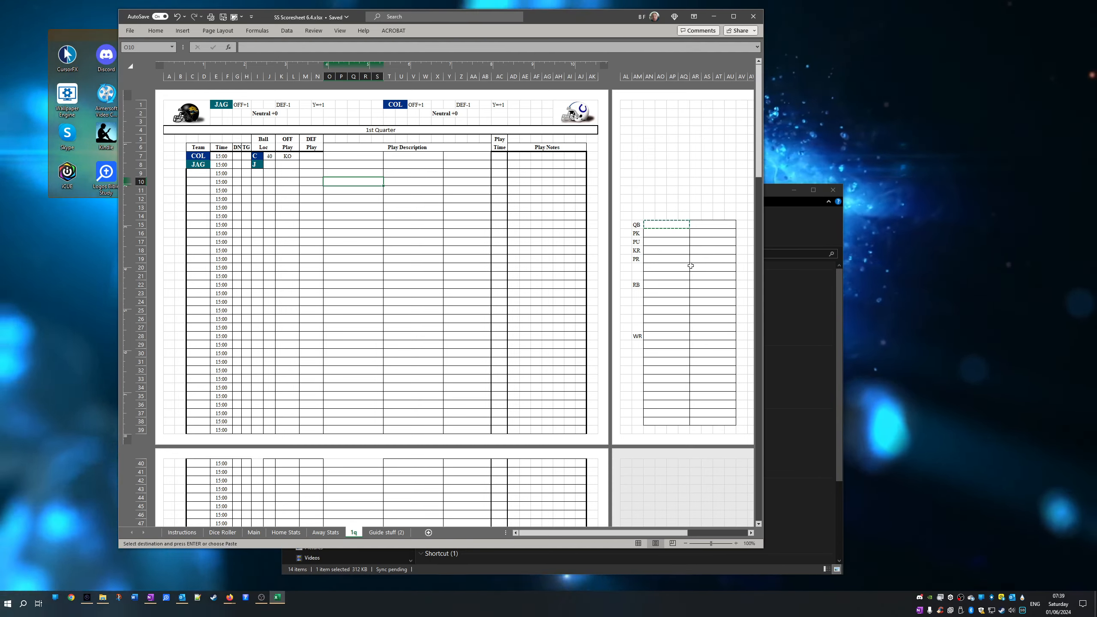
{"action": "mouse_move", "coordinate": [668, 267]}
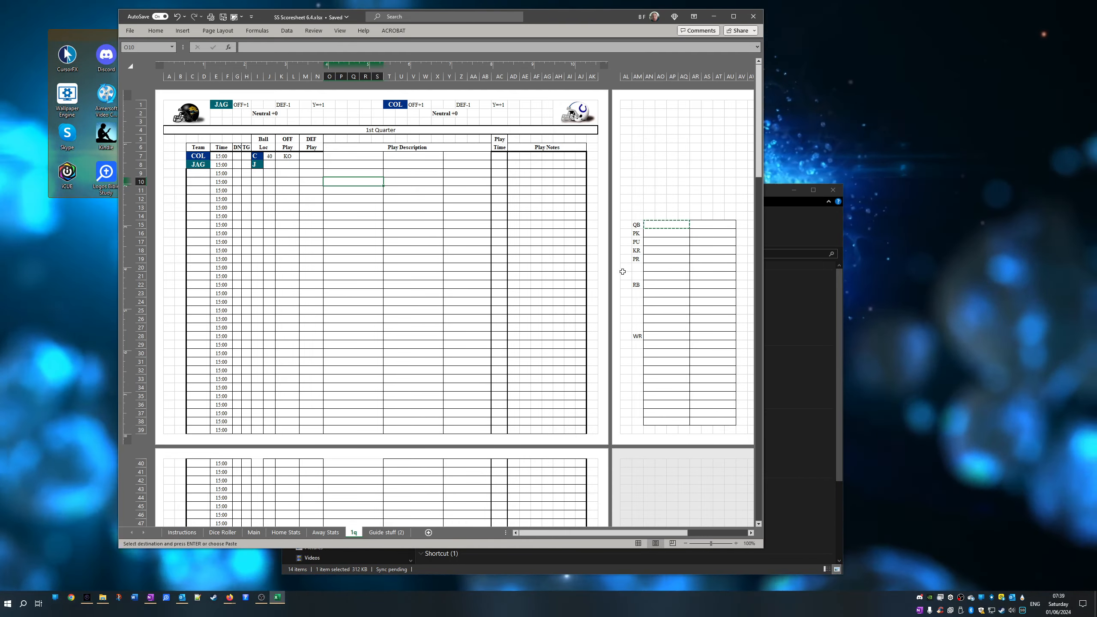
{"action": "mouse_move", "coordinate": [422, 284]}
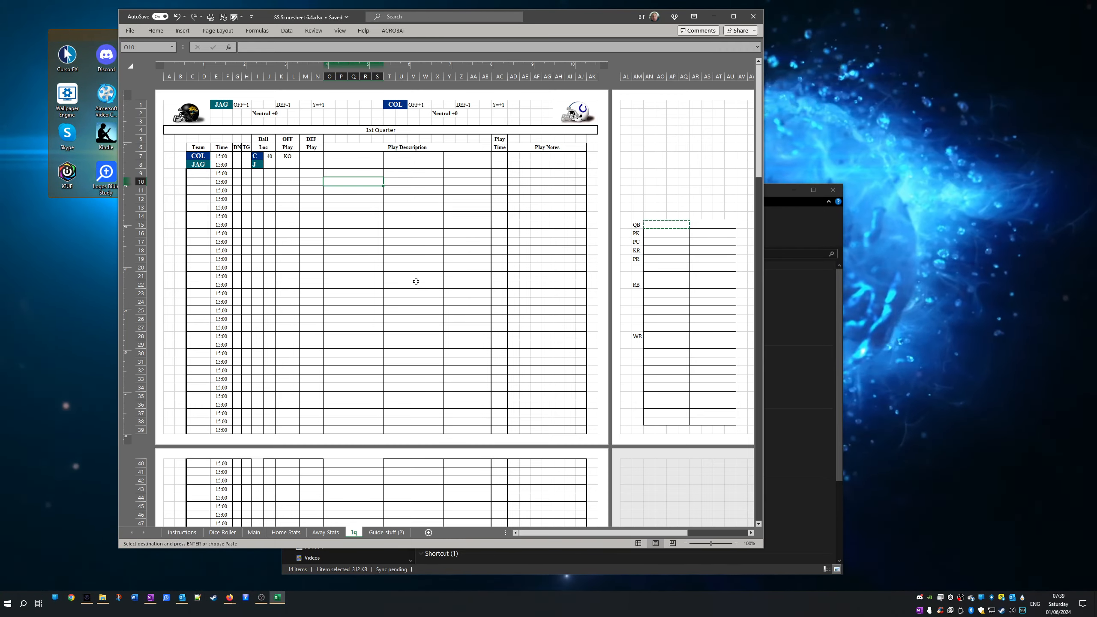
{"action": "mouse_move", "coordinate": [411, 280]}
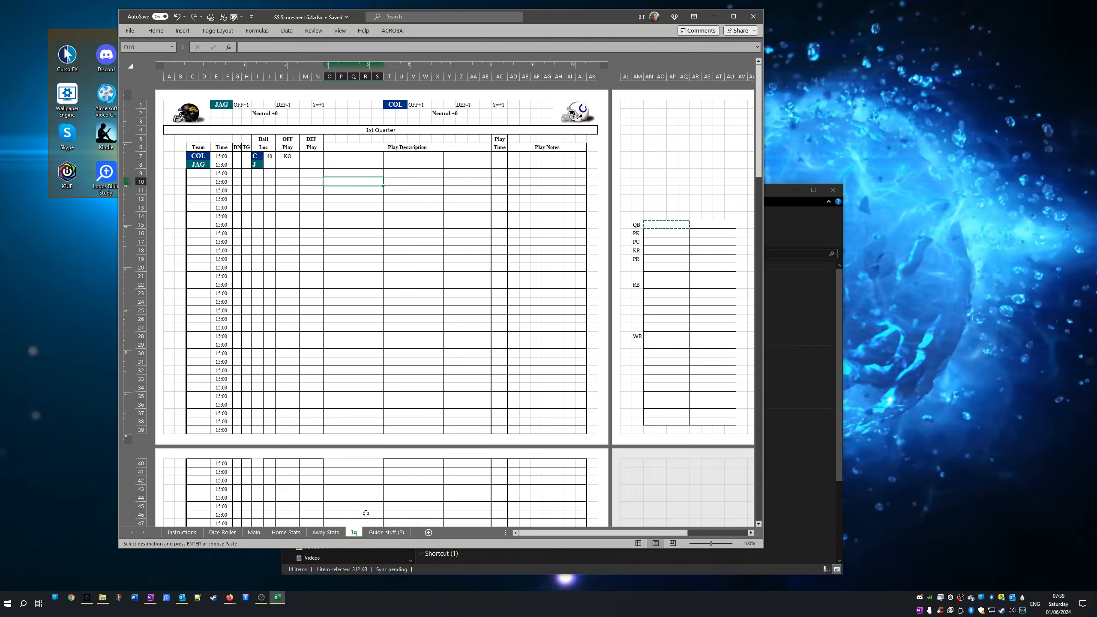
- Delete the Guide stuff (2) sheet from its tab menu and return to Main
{"action": "left_click", "coordinate": [386, 532]}
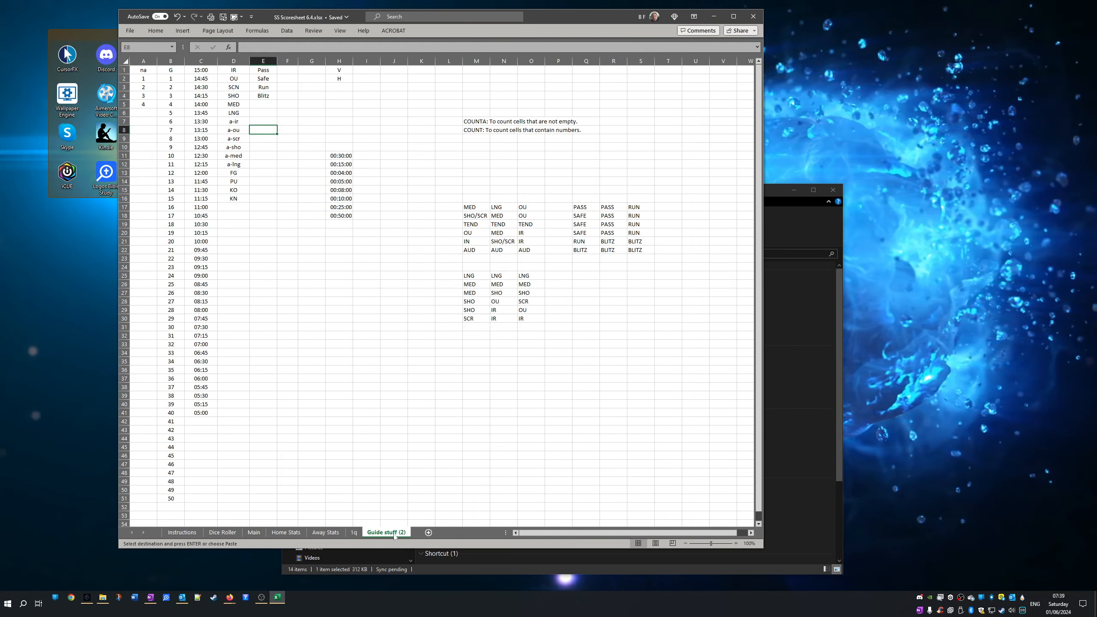
{"action": "right_click", "coordinate": [394, 532]}
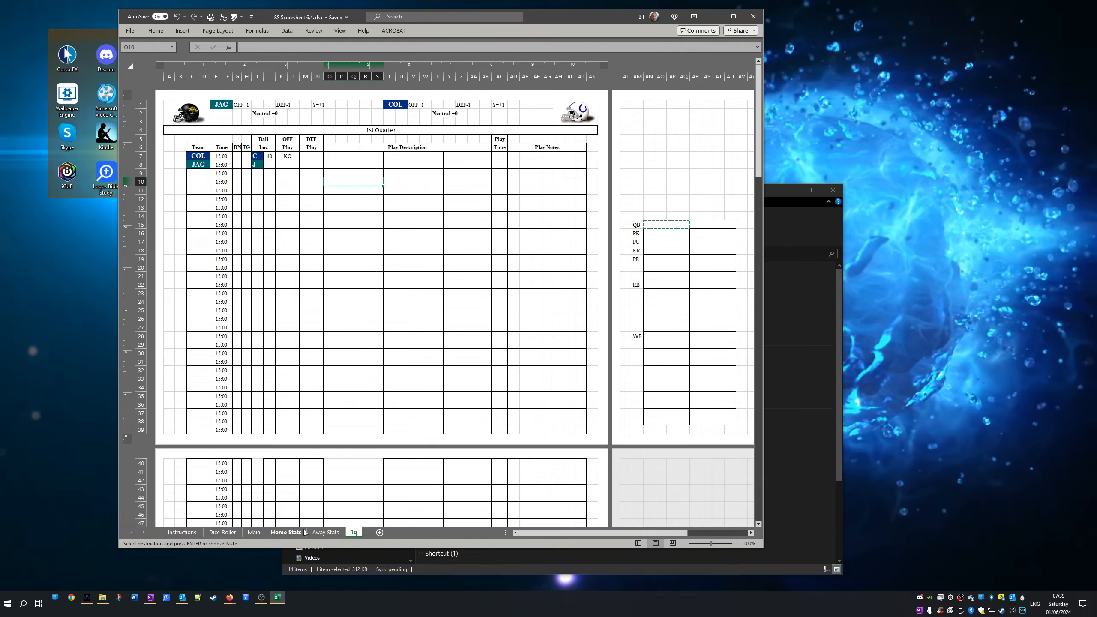
{"action": "left_click", "coordinate": [254, 532]}
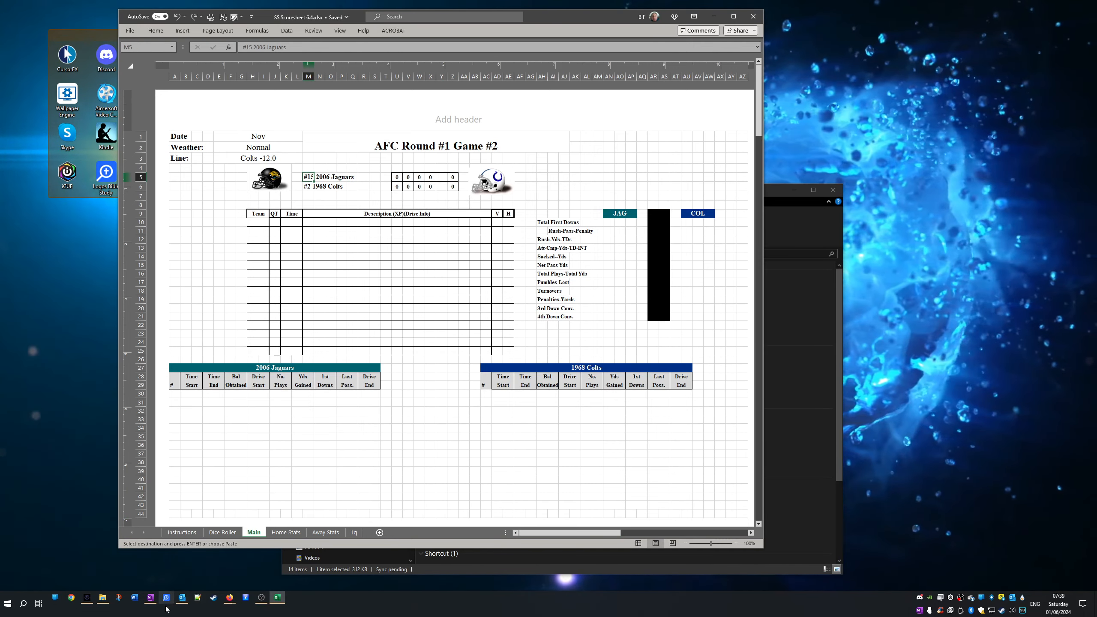
- Open Tourney Results.docx from Projets > All Time Team, then close File Explorer
{"action": "left_click", "coordinate": [102, 597]}
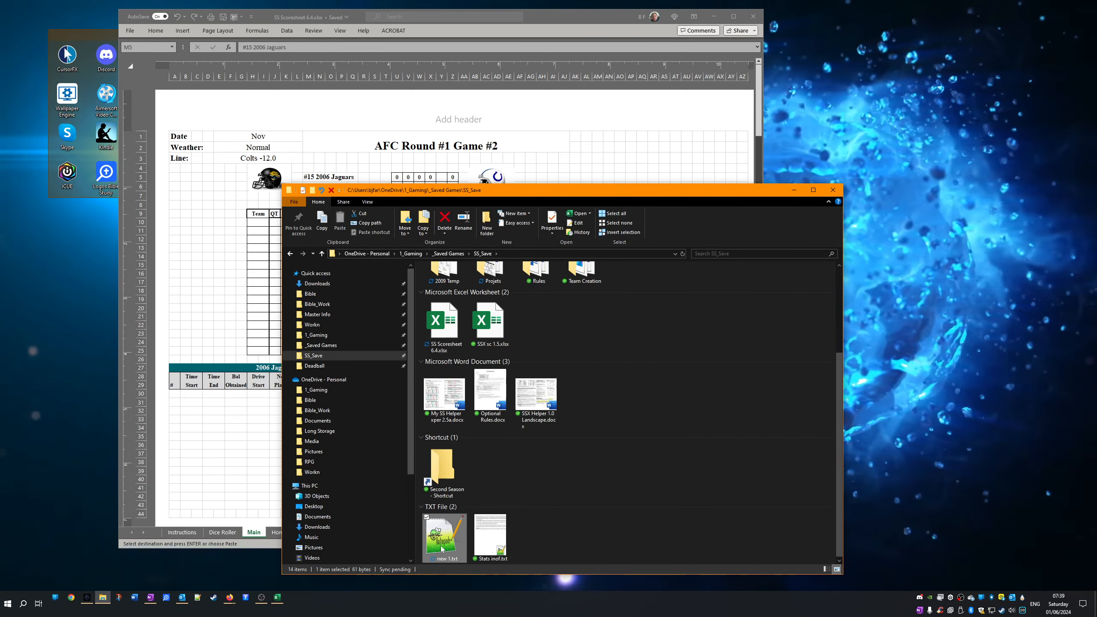
{"action": "double_click", "coordinate": [444, 534]}
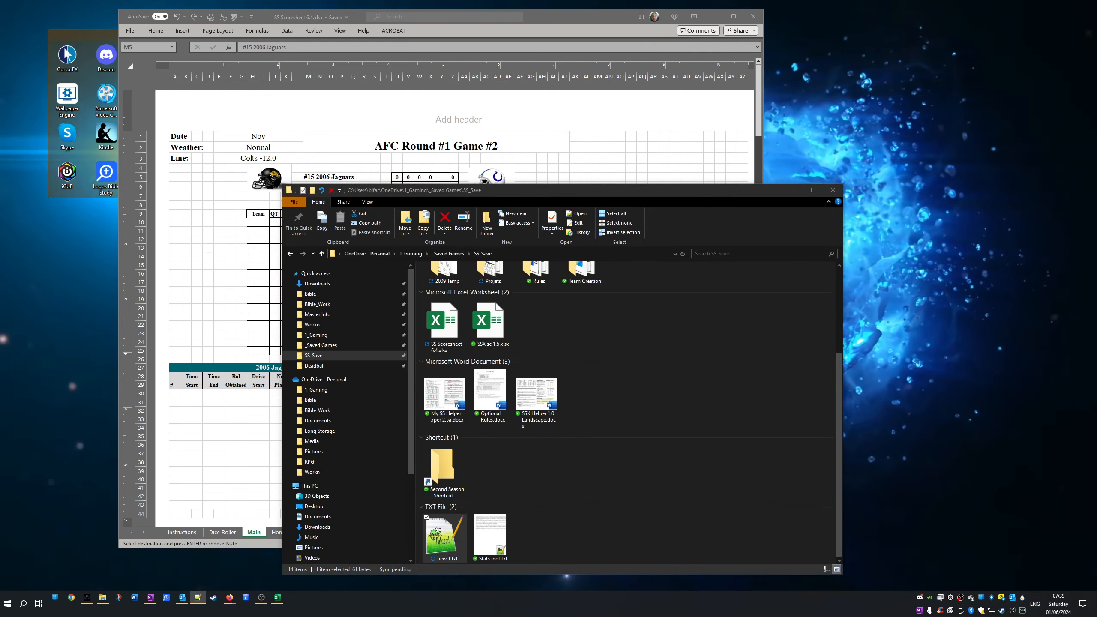
{"action": "left_click", "coordinate": [547, 335]}
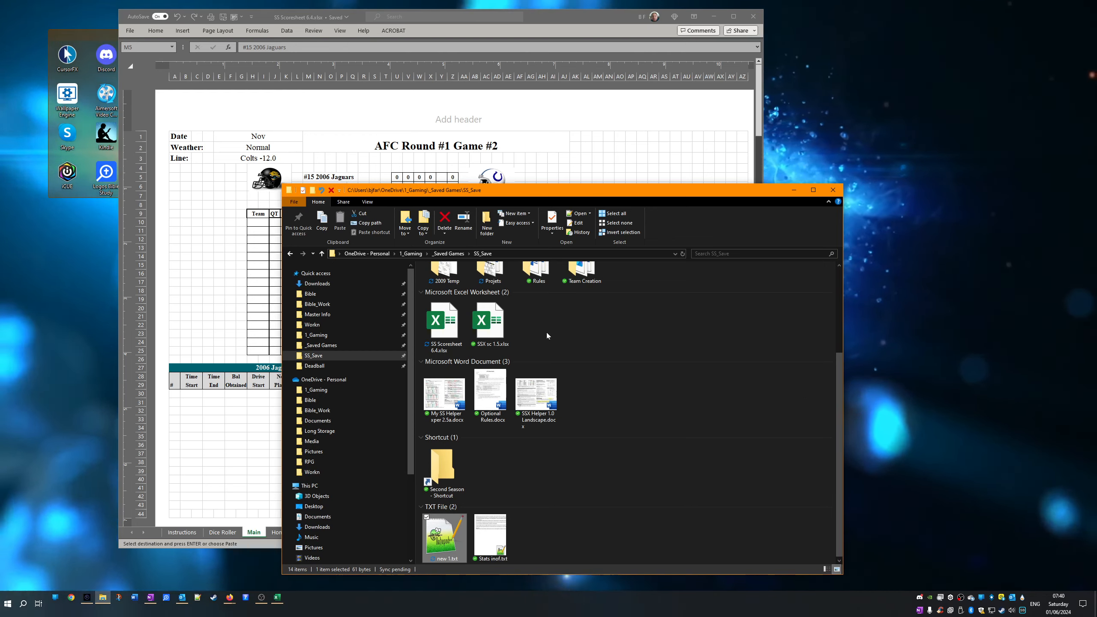
{"action": "double_click", "coordinate": [489, 270]}
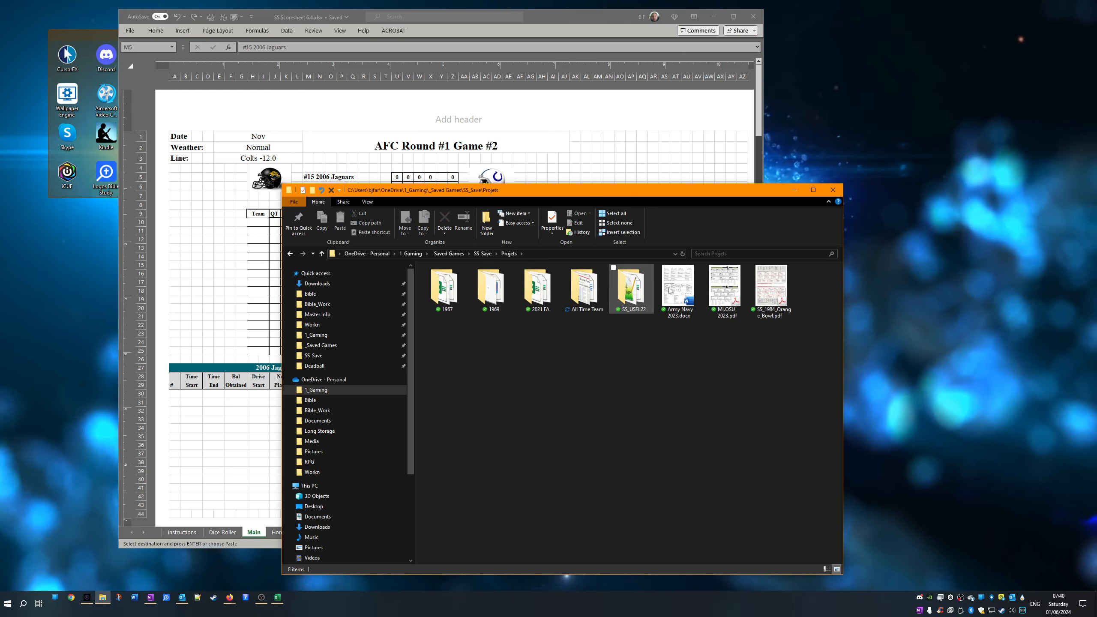
{"action": "double_click", "coordinate": [583, 285]}
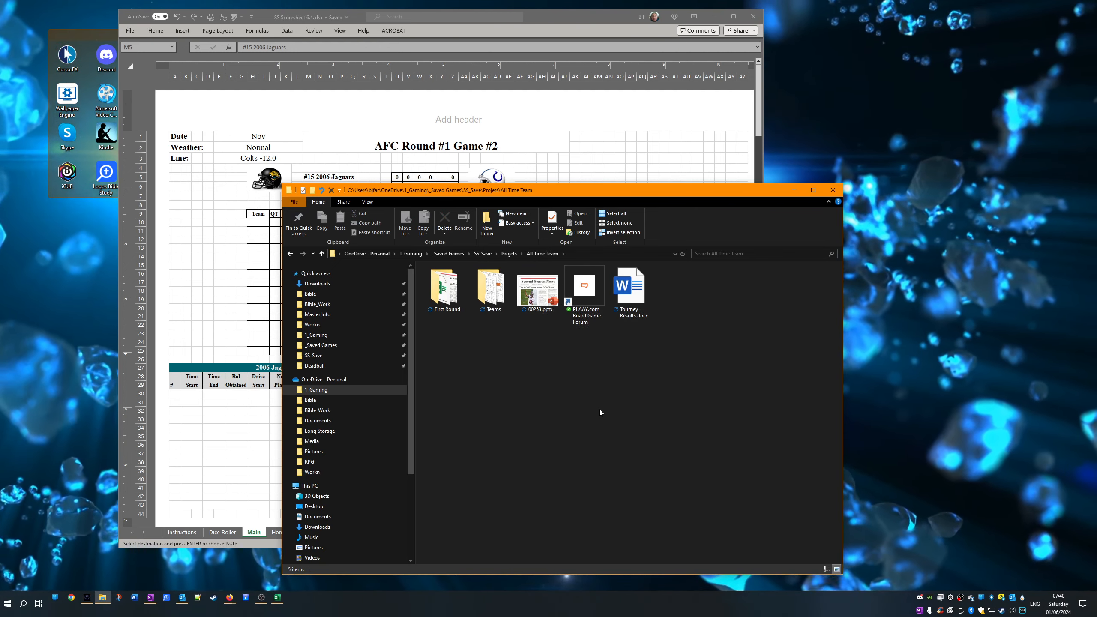
{"action": "double_click", "coordinate": [629, 285]}
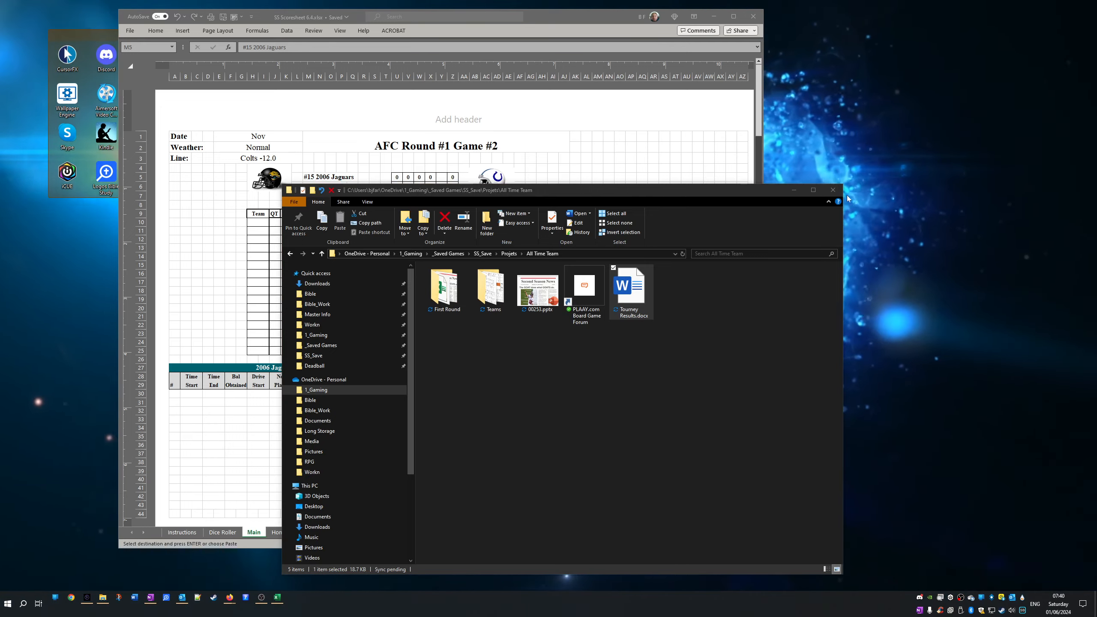
{"action": "left_click", "coordinate": [833, 190]}
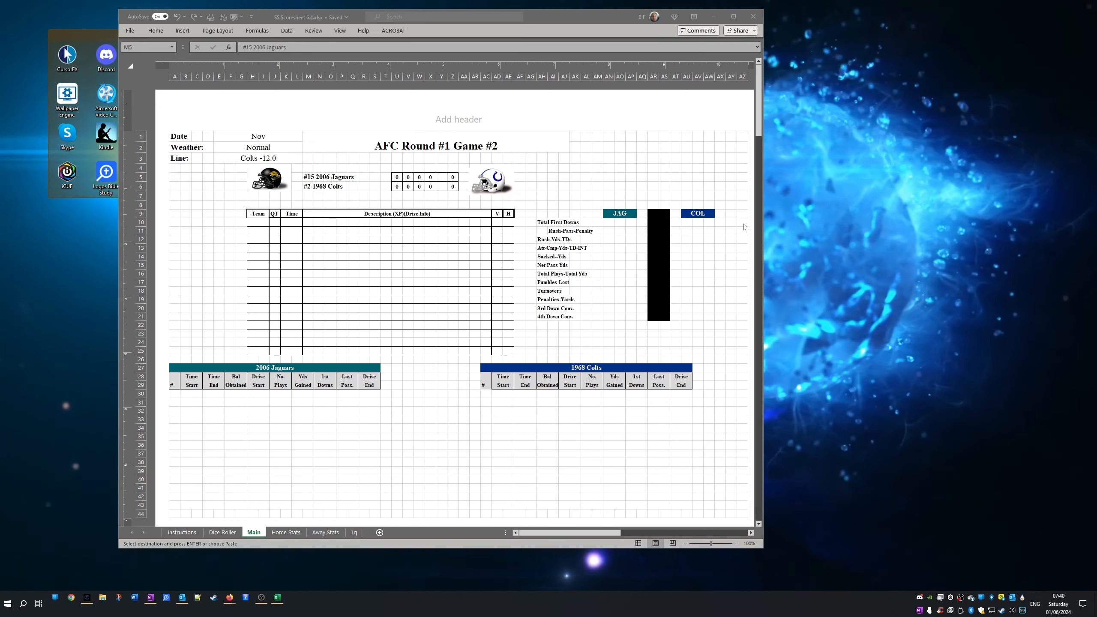
{"action": "mouse_move", "coordinate": [691, 229]}
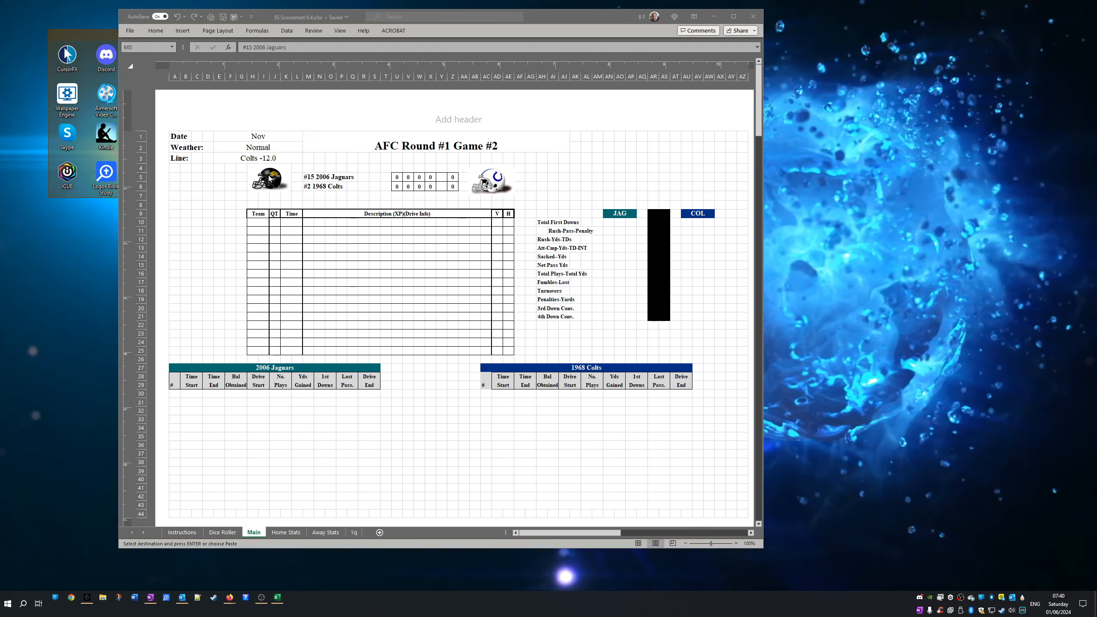
- Retitle the sheet AFC Round #1 Game #3 and set the seeds to #14 and #3
{"action": "right_click", "coordinate": [270, 180]}
{"action": "type", "text": "3"}
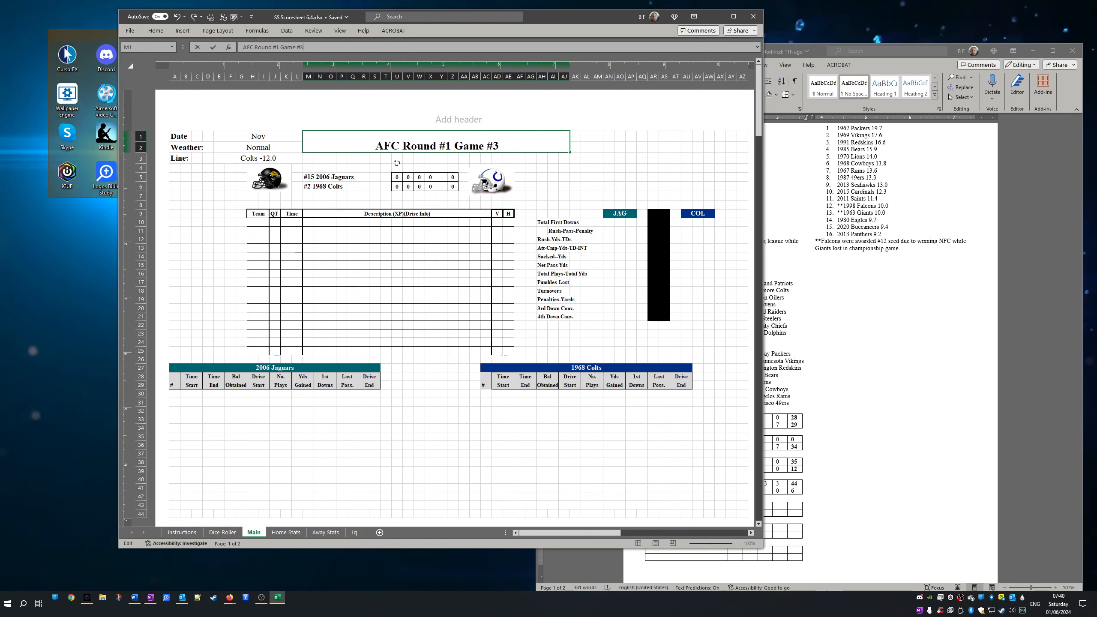
{"action": "left_click", "coordinate": [306, 177]}
{"action": "type", "text": "4"}
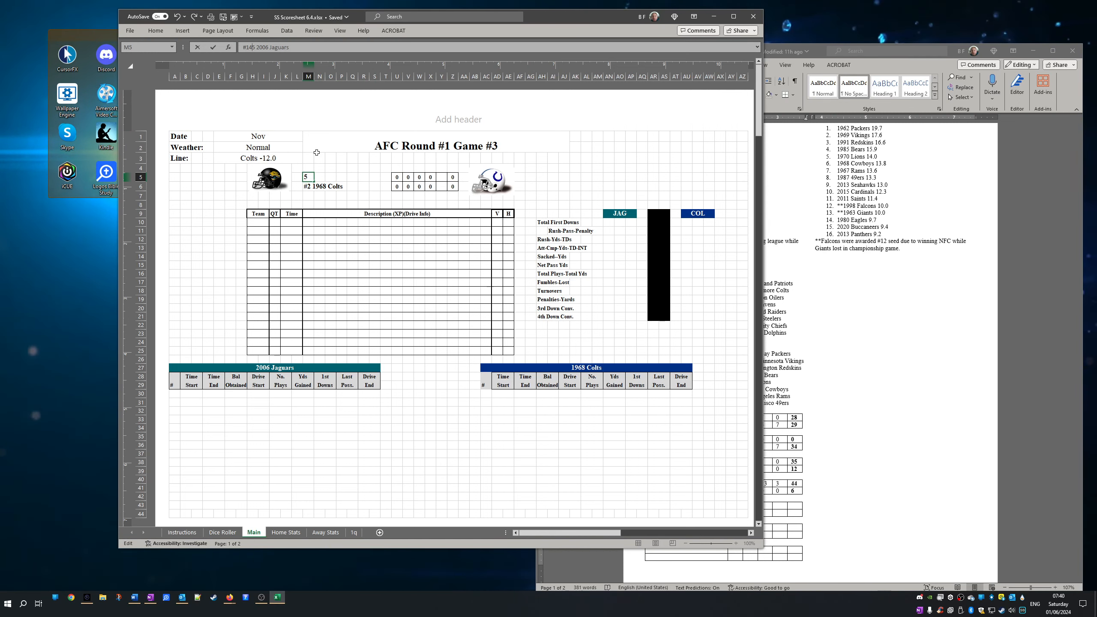
{"action": "type", "text": "14"}
{"action": "left_click", "coordinate": [327, 185]}
{"action": "type", "text": "3"}
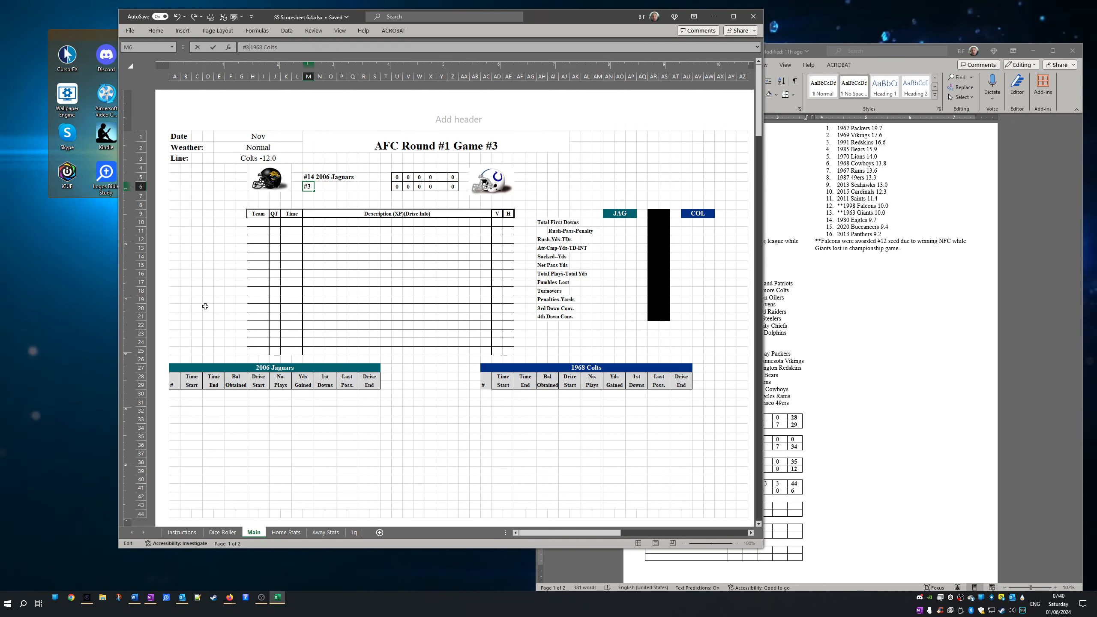
{"action": "left_click", "coordinate": [269, 179]}
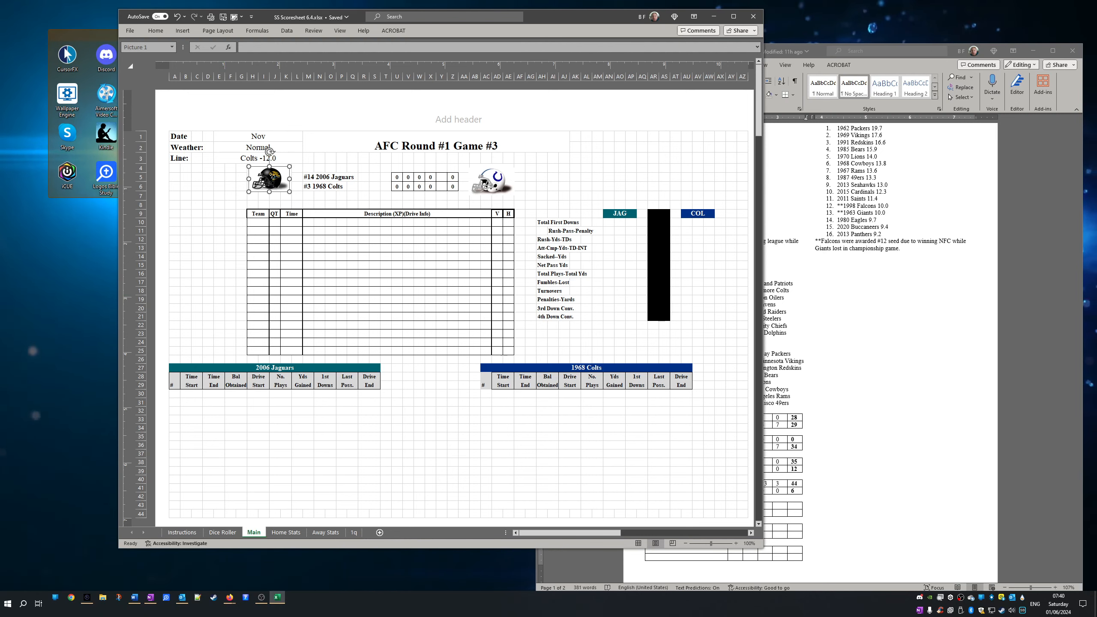
- Replace the home helmet picture with NFL_Bengals.gif from Projets > All Time Team > Teams
{"action": "right_click", "coordinate": [268, 179]}
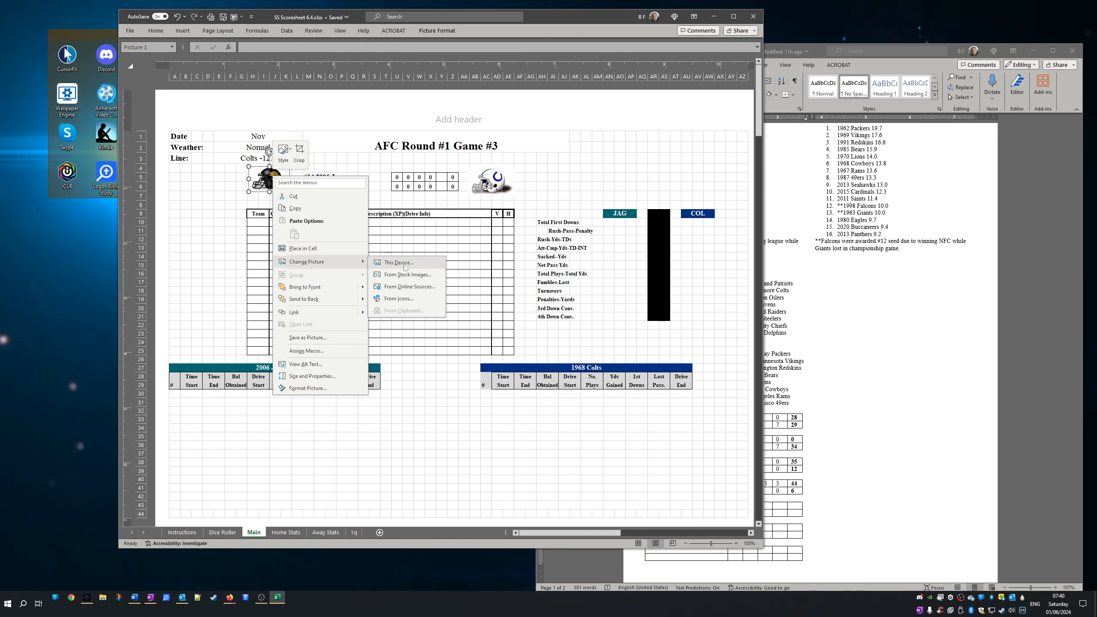
{"action": "left_click", "coordinate": [398, 262]}
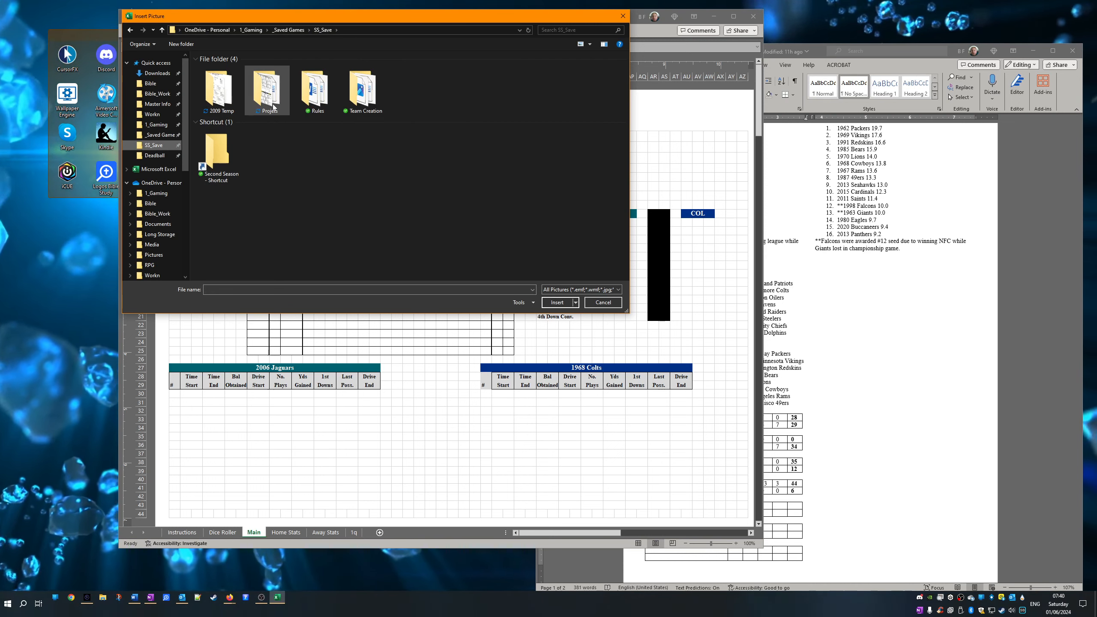
{"action": "double_click", "coordinate": [267, 85]}
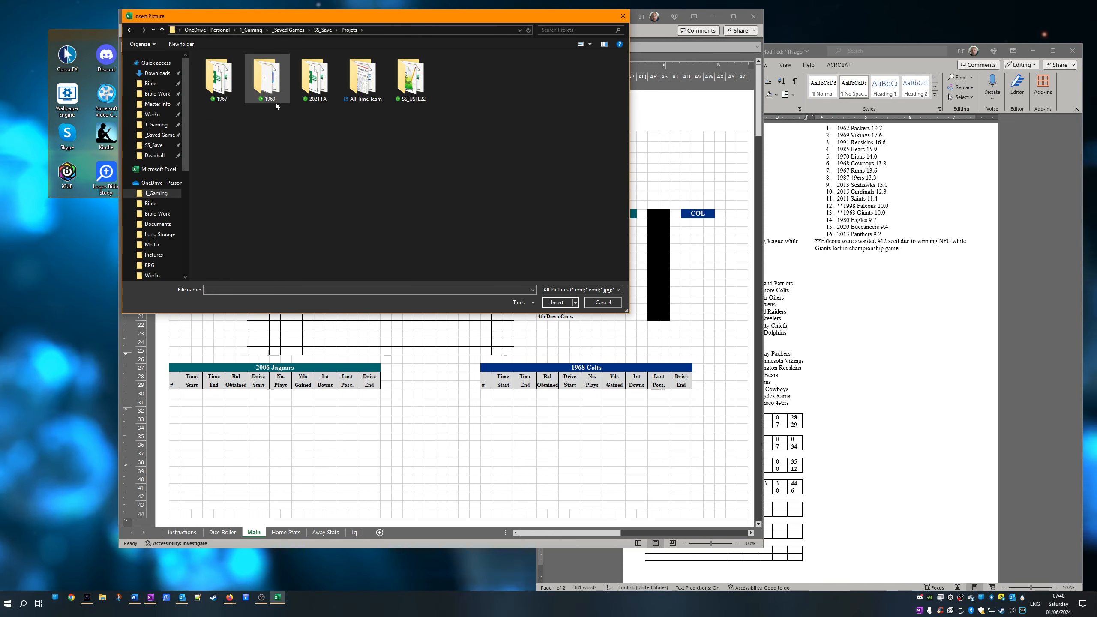
{"action": "double_click", "coordinate": [362, 75]}
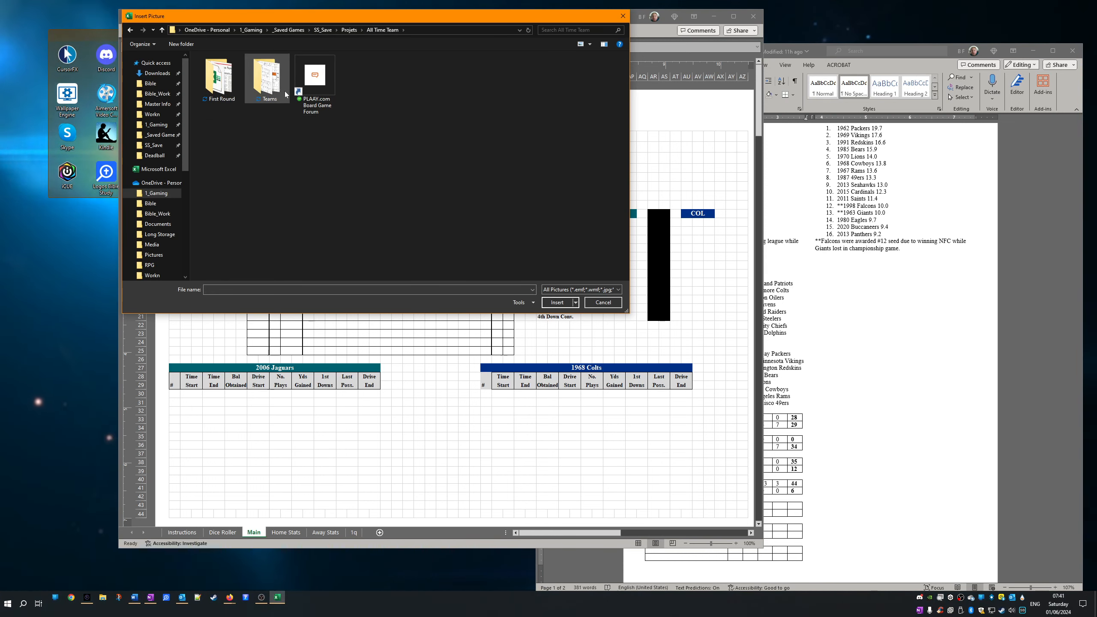
{"action": "double_click", "coordinate": [266, 75]}
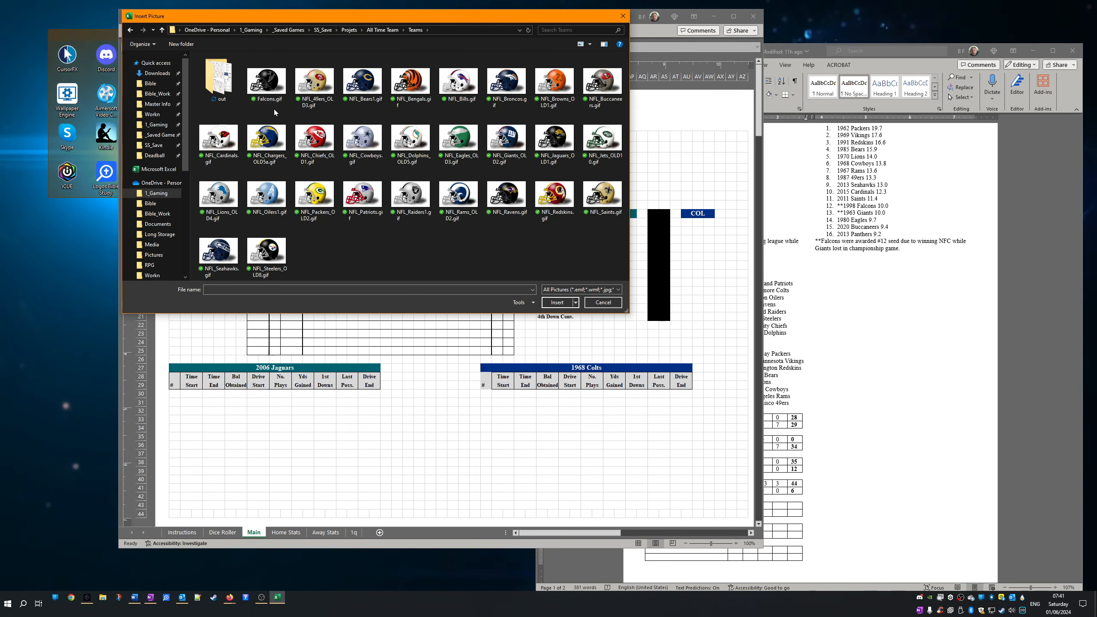
{"action": "mouse_move", "coordinate": [266, 141]}
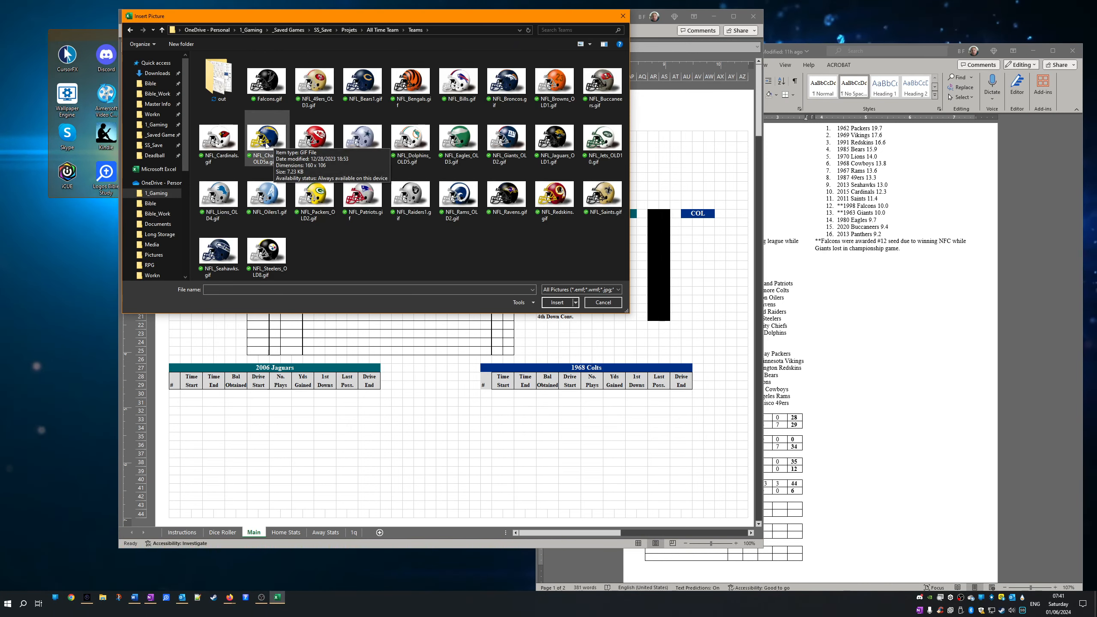
{"action": "left_click", "coordinate": [410, 80]}
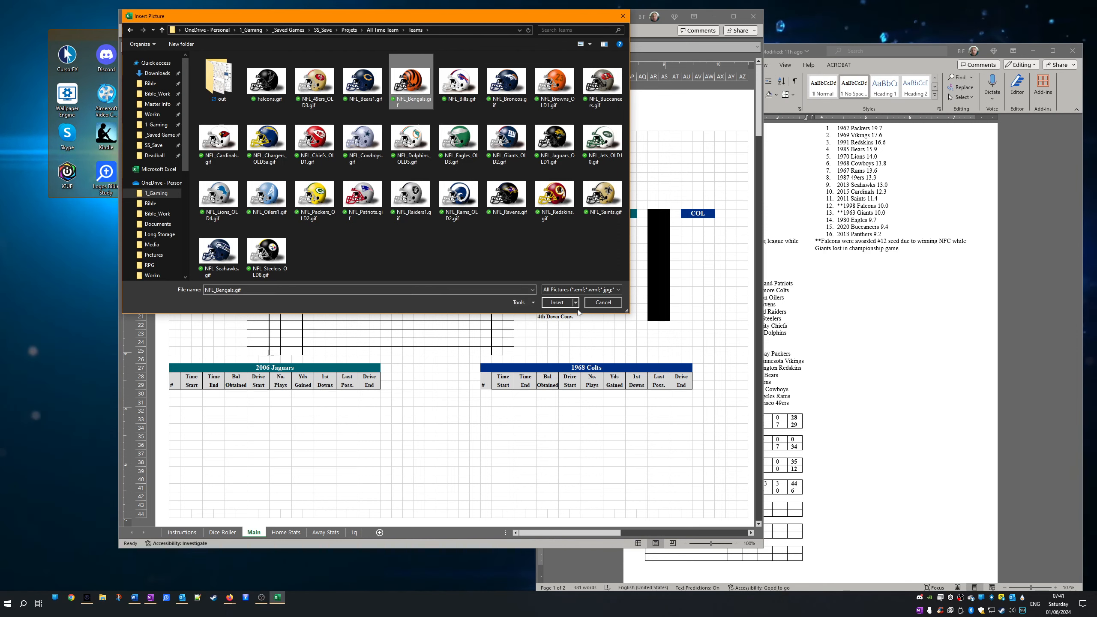
{"action": "left_click", "coordinate": [556, 302]}
{"action": "type", "text": "#14 2006 Jaguars"}
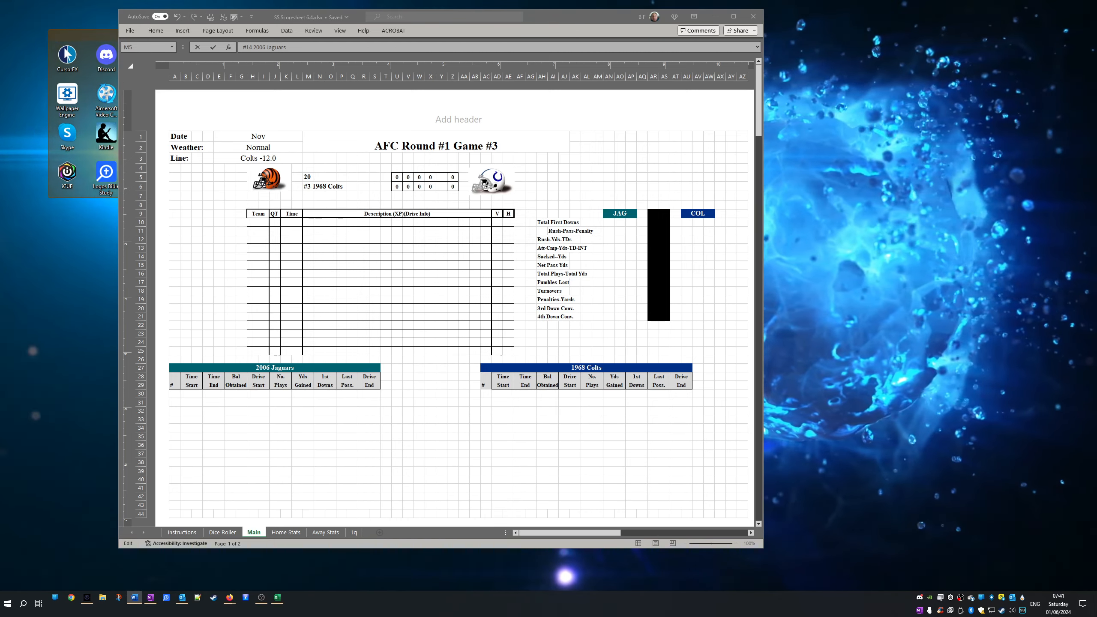
- Change the home team label to #14 2015 Bengals, with Bengals on the line below
{"action": "left_click", "coordinate": [307, 177]}
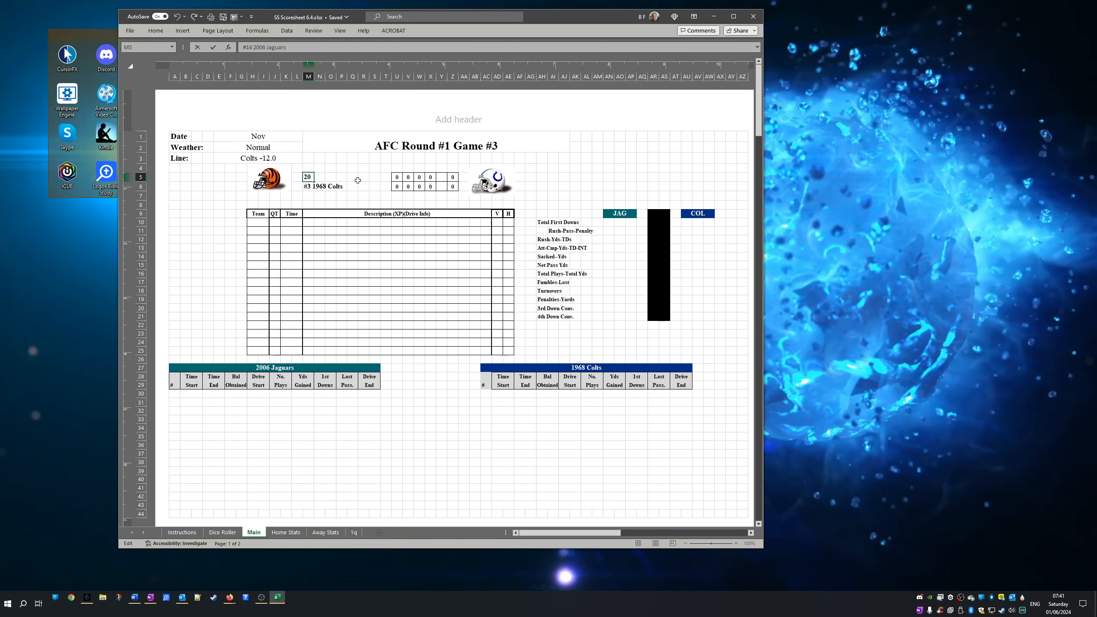
{"action": "type", "text": "06 Jaguars"}
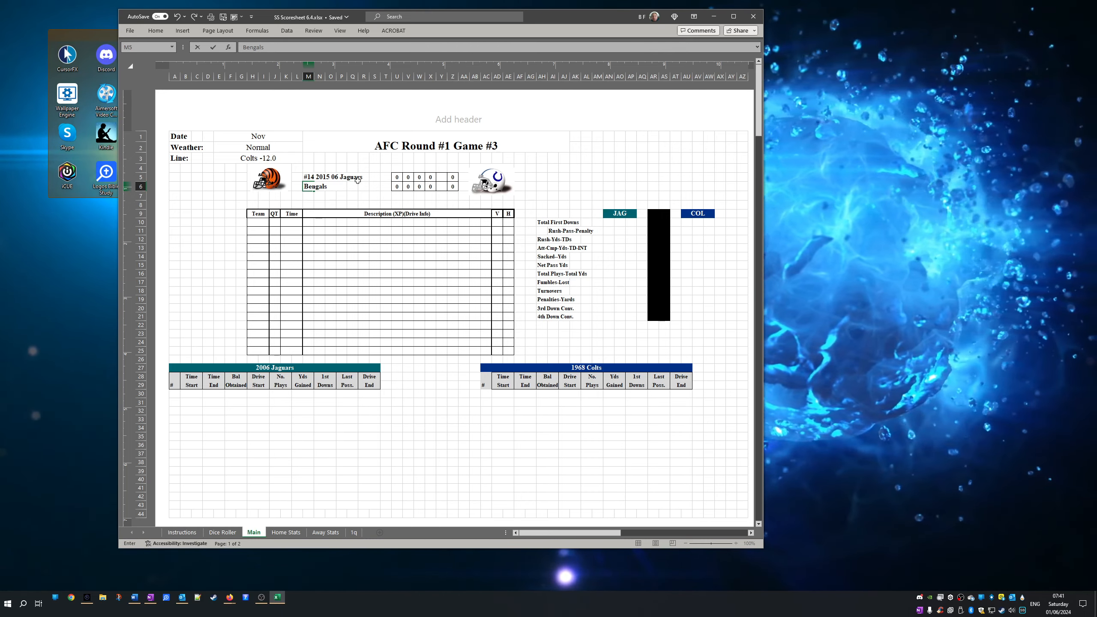
{"action": "left_click", "coordinate": [352, 168]}
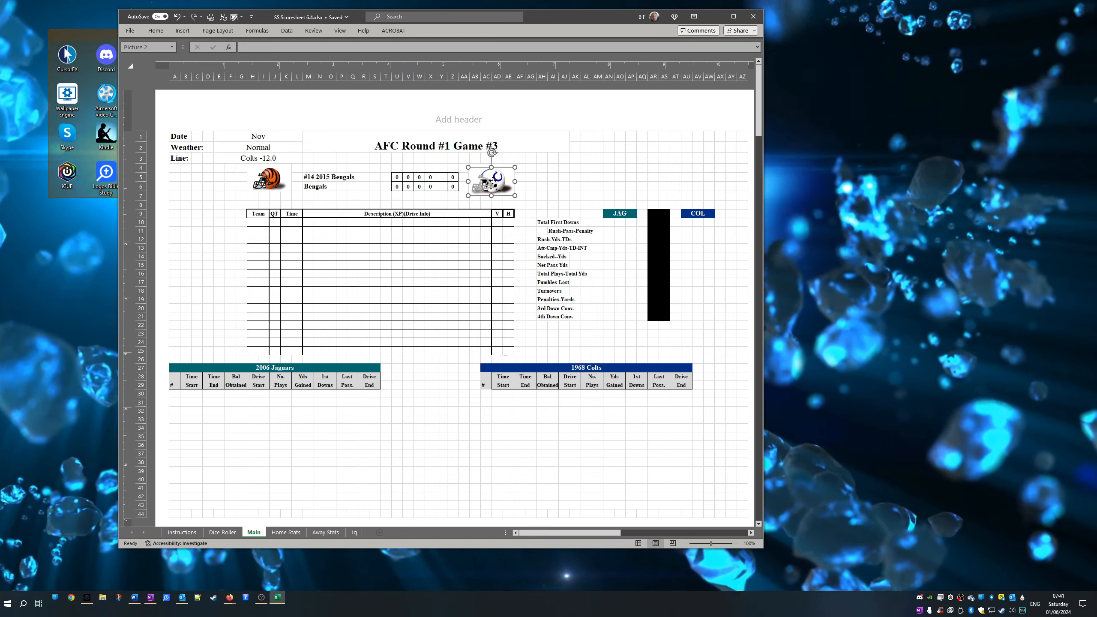
- Swap the Colts helmet picture for NFL_Oilers1.gif from the Teams folder
{"action": "right_click", "coordinate": [491, 182]}
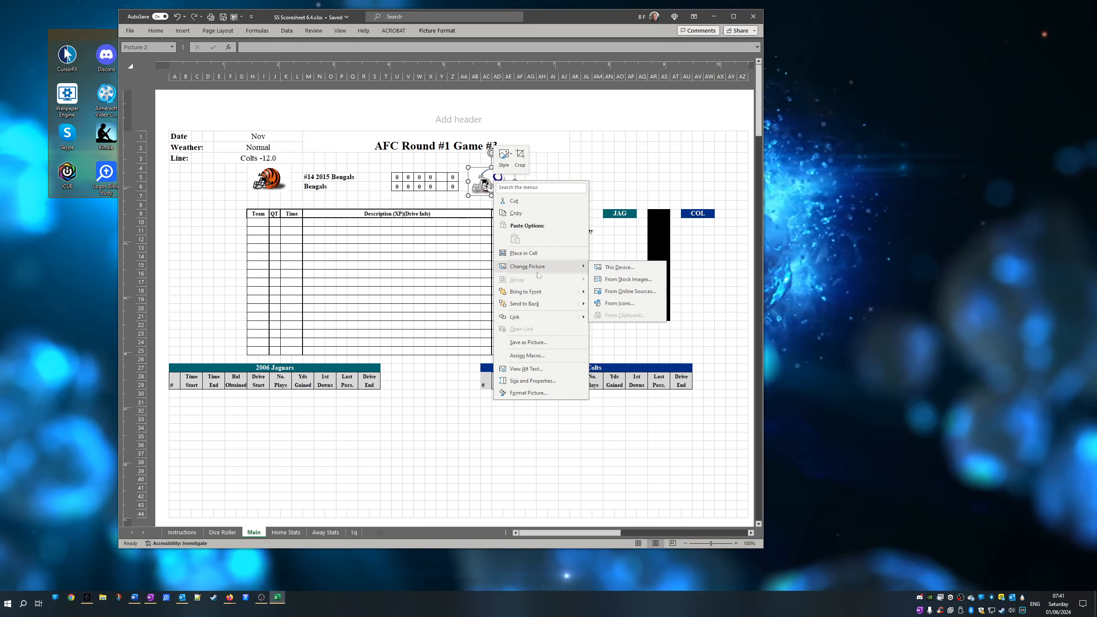
{"action": "left_click", "coordinate": [618, 268]}
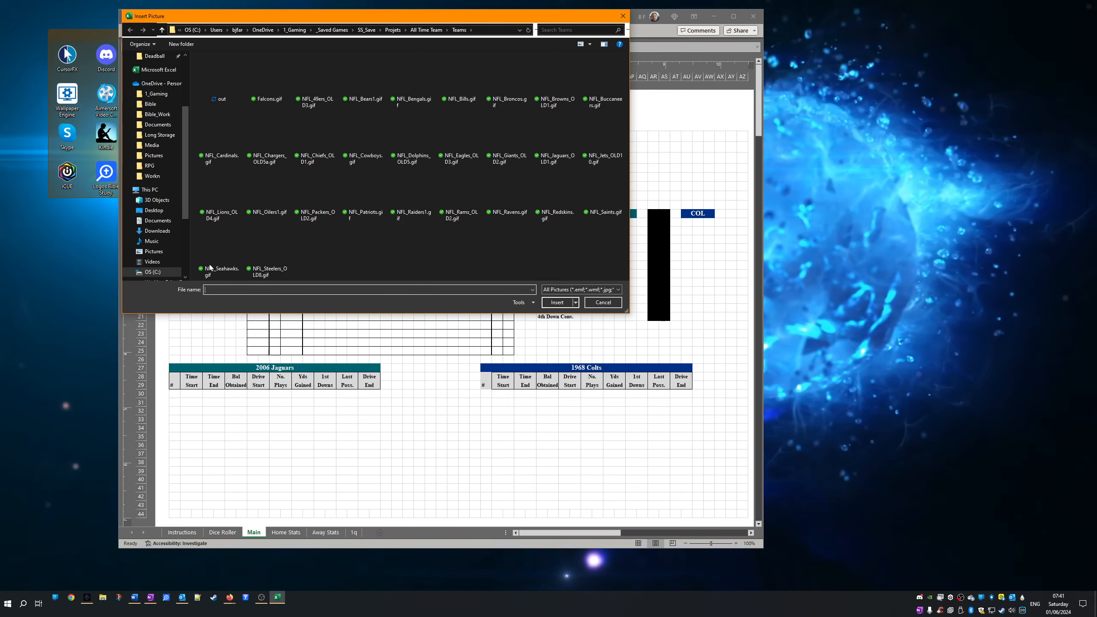
{"action": "mouse_move", "coordinate": [267, 249]}
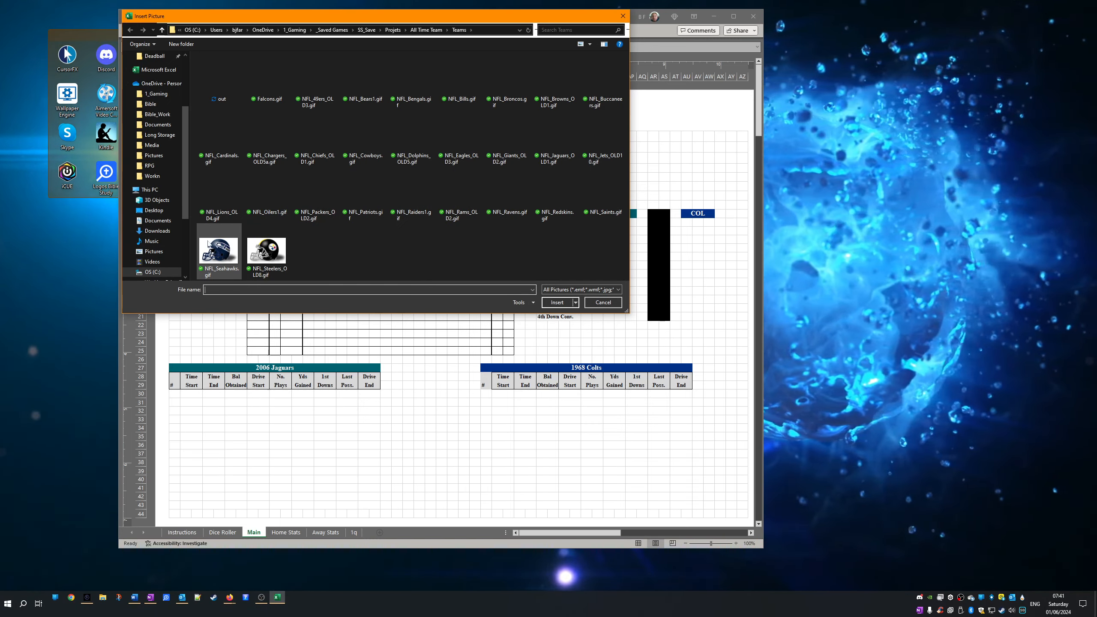
{"action": "mouse_move", "coordinate": [200, 245]}
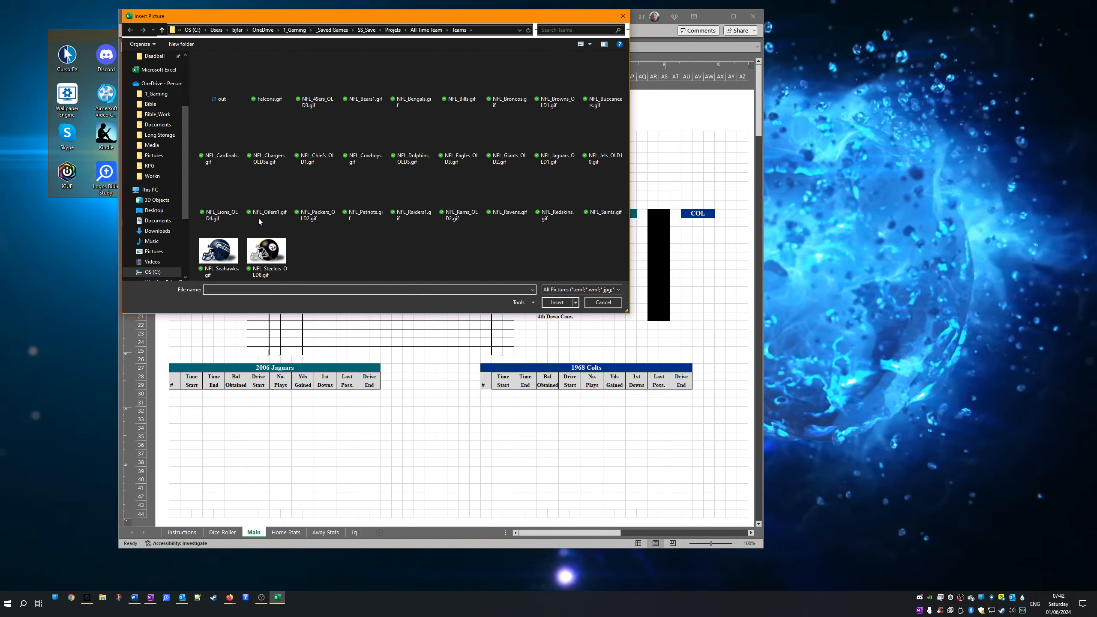
{"action": "left_click", "coordinate": [556, 302]}
{"action": "type", "text": "Be"}
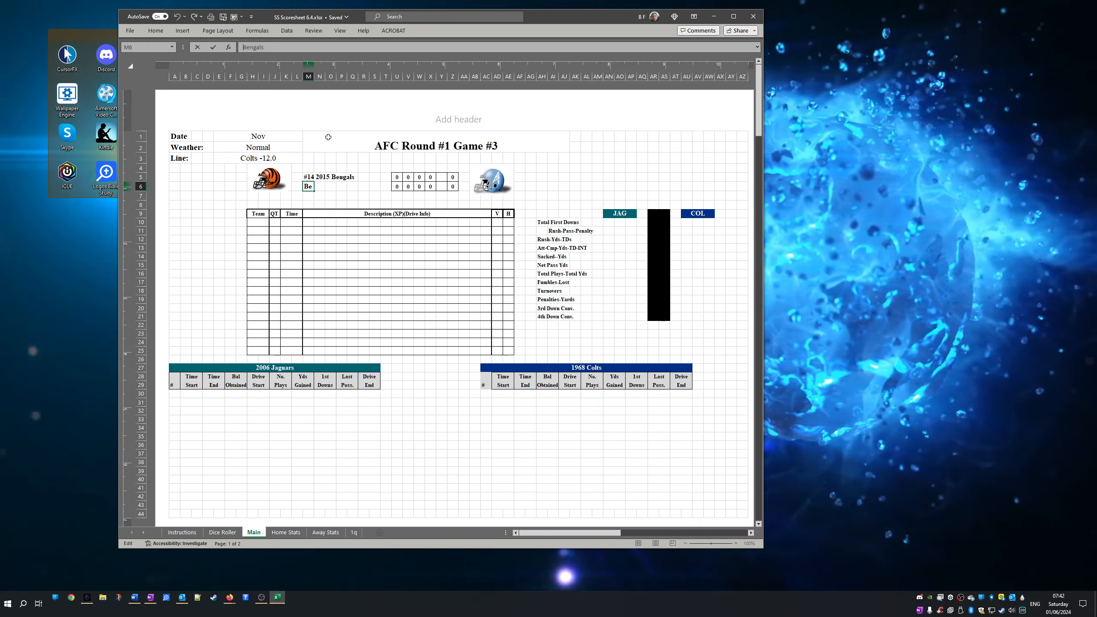
- Enter #3 1961 Oilers as the second team and clear the Bengals' fifth score box
{"action": "type", "text": "#B"}
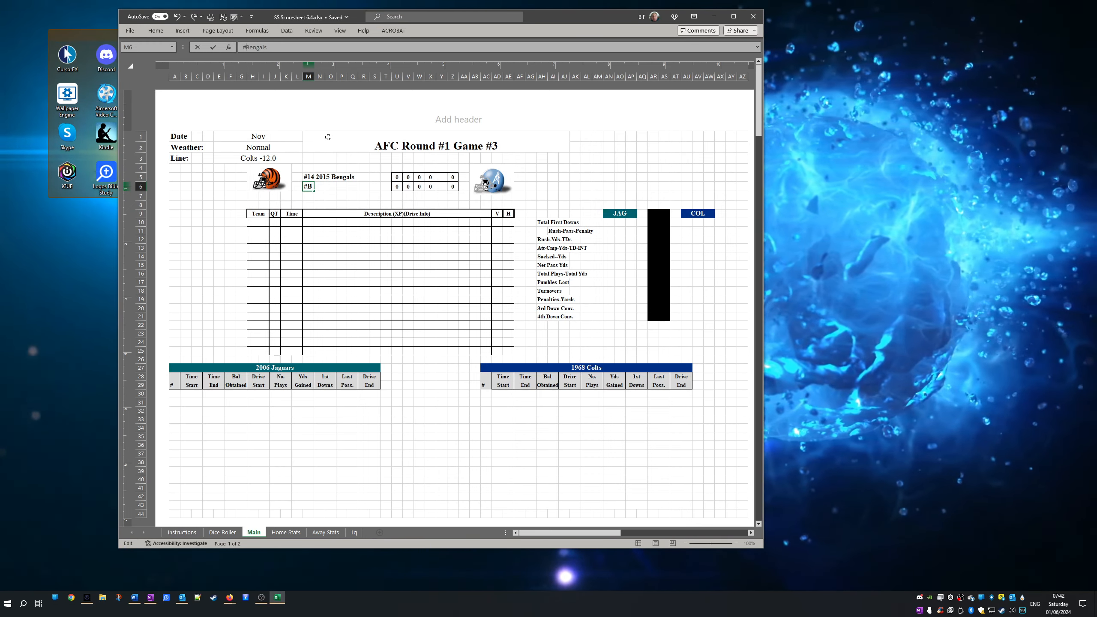
{"action": "type", "text": "3 1961 Oilers"}
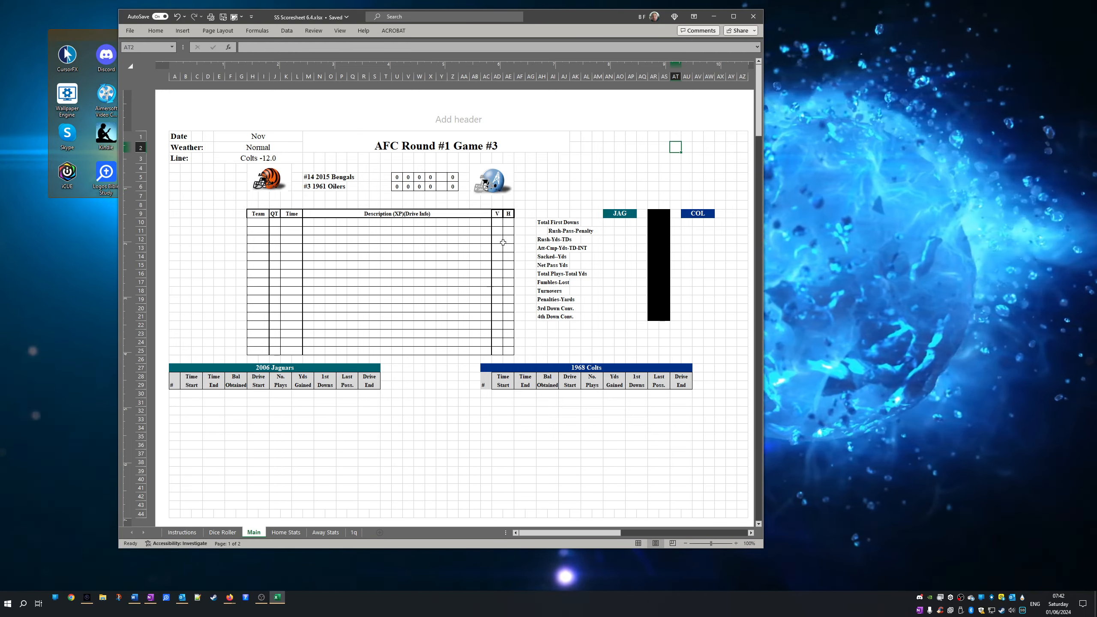
{"action": "mouse_move", "coordinate": [303, 195]}
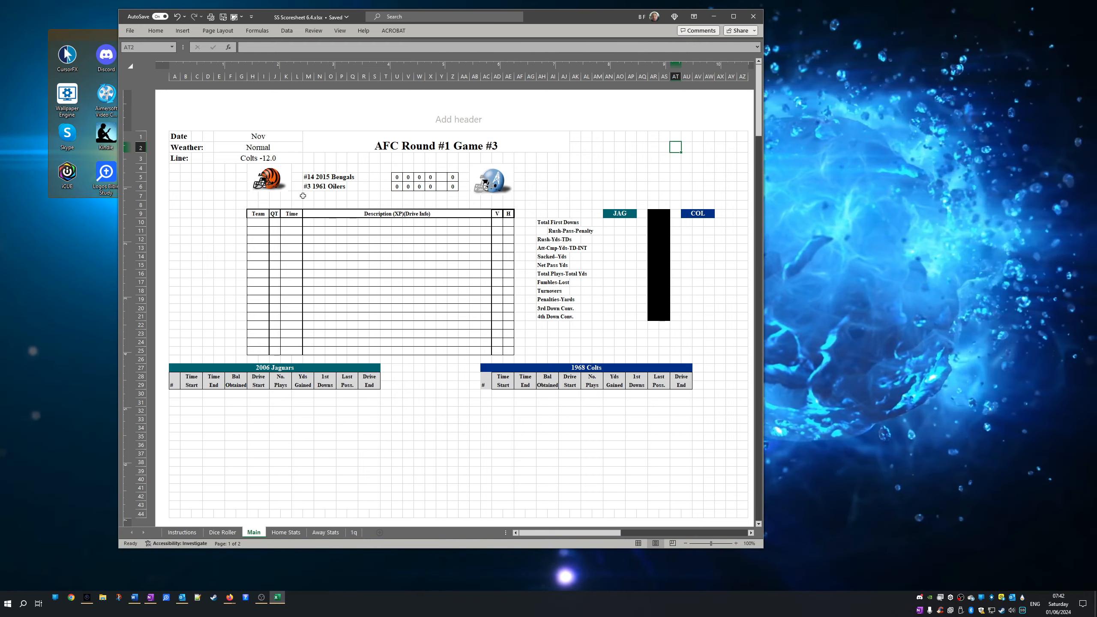
{"action": "left_click", "coordinate": [397, 177]}
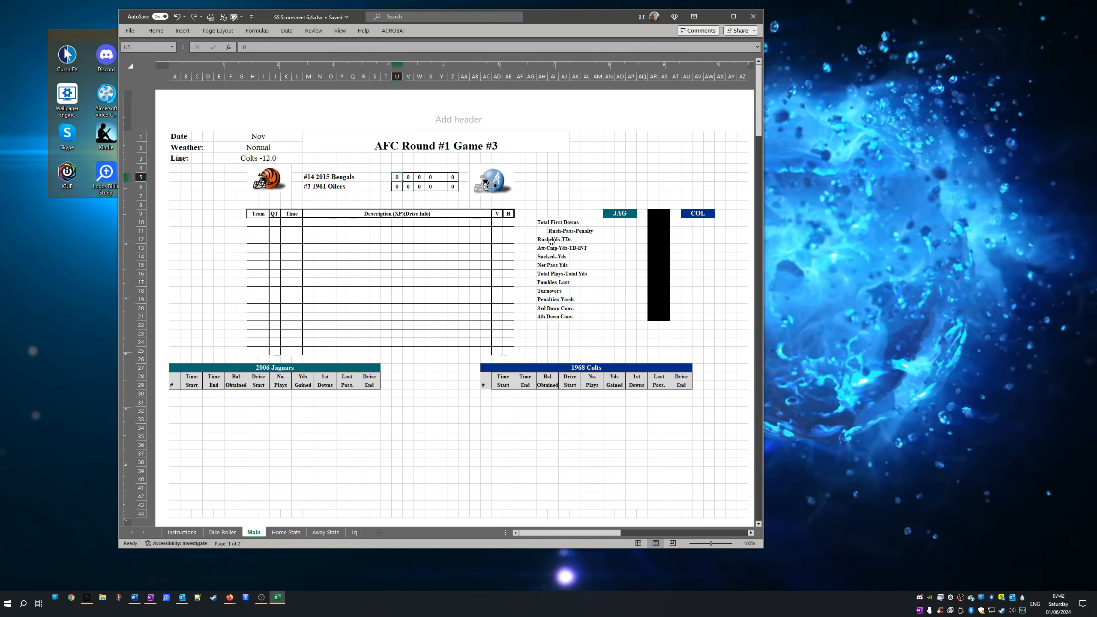
{"action": "type", "text": "4"}
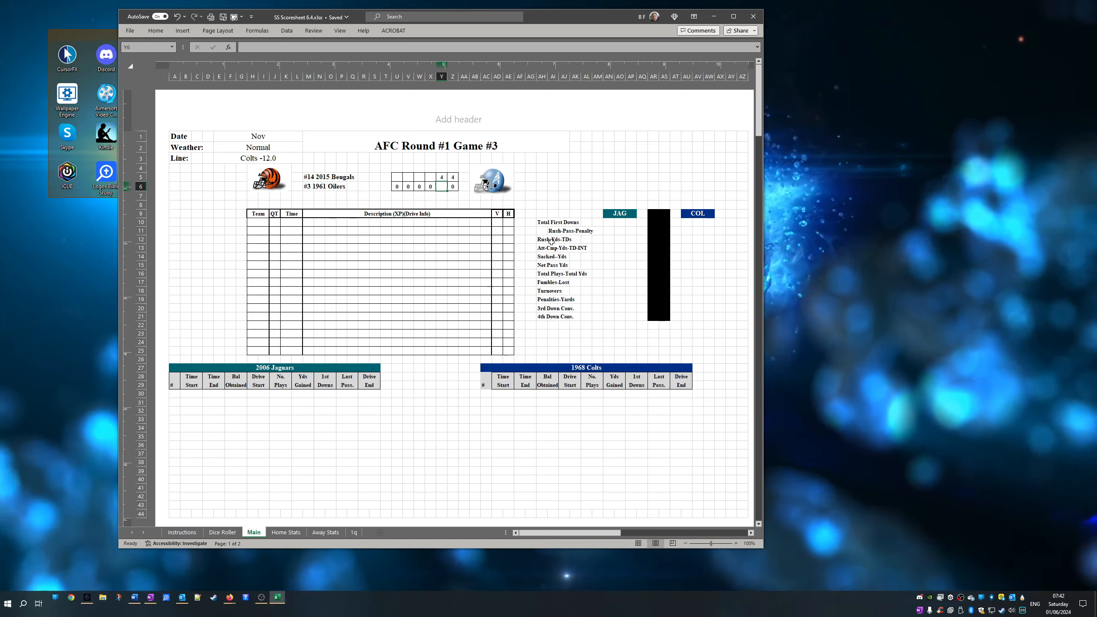
{"action": "left_click", "coordinate": [419, 177]}
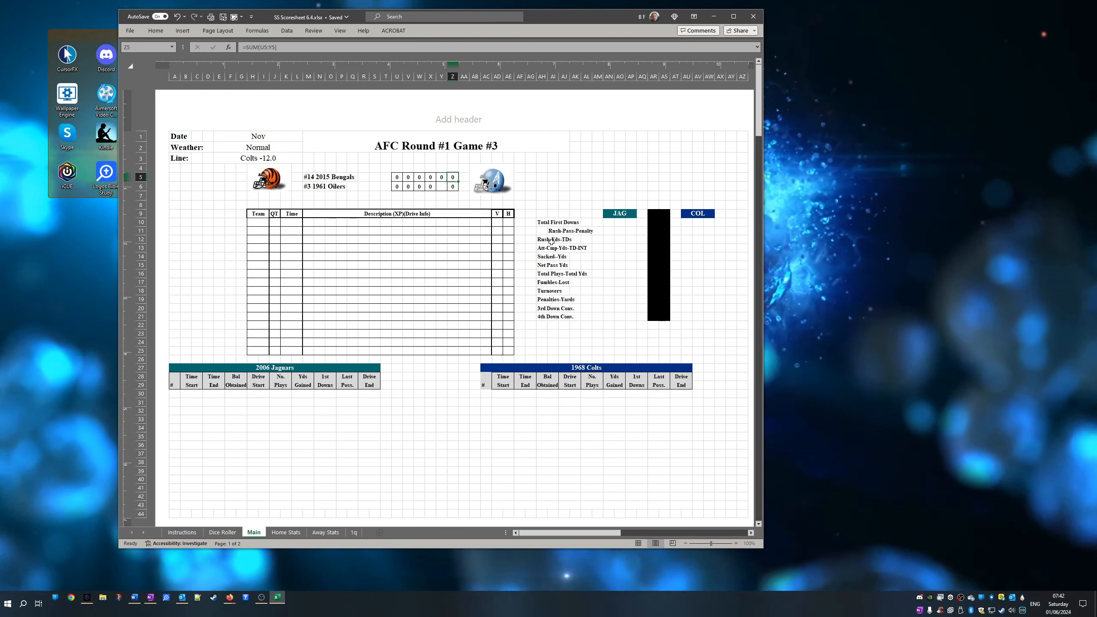
{"action": "left_click", "coordinate": [441, 186]}
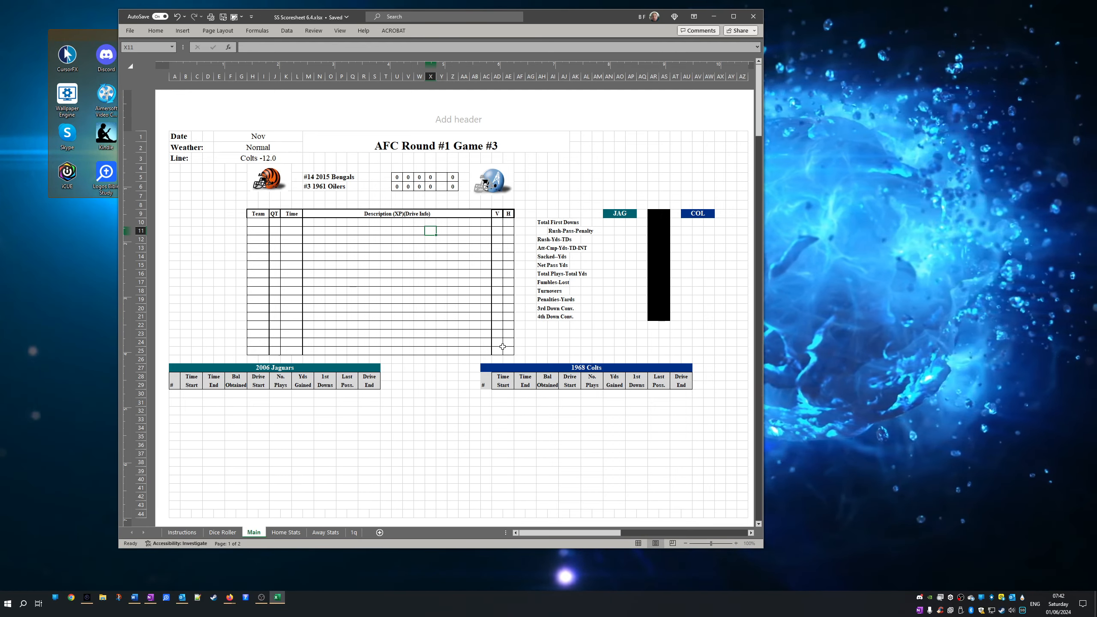
{"action": "mouse_move", "coordinate": [474, 358]}
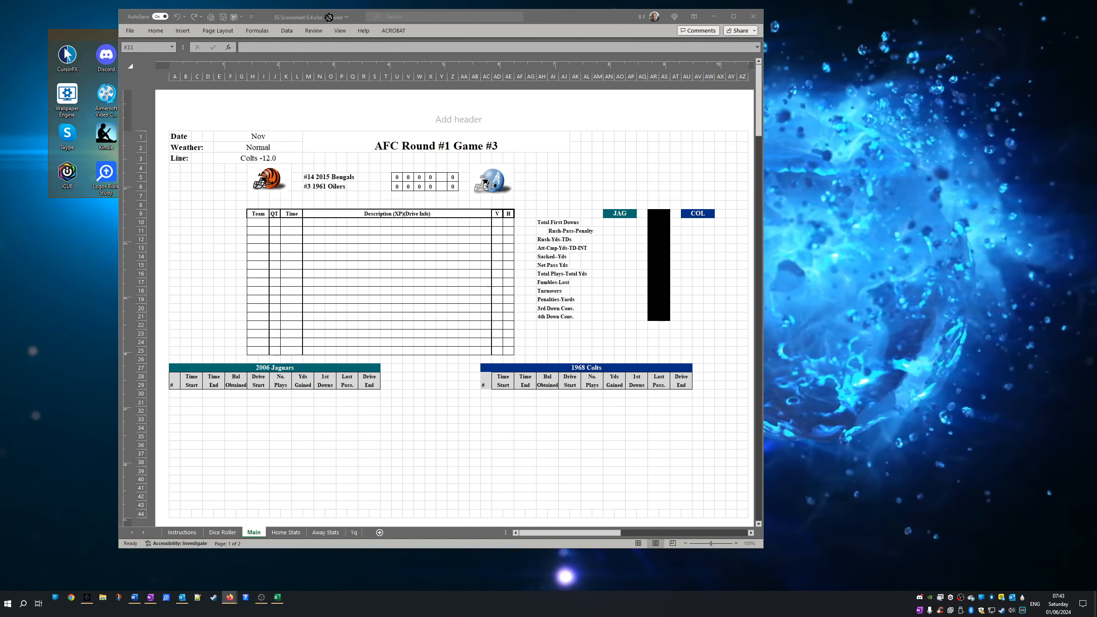
- Launch Firefox, maximize its window, and open the Games bookmarks folder
{"action": "left_click", "coordinate": [230, 597]}
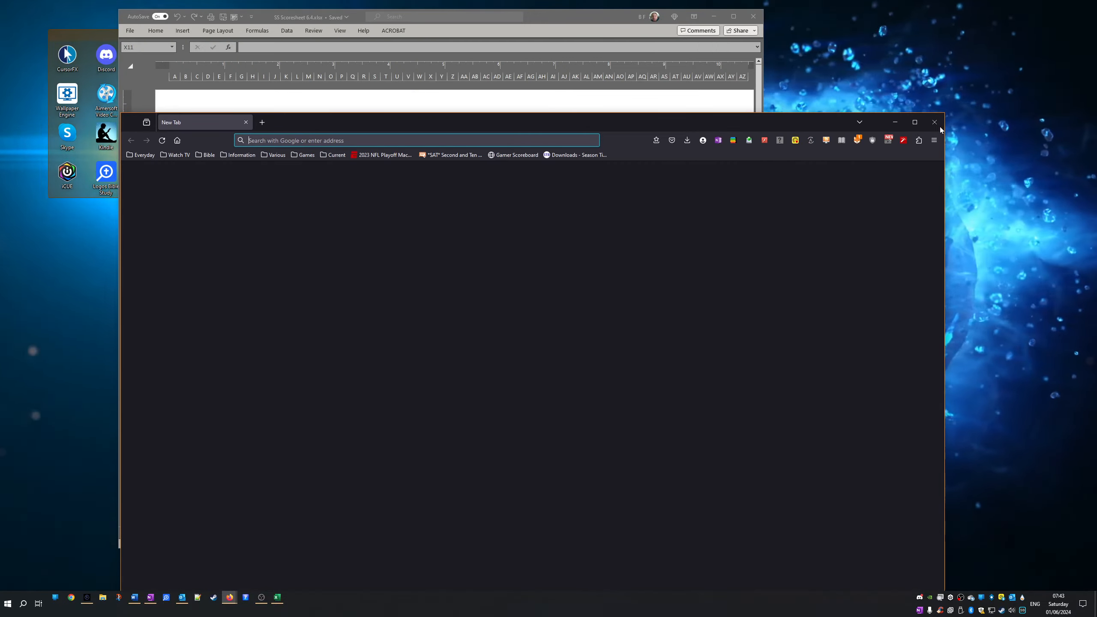
{"action": "left_click", "coordinate": [914, 122]}
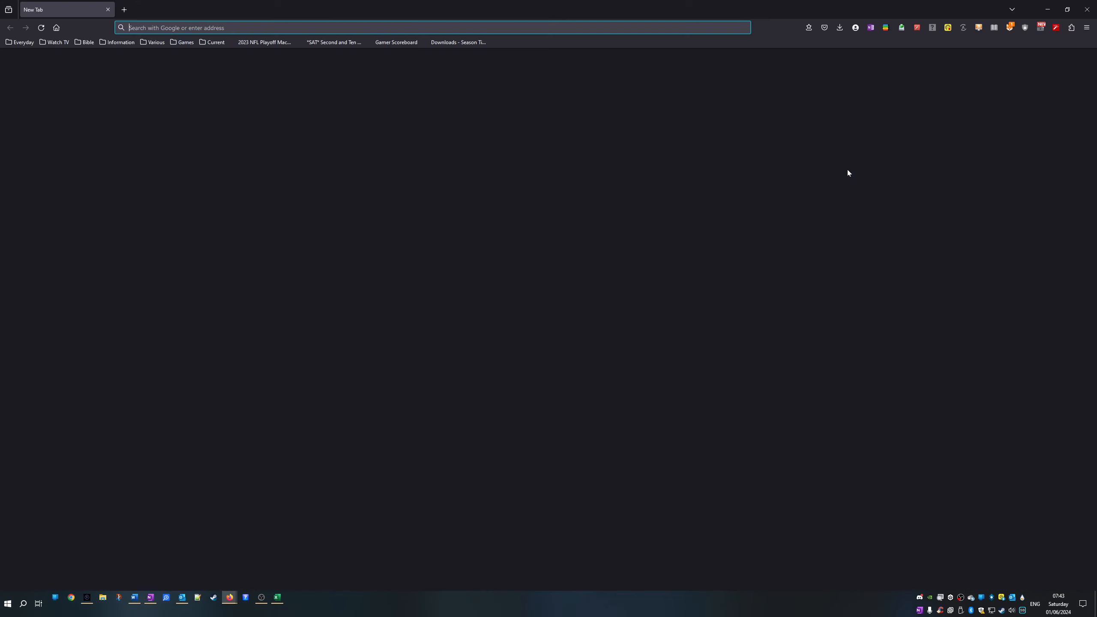
{"action": "left_click", "coordinate": [186, 42]}
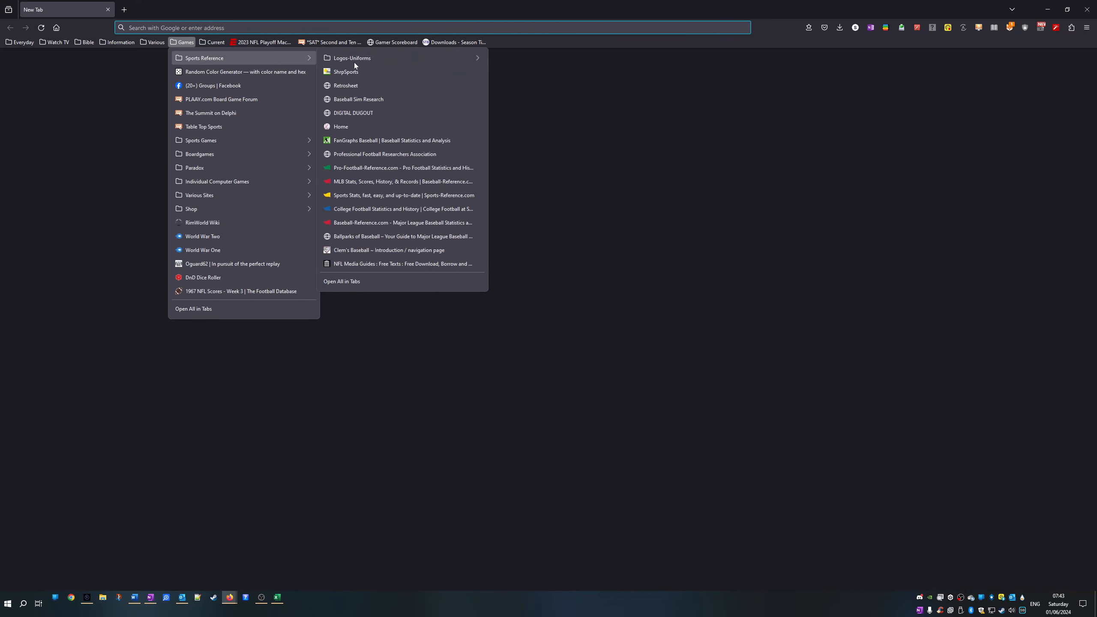
{"action": "mouse_move", "coordinate": [356, 58]}
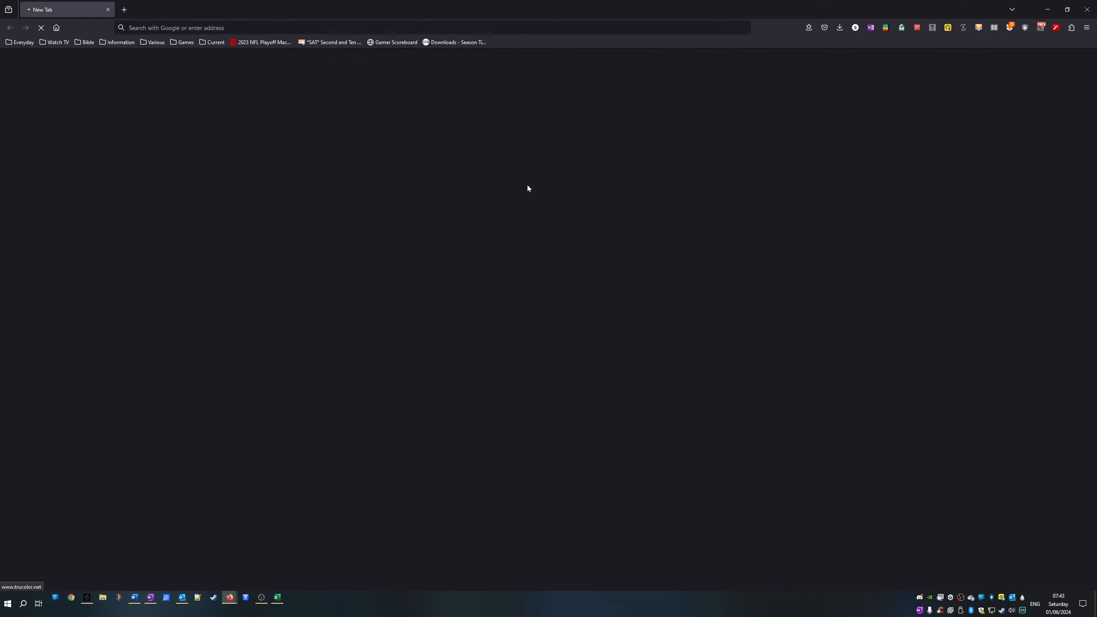
{"action": "mouse_move", "coordinate": [492, 164]}
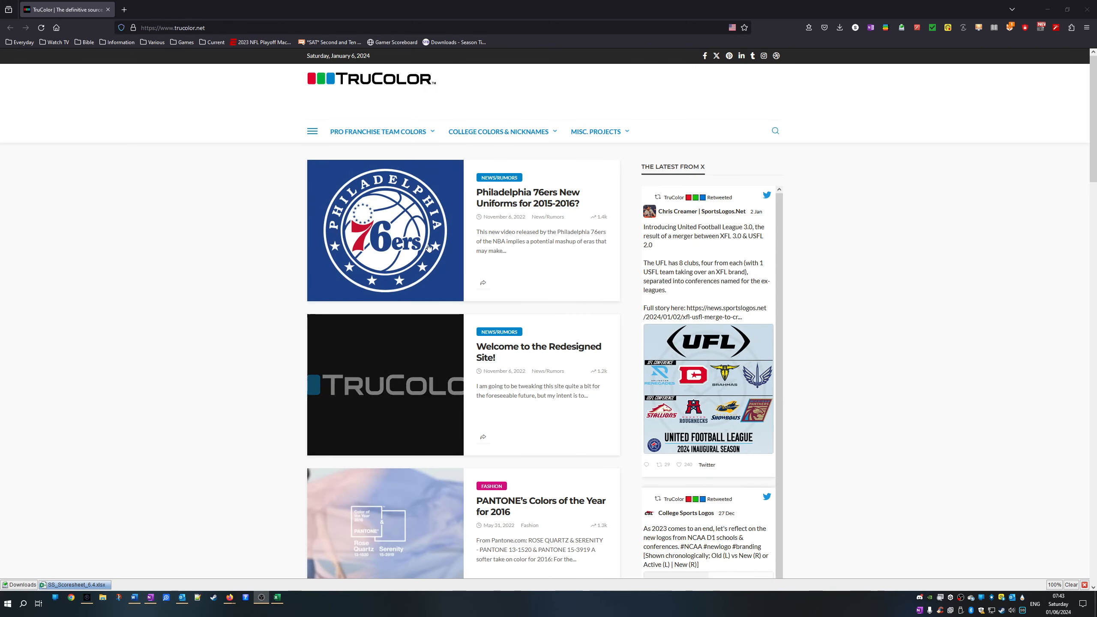
- Show the Bengals' 2012–2020 black, brilliant orange and white swatches on TruColor's NFL page
{"action": "left_click", "coordinate": [378, 131]}
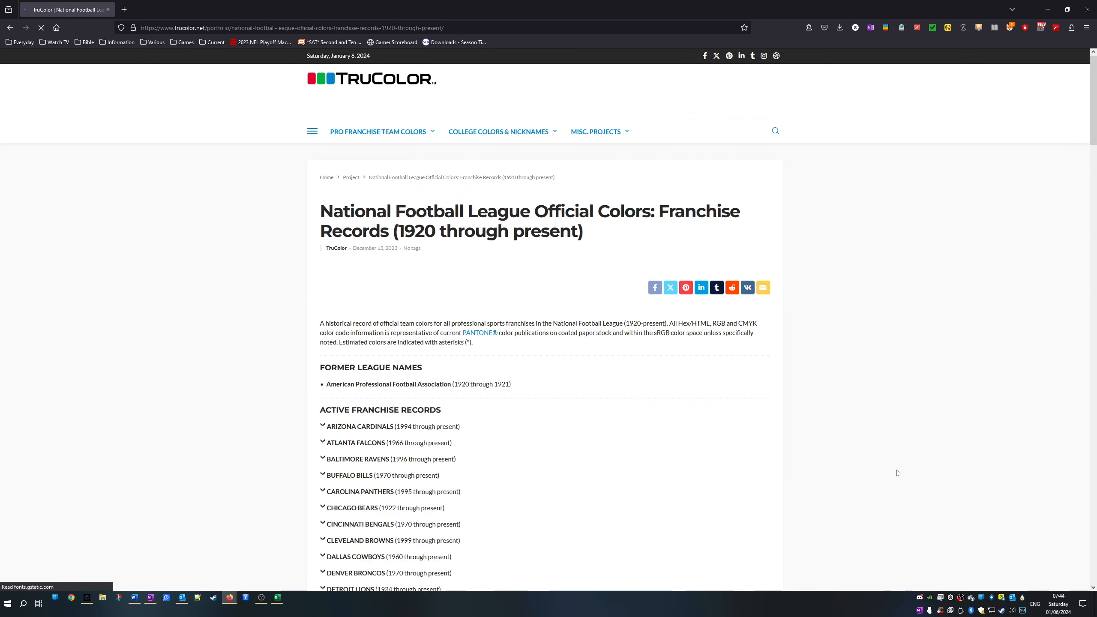
{"action": "scroll", "scroll_direction": "down", "scroll_amount": 3}
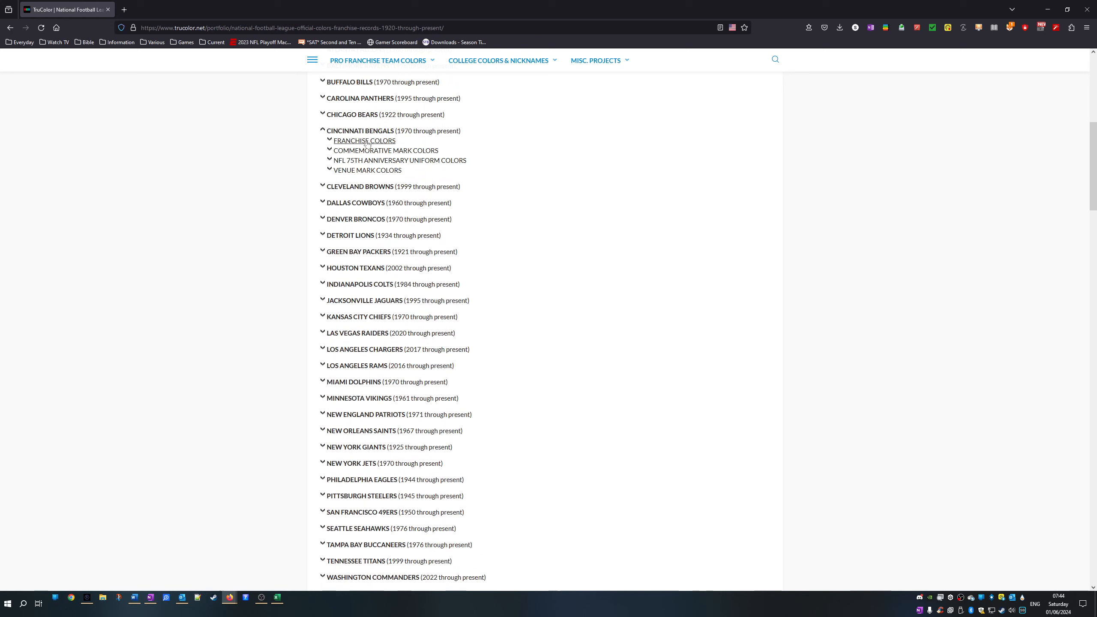
{"action": "left_click", "coordinate": [364, 140]}
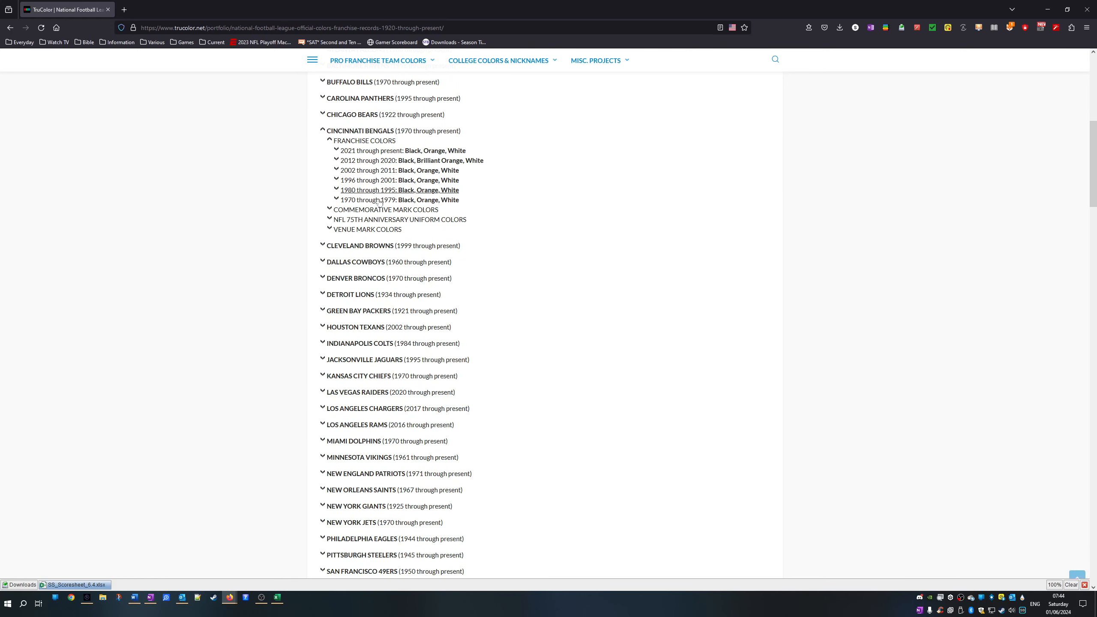
{"action": "mouse_move", "coordinate": [382, 229]}
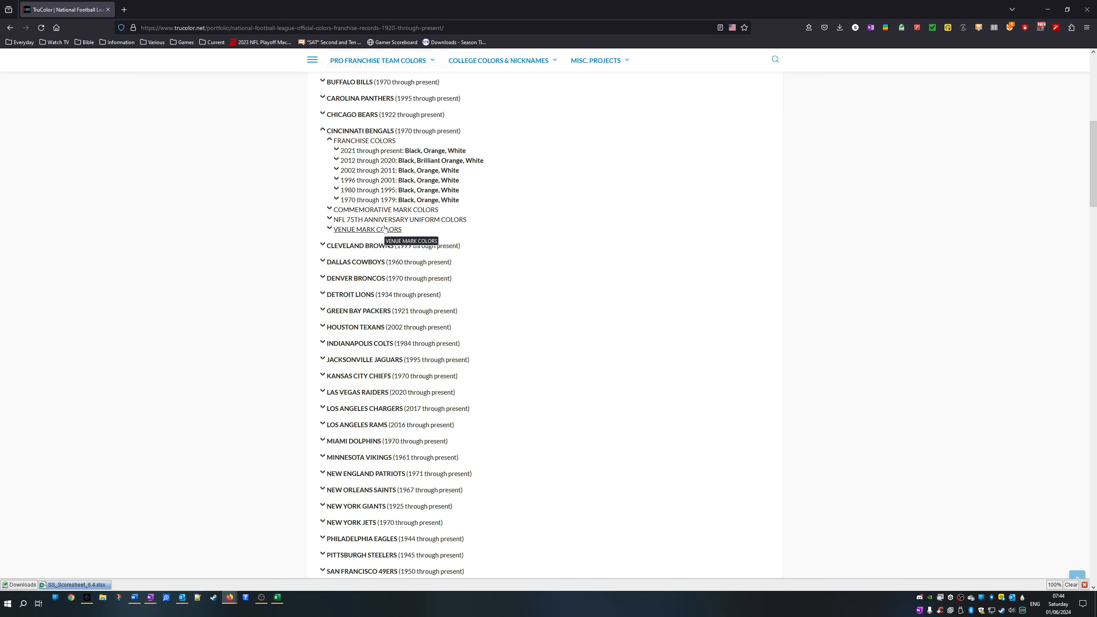
{"action": "left_click", "coordinate": [336, 160]}
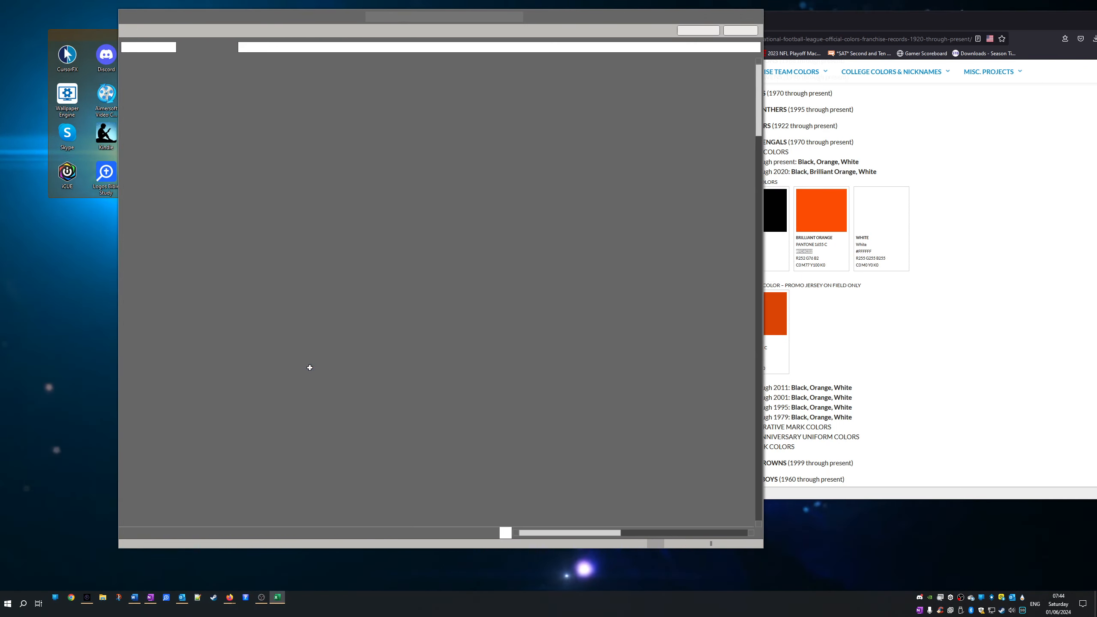
{"action": "mouse_move", "coordinate": [418, 238]}
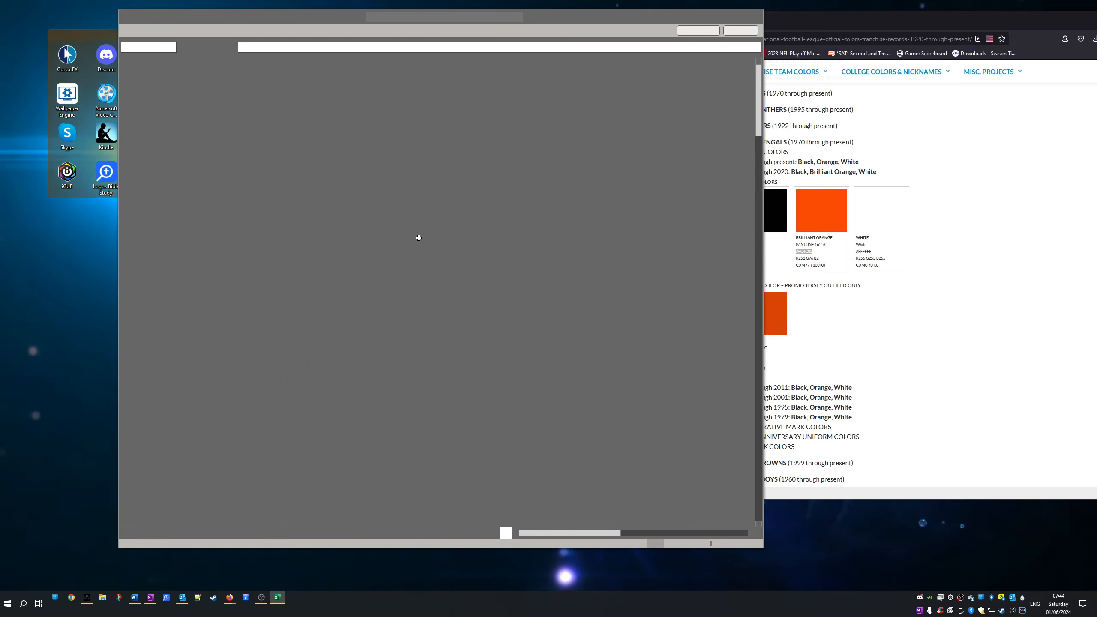
{"action": "mouse_move", "coordinate": [391, 144]}
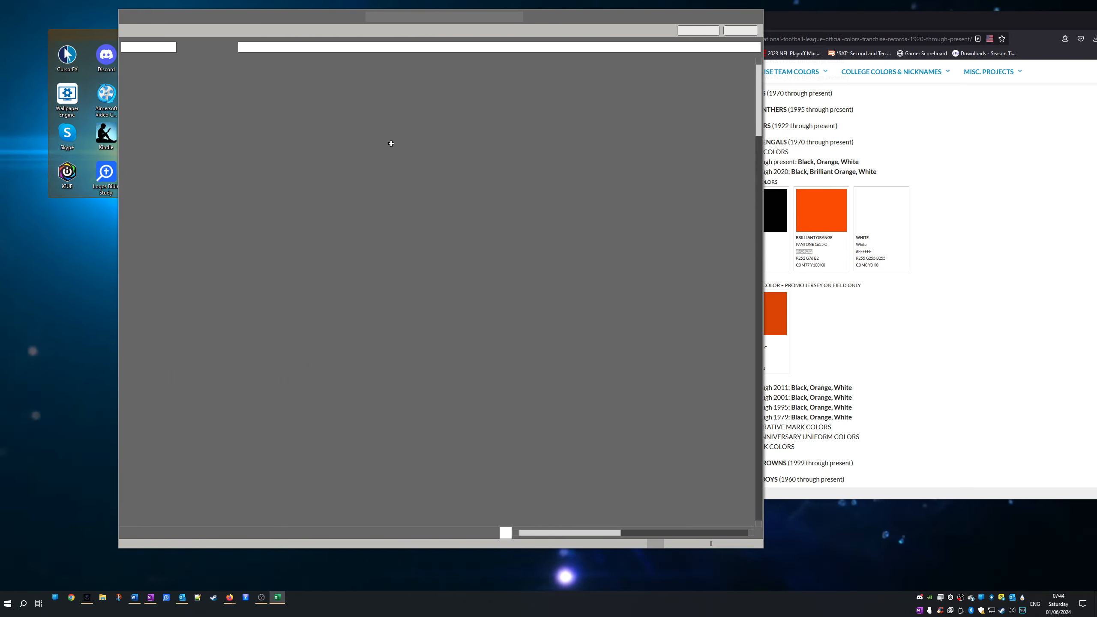
{"action": "mouse_move", "coordinate": [328, 230]}
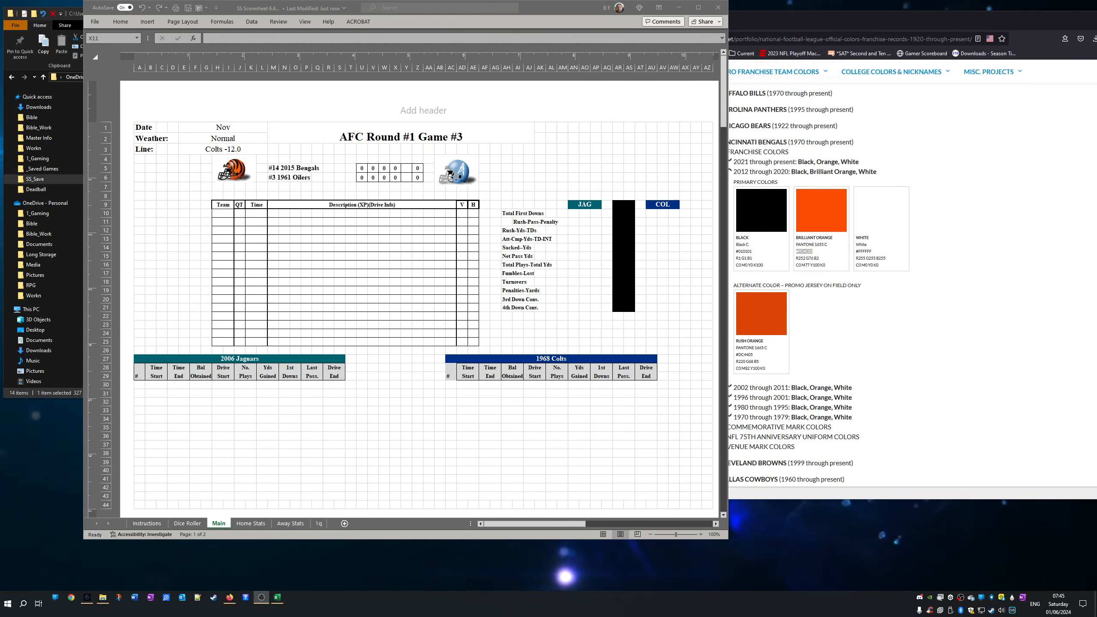
- Fill the 2006 Jaguars title band with the Bengals orange custom colour
{"action": "left_click", "coordinate": [394, 222]}
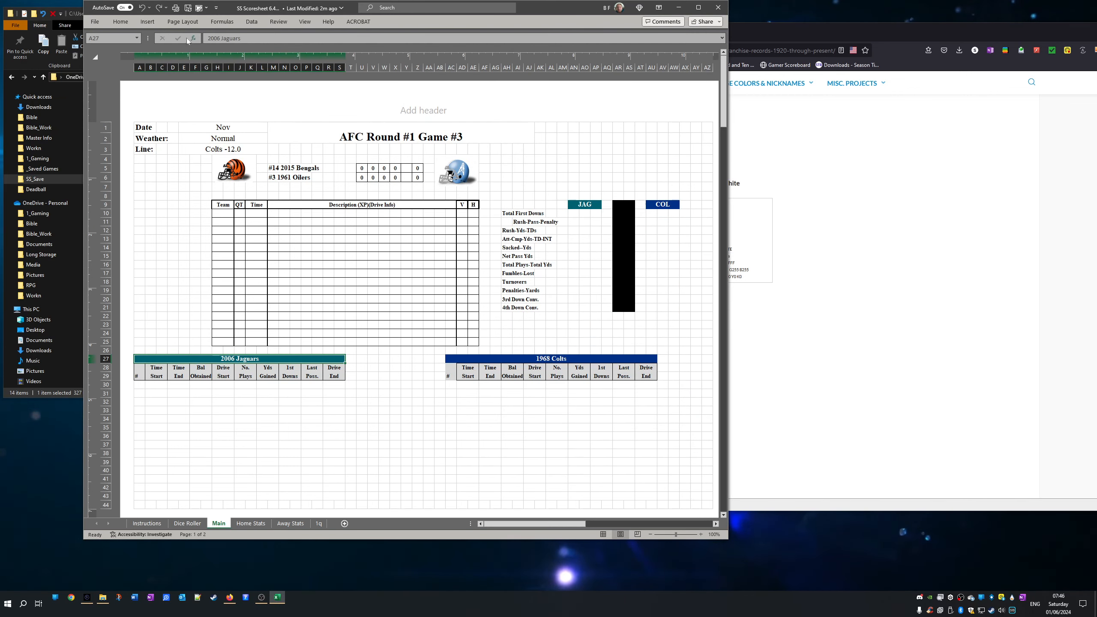
{"action": "left_click", "coordinate": [120, 22]}
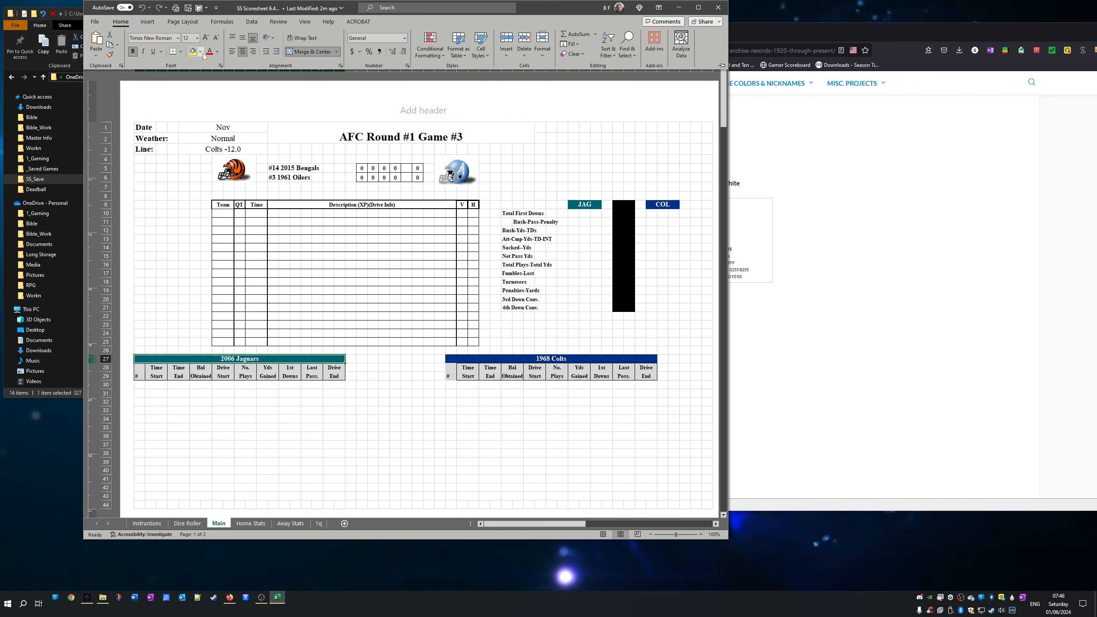
{"action": "left_click", "coordinate": [200, 51]}
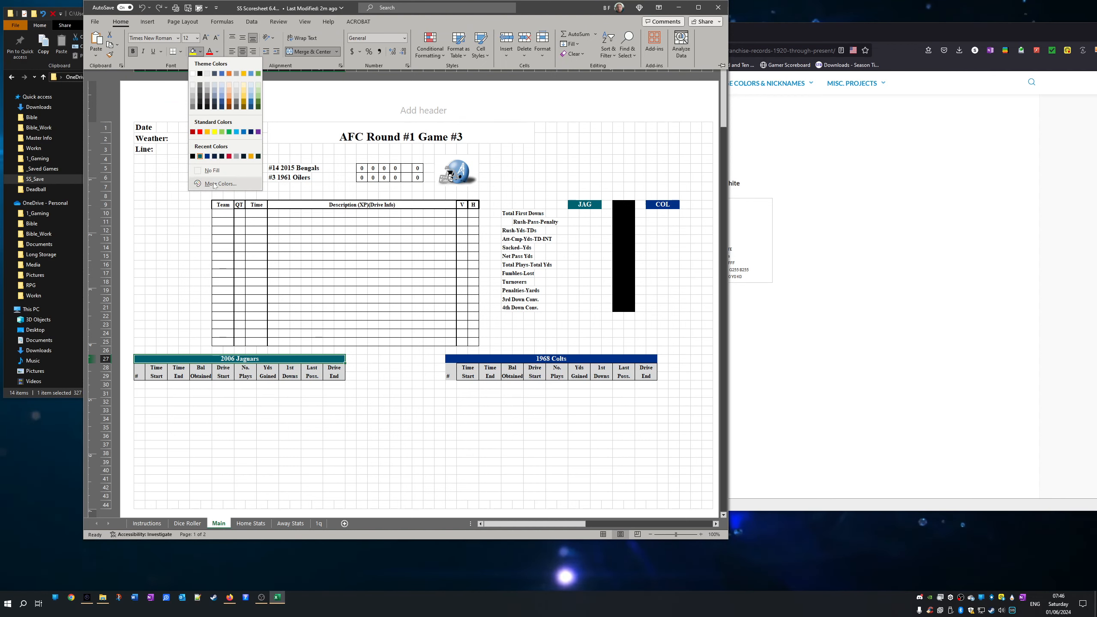
{"action": "left_click", "coordinate": [220, 184]}
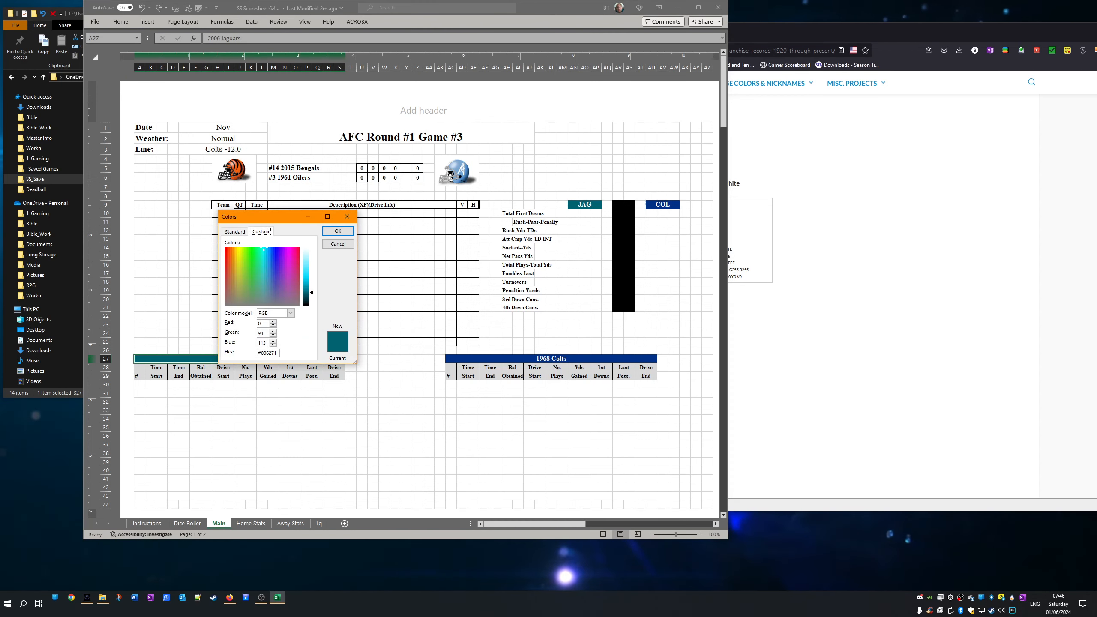
{"action": "right_click", "coordinate": [267, 353]}
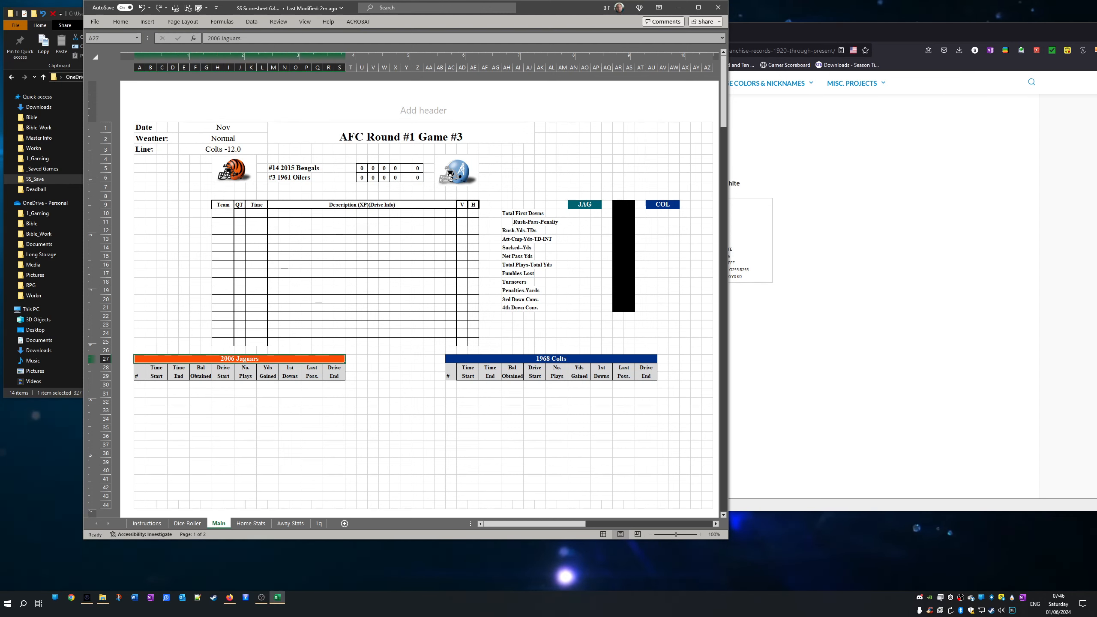
{"action": "left_click", "coordinate": [120, 21]}
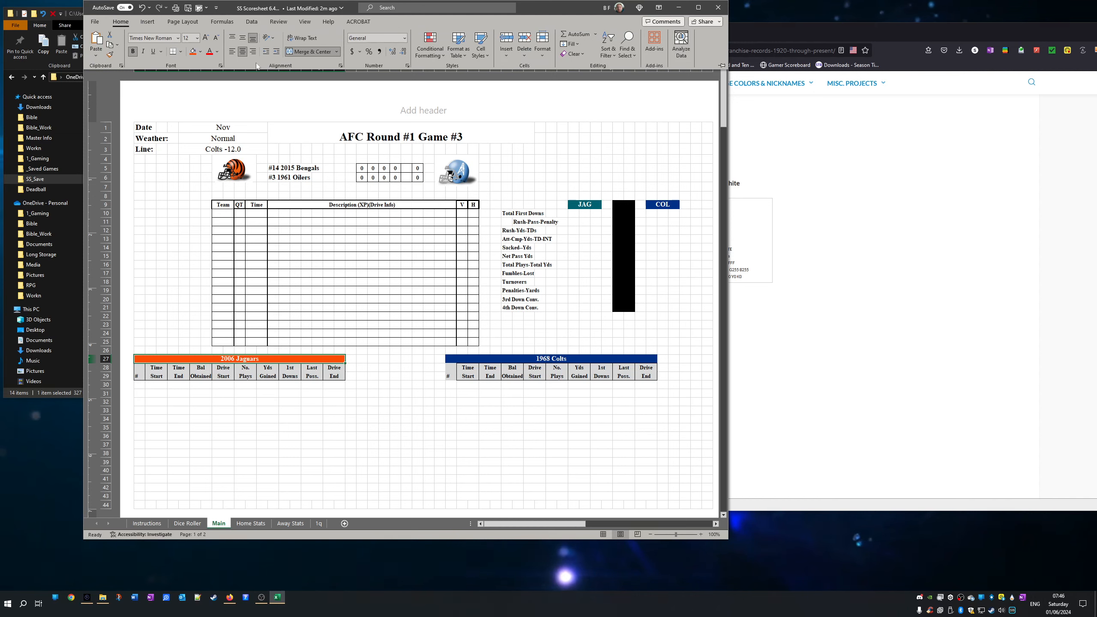
{"action": "left_click", "coordinate": [218, 52]}
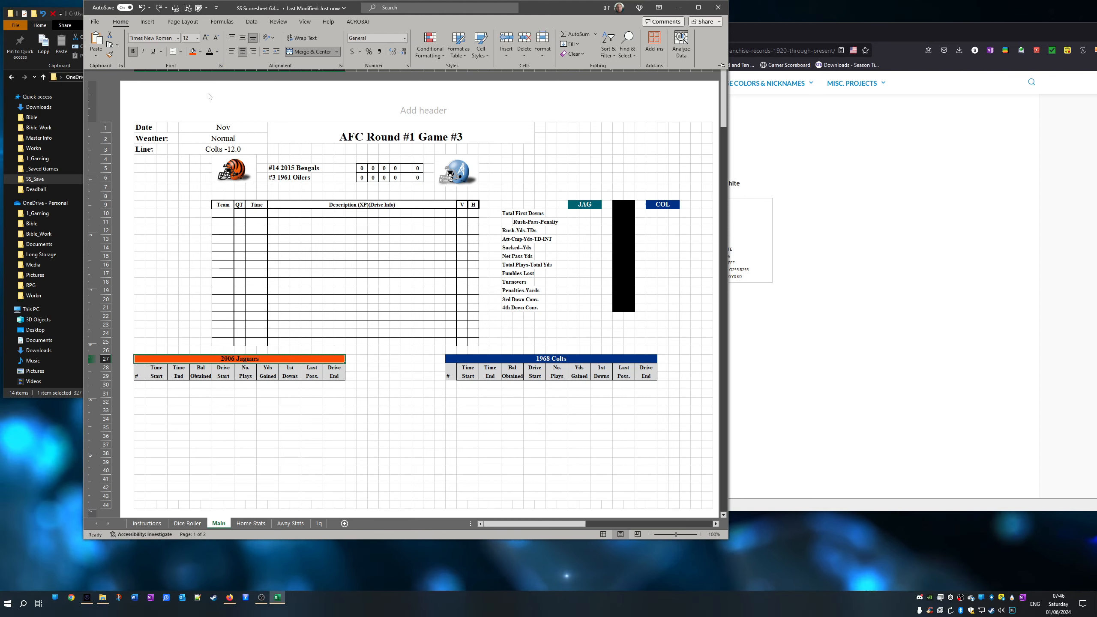
- Retitle the left drive-summary band to 2015 Bengals
{"action": "left_click", "coordinate": [254, 359]}
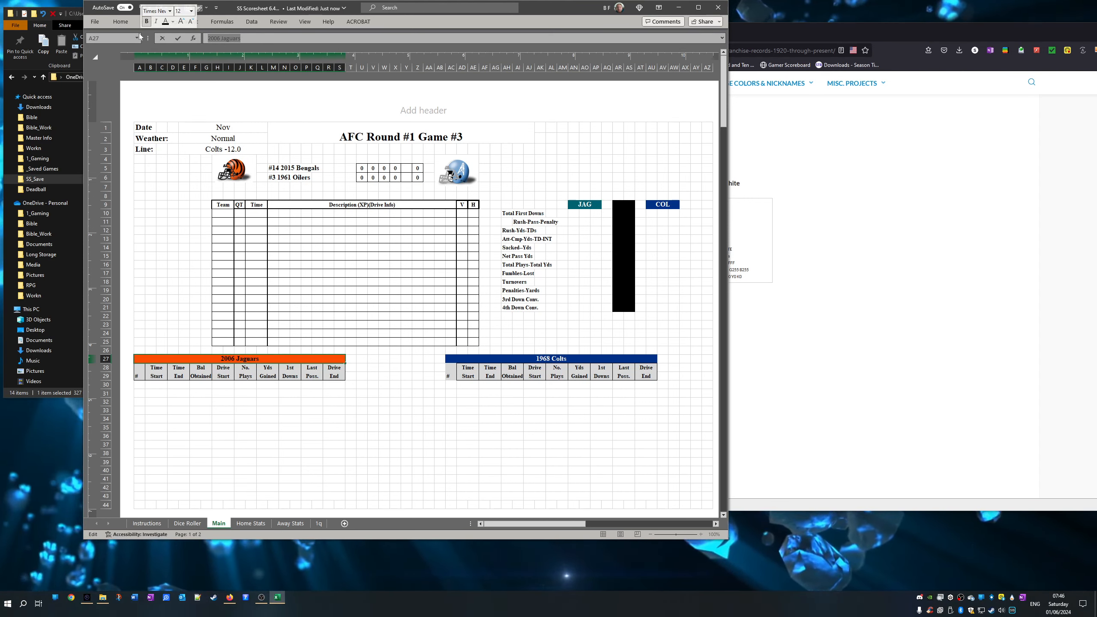
{"action": "type", "text": "5"}
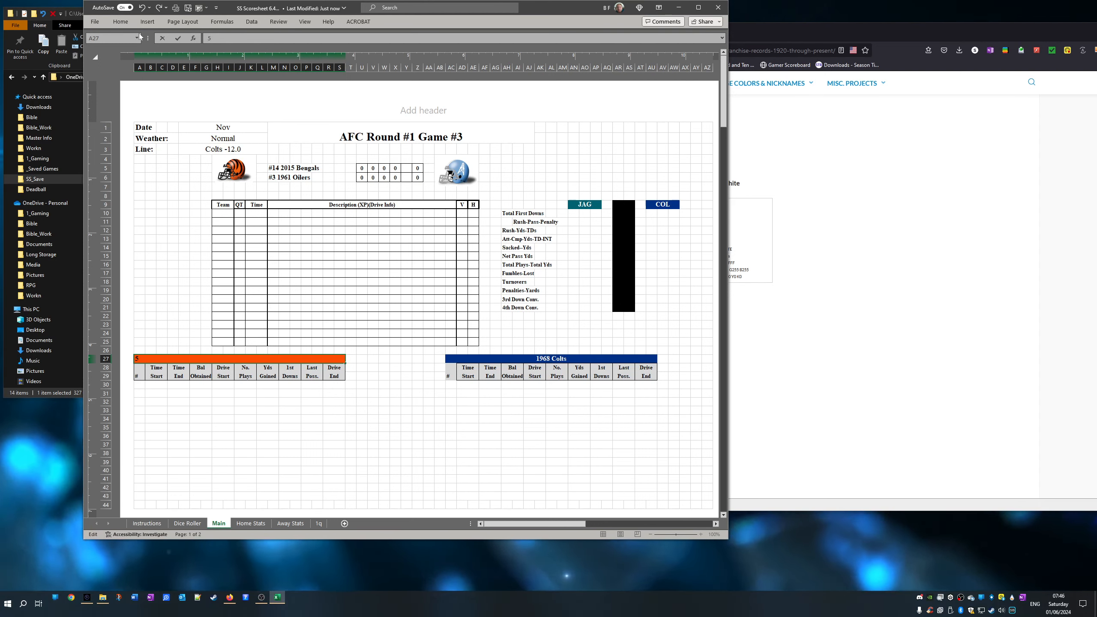
{"action": "type", "text": "2015"}
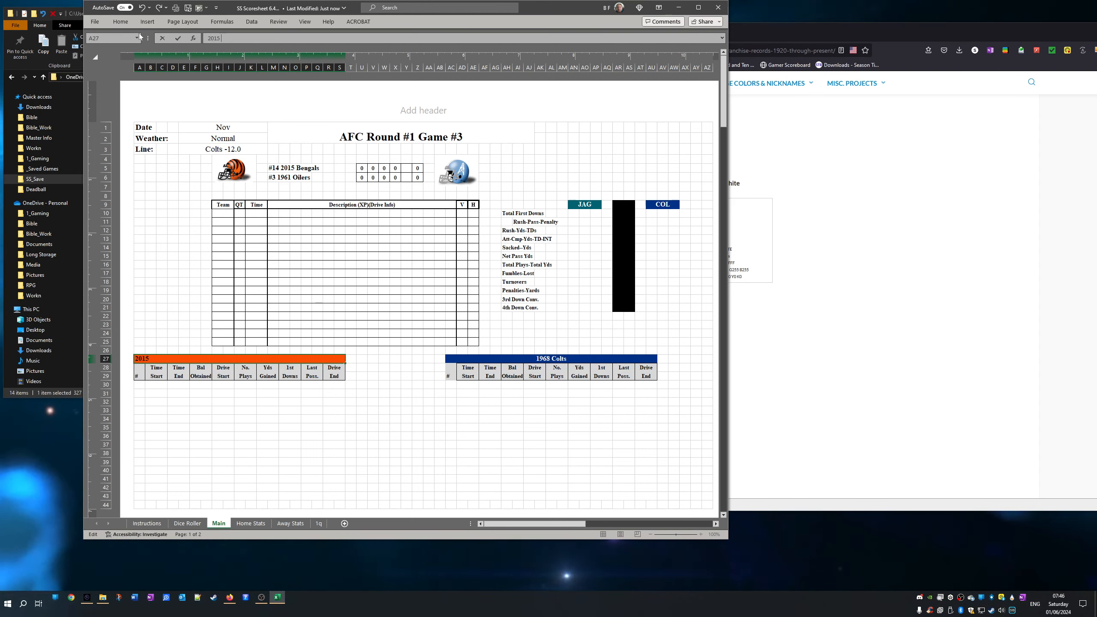
{"action": "type", "text": "Bengals"}
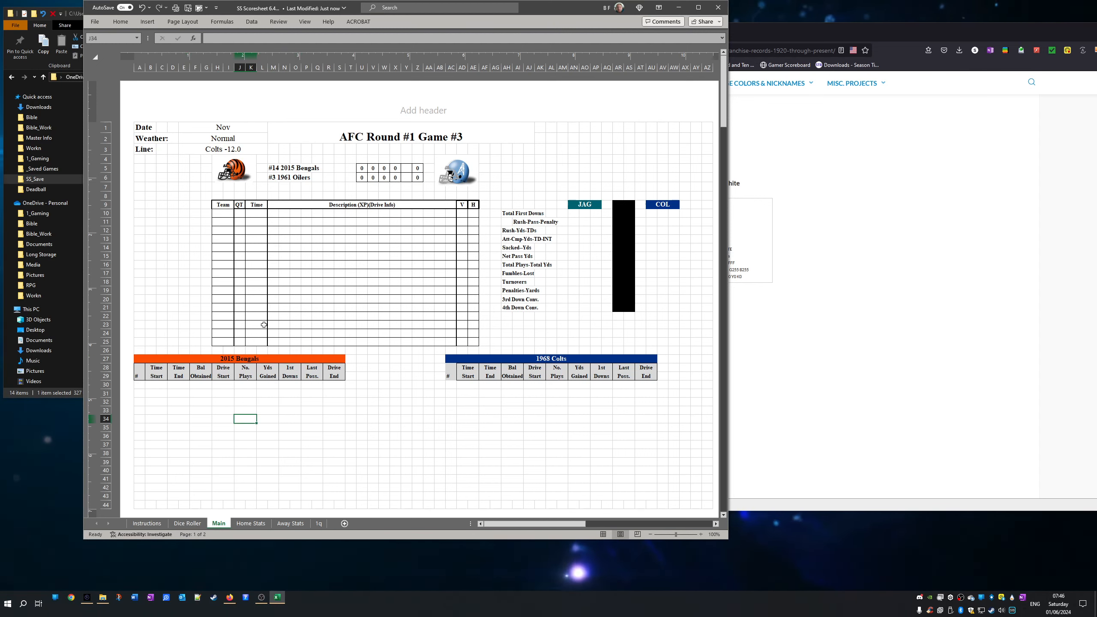
{"action": "mouse_move", "coordinate": [539, 494]}
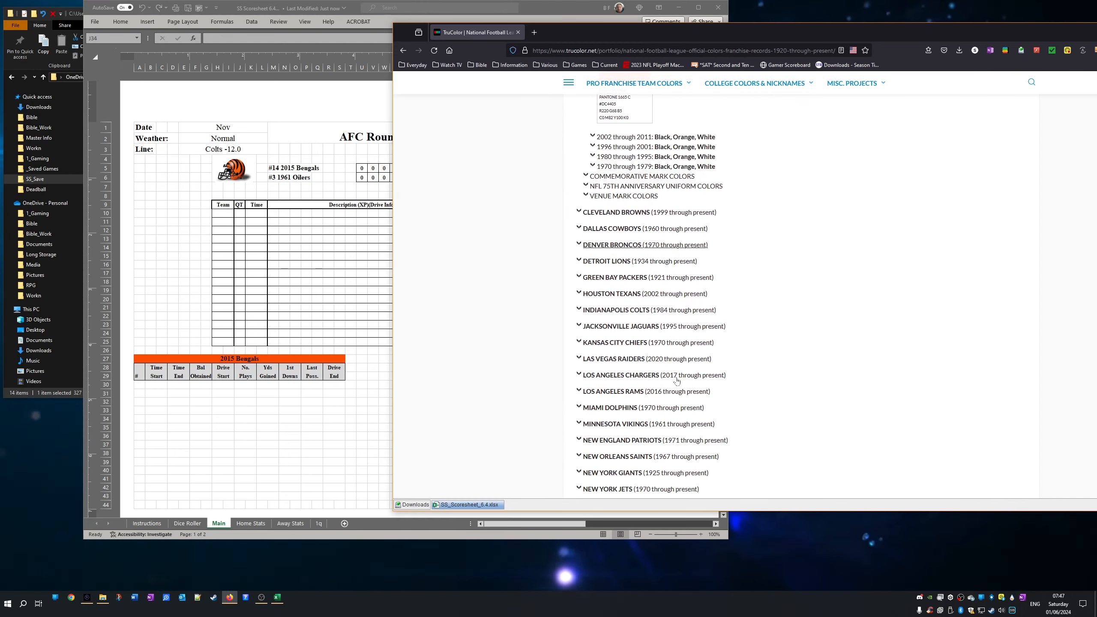
- Scroll down TruColor's NFL historical franchise records list
{"action": "scroll", "scroll_direction": "down", "scroll_amount": 3}
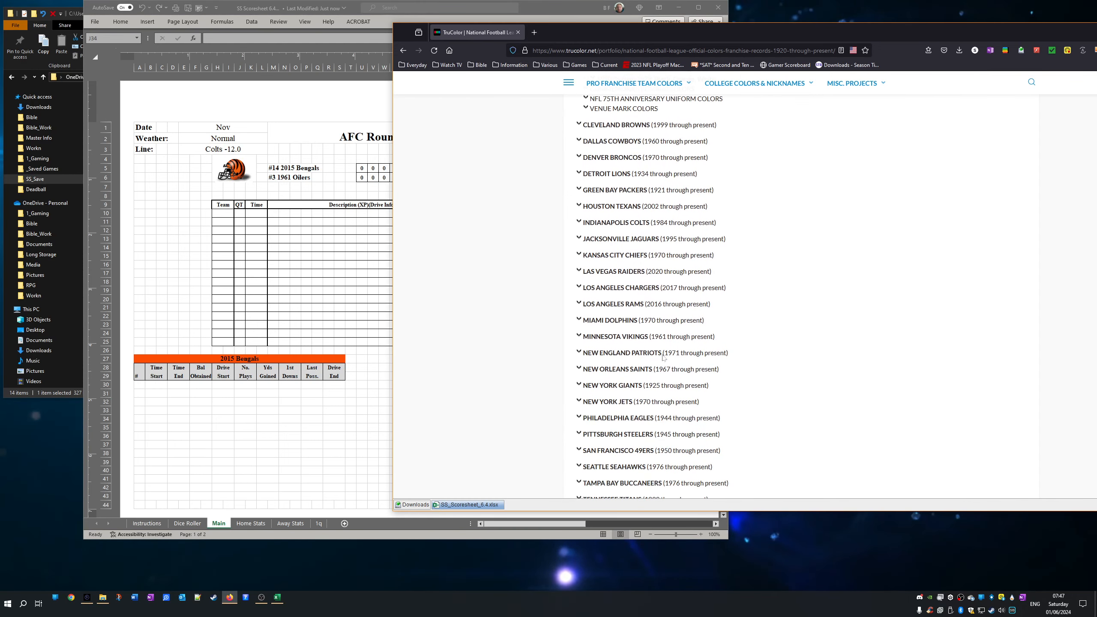
{"action": "scroll", "scroll_direction": "down", "scroll_amount": 3}
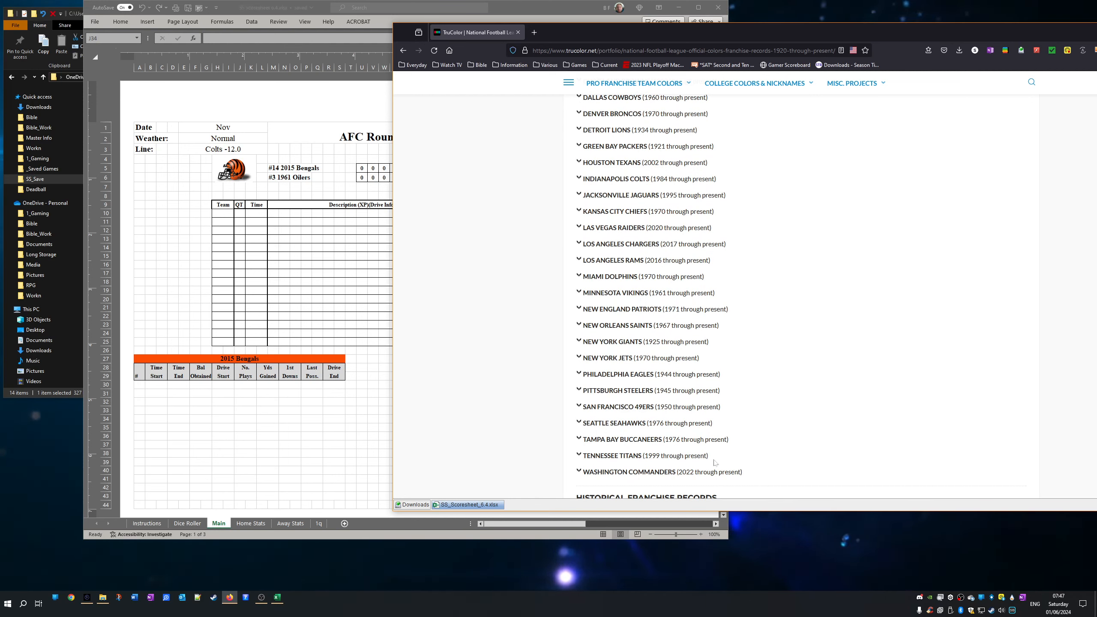
{"action": "scroll", "scroll_direction": "down", "scroll_amount": 3}
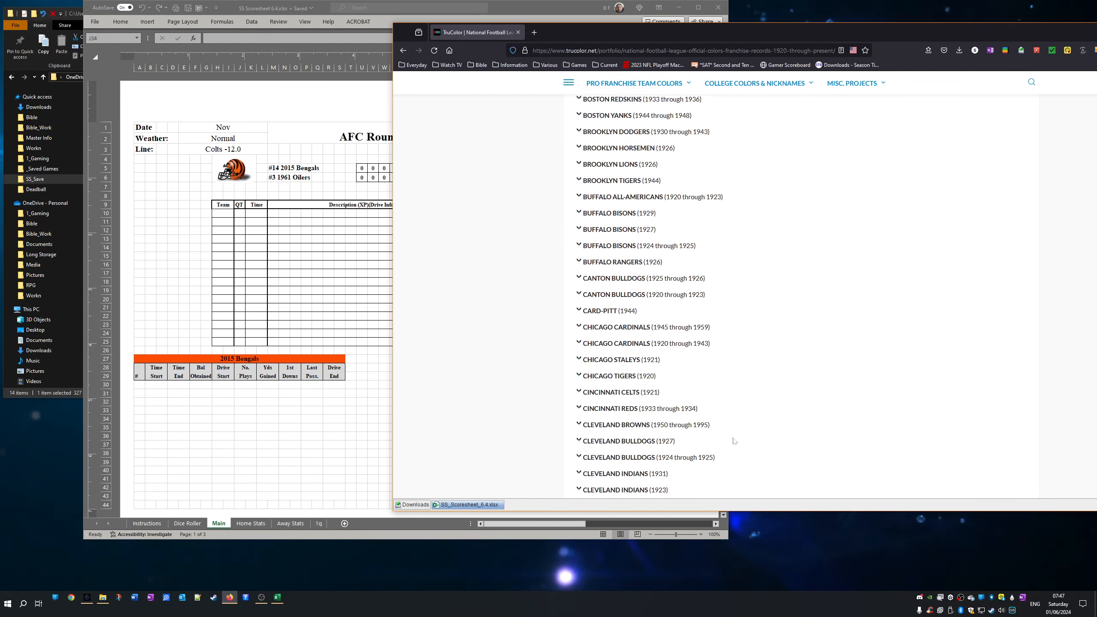
{"action": "scroll", "scroll_direction": "down", "scroll_amount": 3}
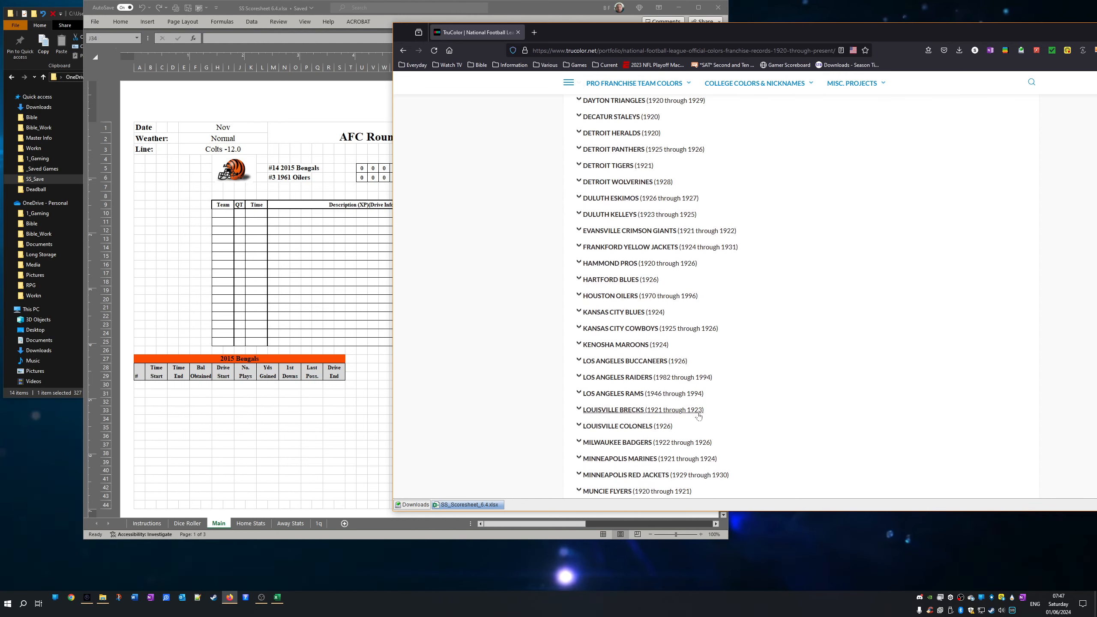
{"action": "mouse_move", "coordinate": [673, 413]}
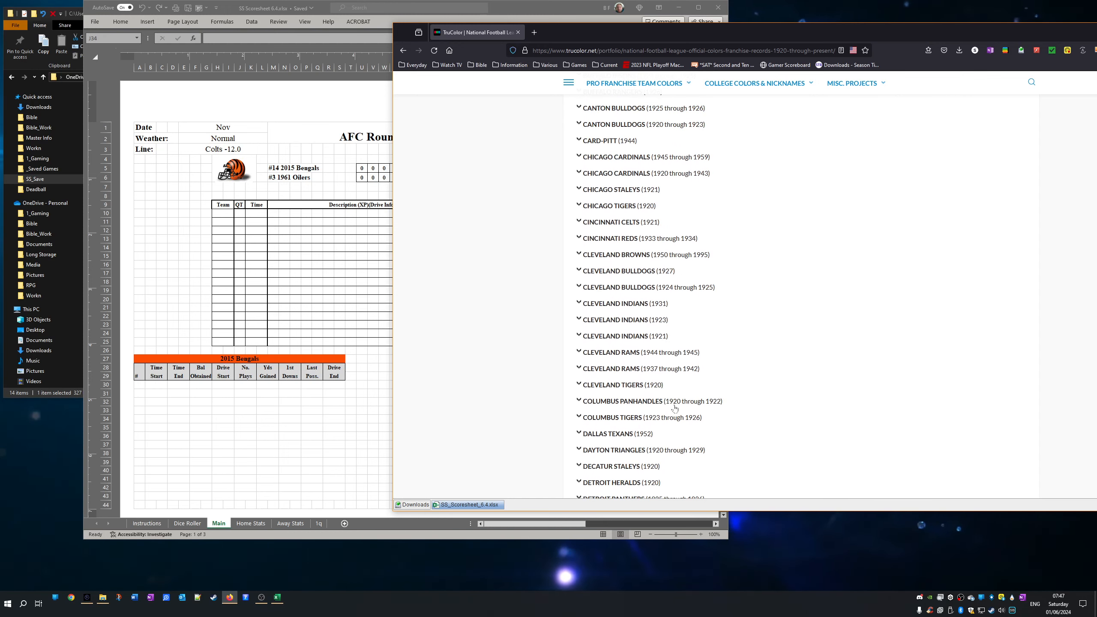
{"action": "scroll", "scroll_direction": "down", "scroll_amount": 3}
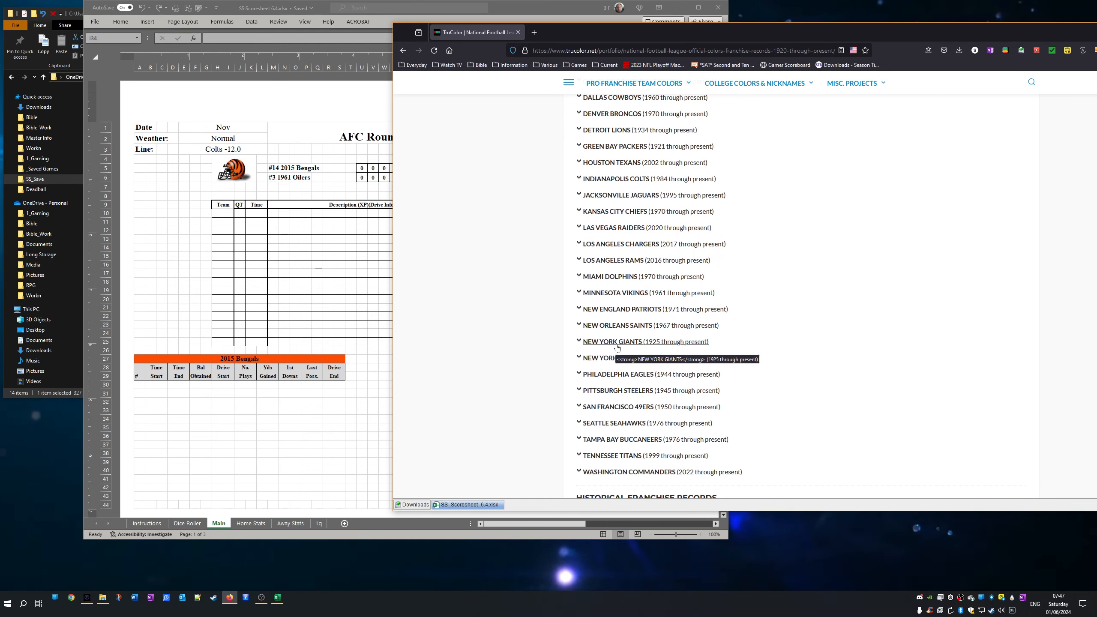
{"action": "mouse_move", "coordinate": [644, 385]}
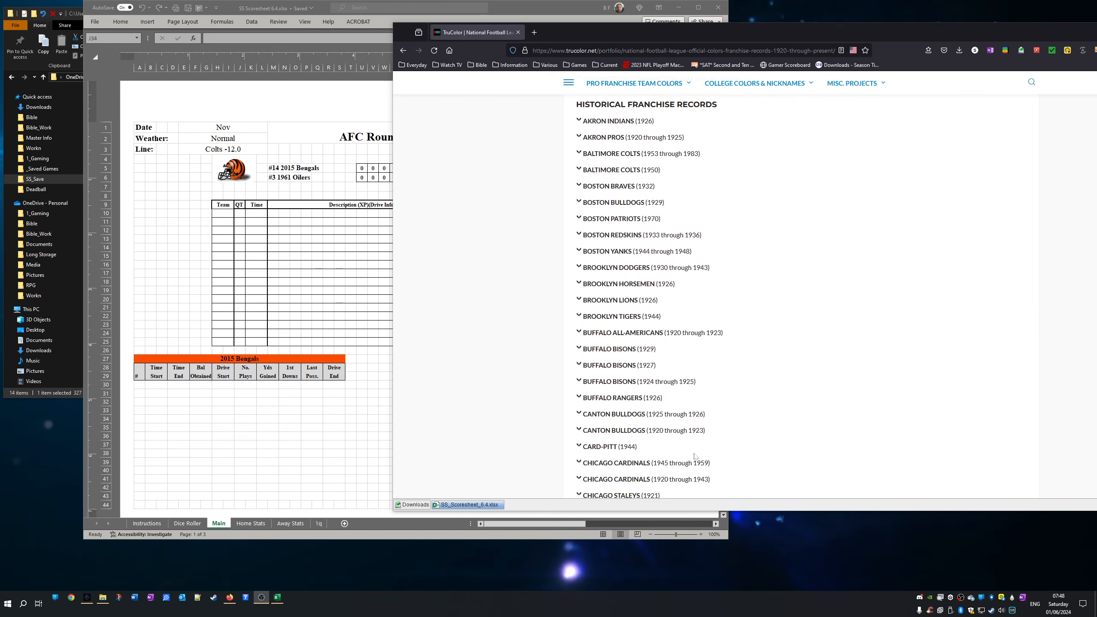
{"action": "scroll", "scroll_direction": "down", "scroll_amount": 3}
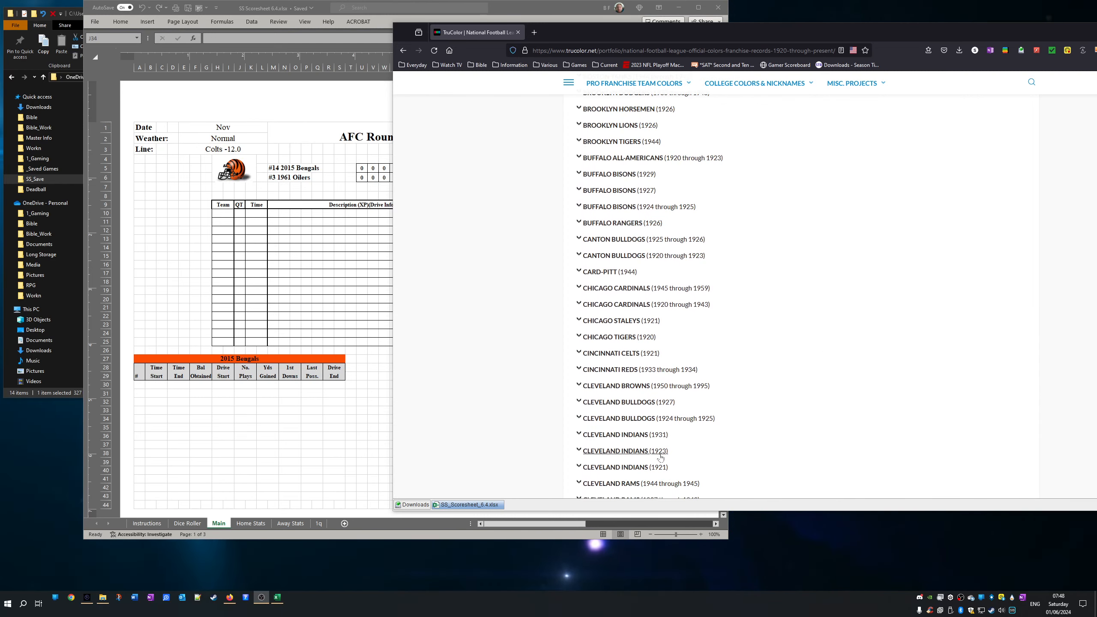
{"action": "scroll", "scroll_direction": "down", "scroll_amount": 3}
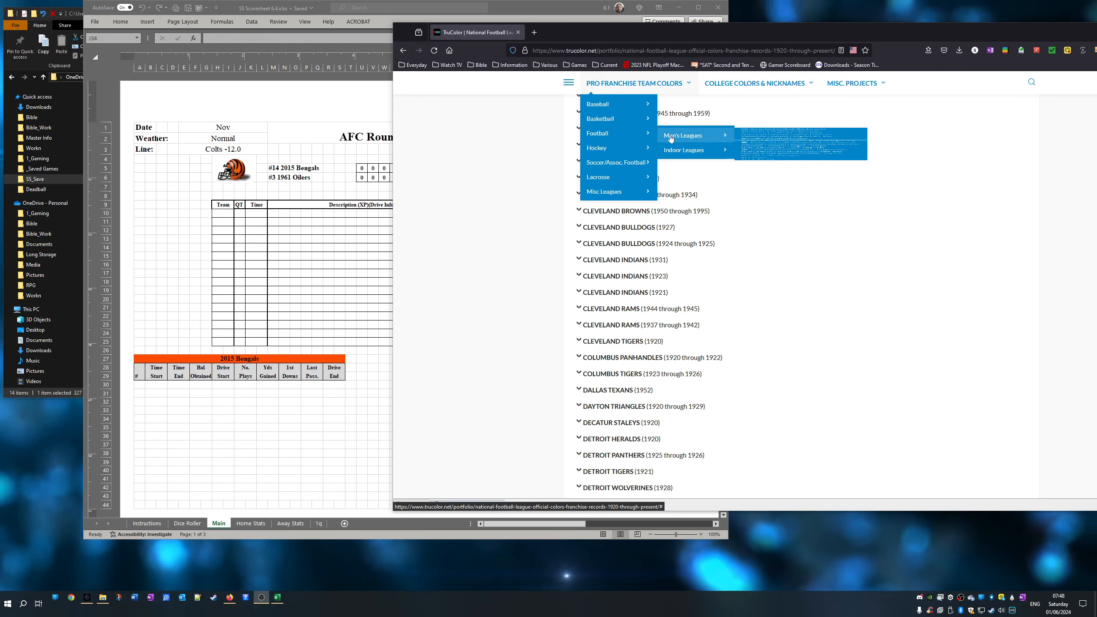
{"action": "mouse_move", "coordinate": [682, 135]}
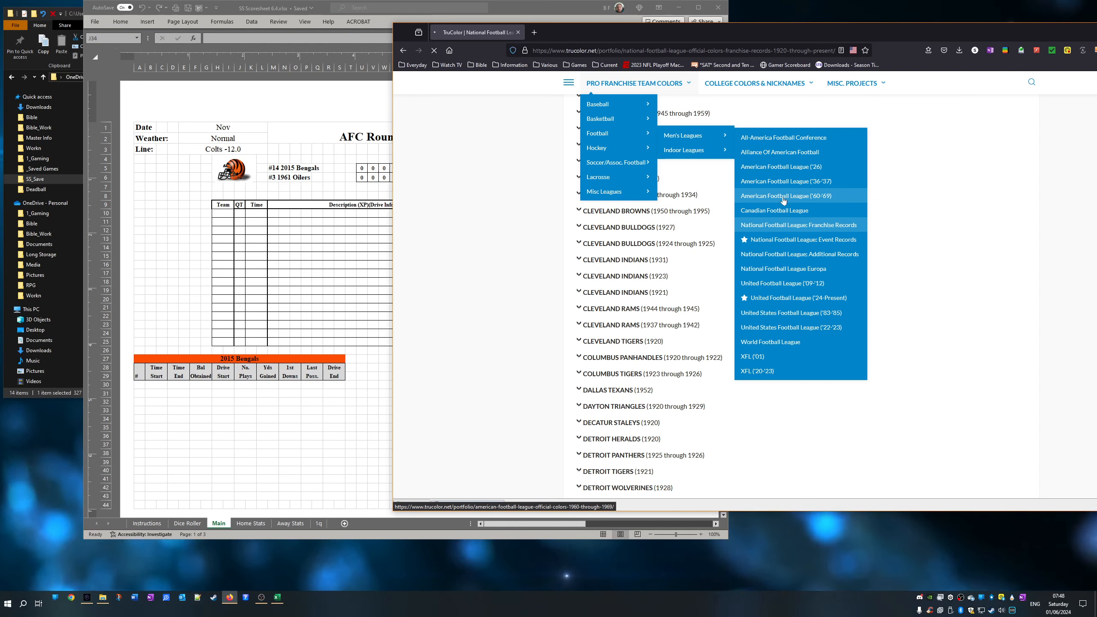
{"action": "mouse_move", "coordinate": [774, 208]}
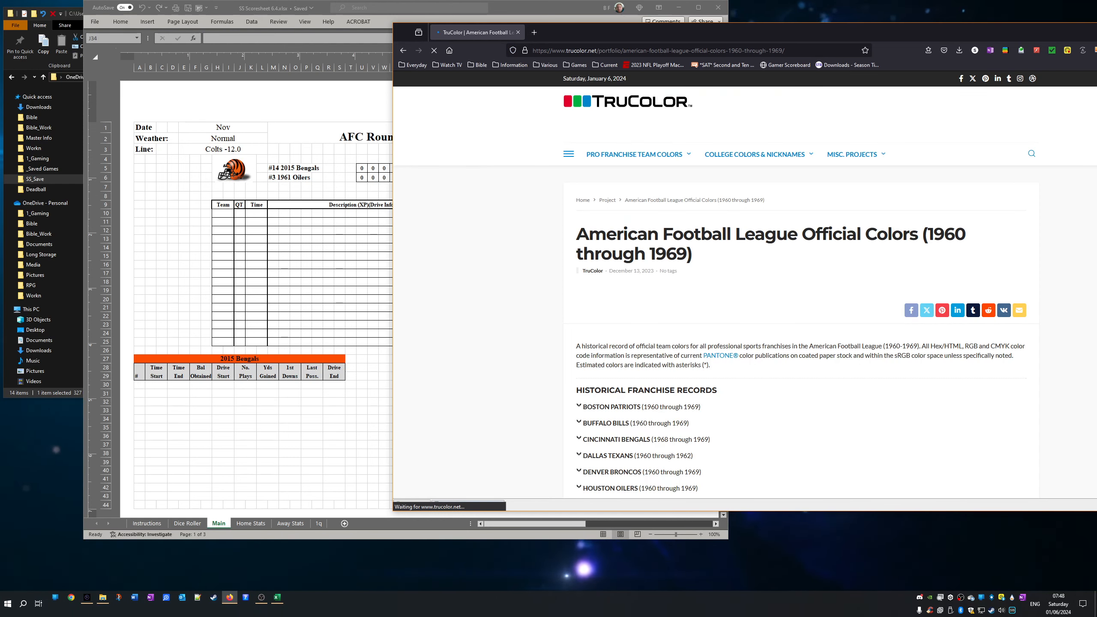
- Expand the Houston Oilers franchise colours to show the 1960–1965 Columbia Blue, Red and White swatches
{"action": "scroll", "scroll_direction": "down", "scroll_amount": 3}
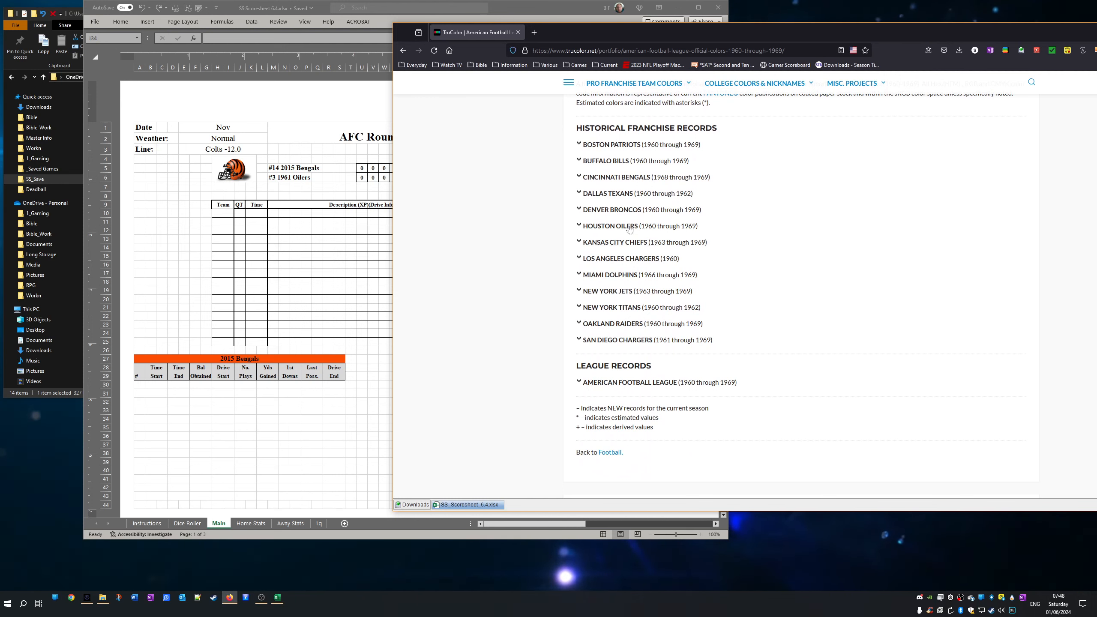
{"action": "left_click", "coordinate": [610, 226]}
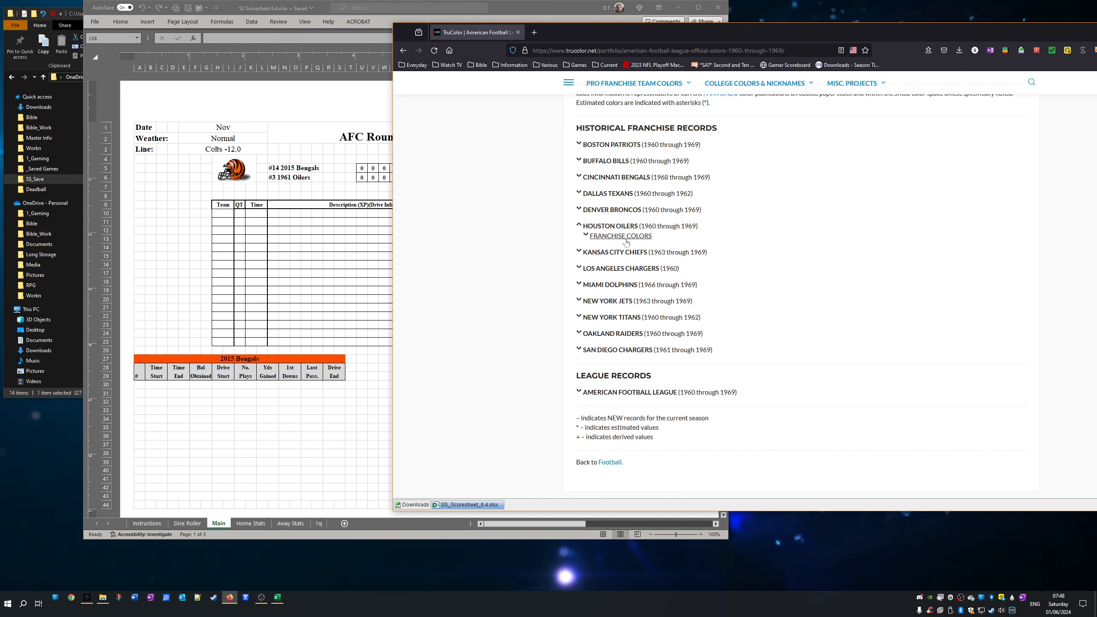
{"action": "left_click", "coordinate": [621, 236]}
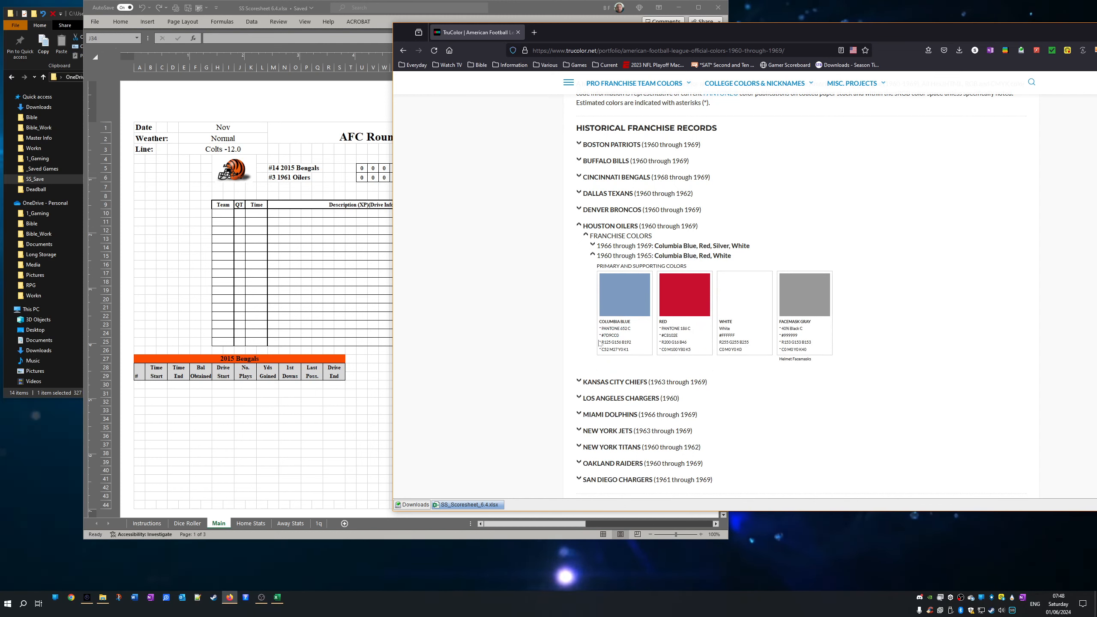
{"action": "right_click", "coordinate": [608, 335]}
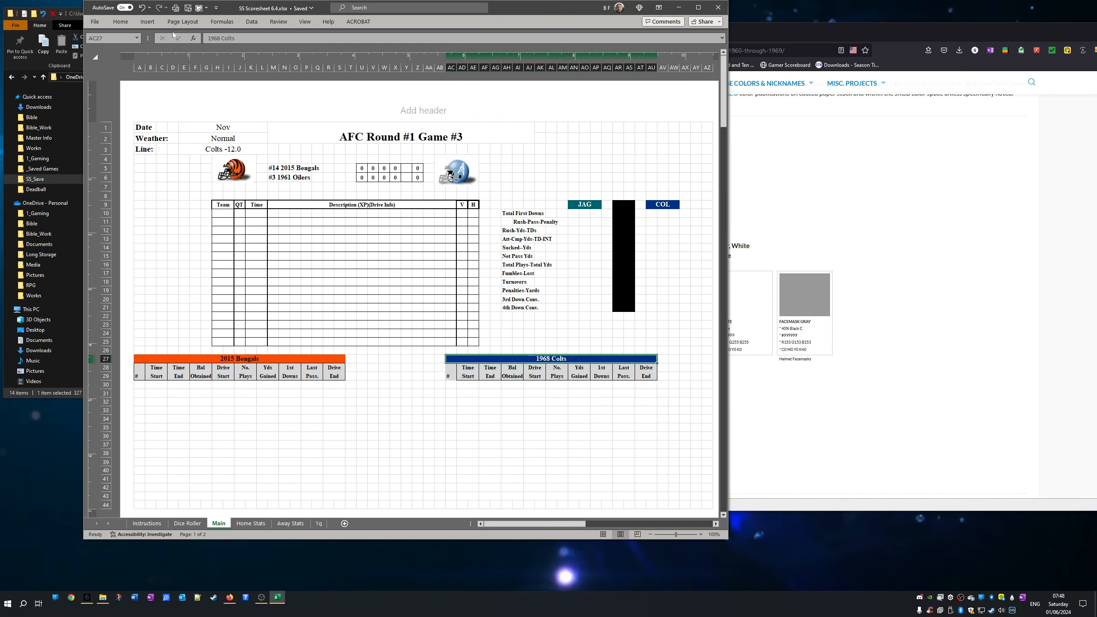
- Give the 1968 Colts header a light blue custom fill and rename it 1961 Oilers
{"action": "left_click", "coordinate": [120, 21]}
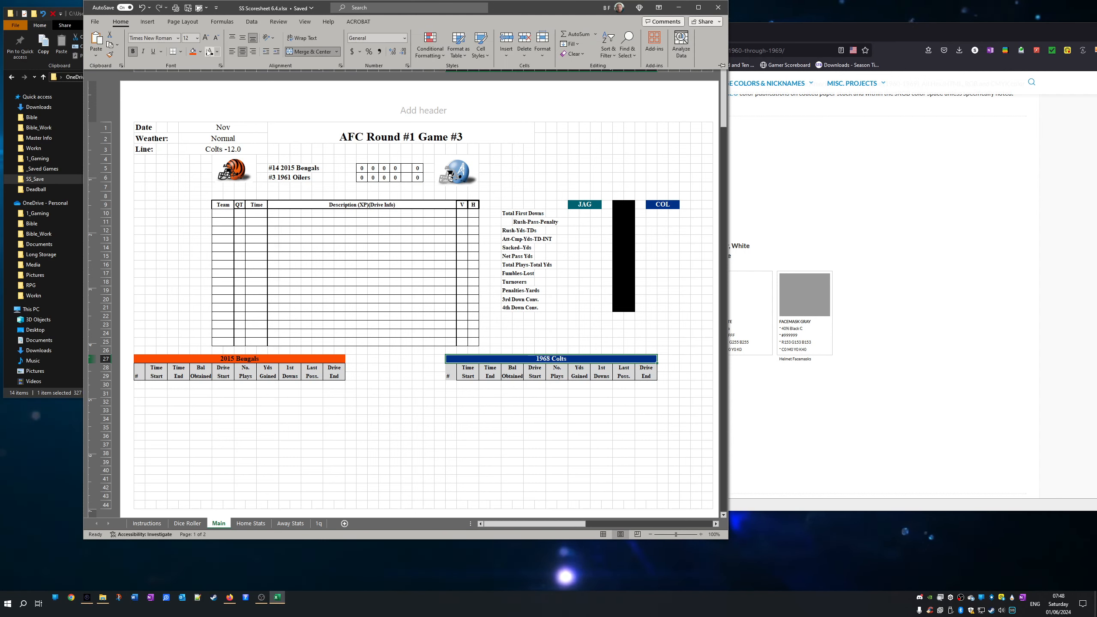
{"action": "left_click", "coordinate": [199, 52]}
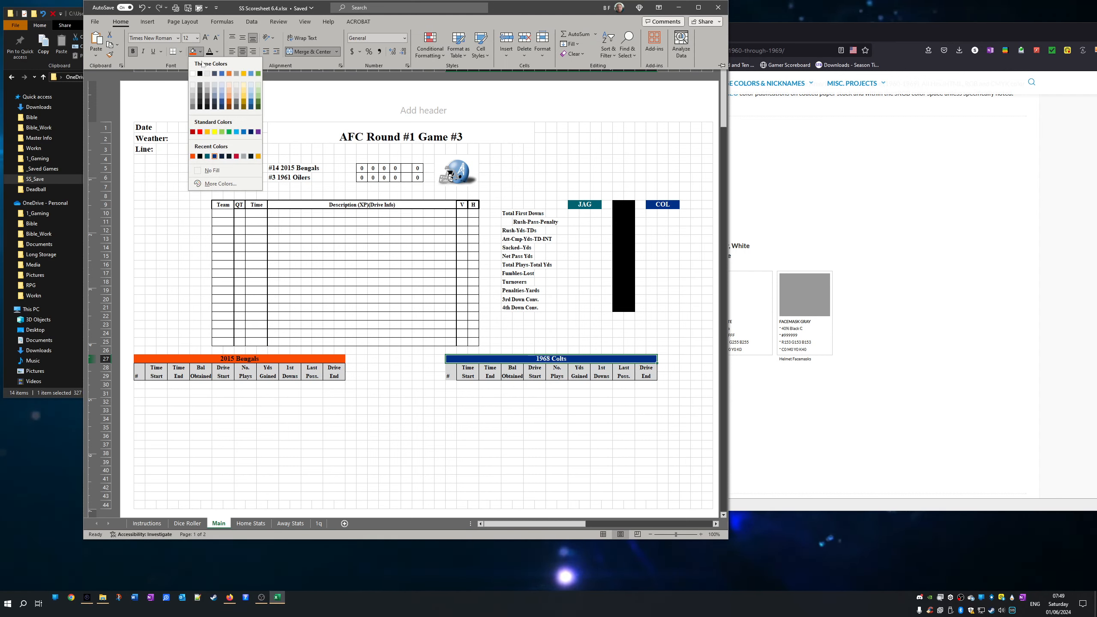
{"action": "left_click", "coordinate": [220, 183]}
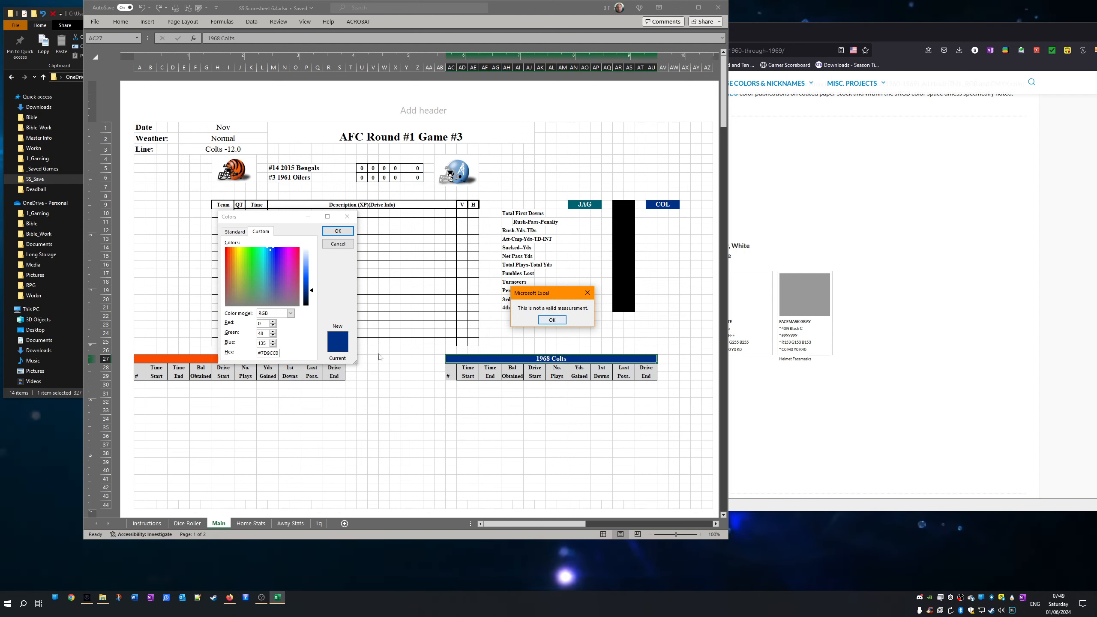
{"action": "mouse_move", "coordinate": [327, 302]}
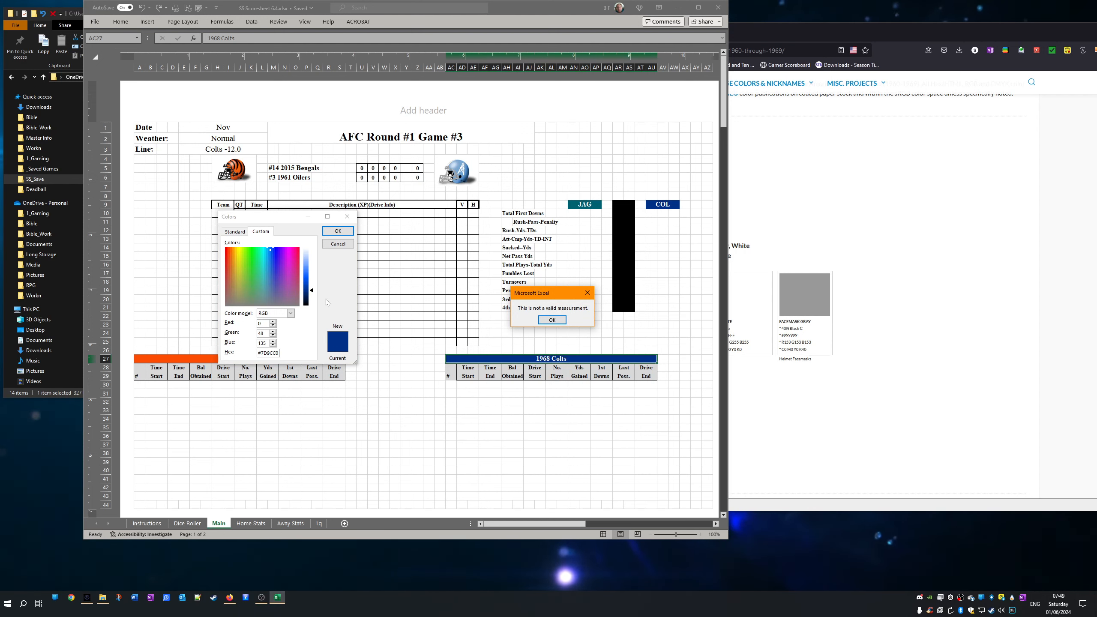
{"action": "left_click", "coordinate": [552, 320]}
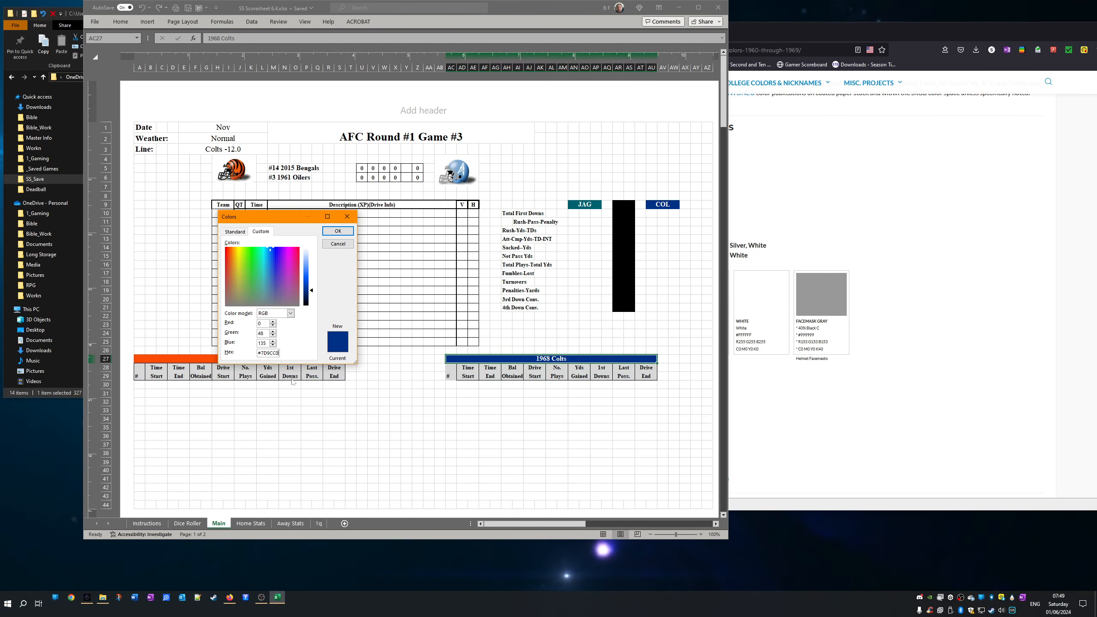
{"action": "left_click", "coordinate": [338, 230]}
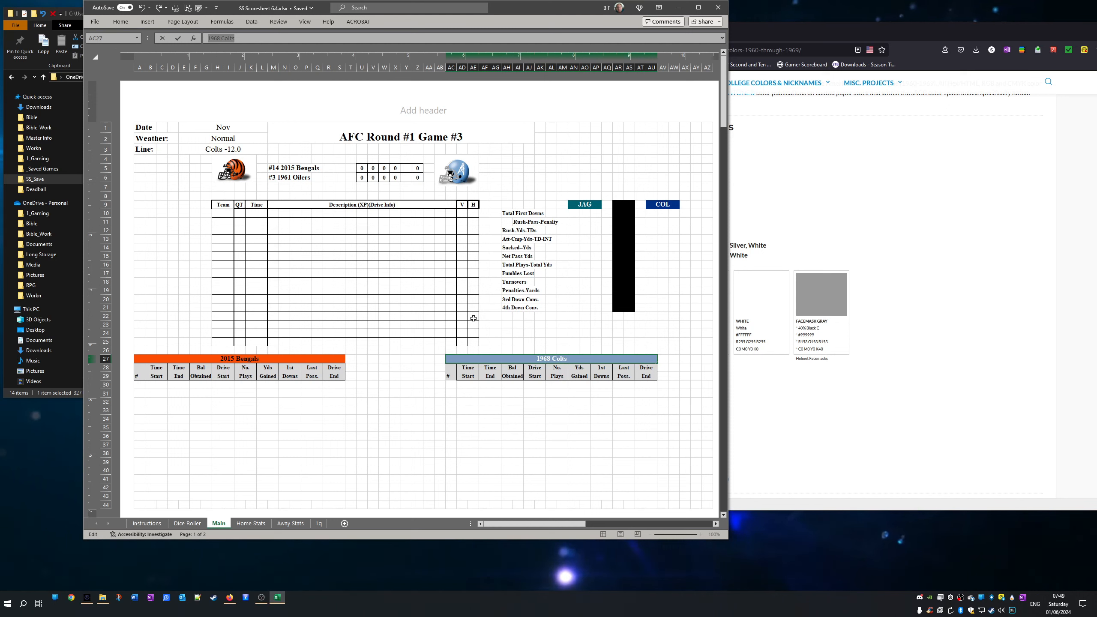
{"action": "type", "text": "1961"}
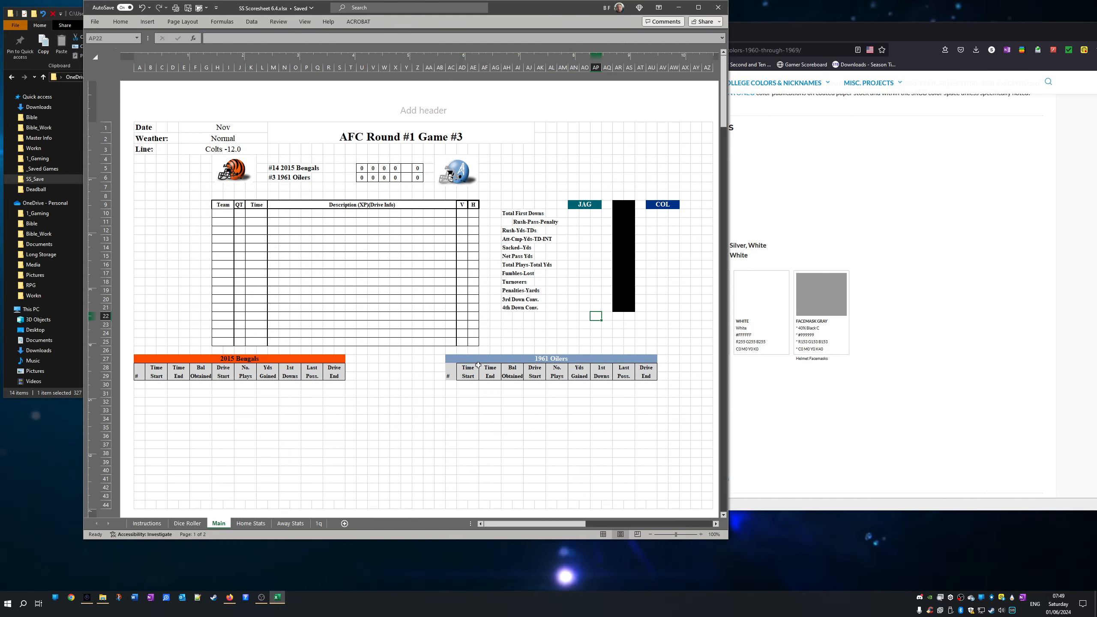
- Fill the JAG stats header orange and the COL header light blue
{"action": "left_click", "coordinate": [585, 204]}
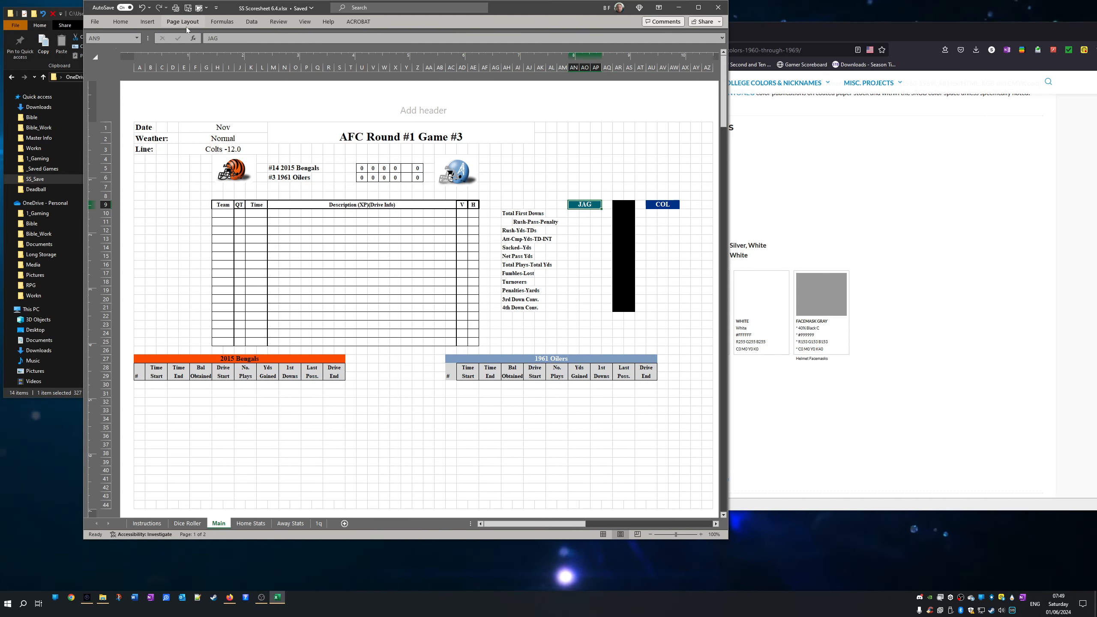
{"action": "left_click", "coordinate": [119, 22]}
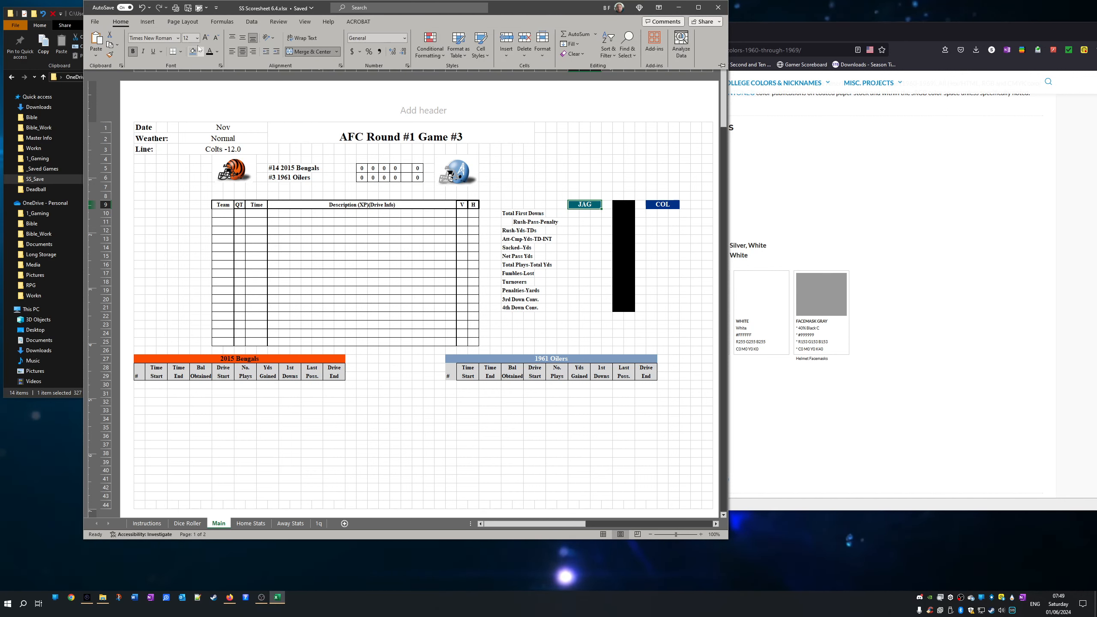
{"action": "left_click", "coordinate": [200, 51]}
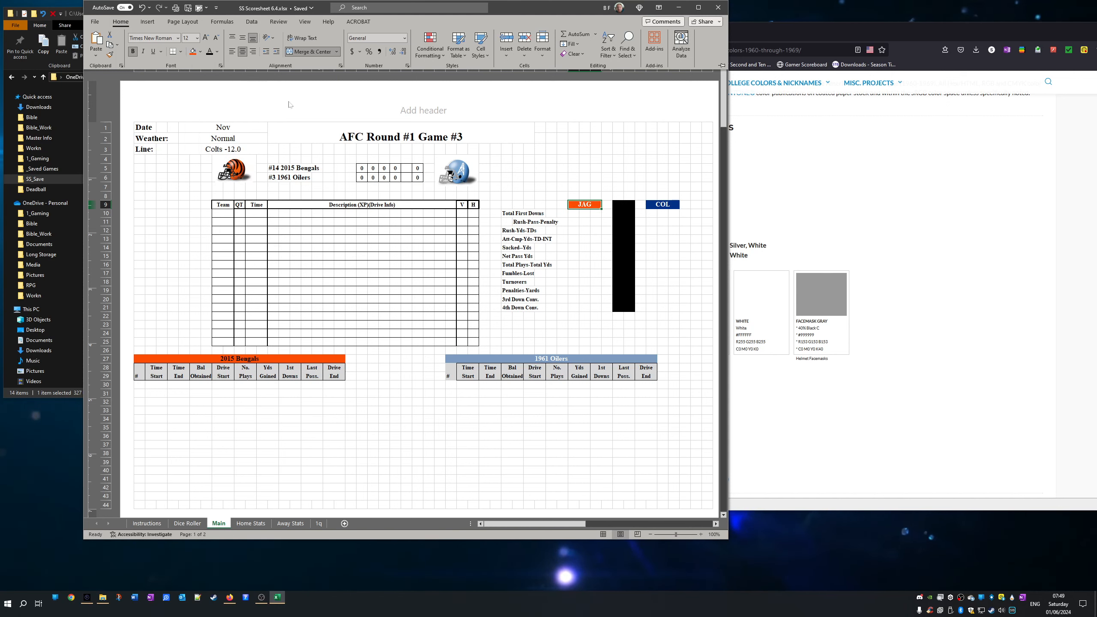
{"action": "left_click", "coordinate": [217, 51]}
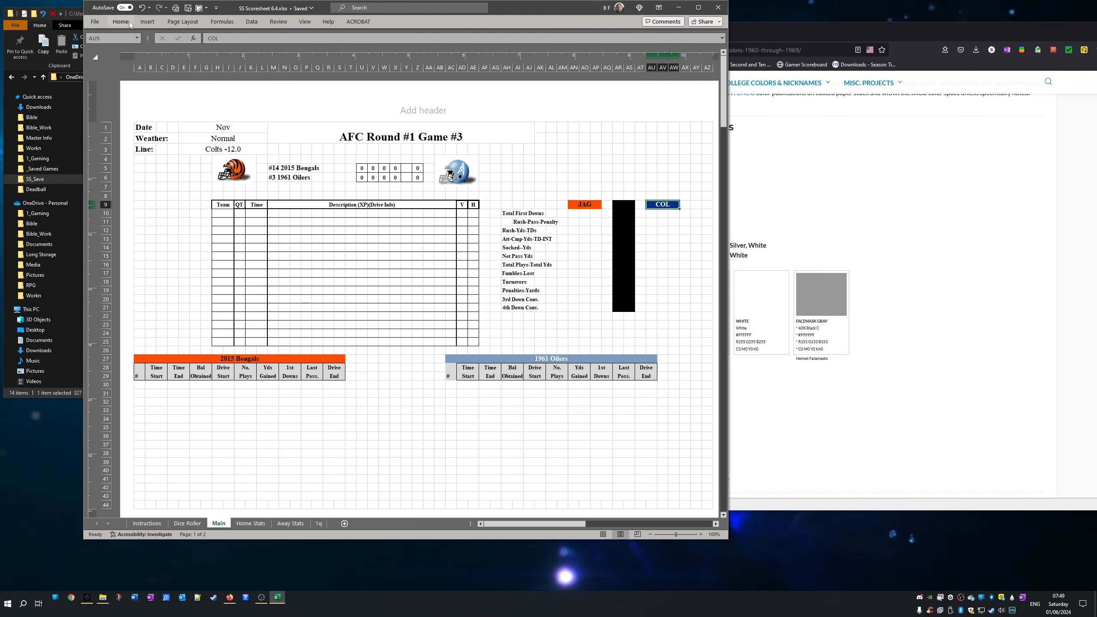
{"action": "left_click", "coordinate": [202, 51]}
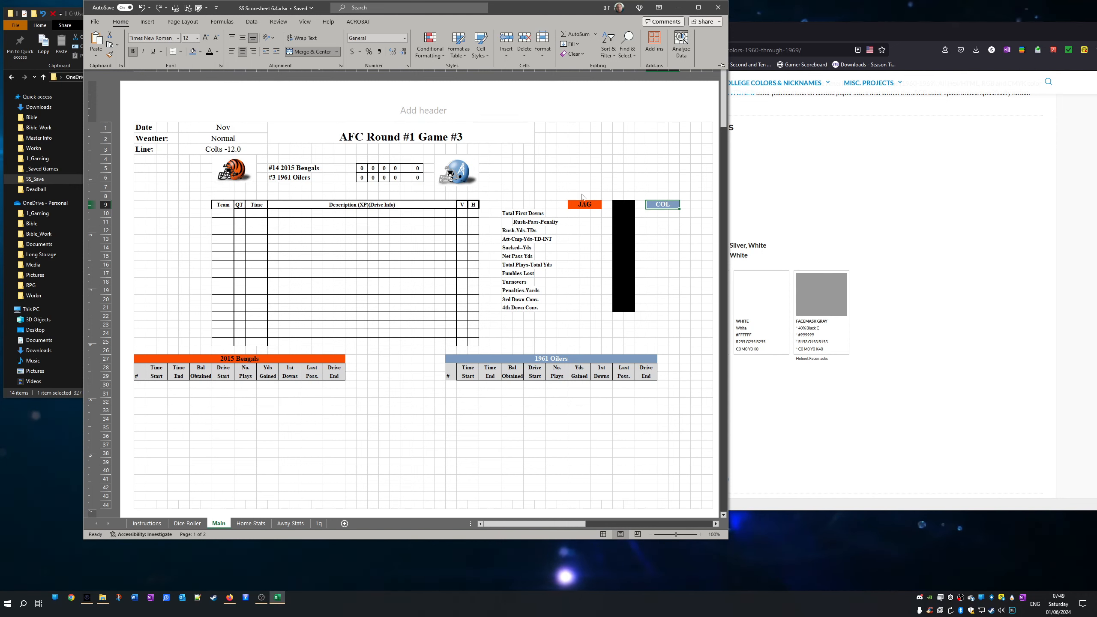
- Rename the stats column headers JAG to BEN and COL to OIL
{"action": "left_click", "coordinate": [584, 205]}
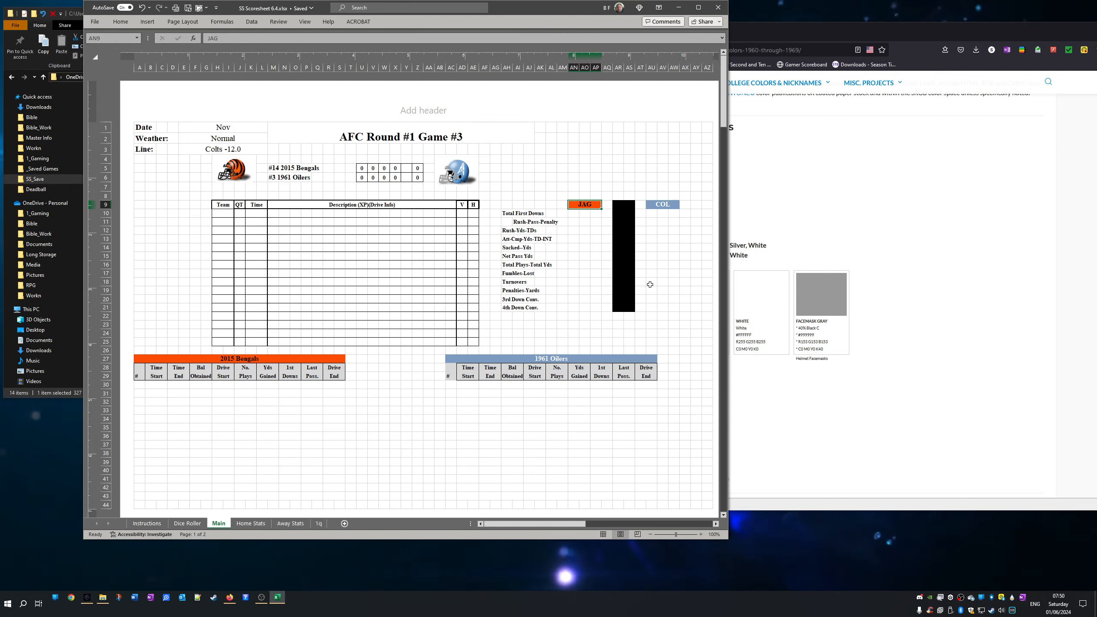
{"action": "type", "text": "Be"}
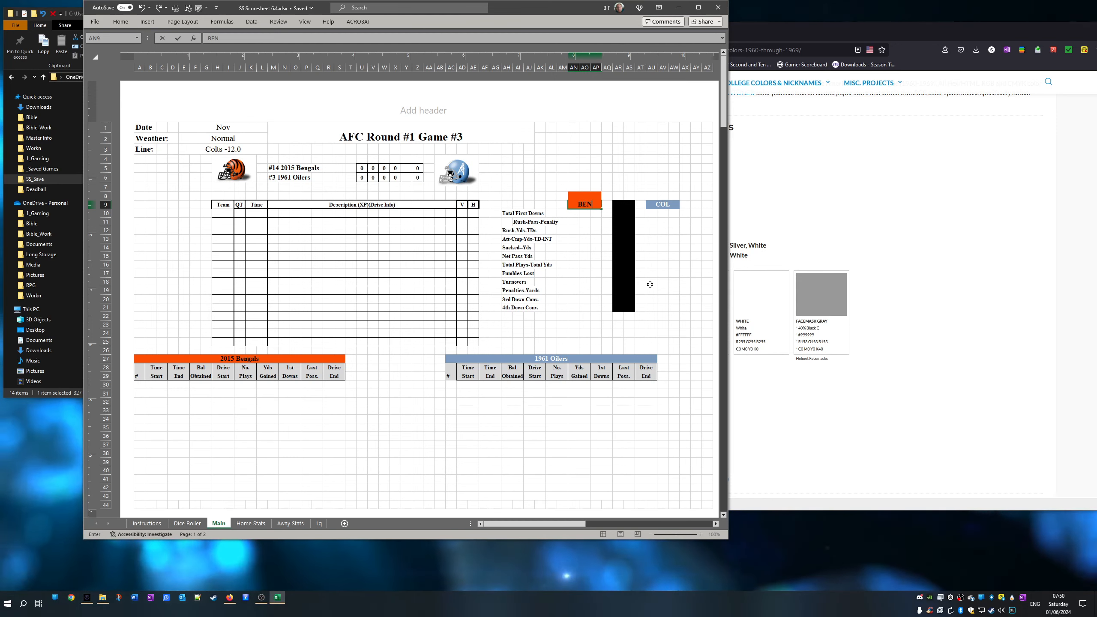
{"action": "left_click", "coordinate": [662, 205]}
{"action": "type", "text": "C"}
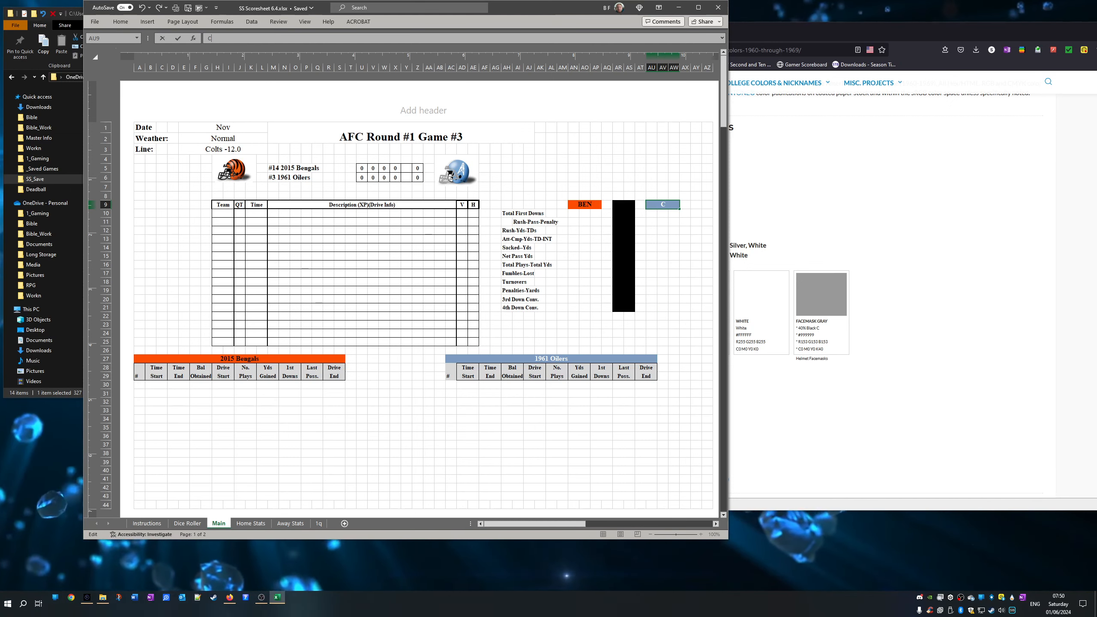
{"action": "type", "text": "J"}
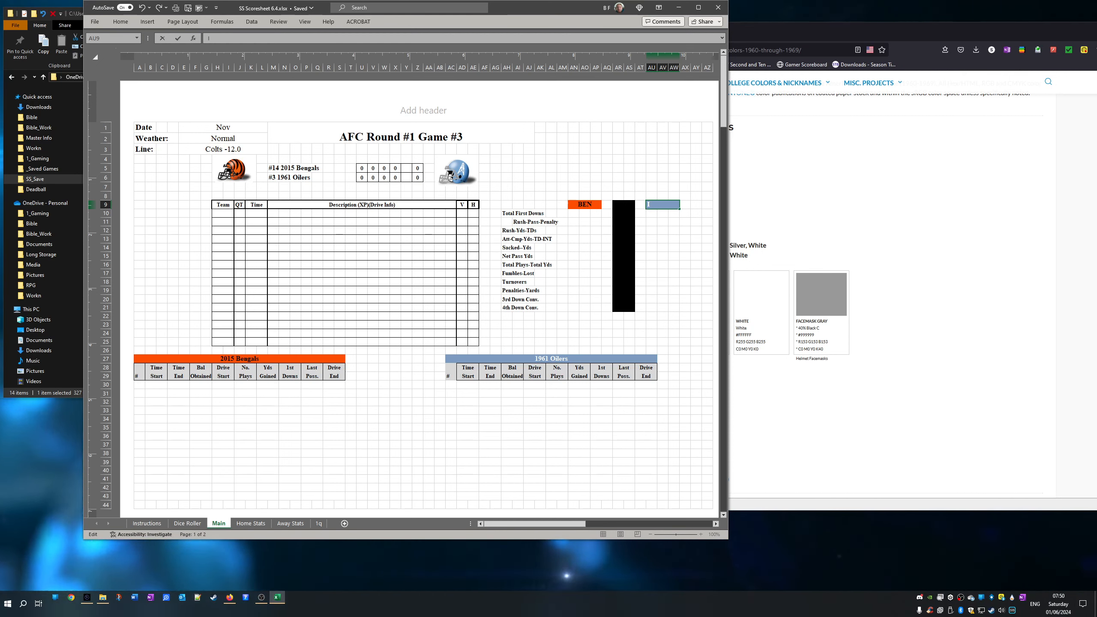
{"action": "type", "text": "OIL"}
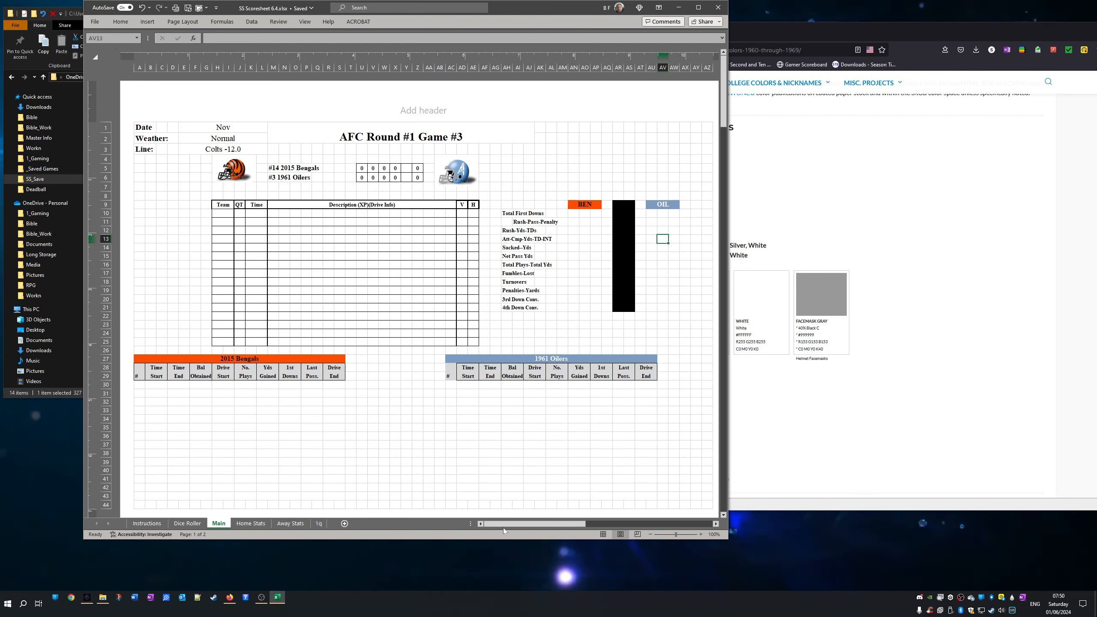
{"action": "left_click_drag", "start_coordinate": [504, 523], "coordinate": [544, 523]}
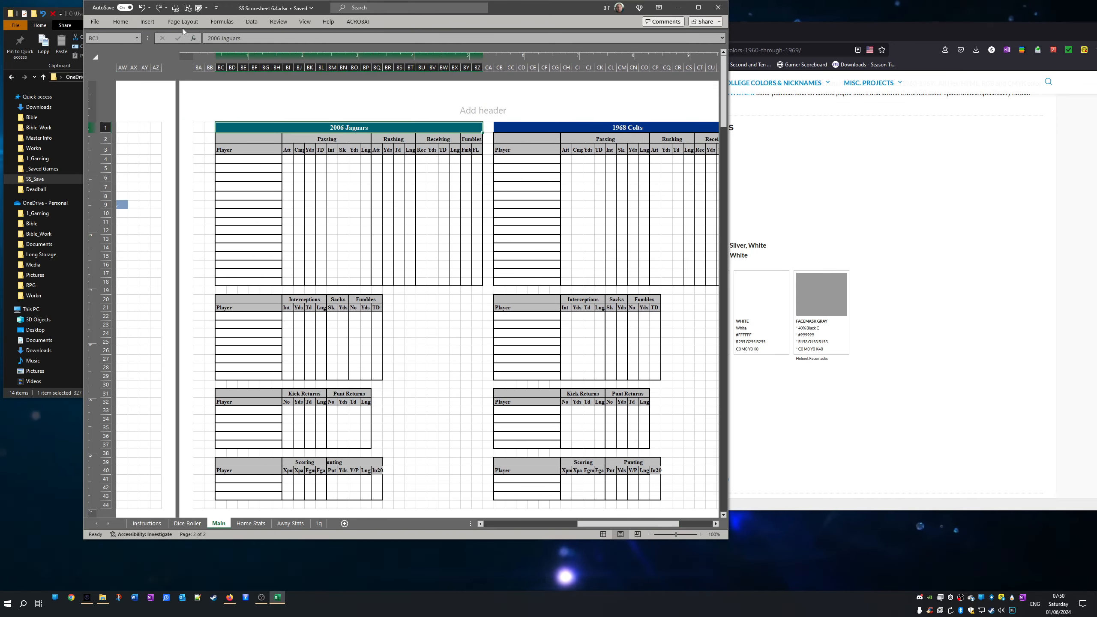
- Fill the Main sheet's 1968 Colts header light blue and rename it 1961 Oilers
{"action": "left_click", "coordinate": [120, 21]}
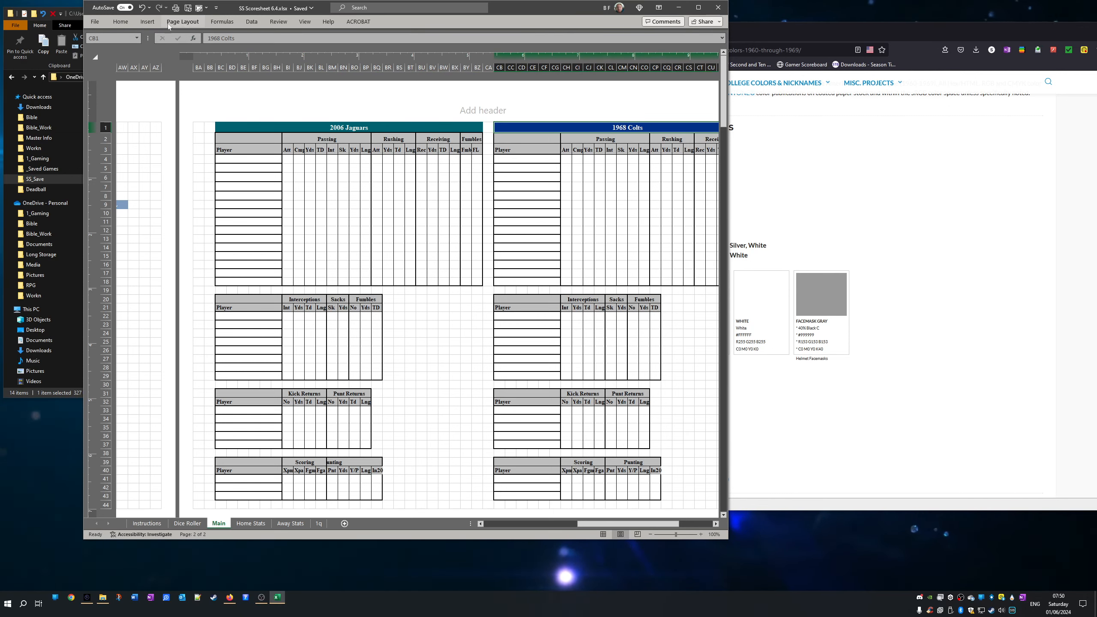
{"action": "left_click", "coordinate": [121, 21]}
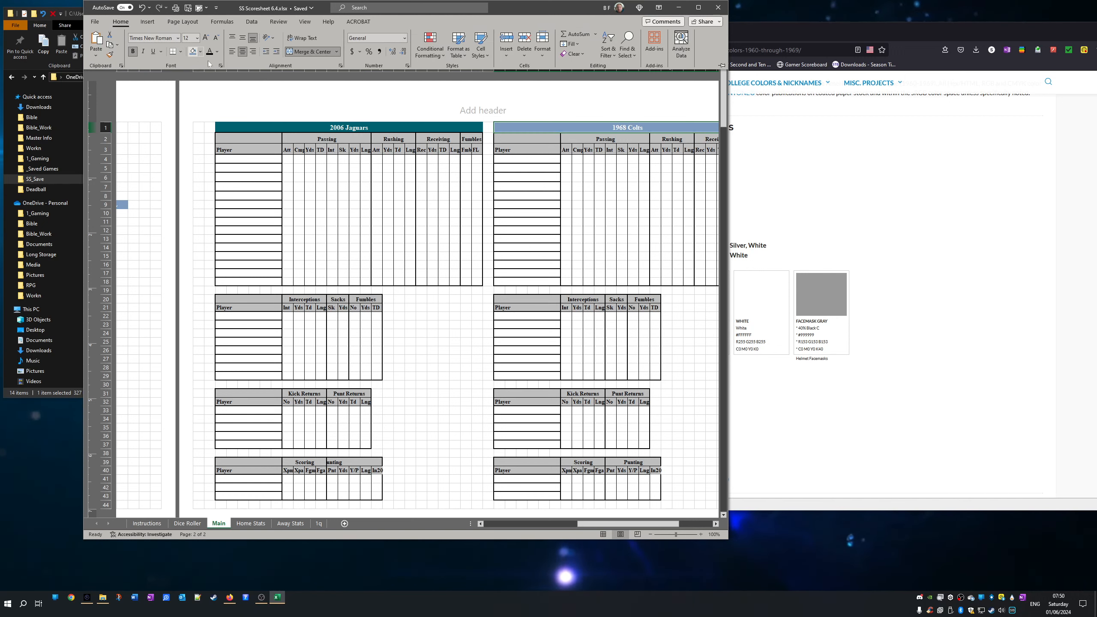
{"action": "left_click", "coordinate": [598, 128]}
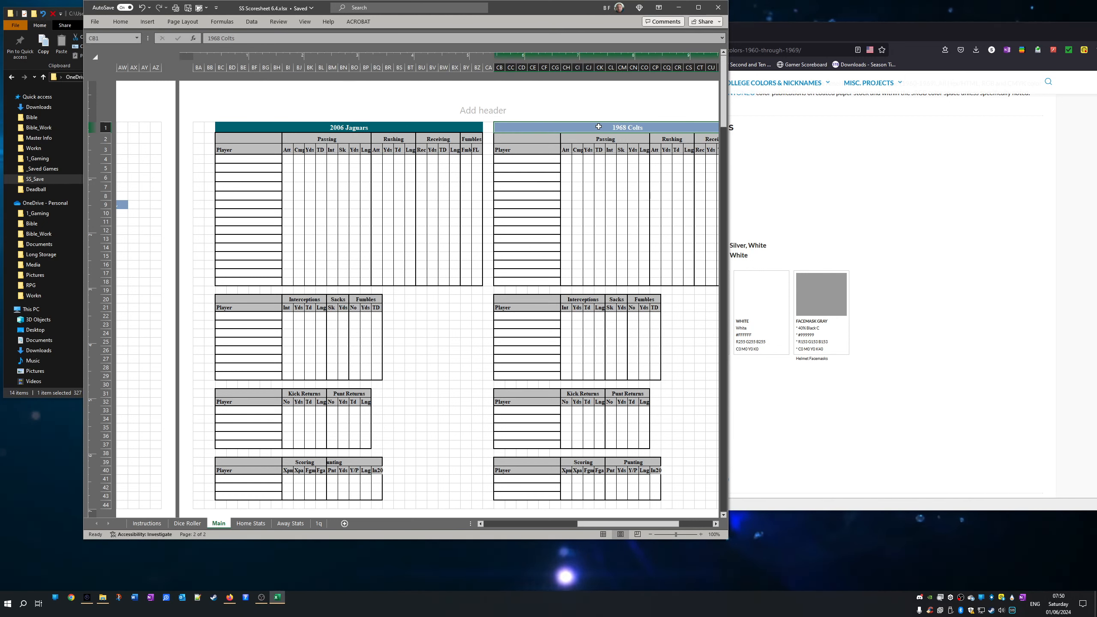
{"action": "type", "text": "1961"}
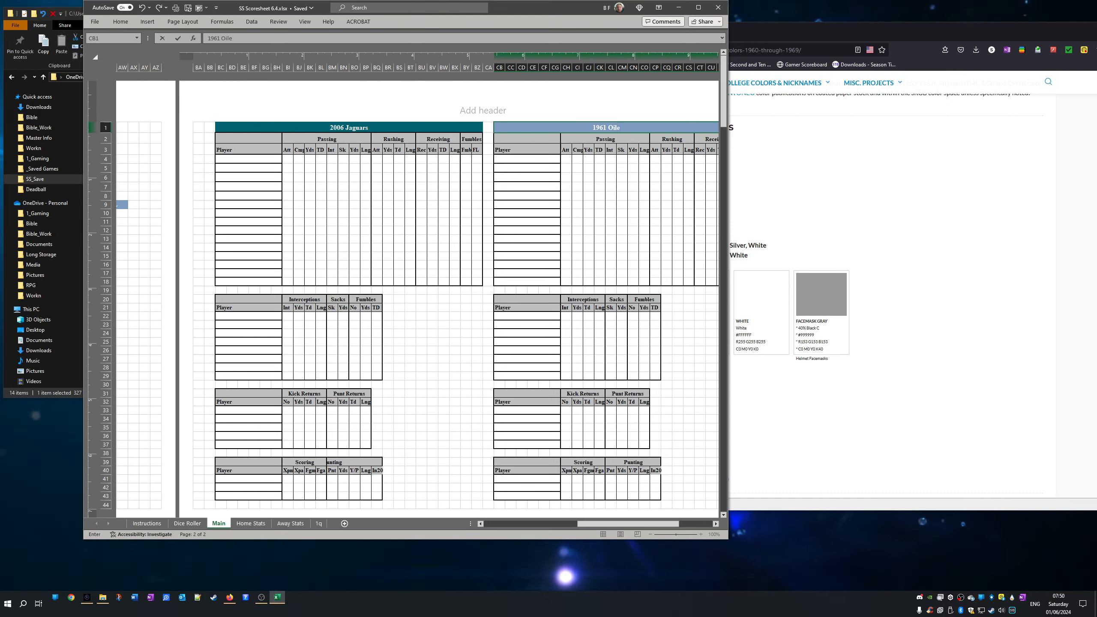
{"action": "left_click", "coordinate": [330, 195]}
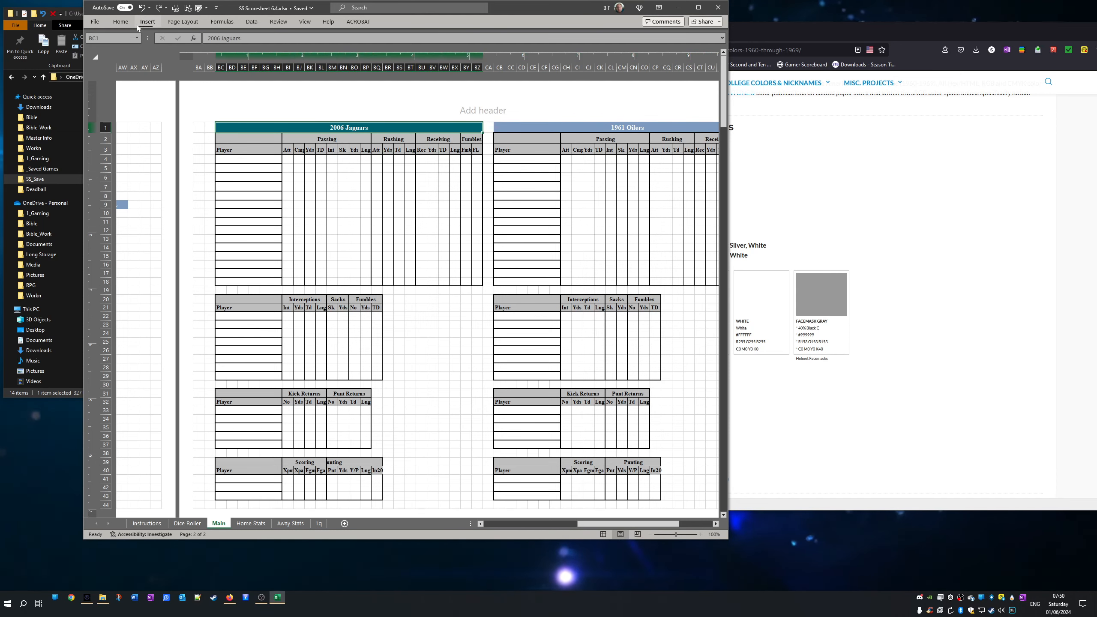
- Fill the 2006 Jaguars header orange and rename it 2015 Bengals
{"action": "left_click", "coordinate": [147, 22]}
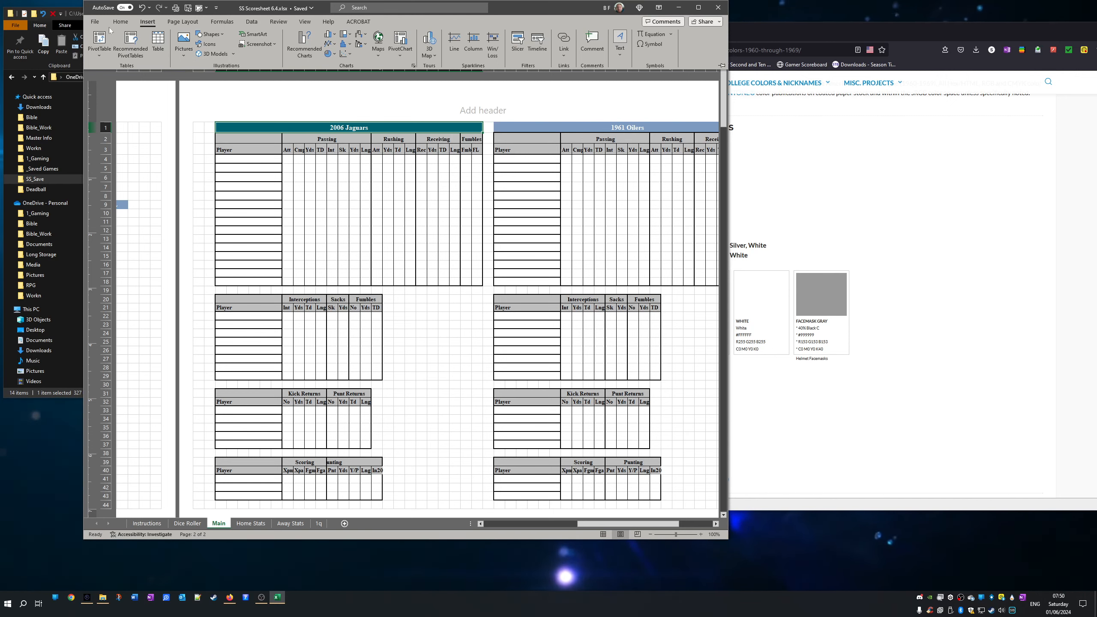
{"action": "left_click", "coordinate": [200, 51]}
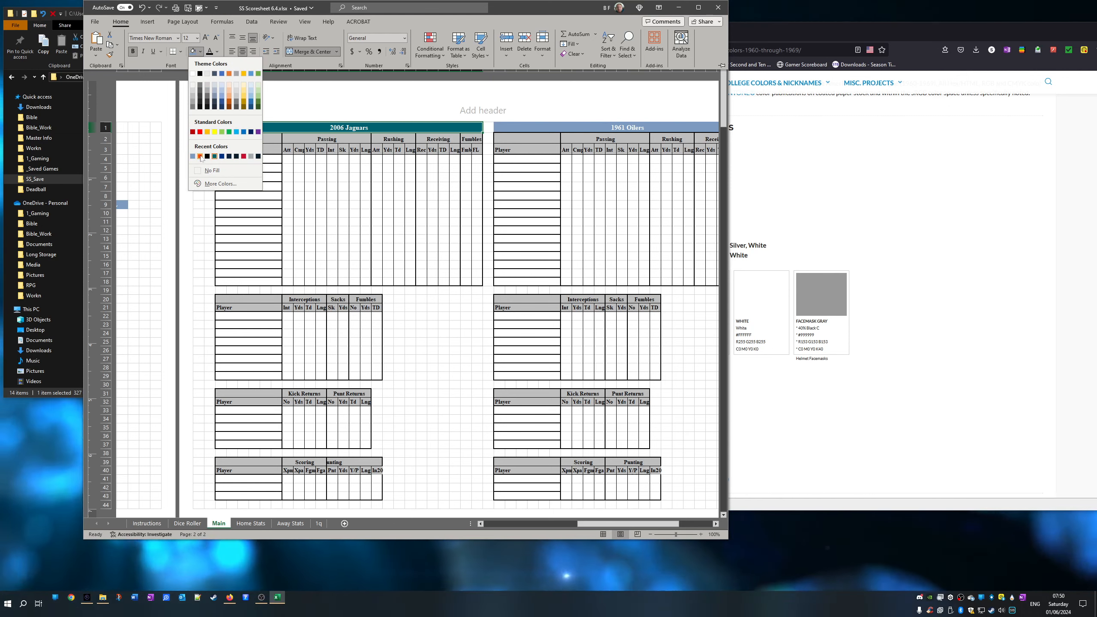
{"action": "left_click", "coordinate": [200, 156]}
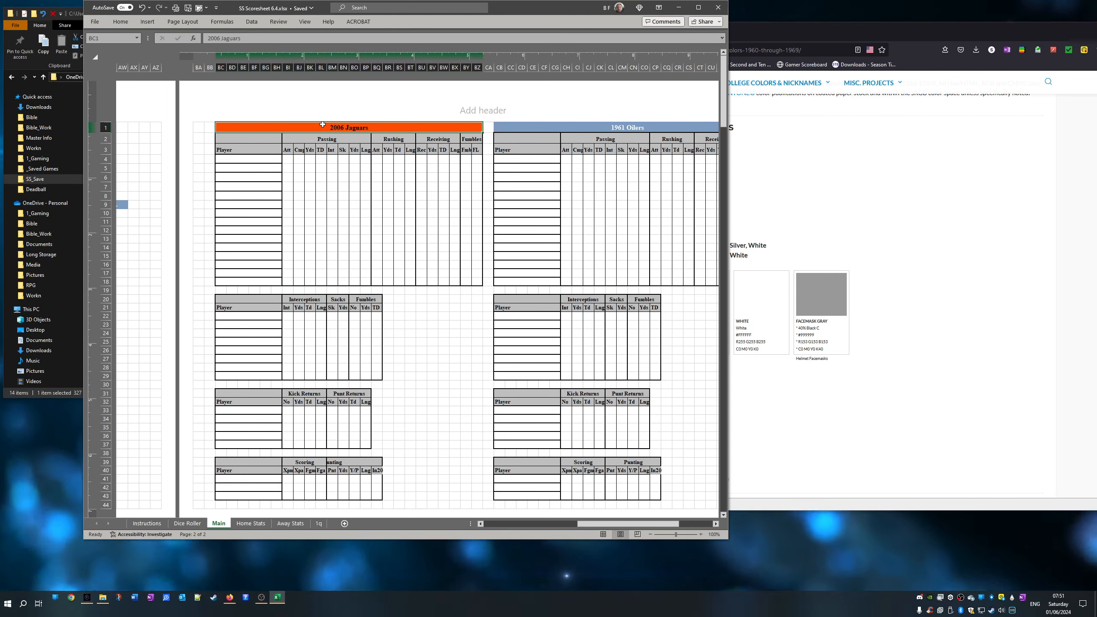
{"action": "type", "text": "2015 Bengals"}
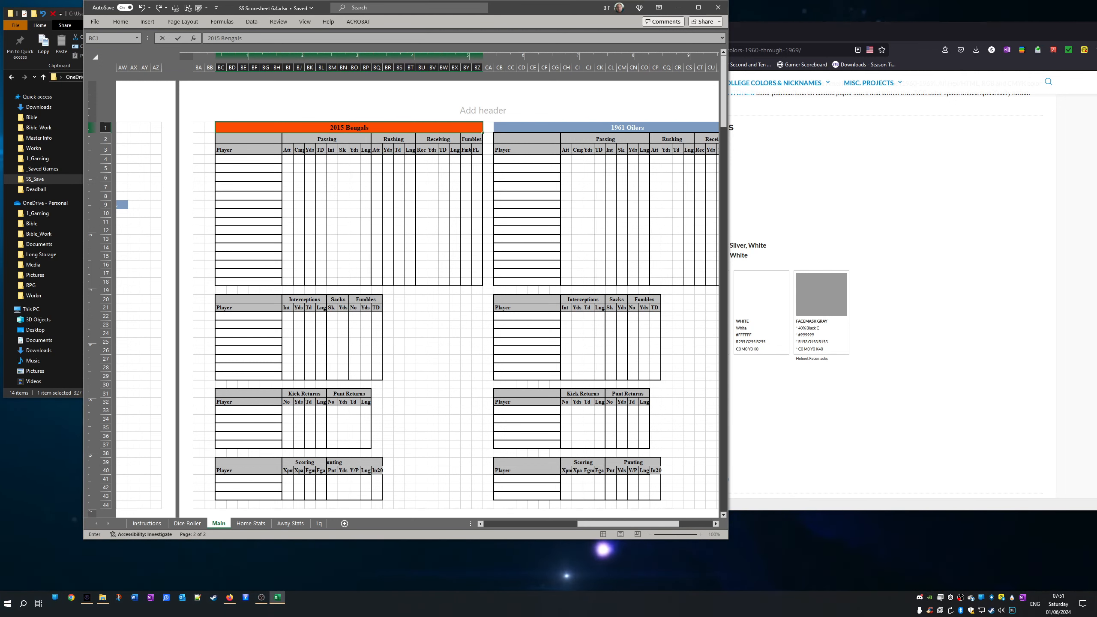
{"action": "left_click", "coordinate": [442, 358]}
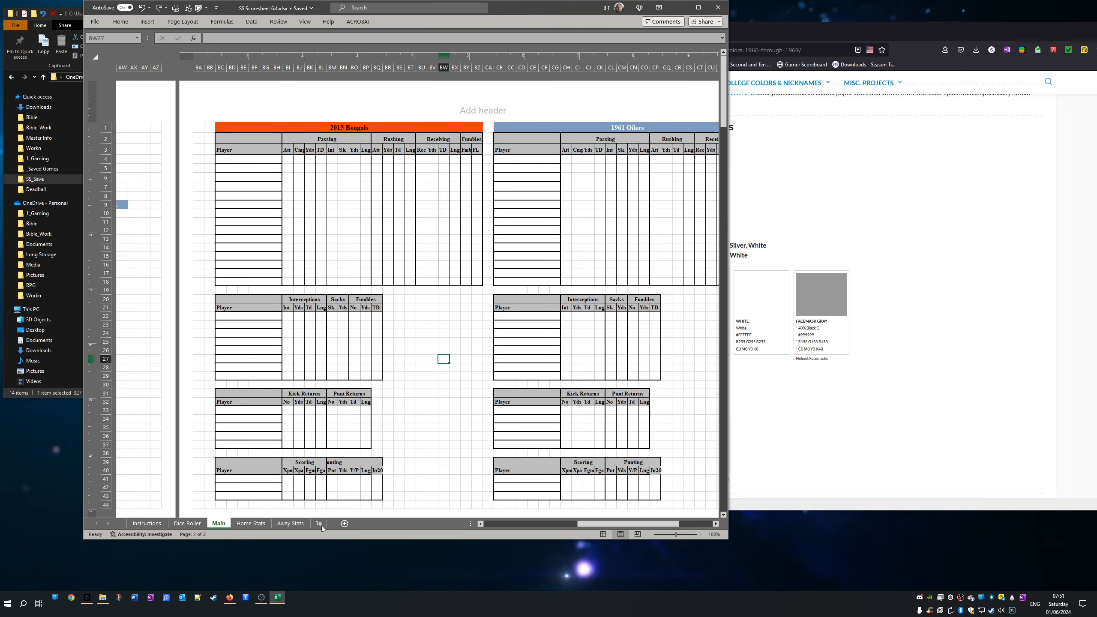
{"action": "left_click", "coordinate": [251, 523]}
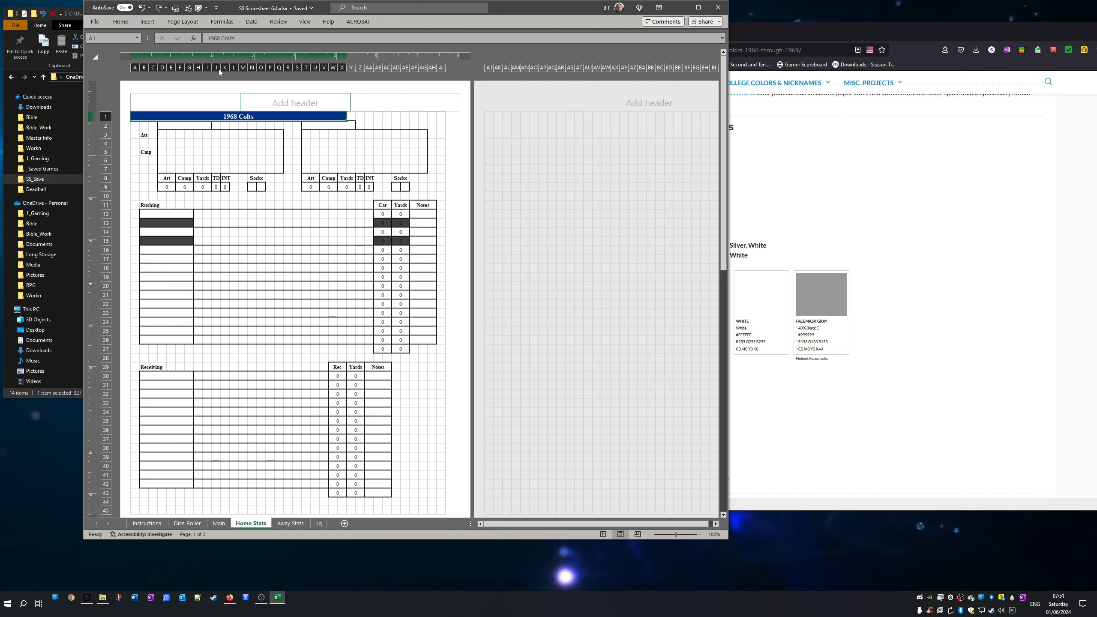
- Fill the Home Stats A1 header light blue and retitle it 1961 Oilers
{"action": "left_click", "coordinate": [123, 22]}
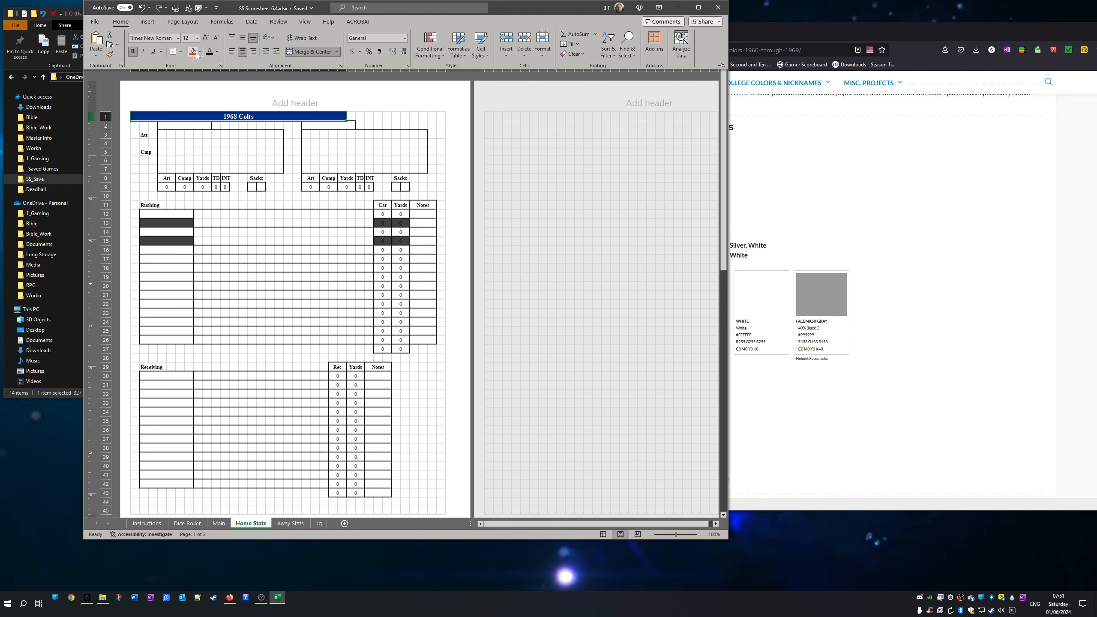
{"action": "left_click", "coordinate": [200, 52]}
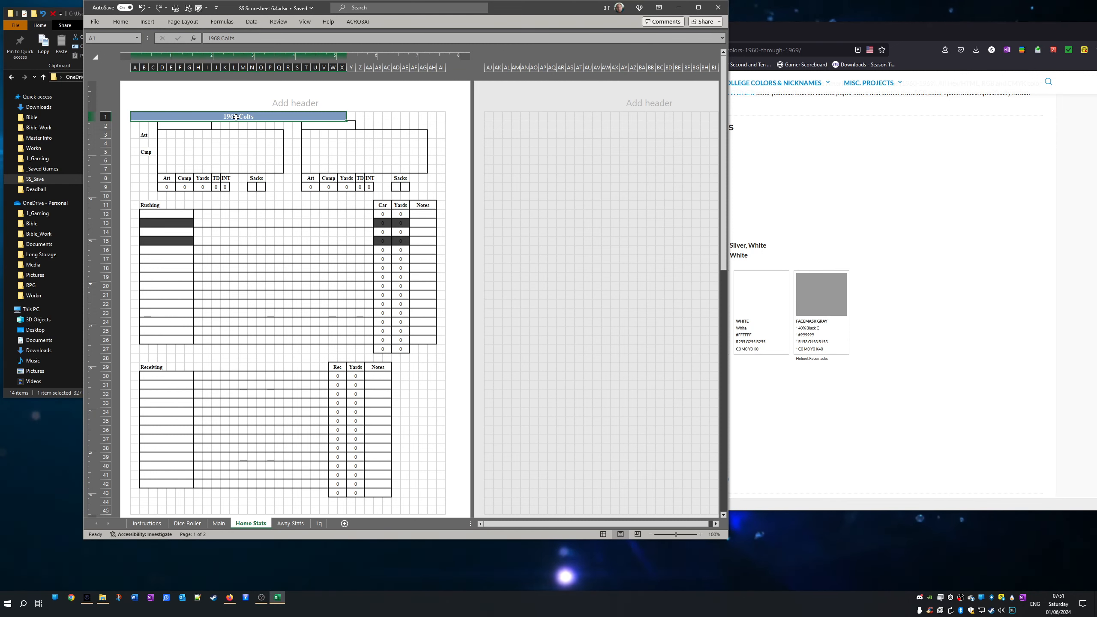
{"action": "type", "text": "1961"}
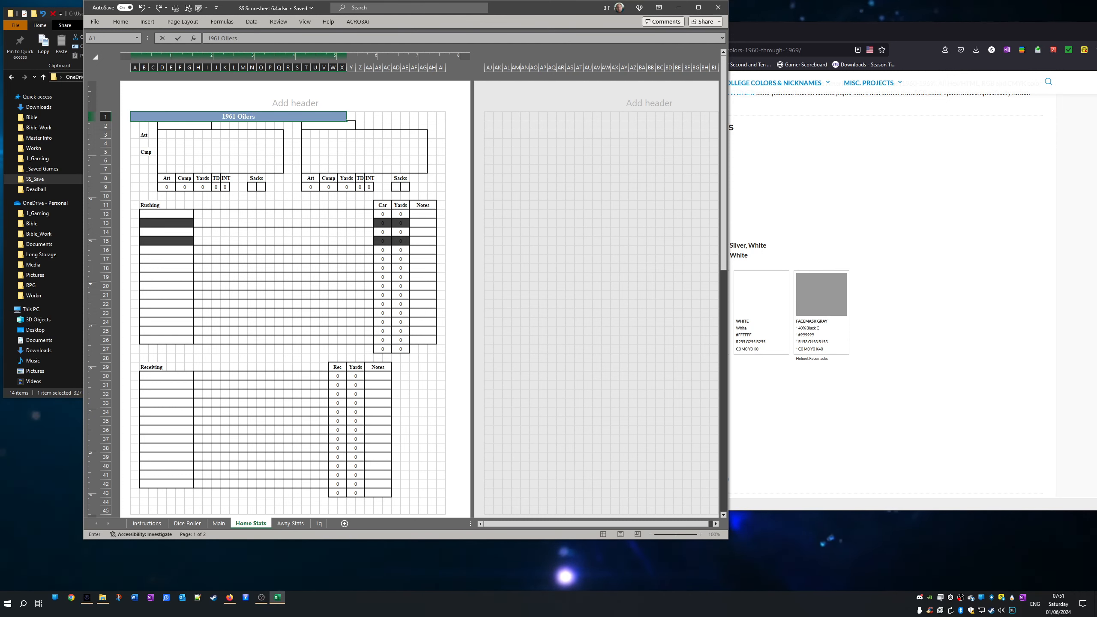
{"action": "left_click", "coordinate": [323, 339]}
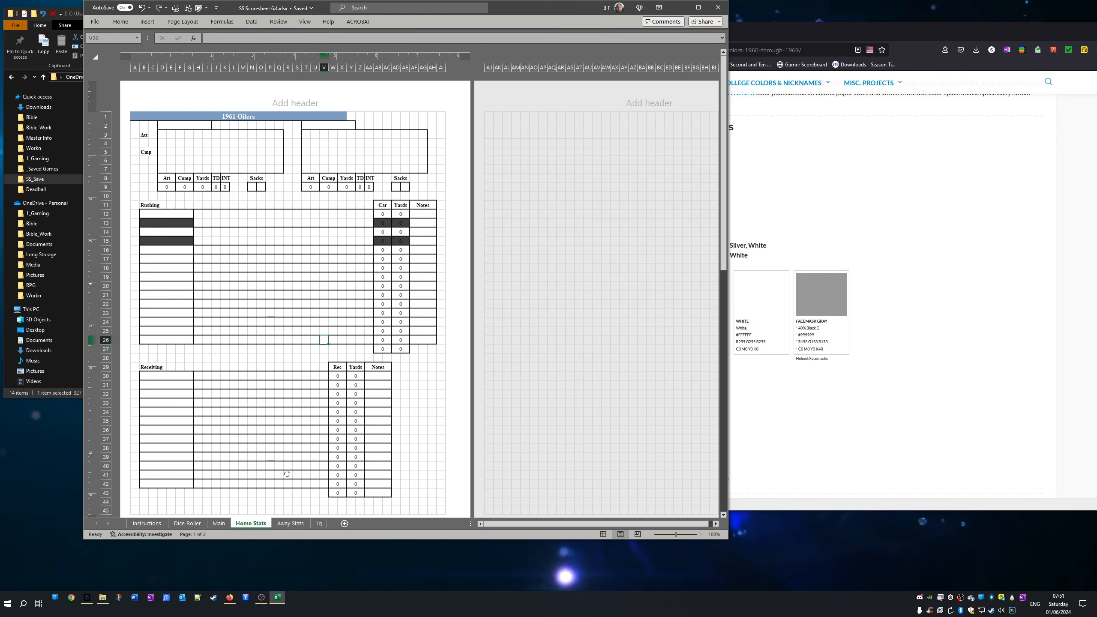
{"action": "left_click", "coordinate": [290, 523]}
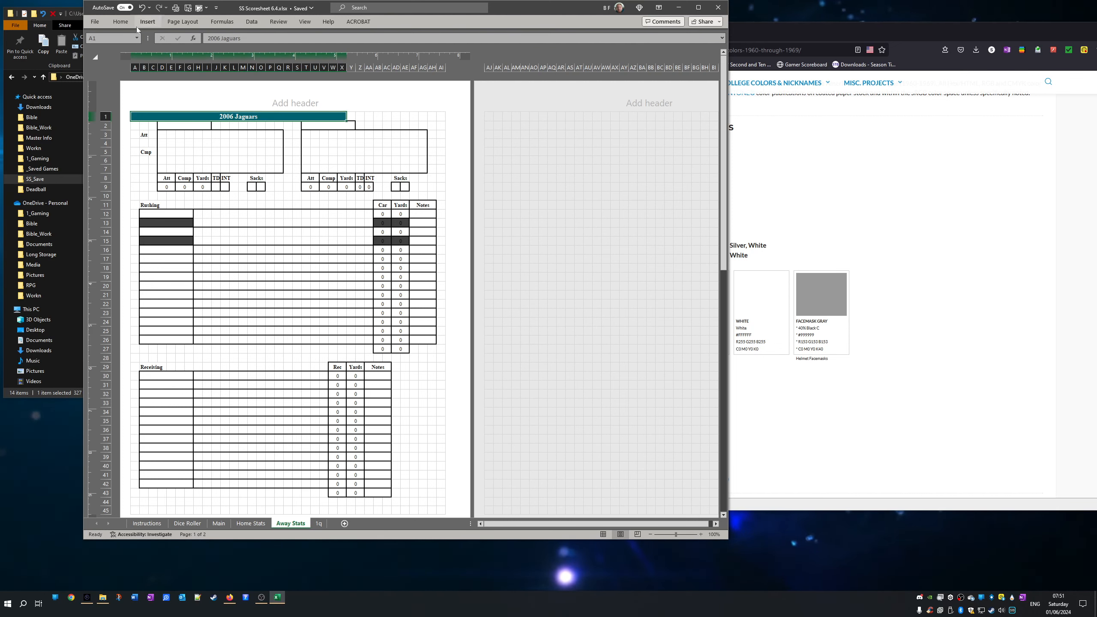
- Retitle the Away Stats A1 header to 2015 Bengals on an orange fill
{"action": "left_click", "coordinate": [120, 22]}
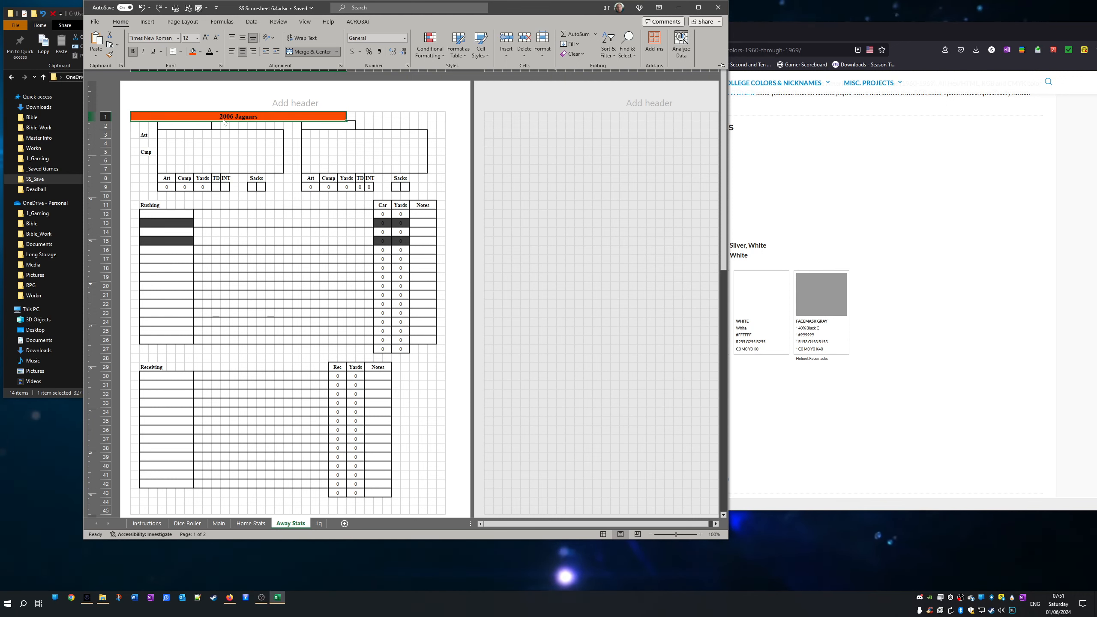
{"action": "type", "text": "2015 Bengals"}
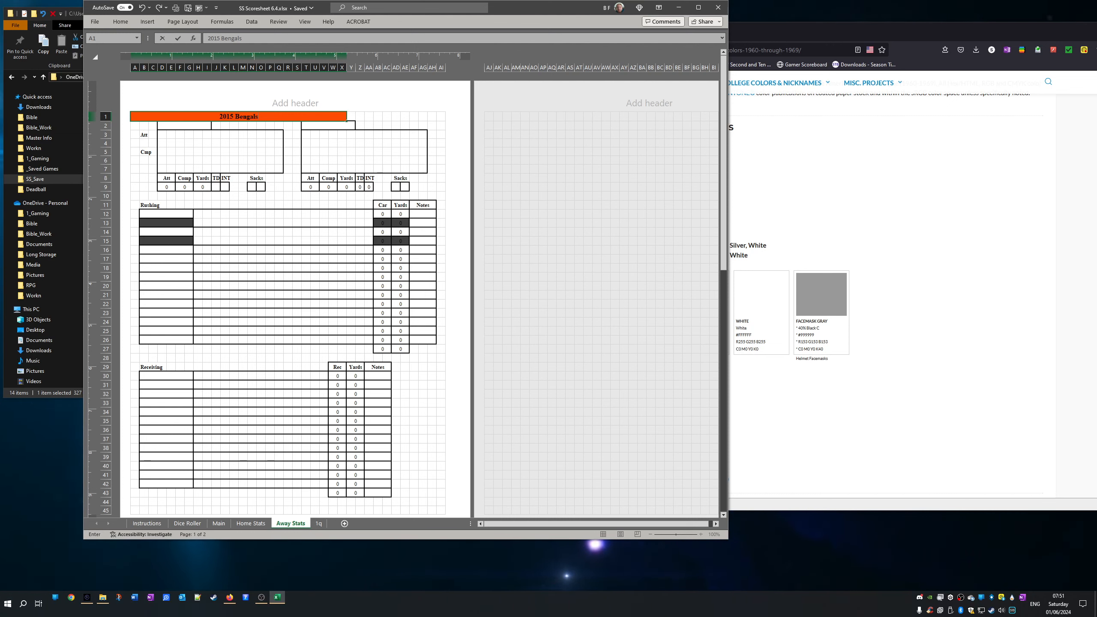
{"action": "left_click", "coordinate": [300, 375]}
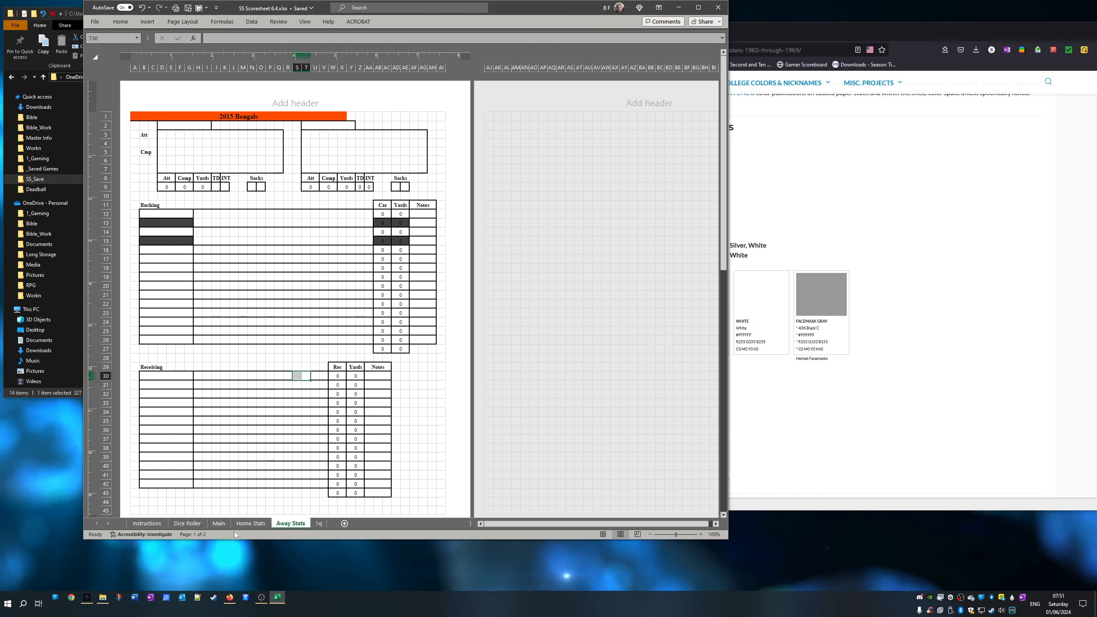
{"action": "mouse_move", "coordinate": [320, 537]}
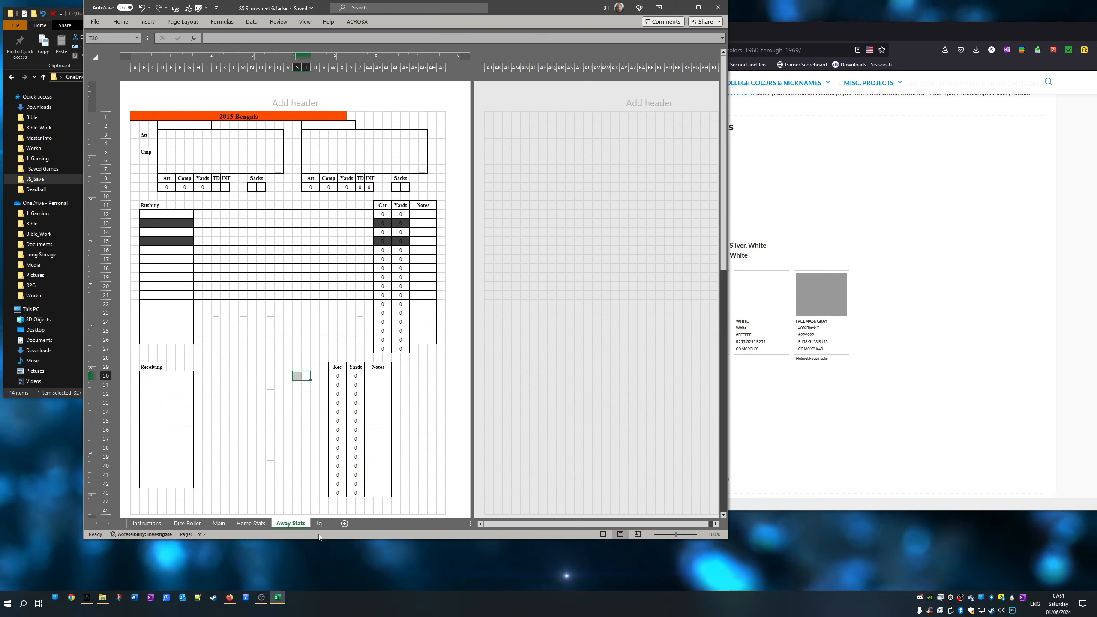
- On the 1q sheet, replace the left helmet logo with Bengals and the right with Oilers, from the Teams folder
{"action": "left_click", "coordinate": [318, 523]}
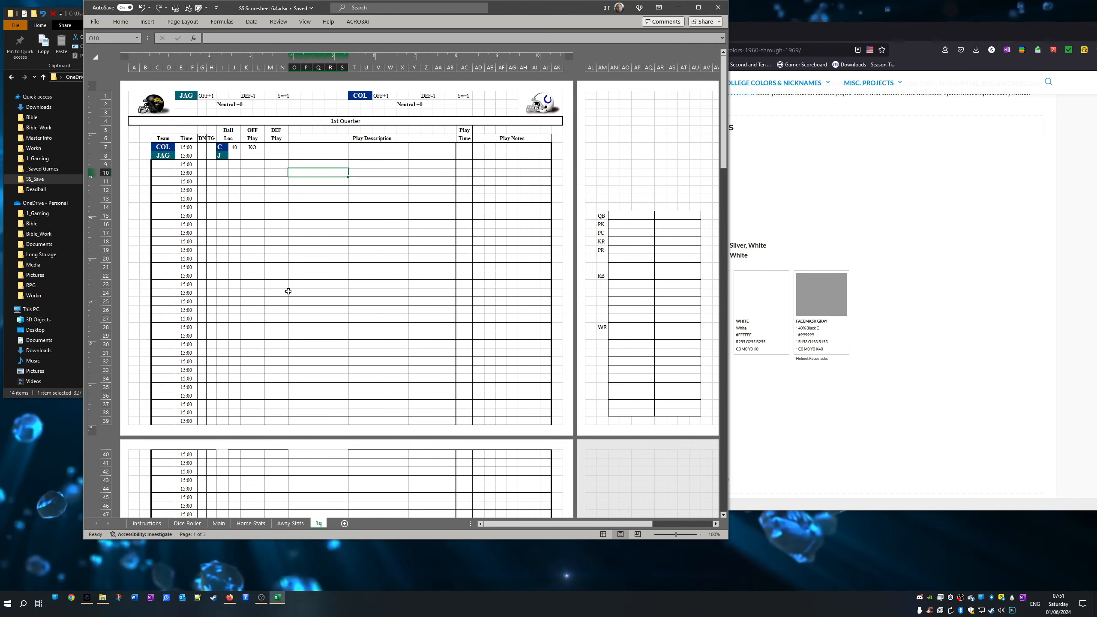
{"action": "right_click", "coordinate": [150, 105]}
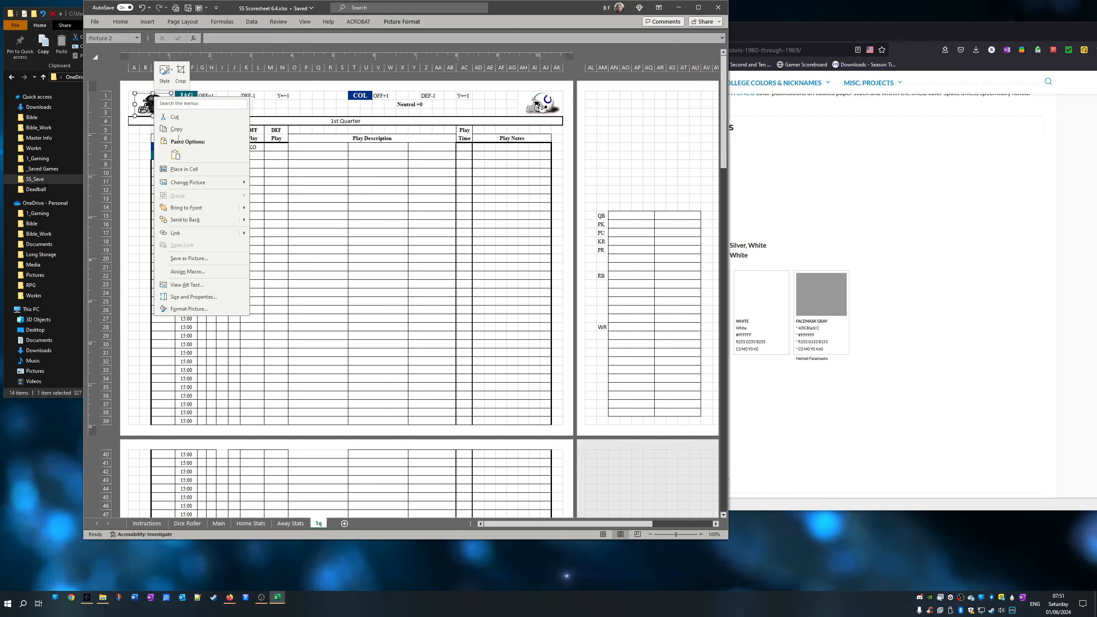
{"action": "left_click", "coordinate": [270, 180]}
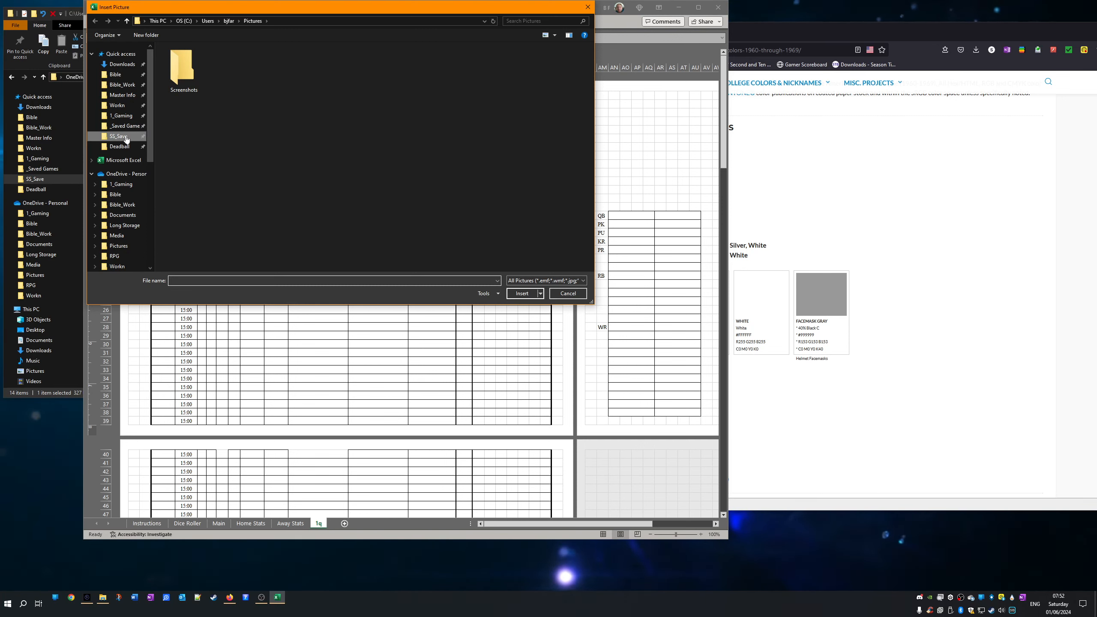
{"action": "double_click", "coordinate": [120, 137]}
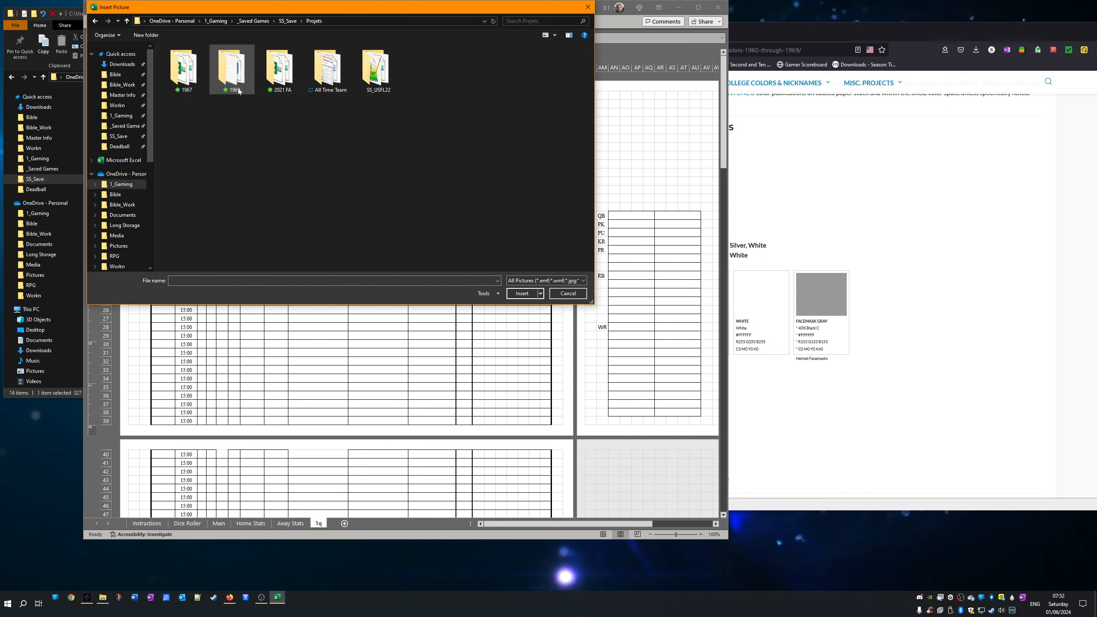
{"action": "double_click", "coordinate": [327, 66]}
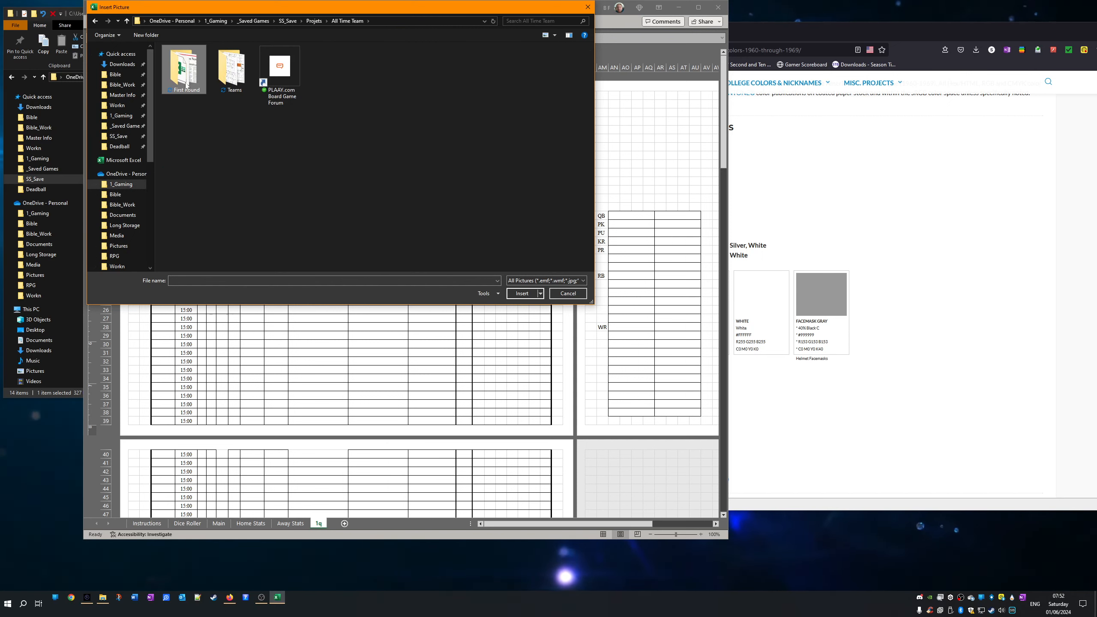
{"action": "double_click", "coordinate": [231, 69]}
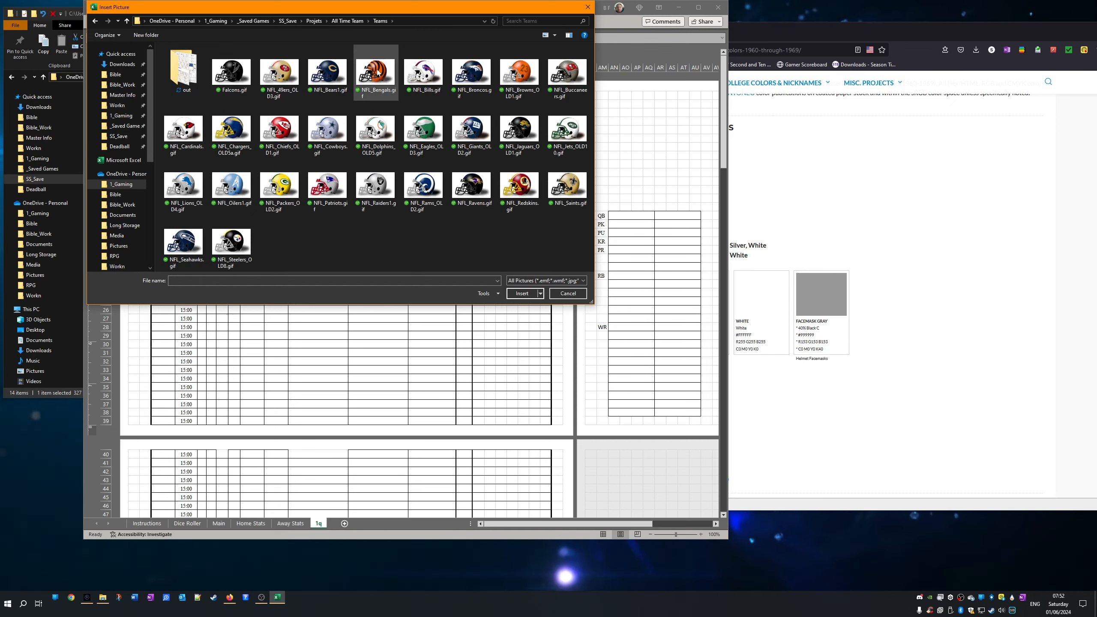
{"action": "left_click", "coordinate": [521, 293]}
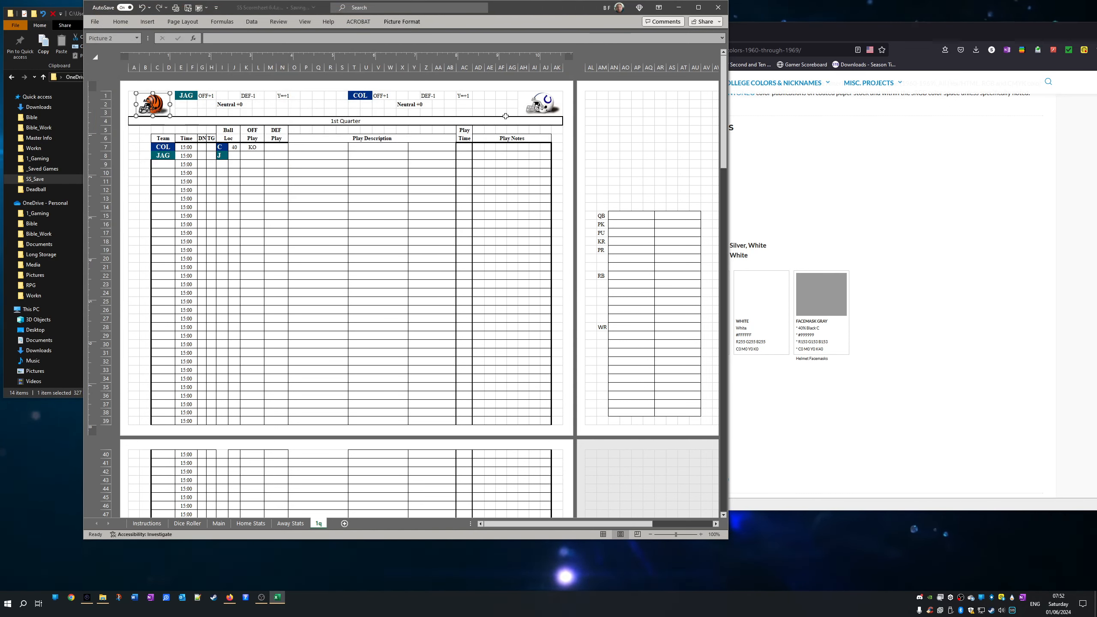
{"action": "right_click", "coordinate": [540, 103]}
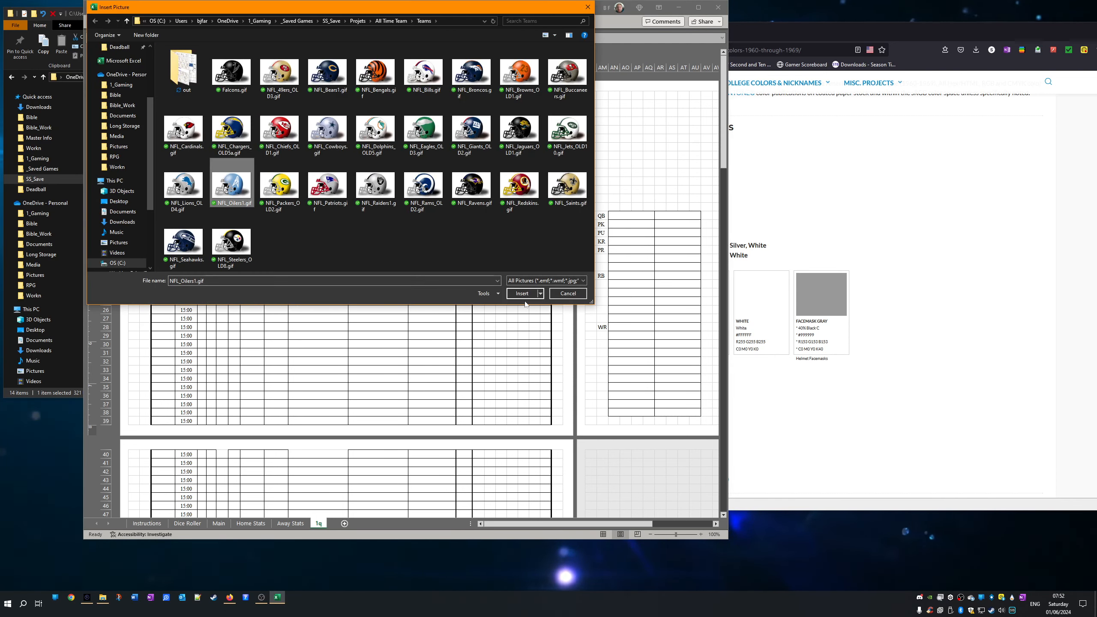
{"action": "left_click", "coordinate": [522, 293]}
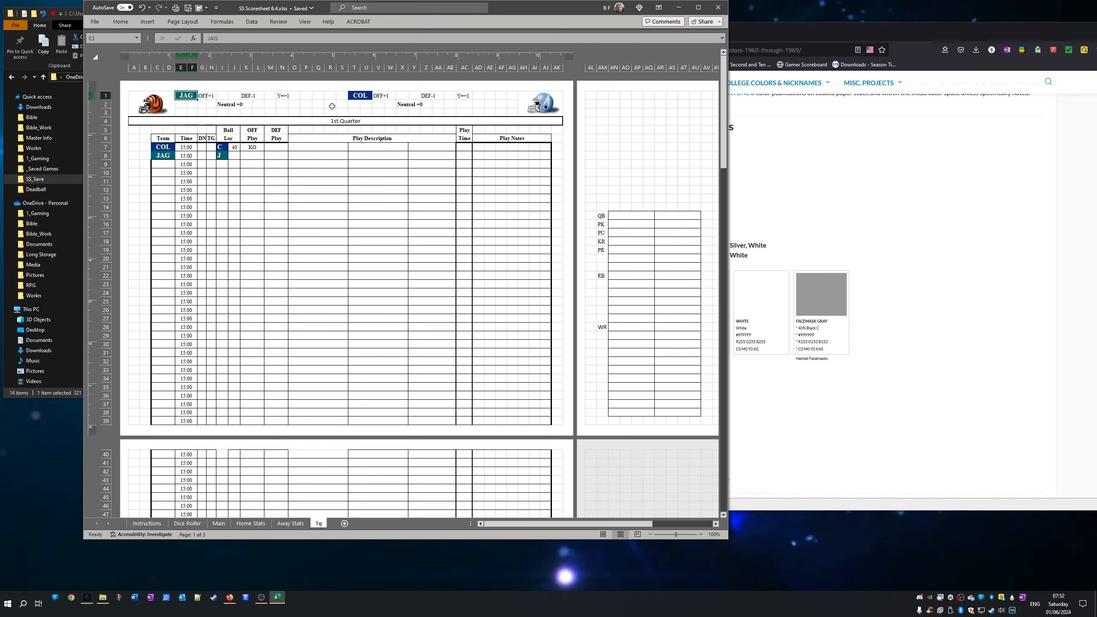
{"action": "mouse_move", "coordinate": [211, 194]}
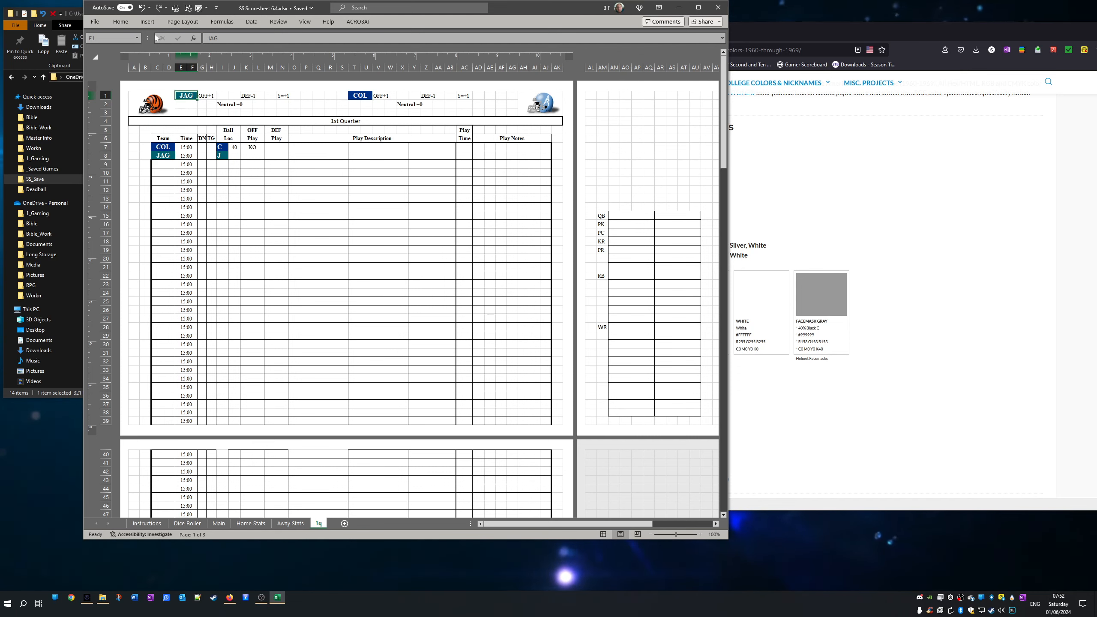
- Name the header teams BEN and OIL, giving the OIL cell a light blue fill
{"action": "left_click", "coordinate": [120, 22]}
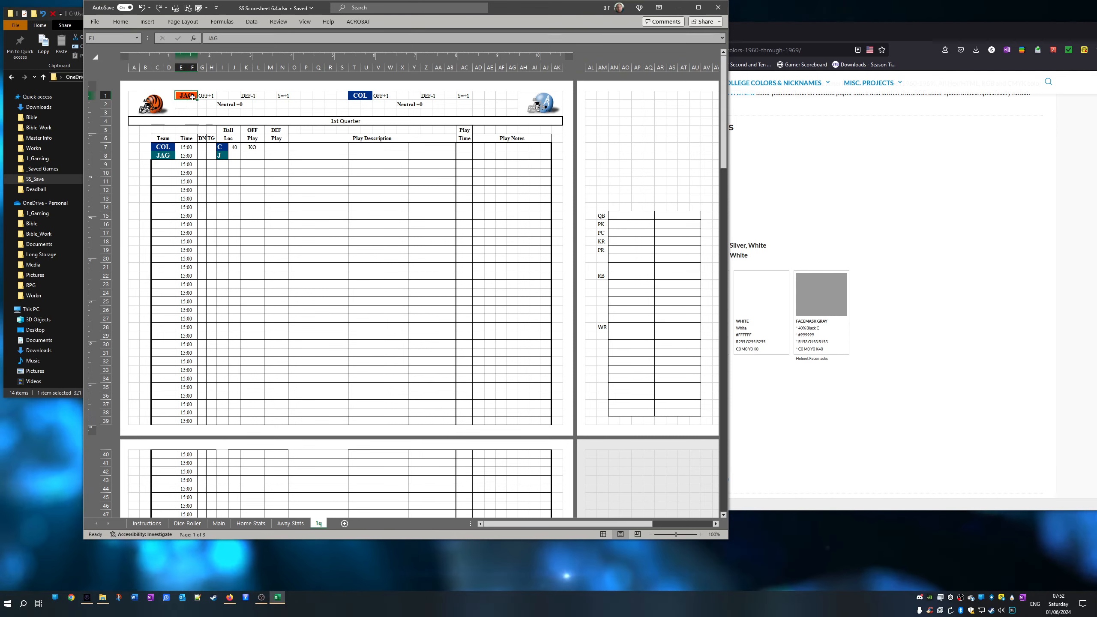
{"action": "type", "text": "BEN"}
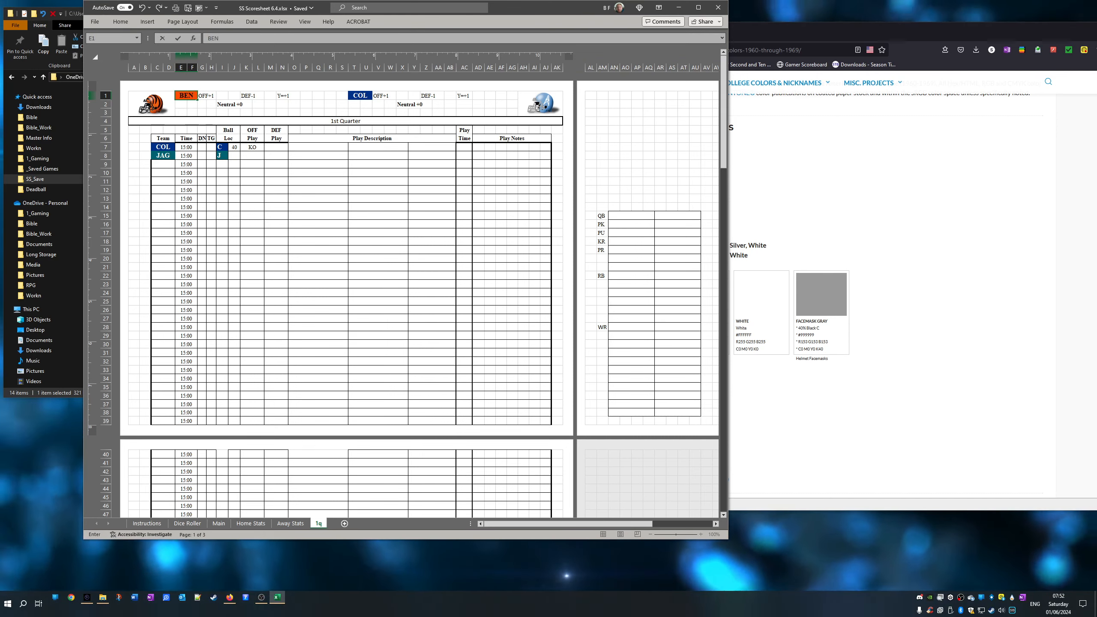
{"action": "left_click", "coordinate": [317, 233]}
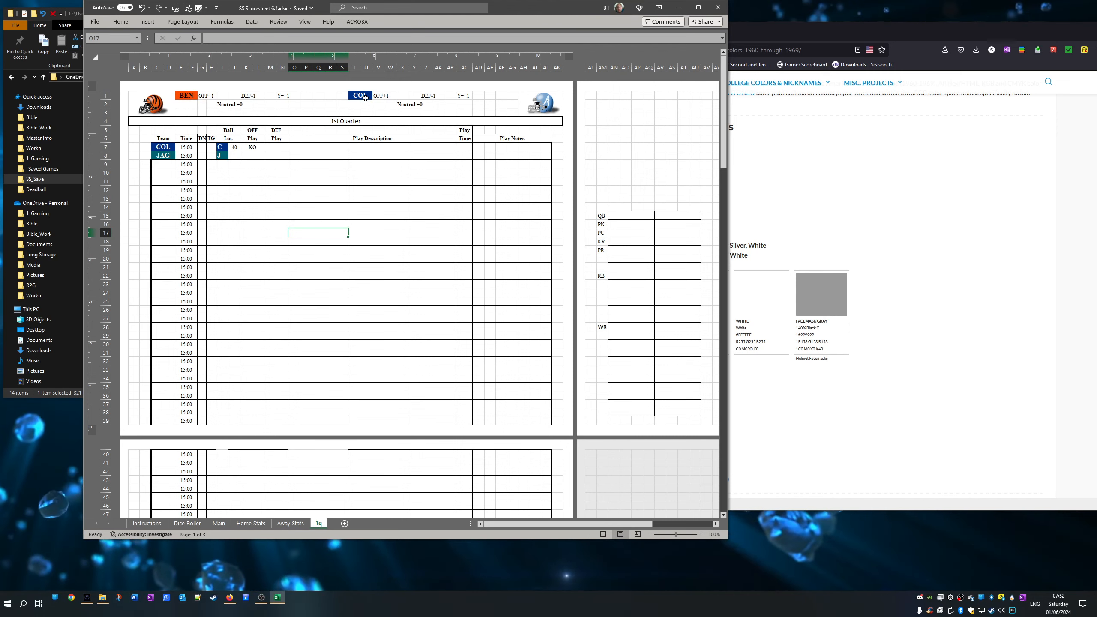
{"action": "left_click", "coordinate": [359, 95]}
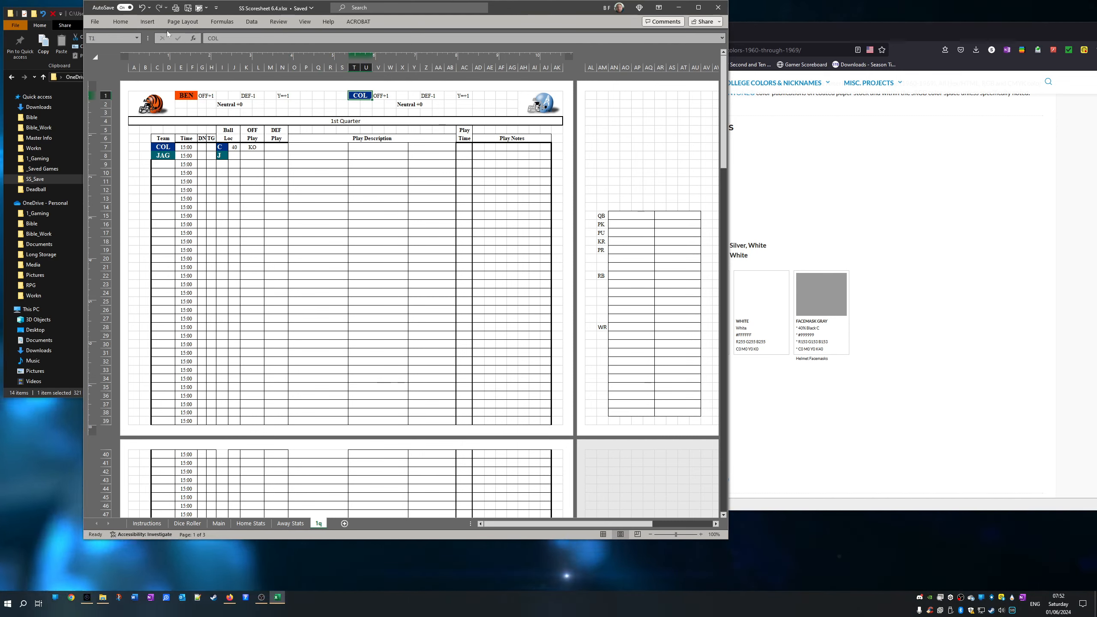
{"action": "left_click", "coordinate": [120, 22]}
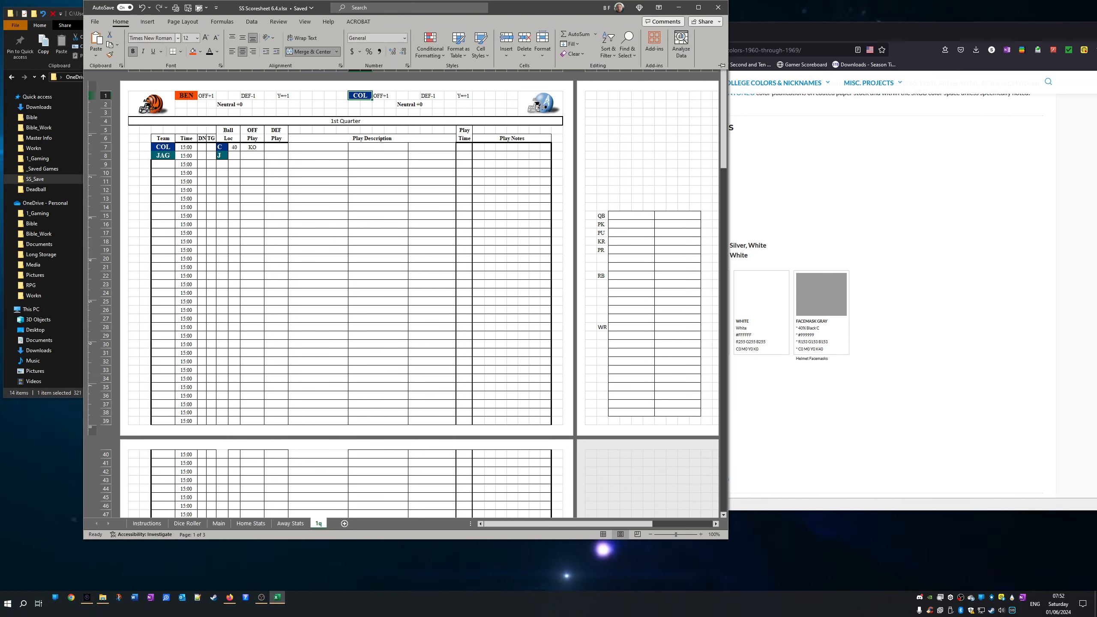
{"action": "left_click", "coordinate": [202, 51]}
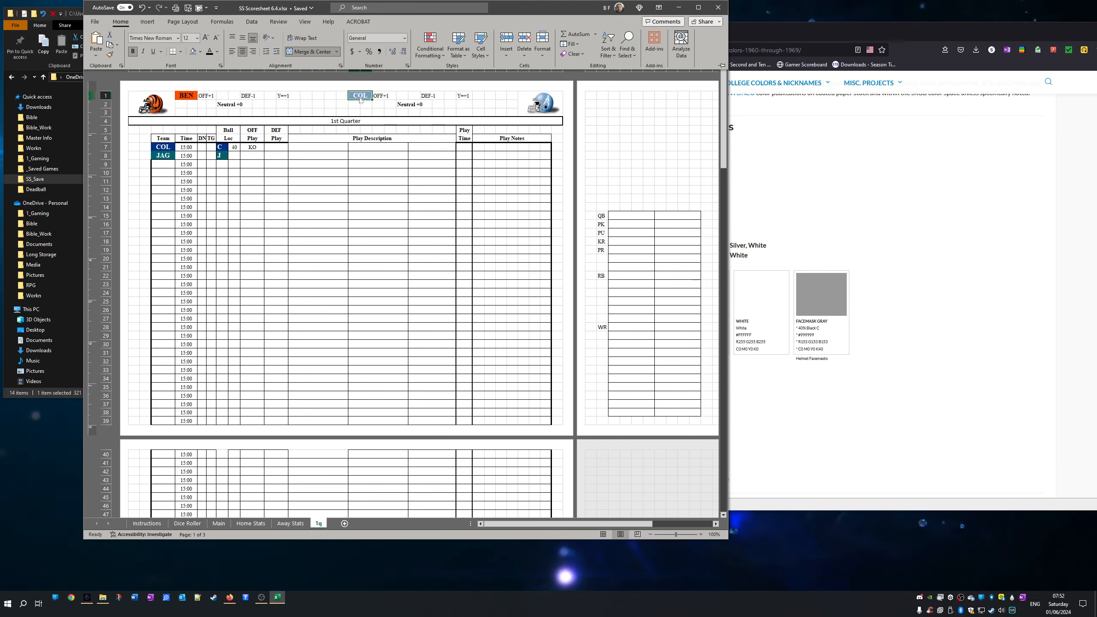
{"action": "type", "text": "OIL"}
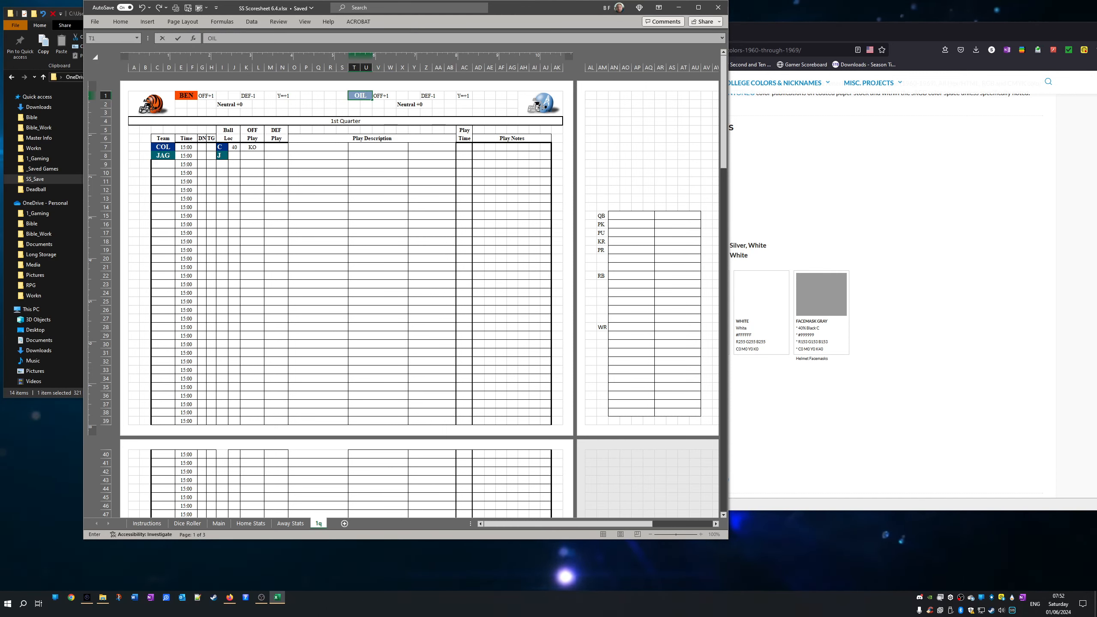
{"action": "left_click", "coordinate": [317, 266]}
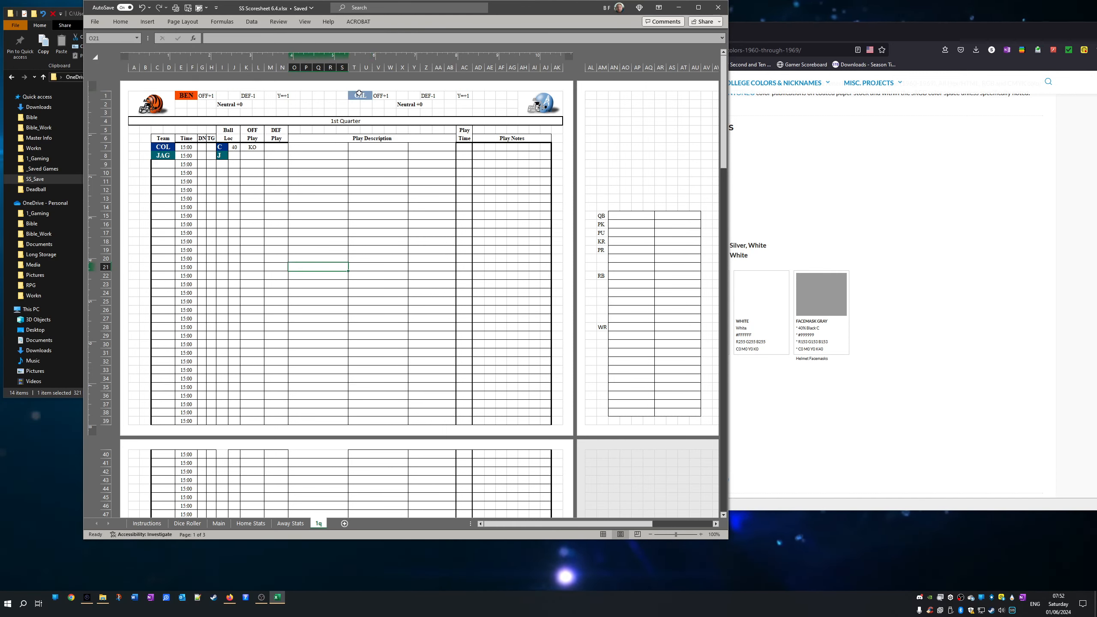
- Copy the team name cells into the first two Team column rows
{"action": "right_click", "coordinate": [359, 95]}
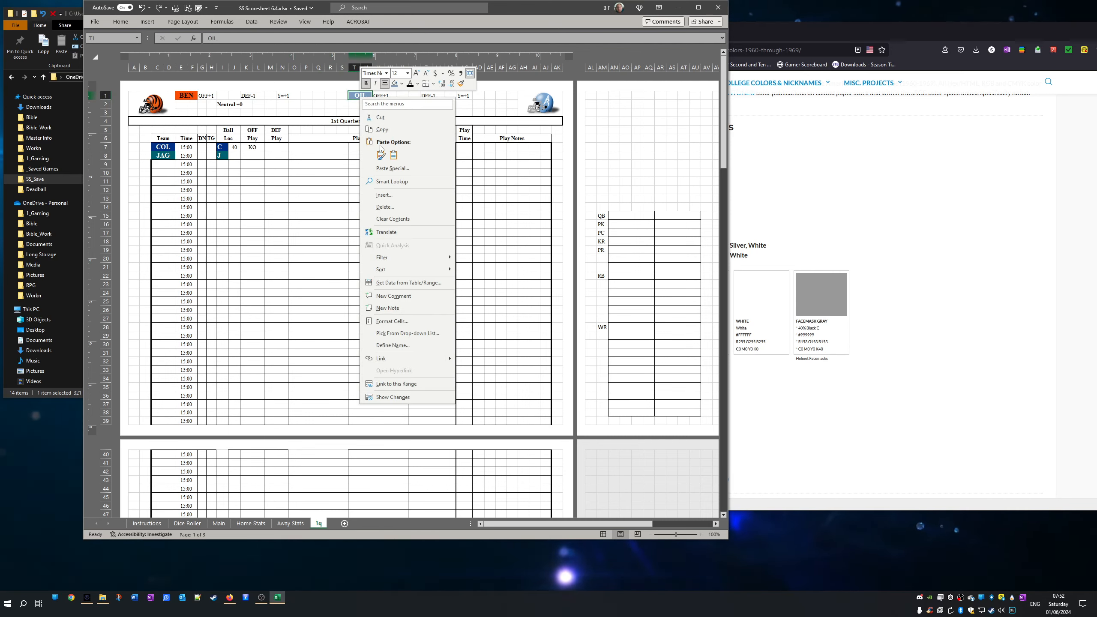
{"action": "right_click", "coordinate": [163, 156]}
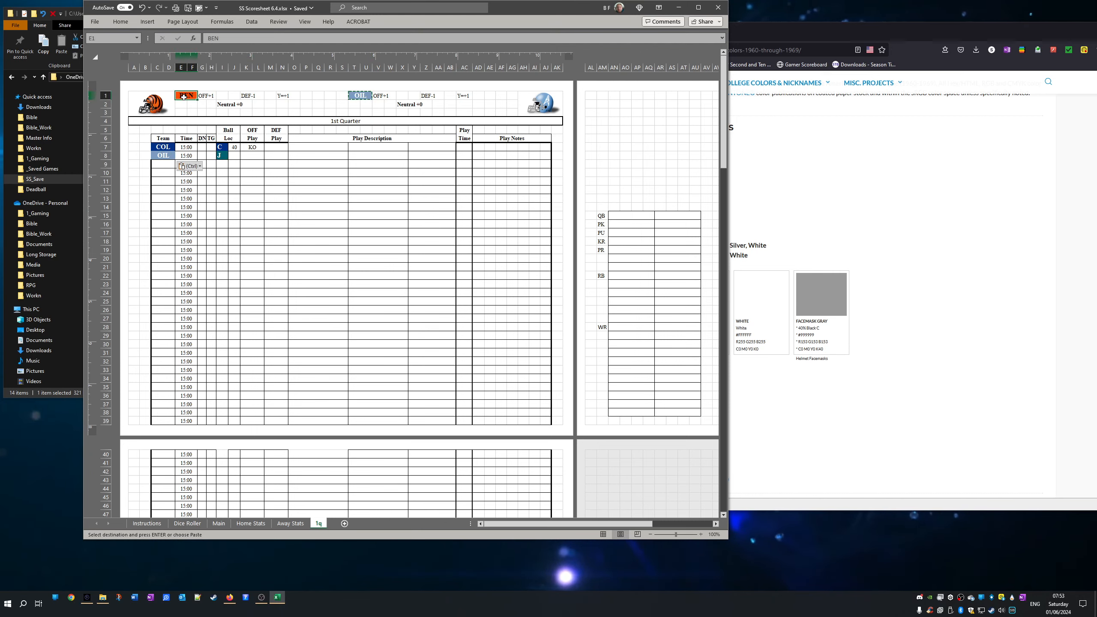
{"action": "right_click", "coordinate": [163, 147]}
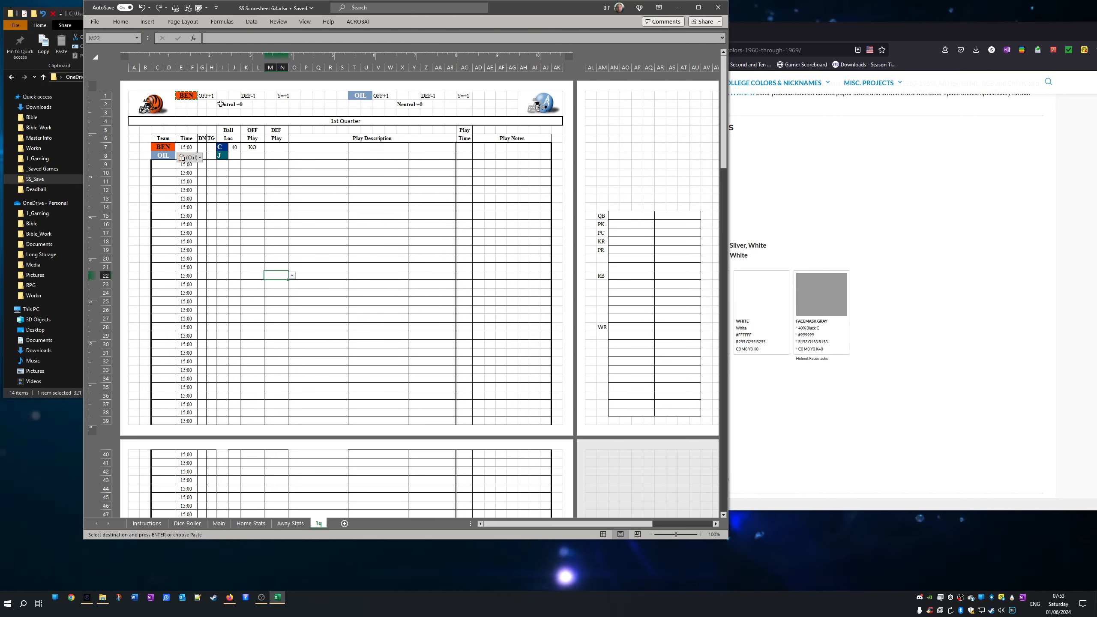
{"action": "mouse_move", "coordinate": [292, 376]}
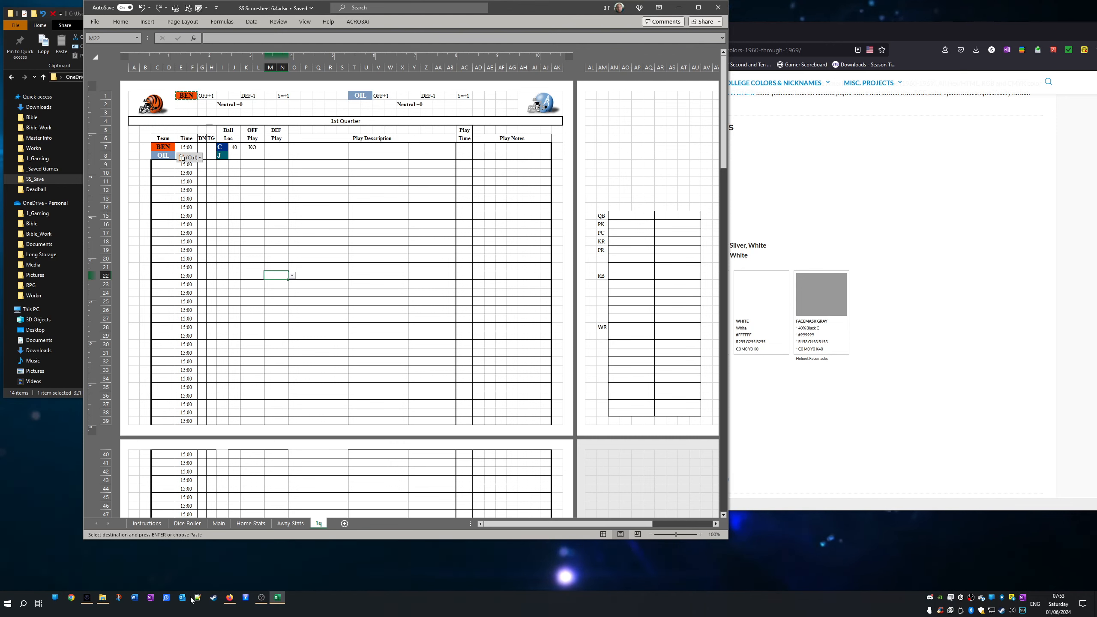
- In File Explorer, browse through the Projets folder into All Time Team
{"action": "left_click", "coordinate": [103, 602]}
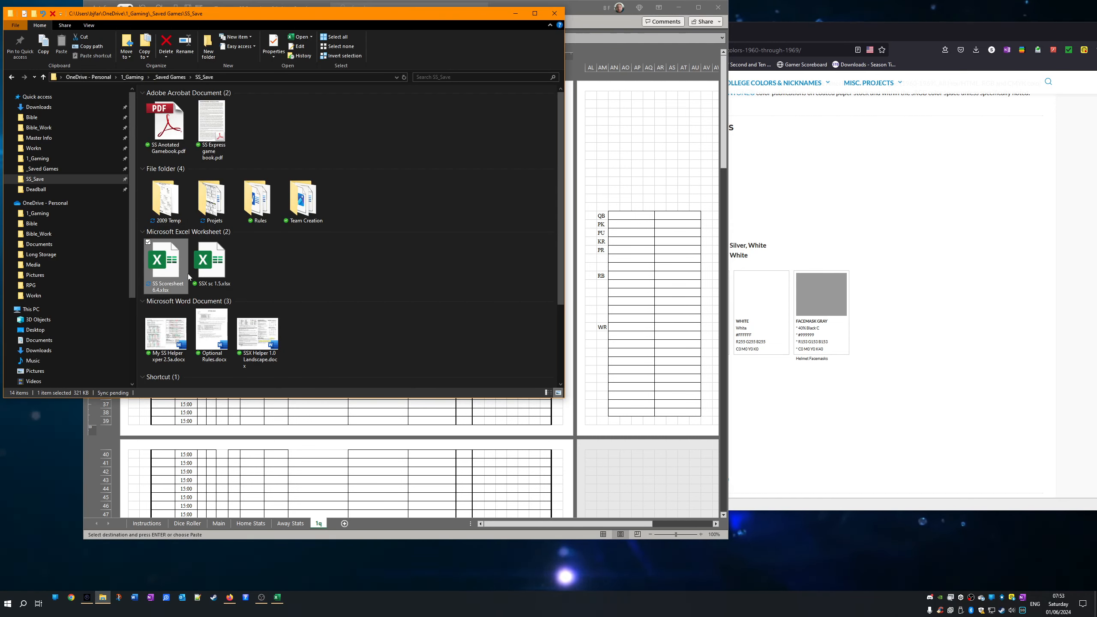
{"action": "double_click", "coordinate": [211, 196]}
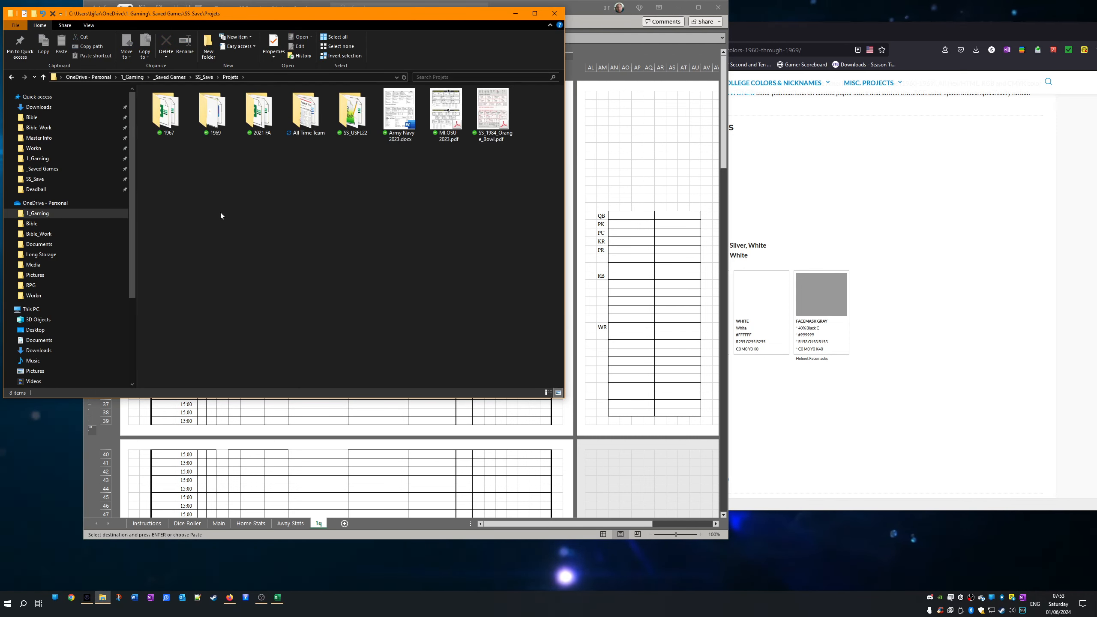
{"action": "left_click", "coordinate": [305, 109]}
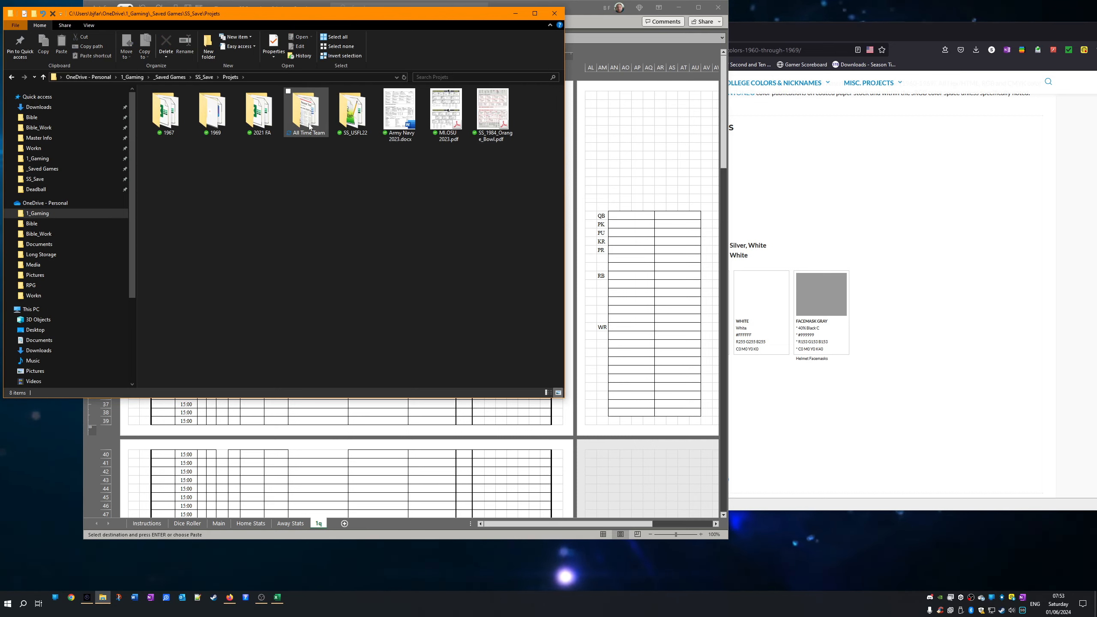
{"action": "double_click", "coordinate": [305, 109]}
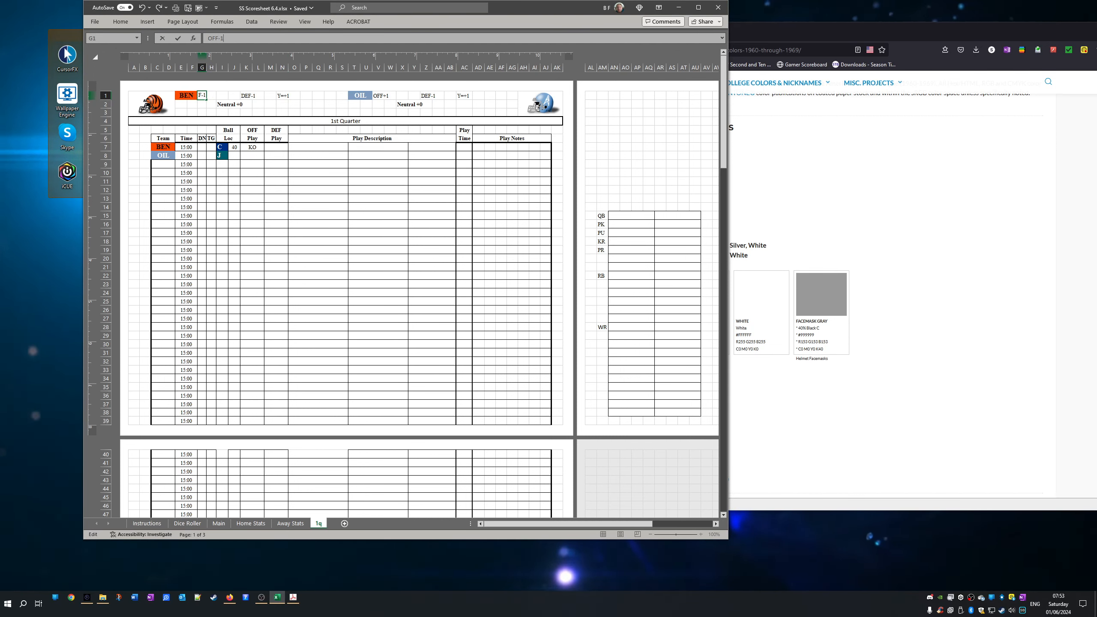
{"action": "left_click", "coordinate": [316, 293]}
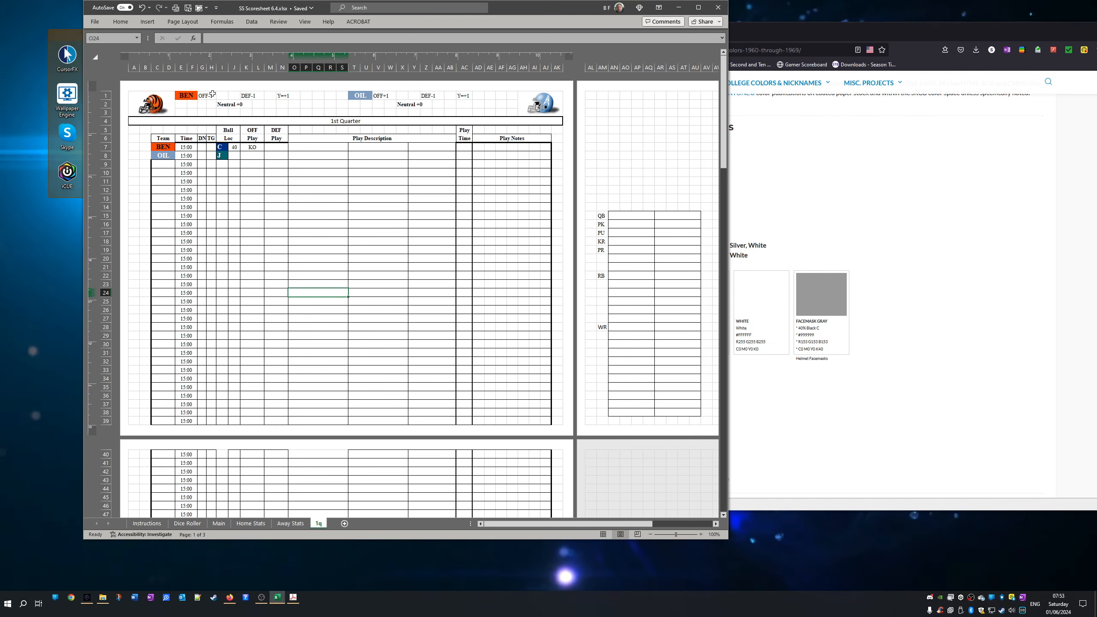
{"action": "left_click", "coordinate": [222, 104]}
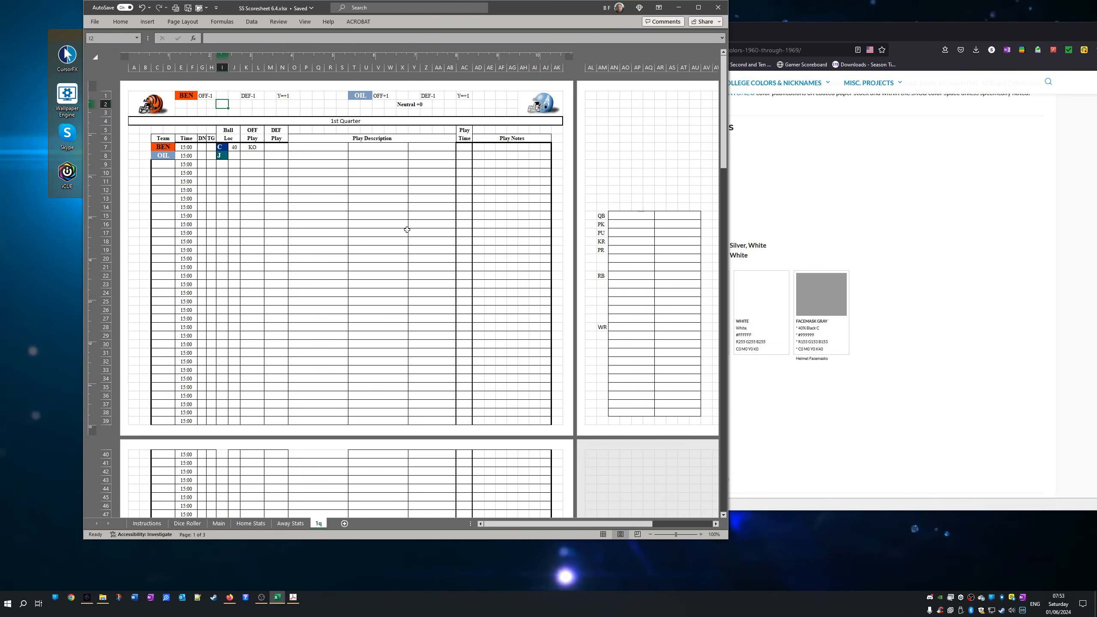
{"action": "left_click", "coordinate": [431, 241]}
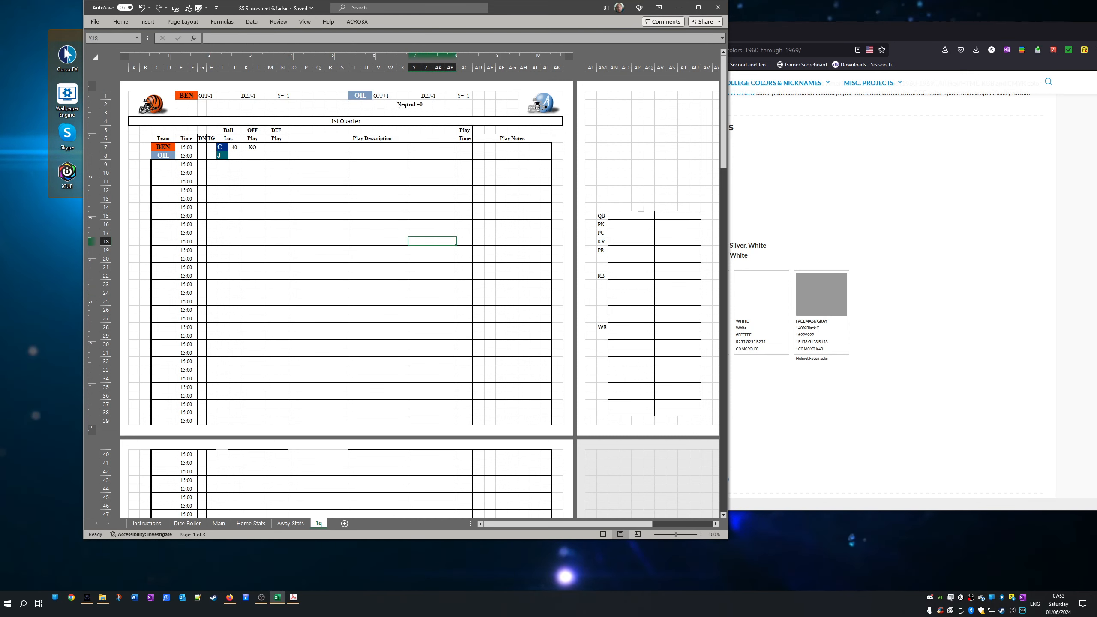
{"action": "left_click", "coordinate": [403, 106]}
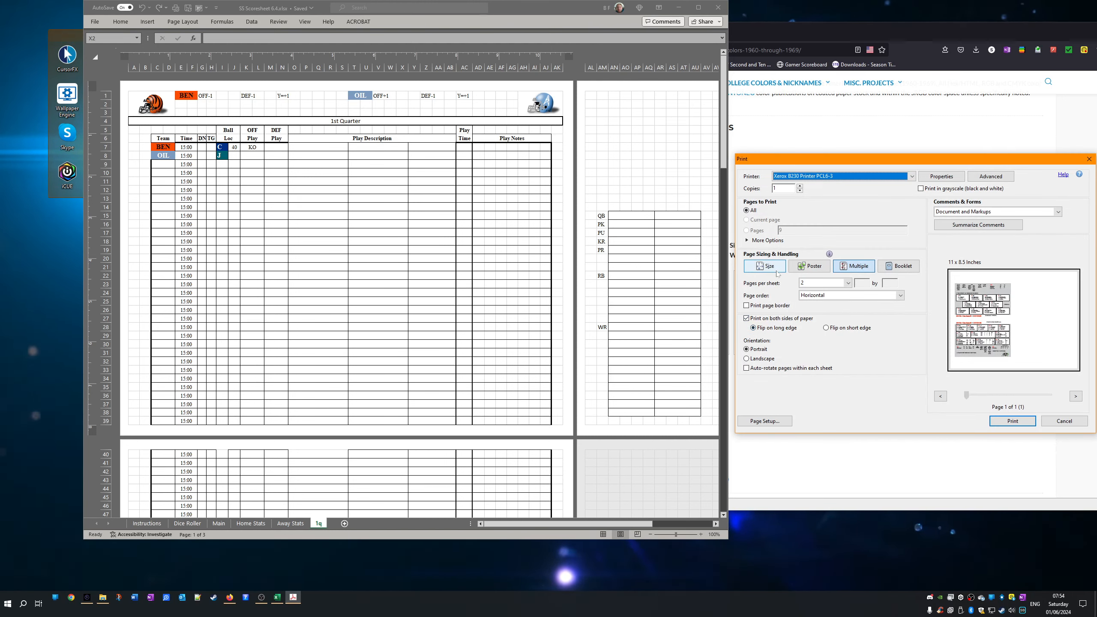
- Print the document at one page per sheet, then bring up the print dialog again with Ctrl+P
{"action": "left_click", "coordinate": [764, 265]}
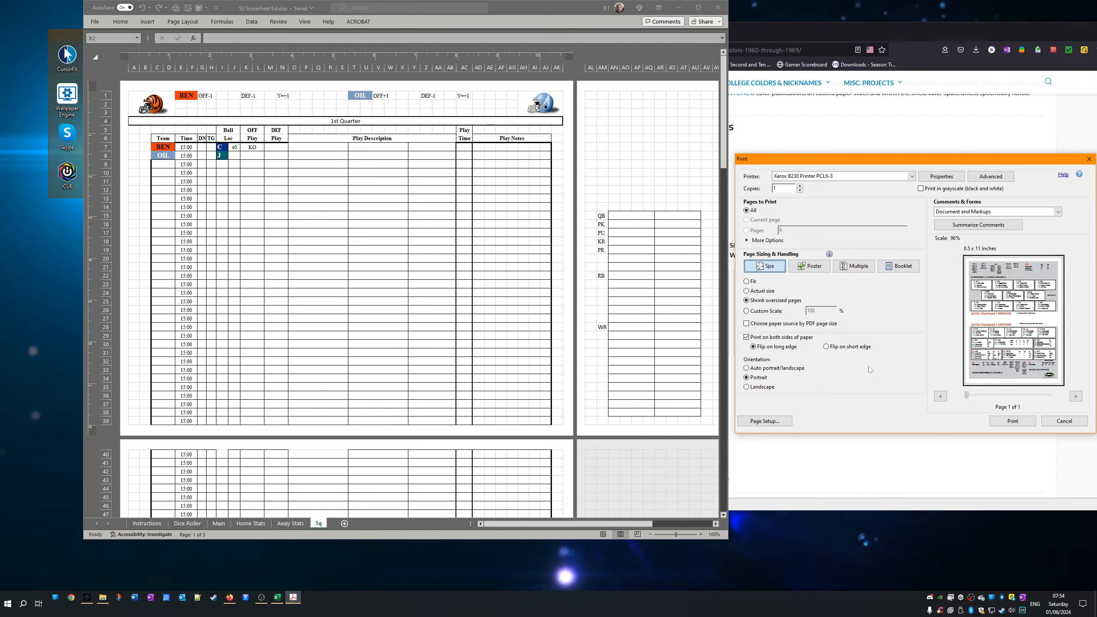
{"action": "mouse_move", "coordinate": [990, 417]}
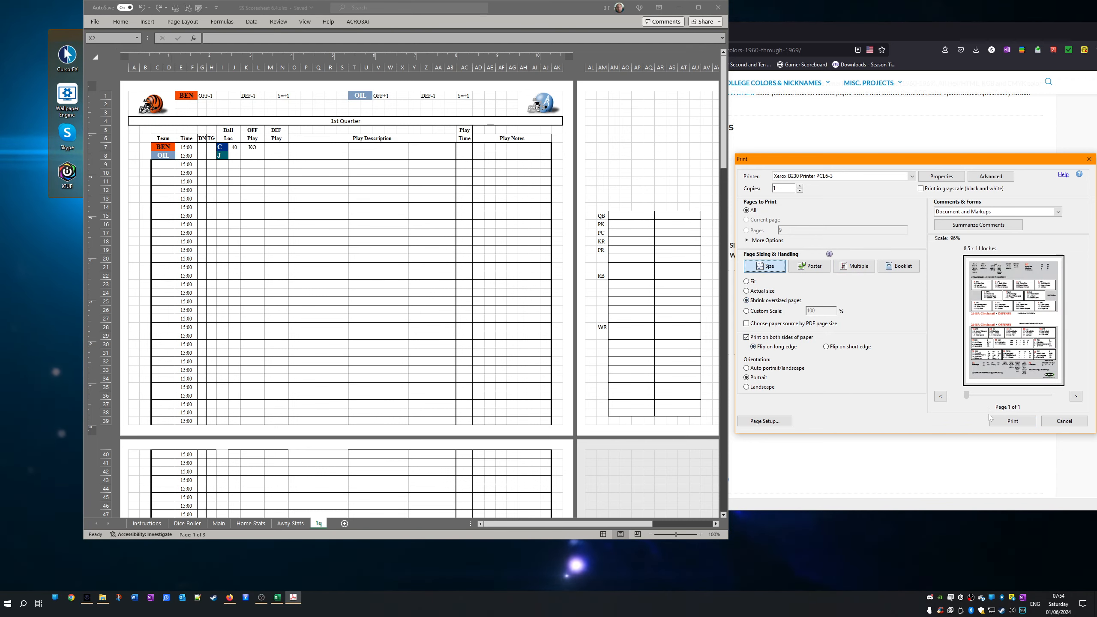
{"action": "left_click", "coordinate": [1012, 421]}
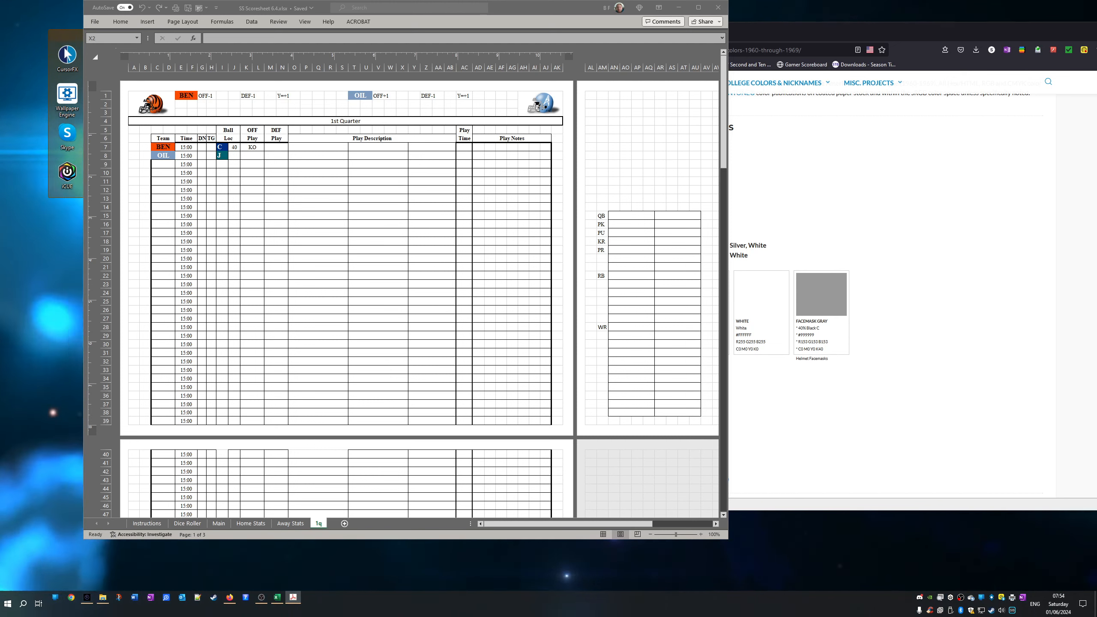
{"action": "key", "text": "ctrl+p"}
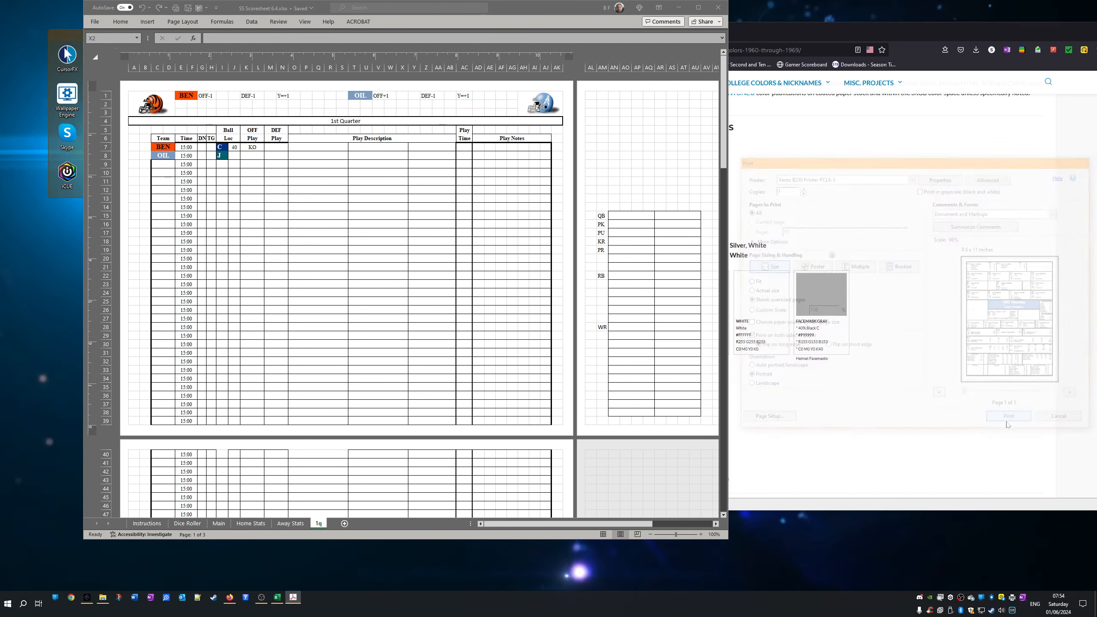
- Adjust the away team's defense and offense ratings and type PASS in the Bengals play box
{"action": "left_click", "coordinate": [1008, 416]}
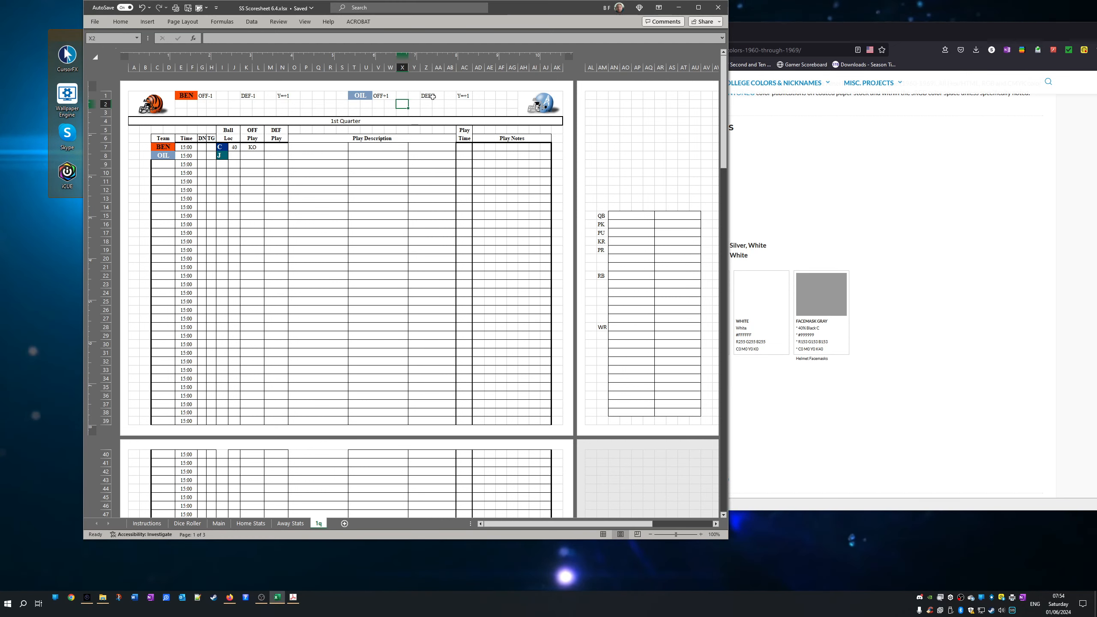
{"action": "left_click", "coordinate": [437, 97]}
{"action": "type", "text": "-2"}
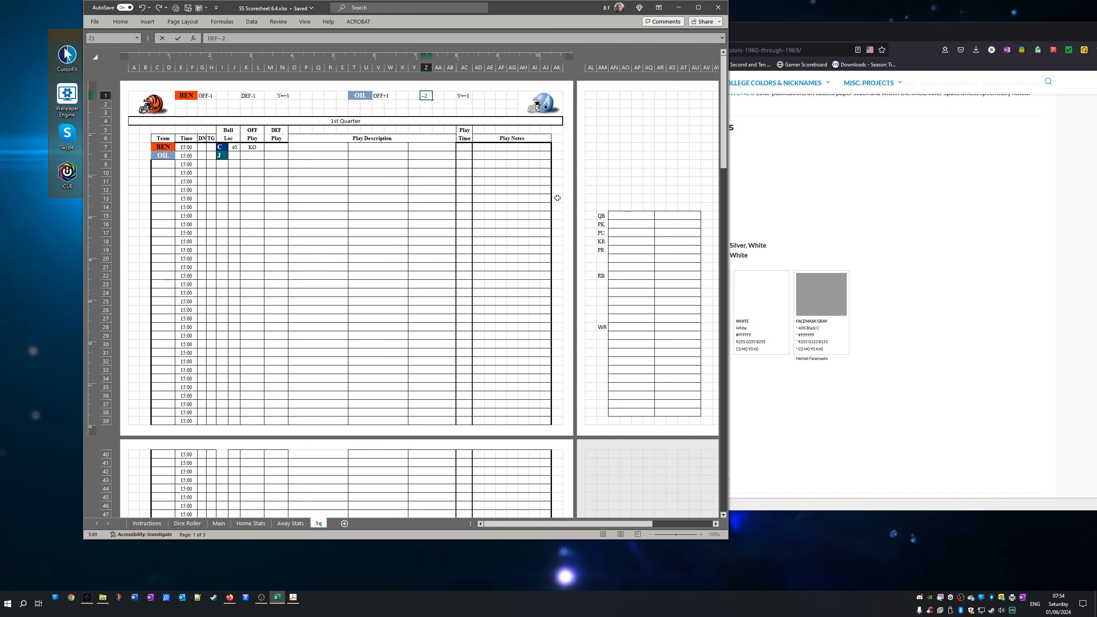
{"action": "left_click", "coordinate": [464, 95]}
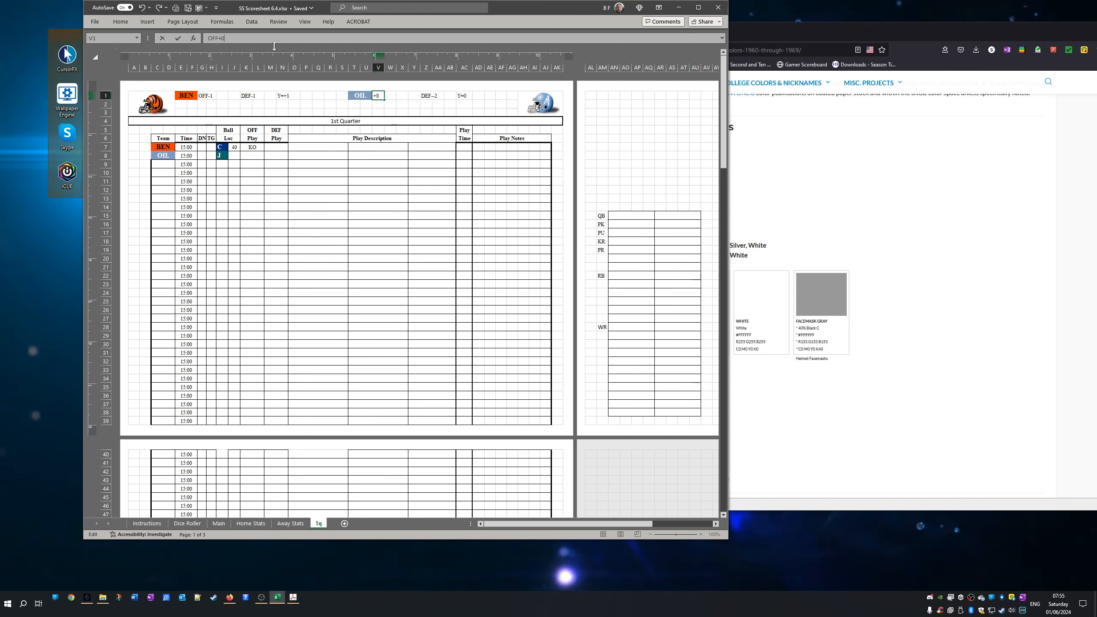
{"action": "left_click", "coordinate": [377, 189]}
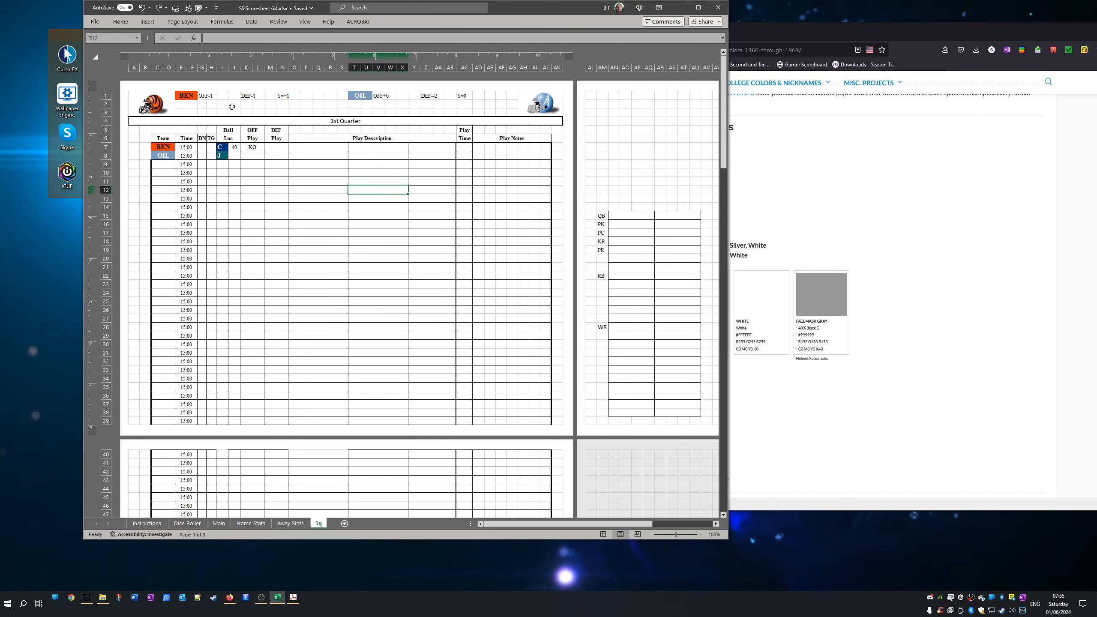
{"action": "left_click", "coordinate": [234, 104]}
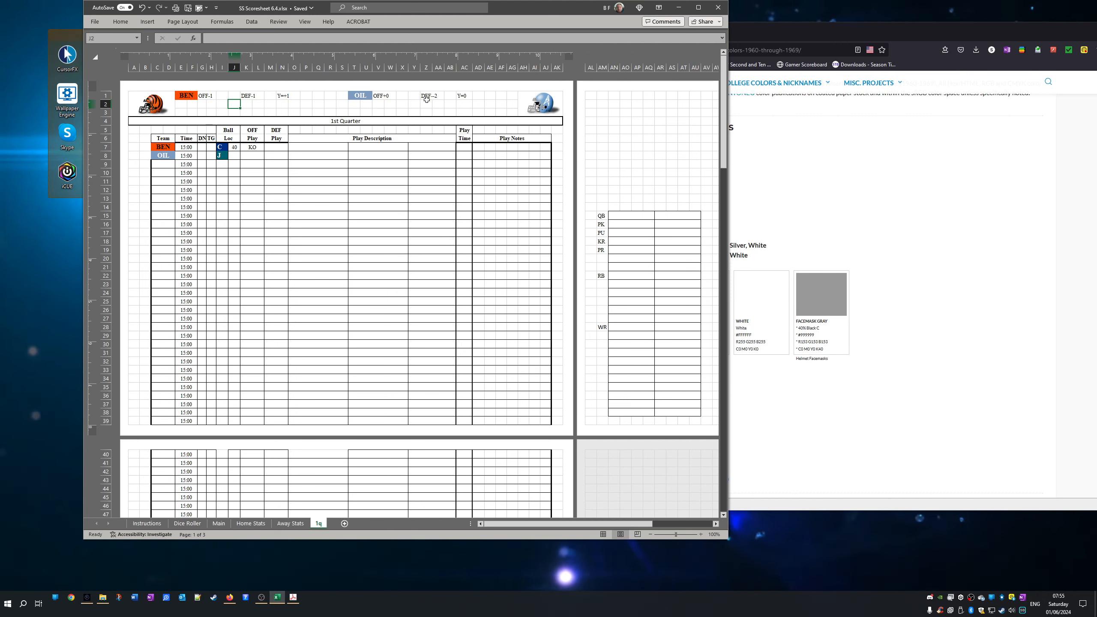
{"action": "mouse_move", "coordinate": [831, 309]}
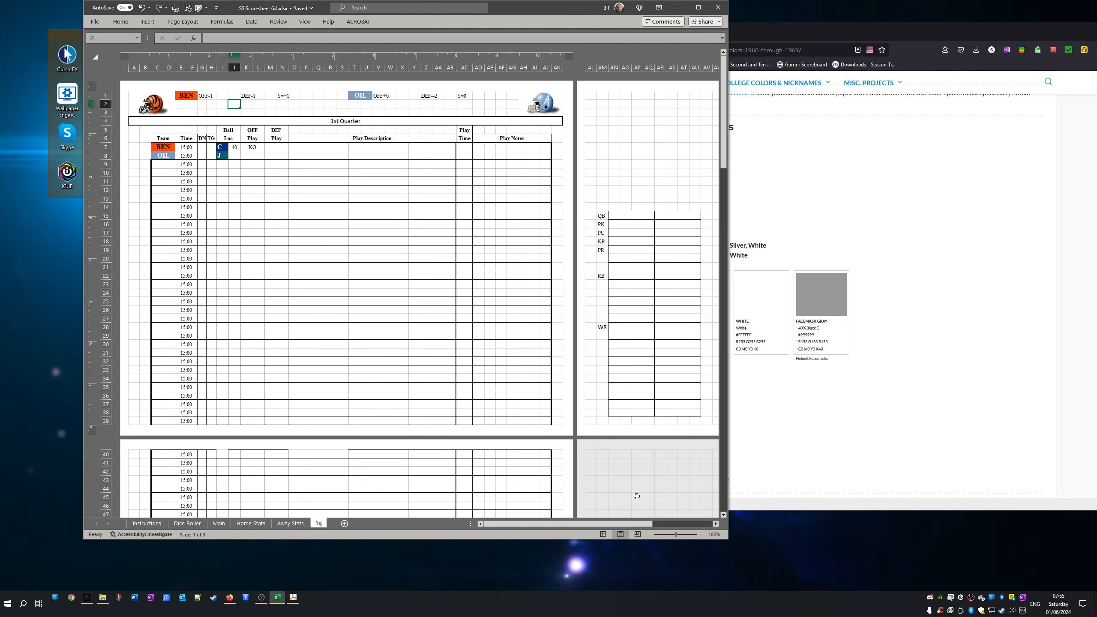
{"action": "type", "text": "P"}
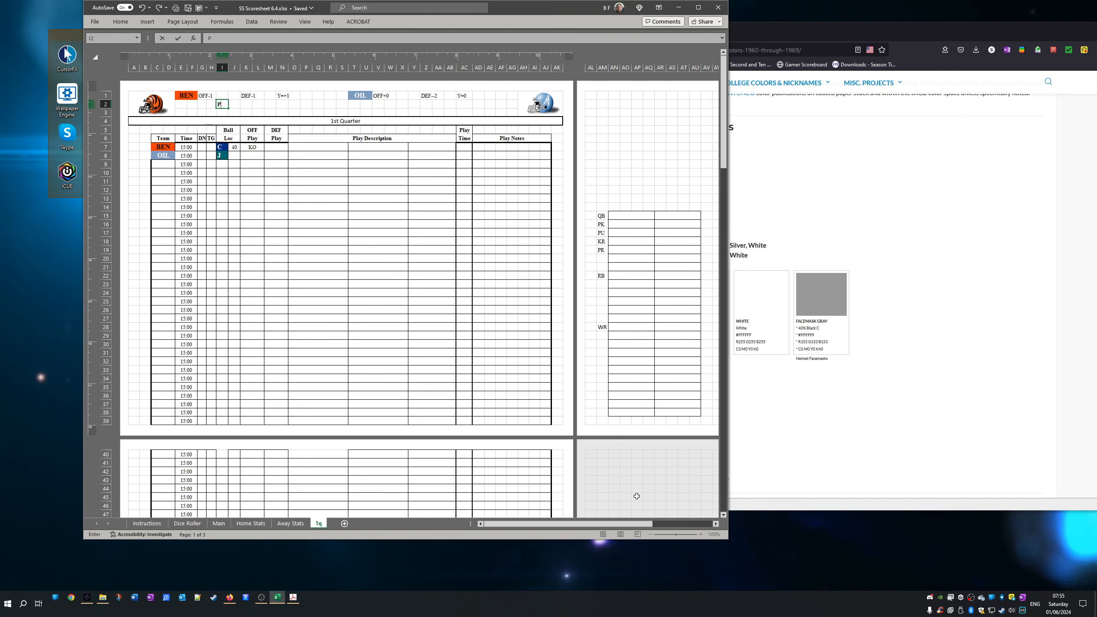
{"action": "type", "text": "ASS -3"}
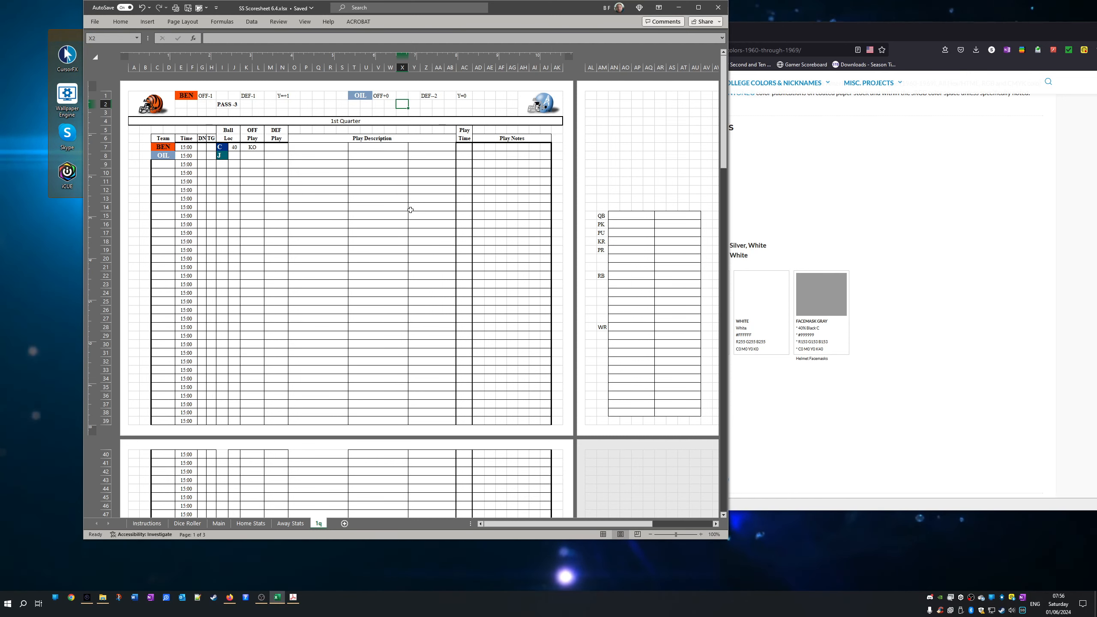
{"action": "mouse_move", "coordinate": [257, 200]}
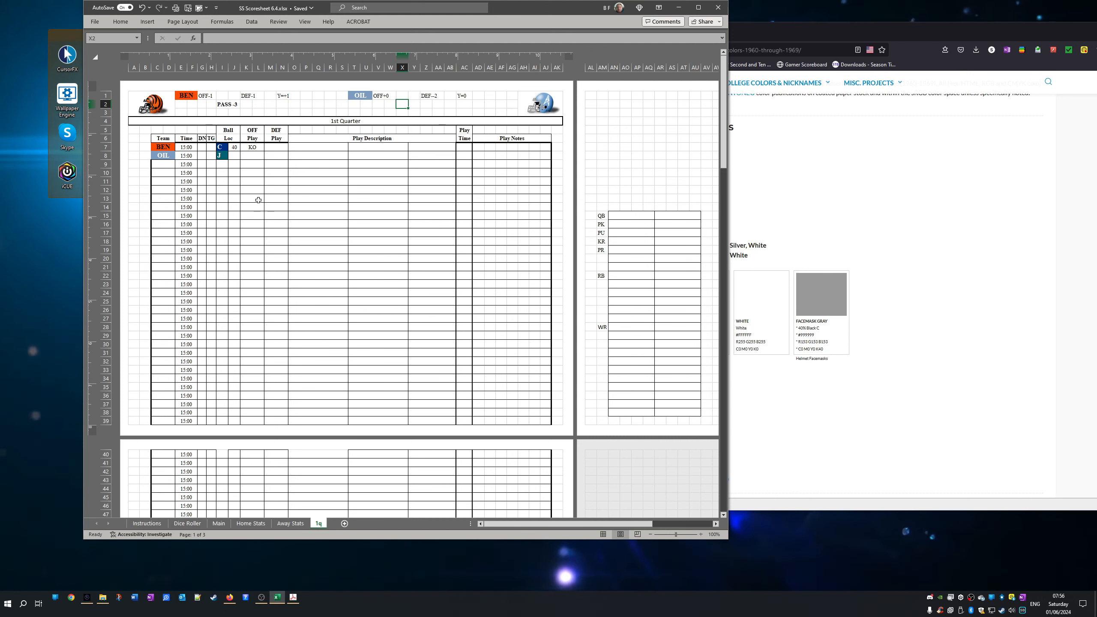
- Fill the first play's ball location cell red and enter Neutral in the Oilers' play box
{"action": "left_click", "coordinate": [221, 146]}
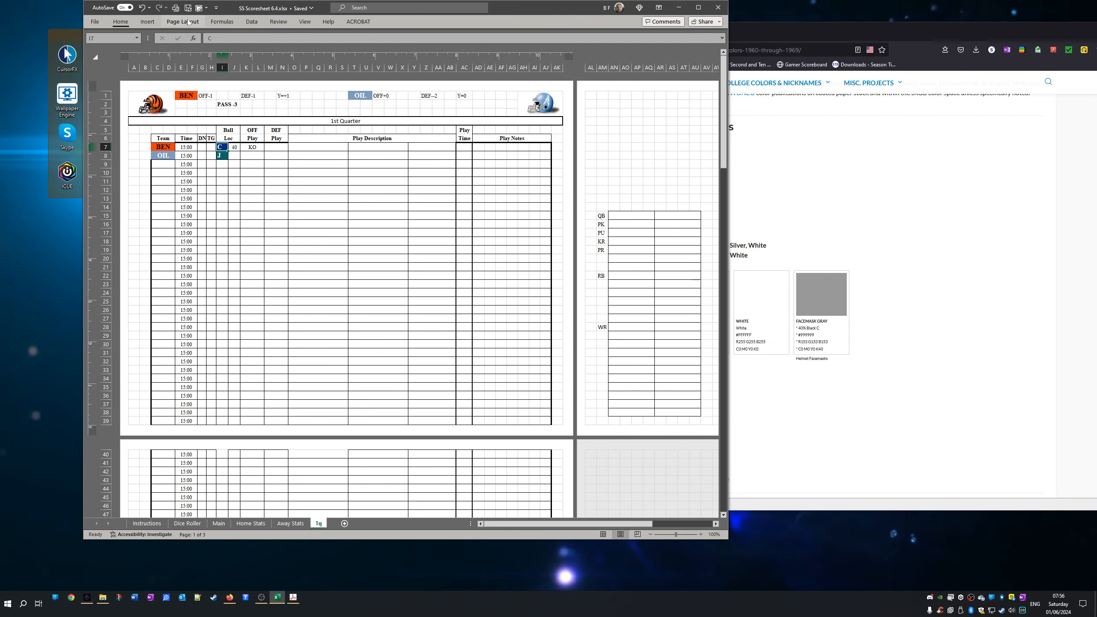
{"action": "left_click", "coordinate": [121, 22]}
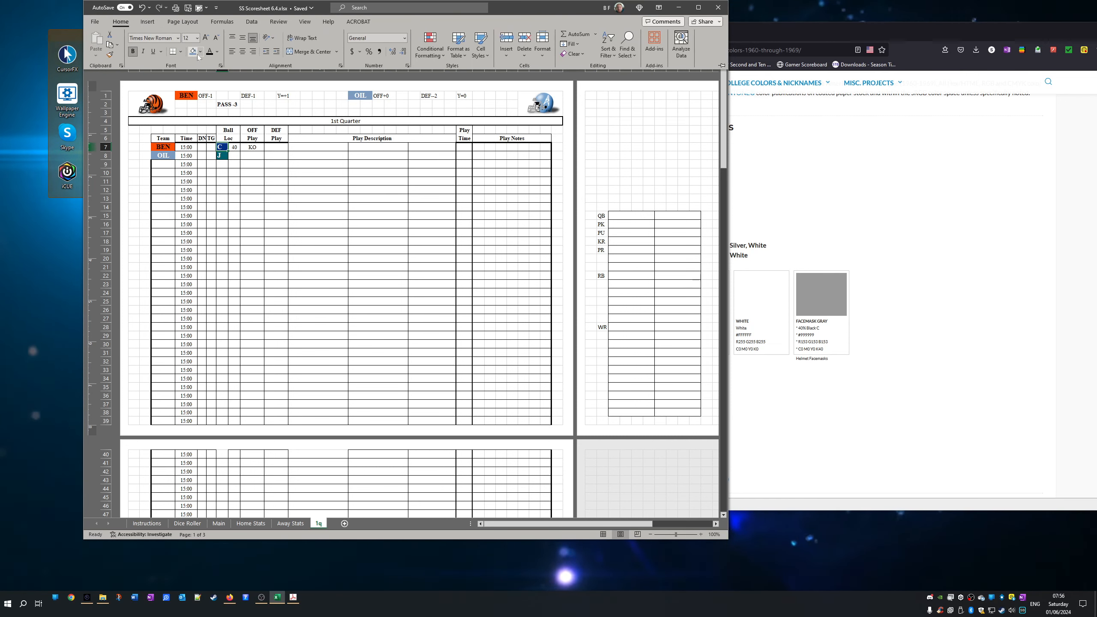
{"action": "left_click", "coordinate": [202, 52]}
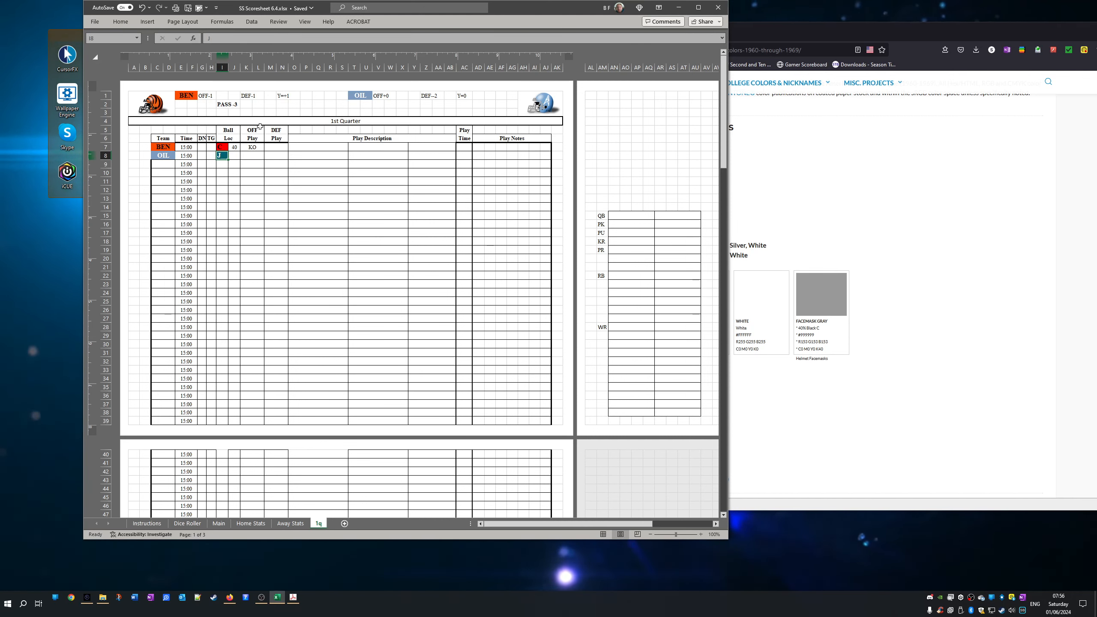
{"action": "mouse_move", "coordinate": [182, 28]}
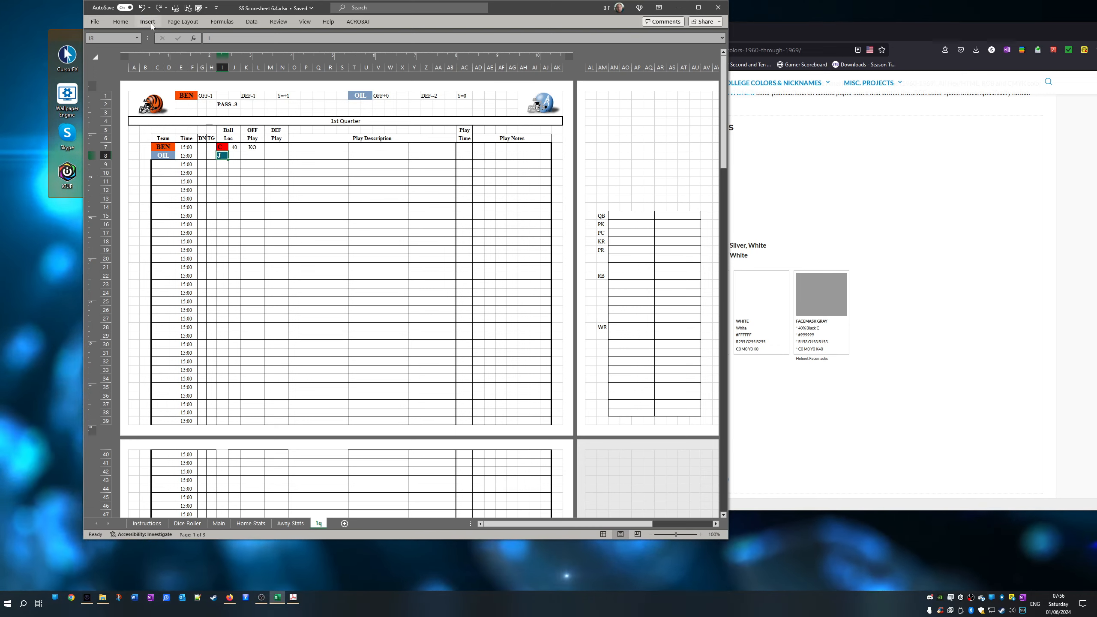
{"action": "mouse_move", "coordinate": [149, 26]}
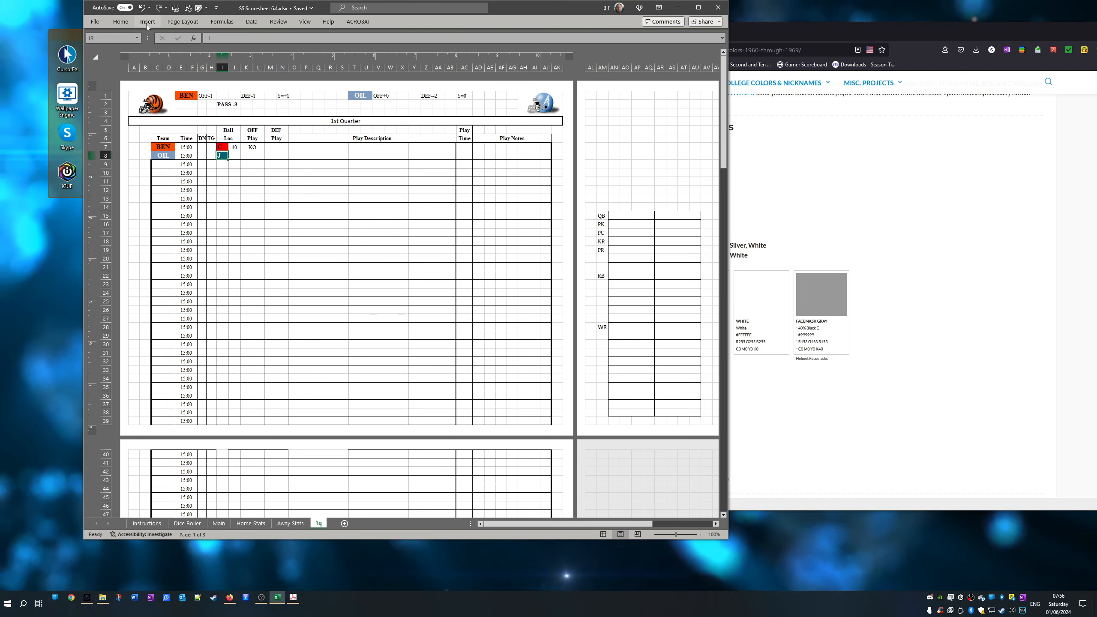
{"action": "left_click", "coordinate": [147, 21]}
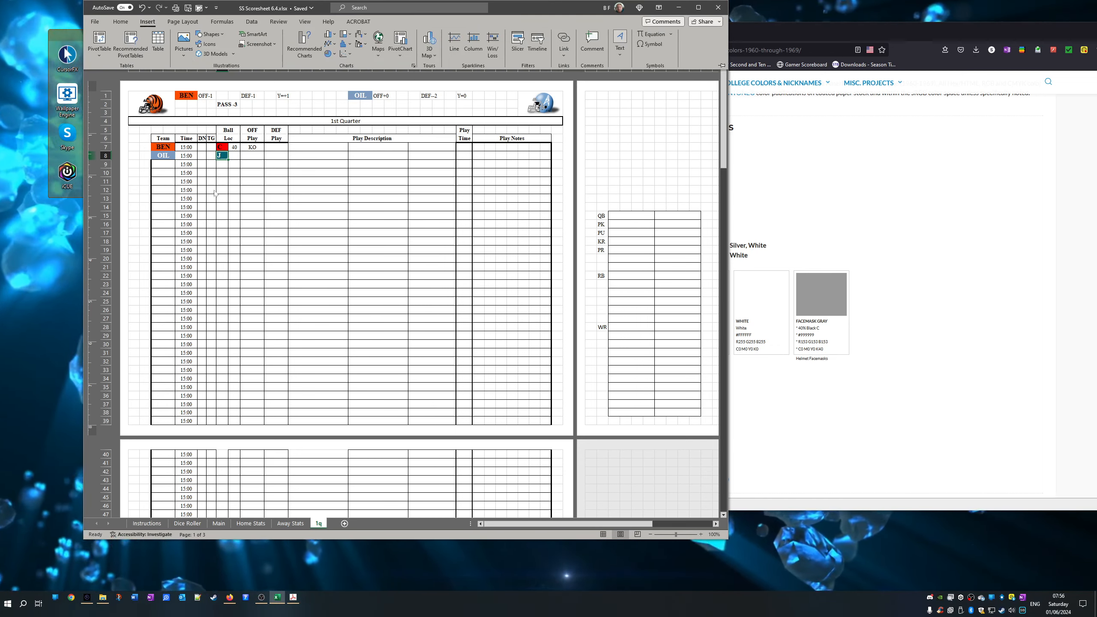
{"action": "left_click", "coordinate": [121, 22]}
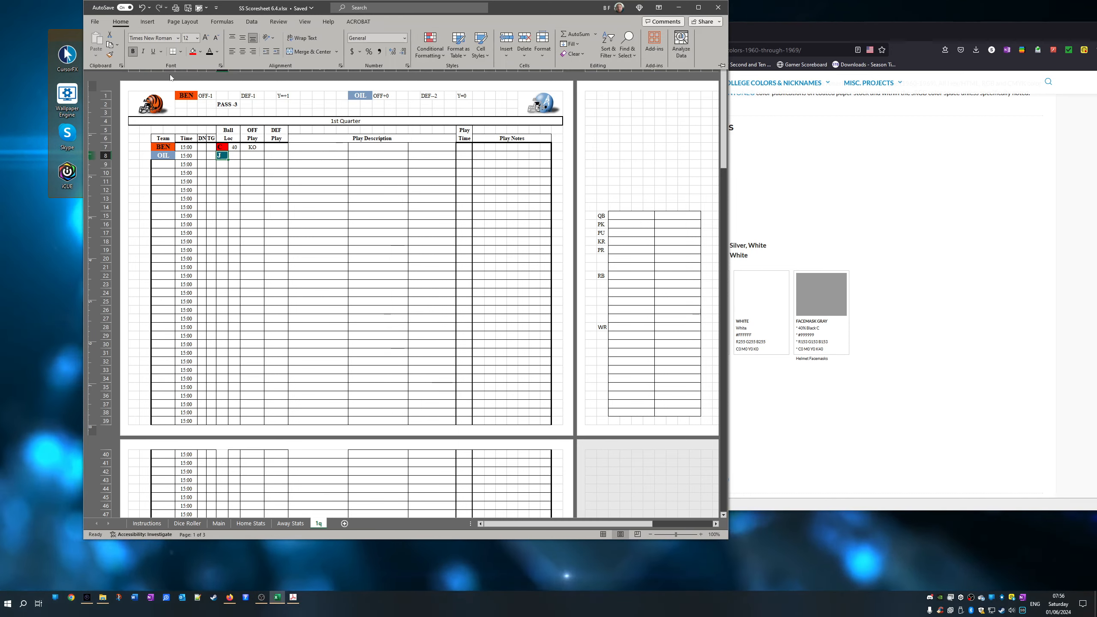
{"action": "left_click", "coordinate": [200, 51]}
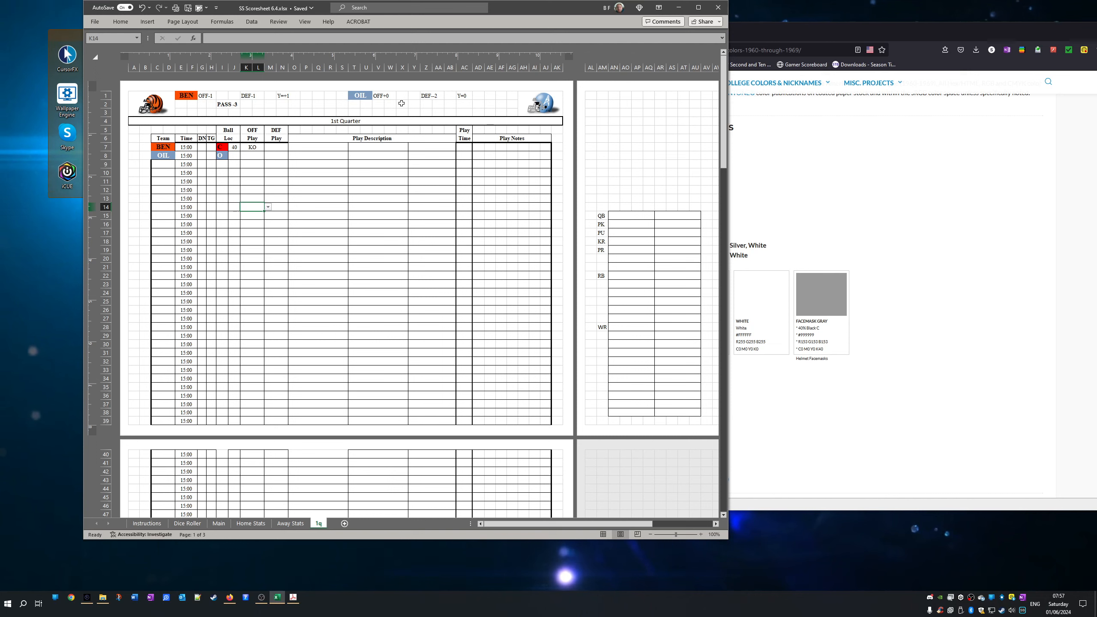
{"action": "left_click", "coordinate": [401, 104]}
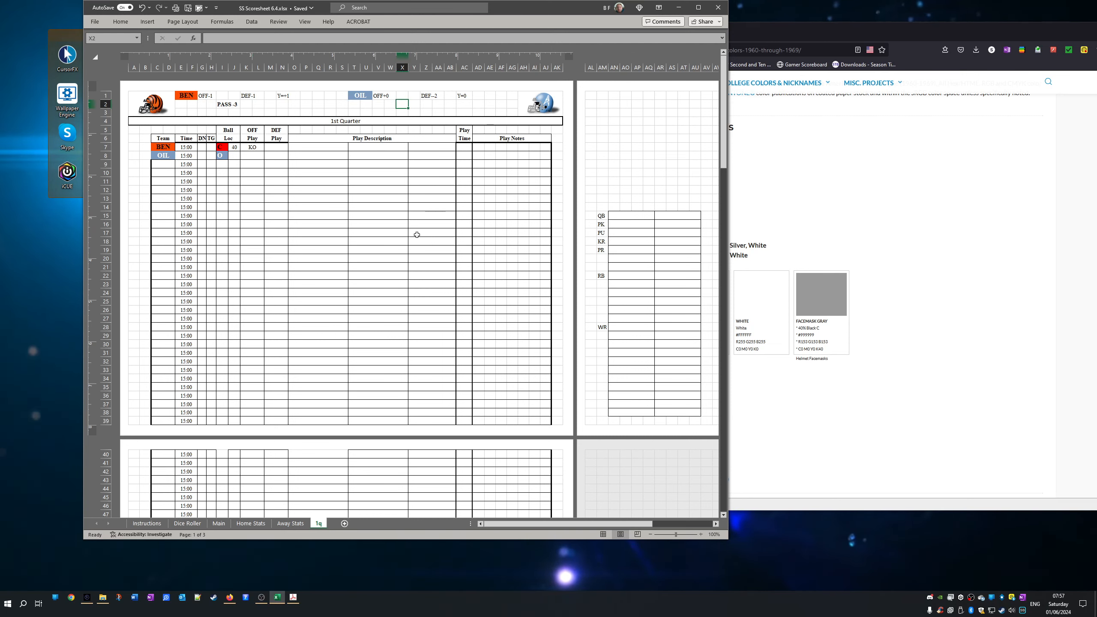
{"action": "type", "text": "Neutral -1"}
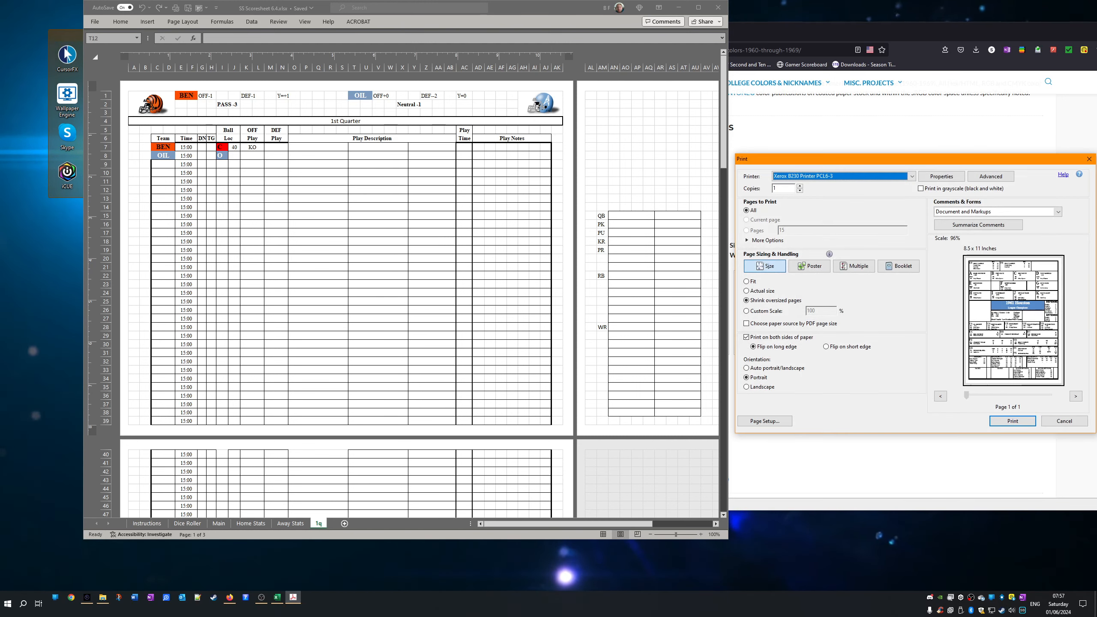
- Cancel the Adobe Acrobat print dialog
{"action": "left_click", "coordinate": [1013, 421]}
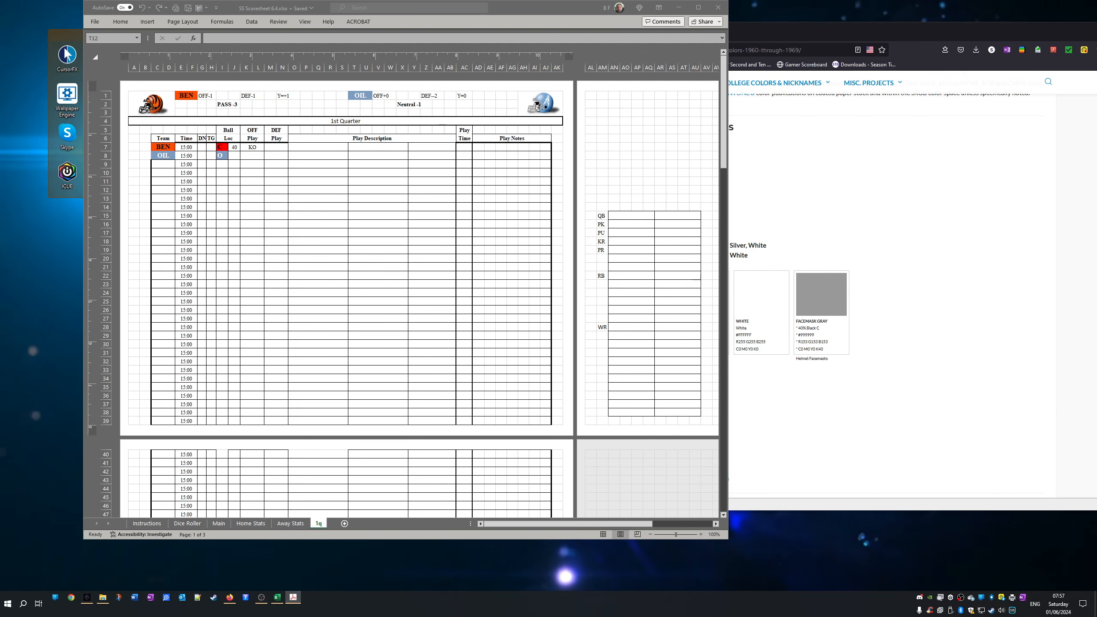
{"action": "mouse_move", "coordinate": [727, 603]}
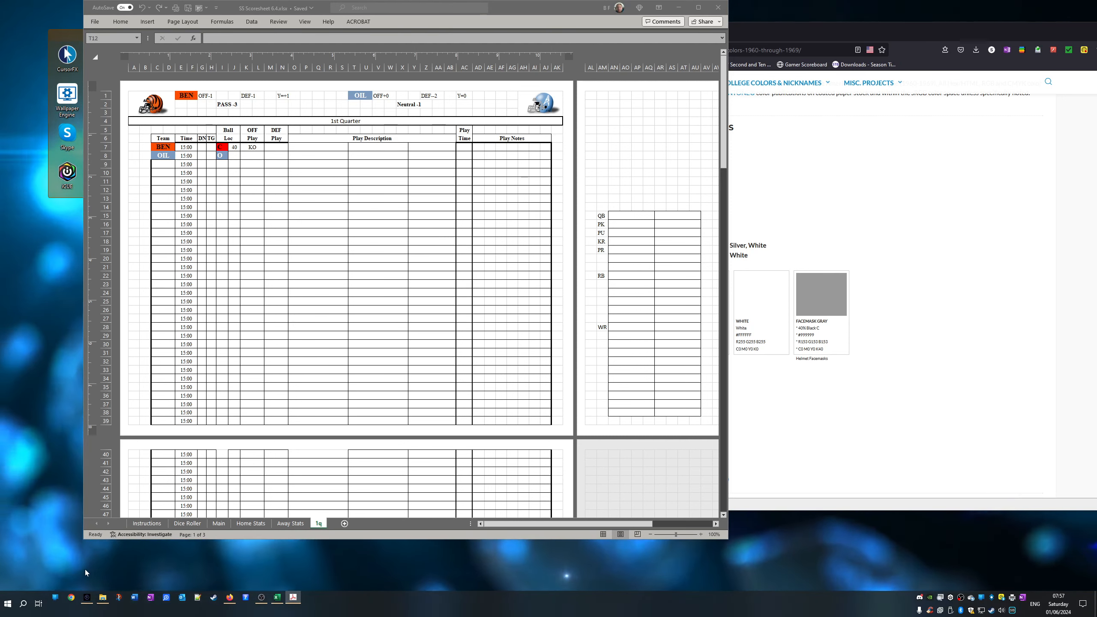
{"action": "mouse_move", "coordinate": [707, 315]}
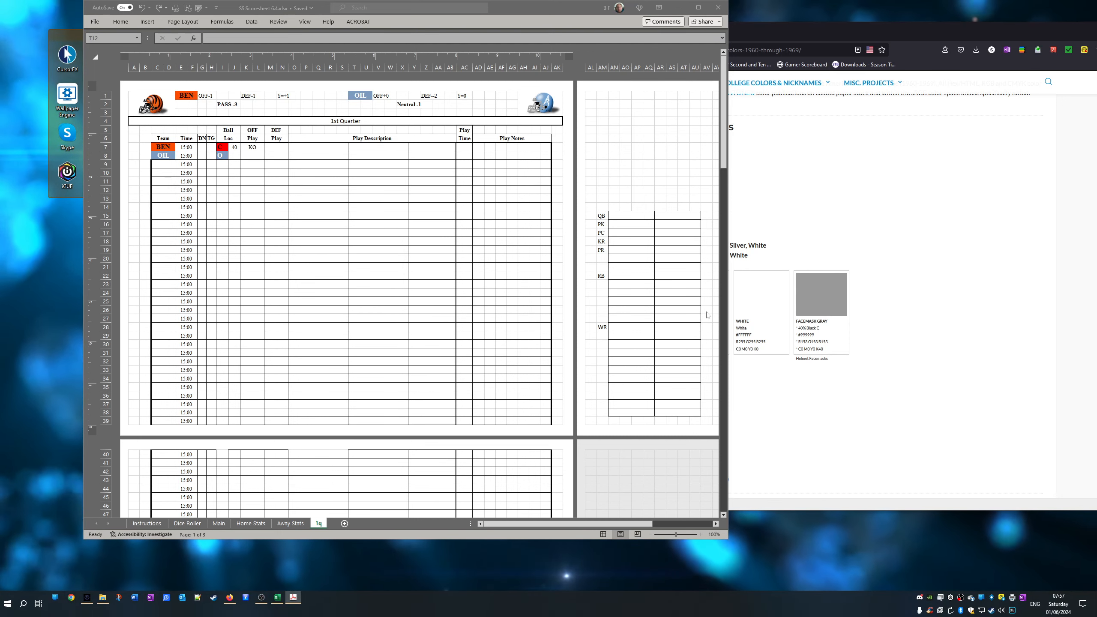
{"action": "mouse_move", "coordinate": [626, 245]}
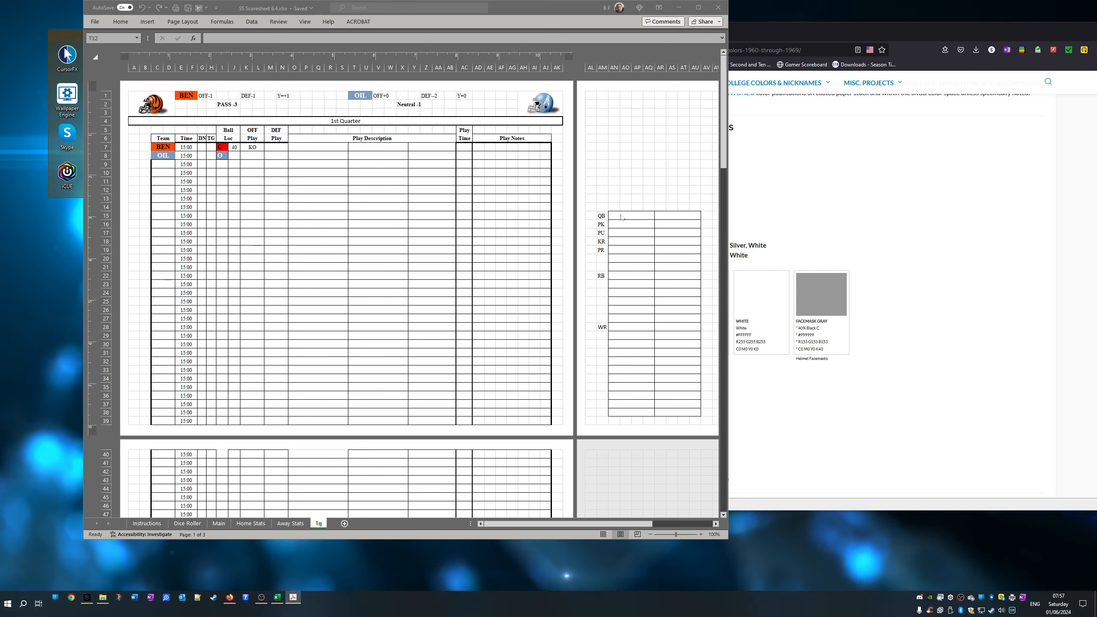
{"action": "mouse_move", "coordinate": [398, 198]}
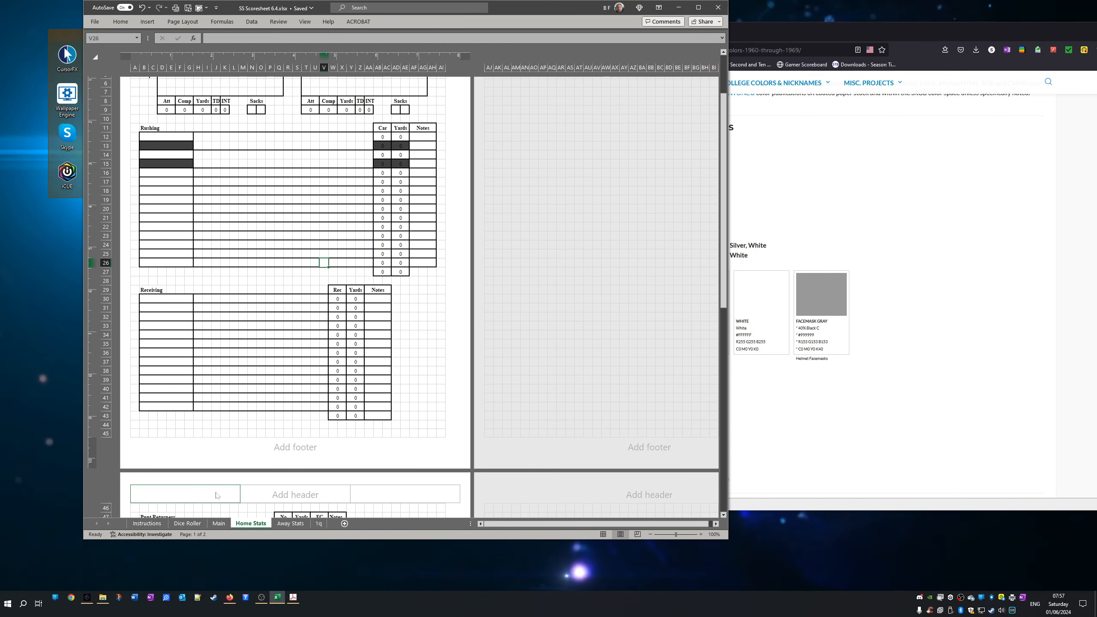
{"action": "scroll", "scroll_direction": "down", "scroll_amount": 3}
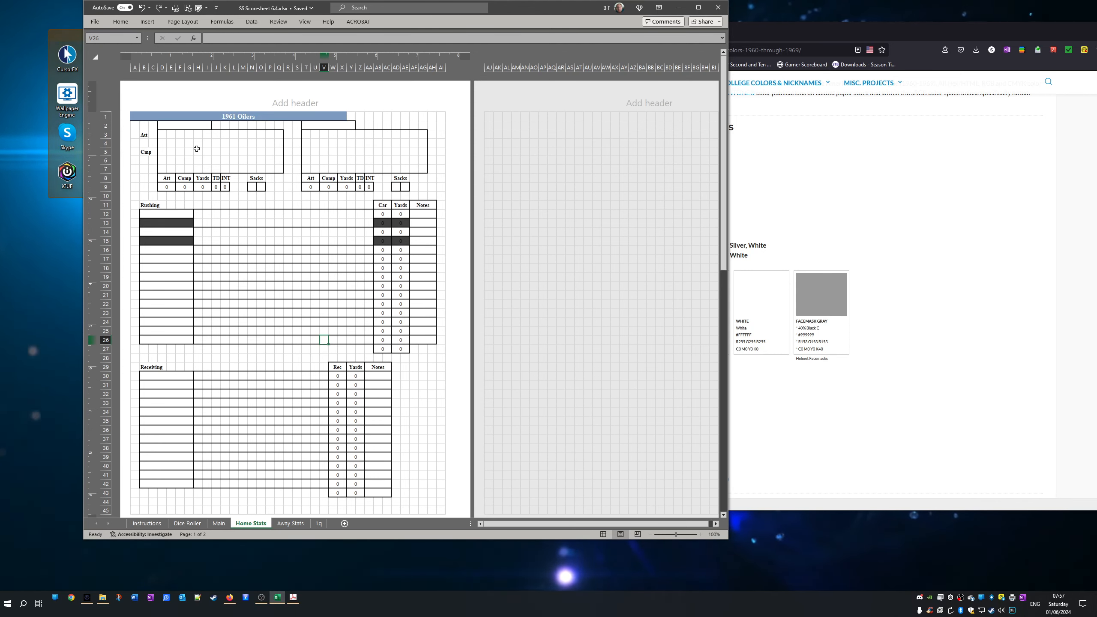
{"action": "left_click", "coordinate": [163, 126]}
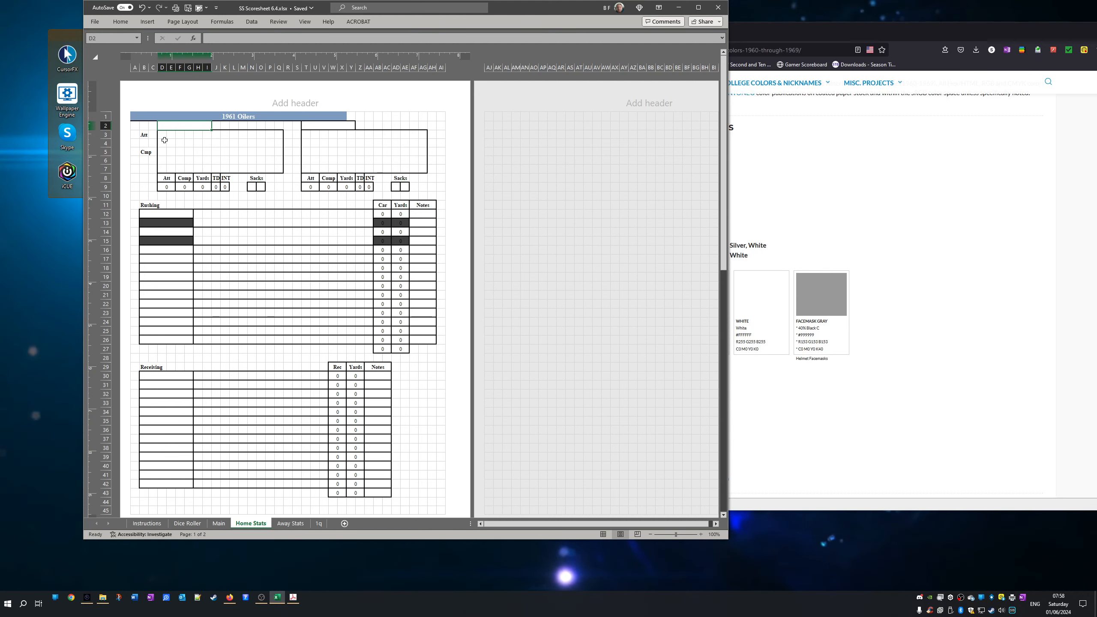
{"action": "type", "text": "7"}
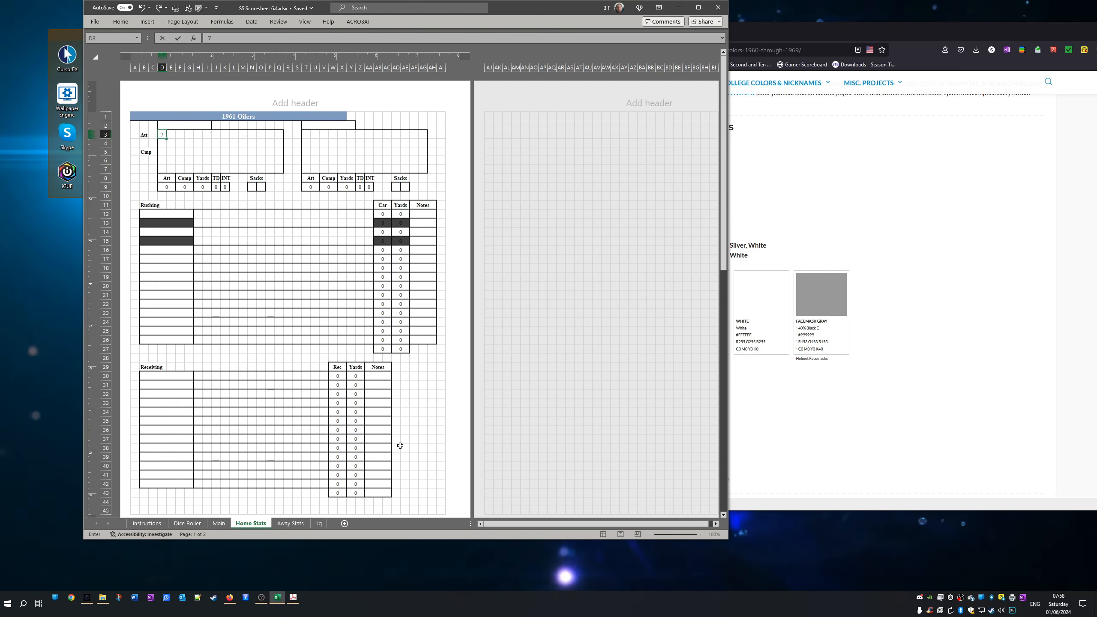
{"action": "type", "text": "xx"}
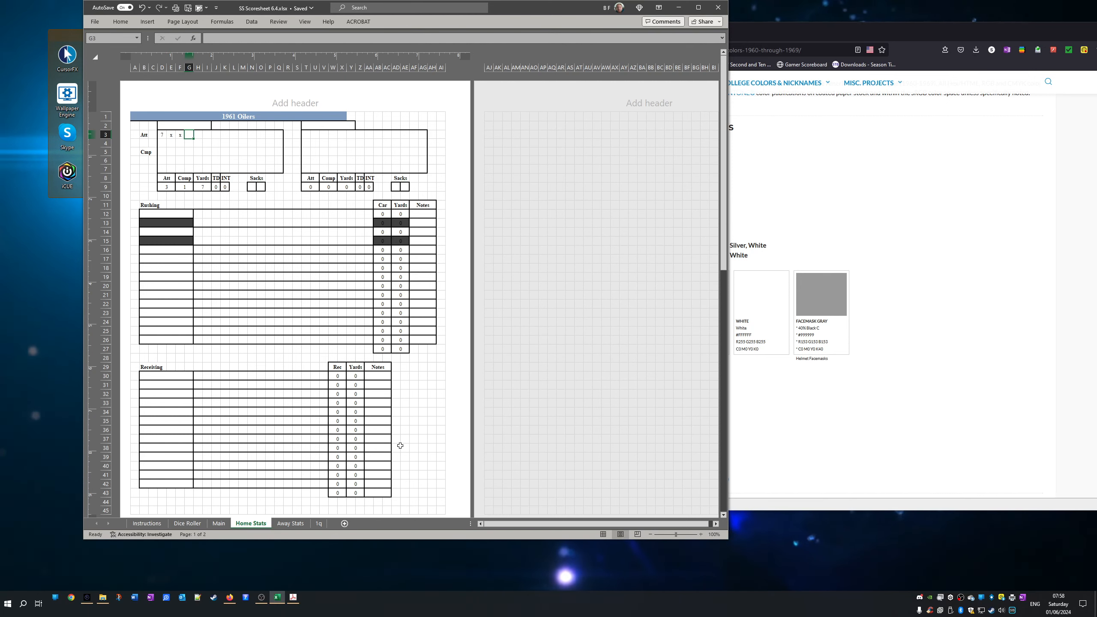
{"action": "type", "text": "IN"}
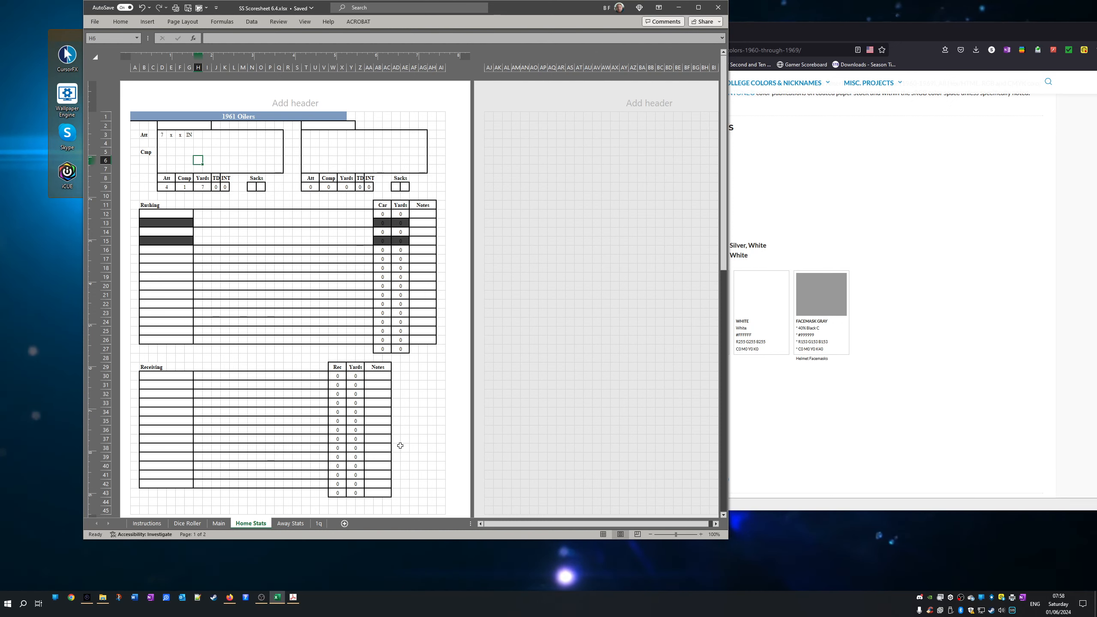
{"action": "mouse_move", "coordinate": [213, 146]}
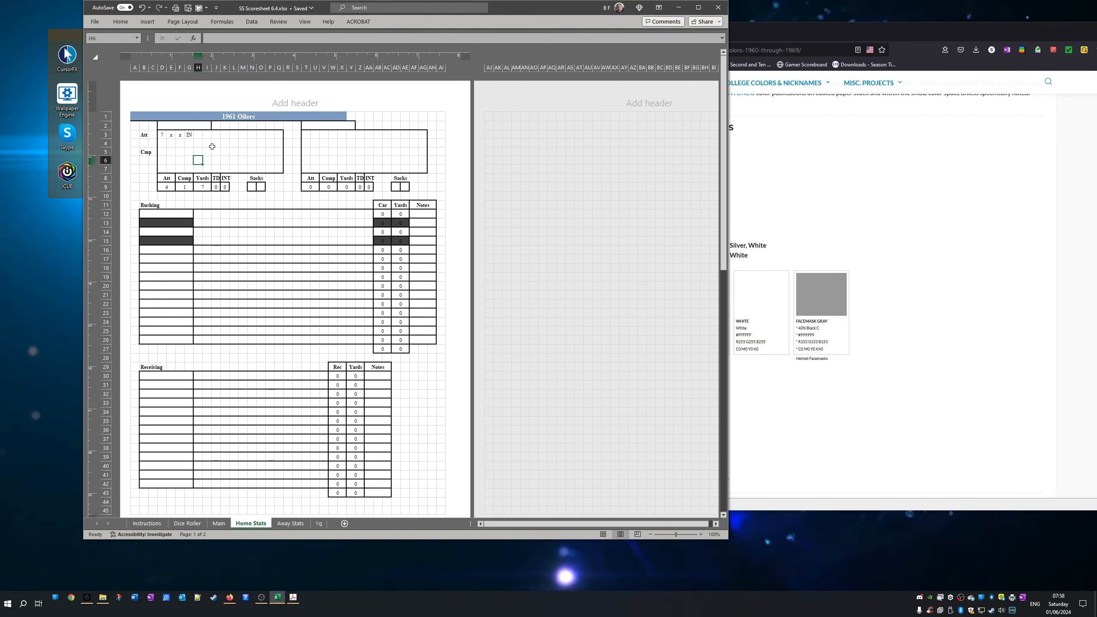
{"action": "type", "text": "78"}
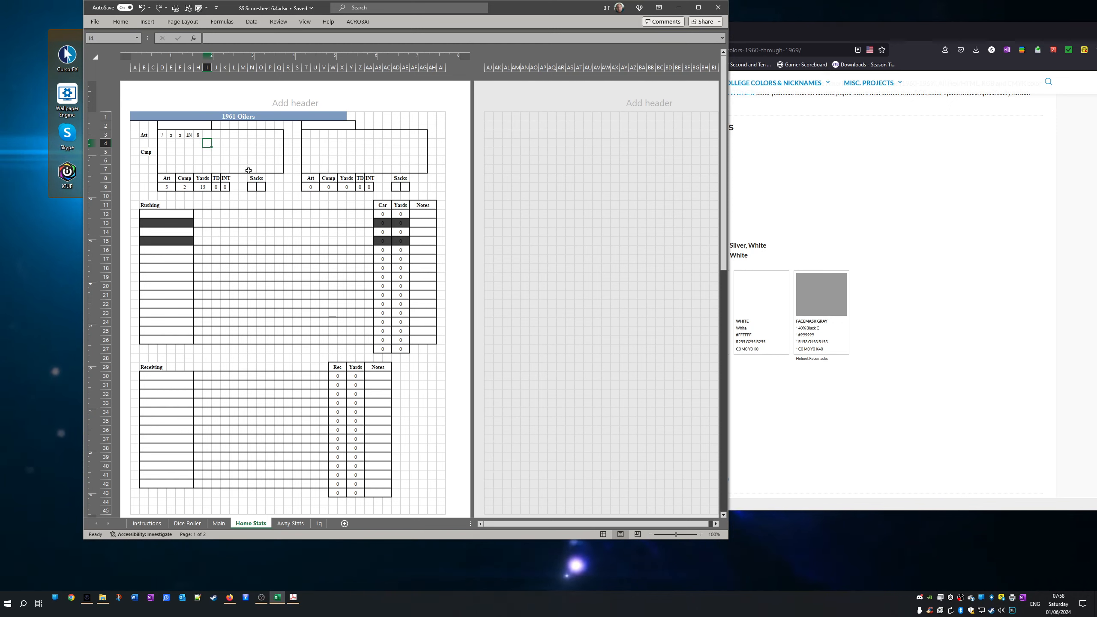
{"action": "left_click", "coordinate": [252, 168]}
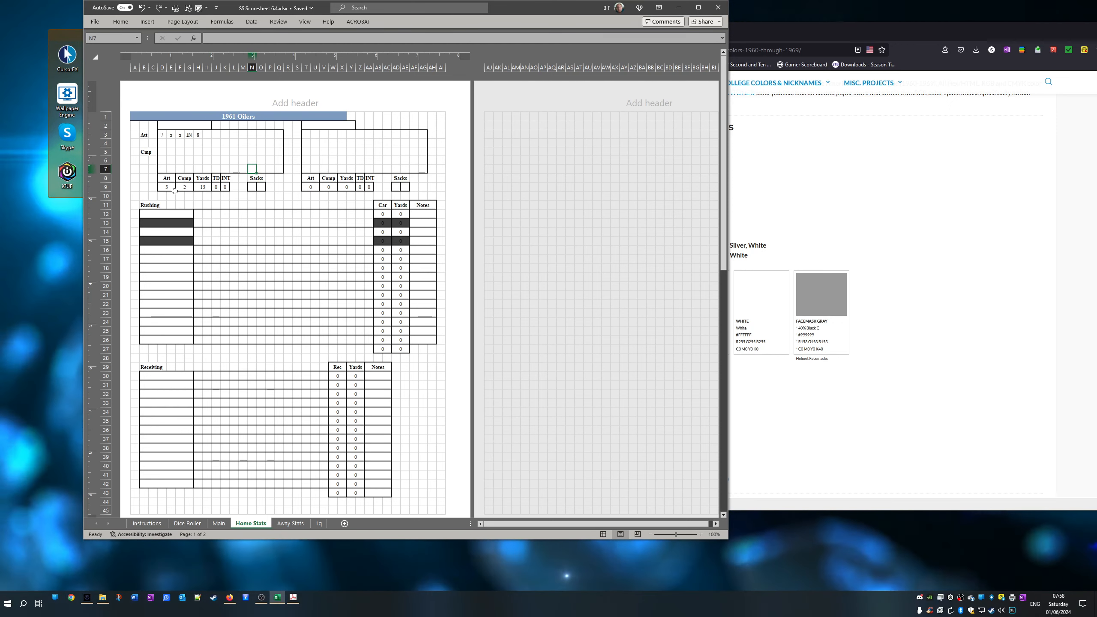
{"action": "left_click", "coordinate": [225, 187]}
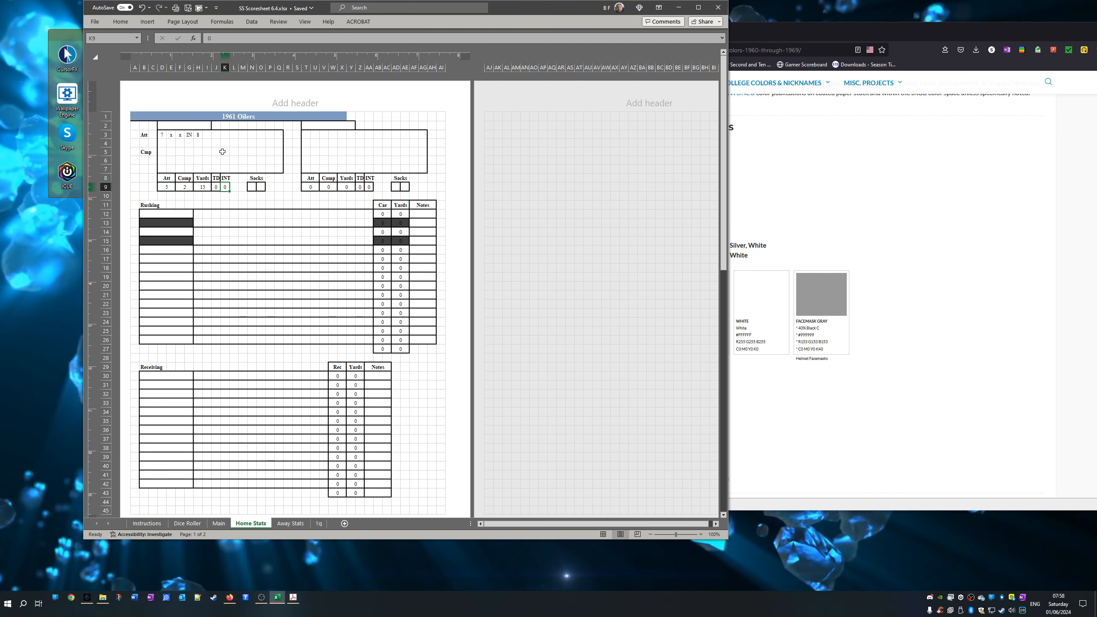
{"action": "mouse_move", "coordinate": [203, 168]}
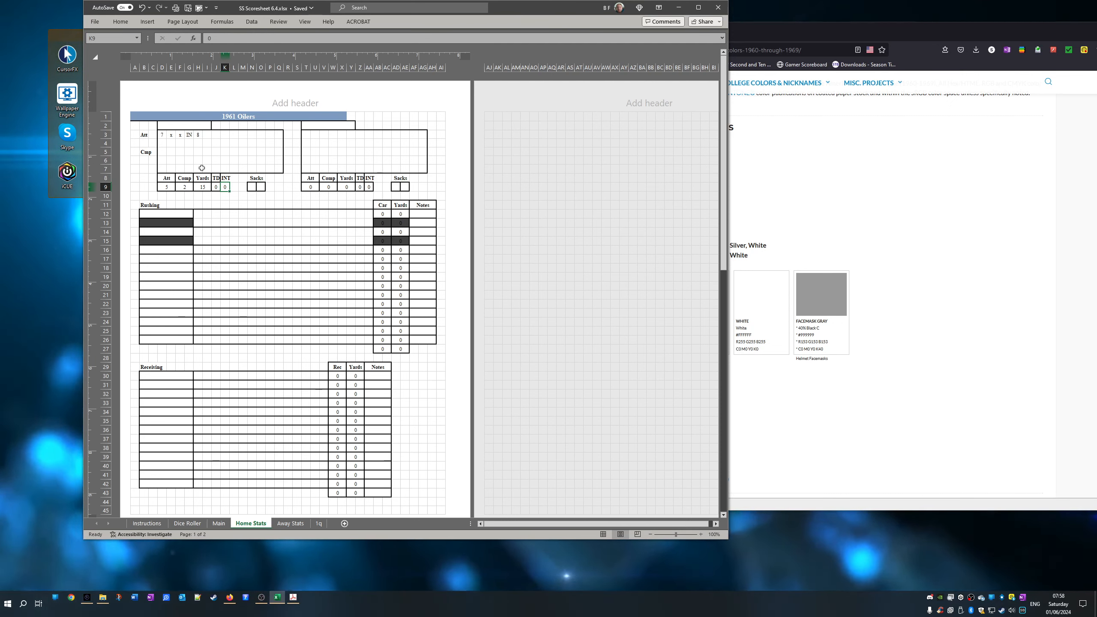
{"action": "mouse_move", "coordinate": [181, 159]}
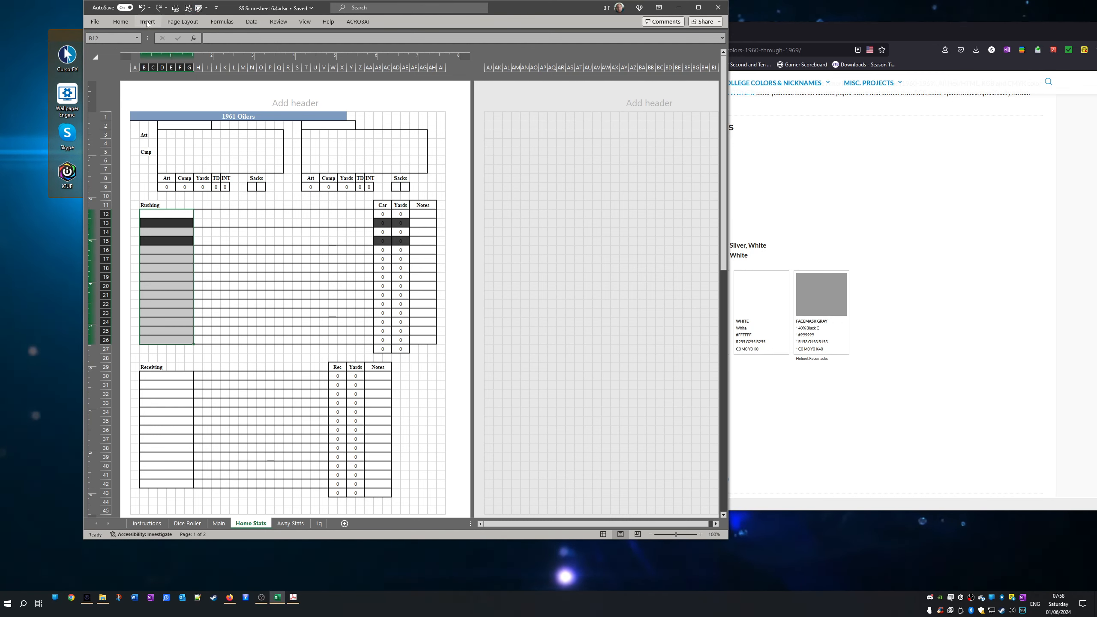
{"action": "left_click", "coordinate": [120, 22]}
{"action": "type", "text": "T"}
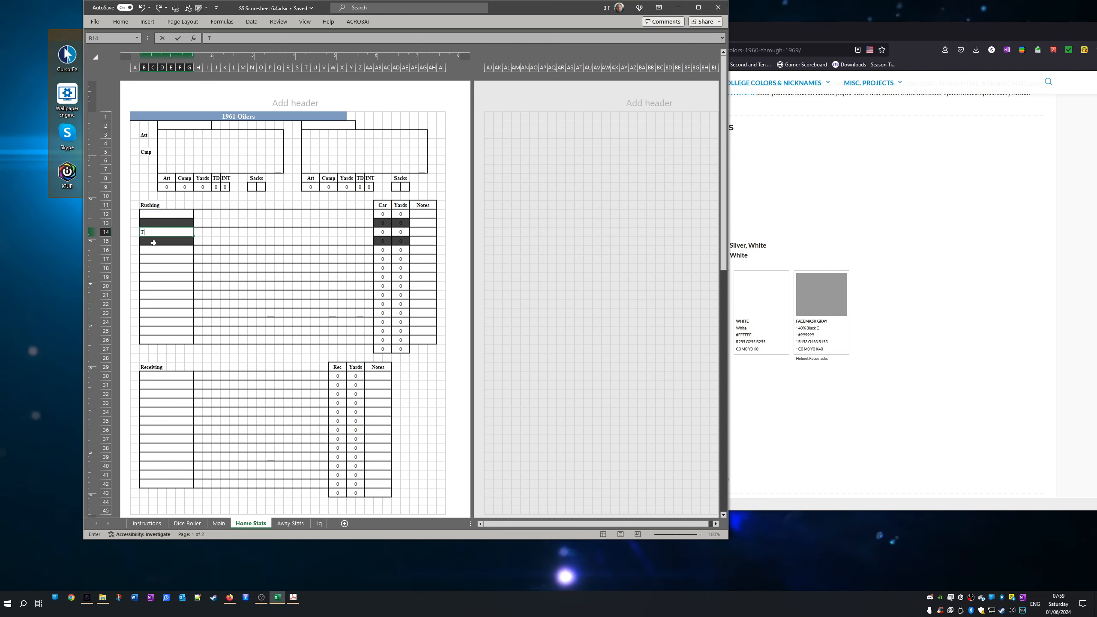
{"action": "right_click", "coordinate": [155, 246]}
{"action": "type", "text": ". Brown"}
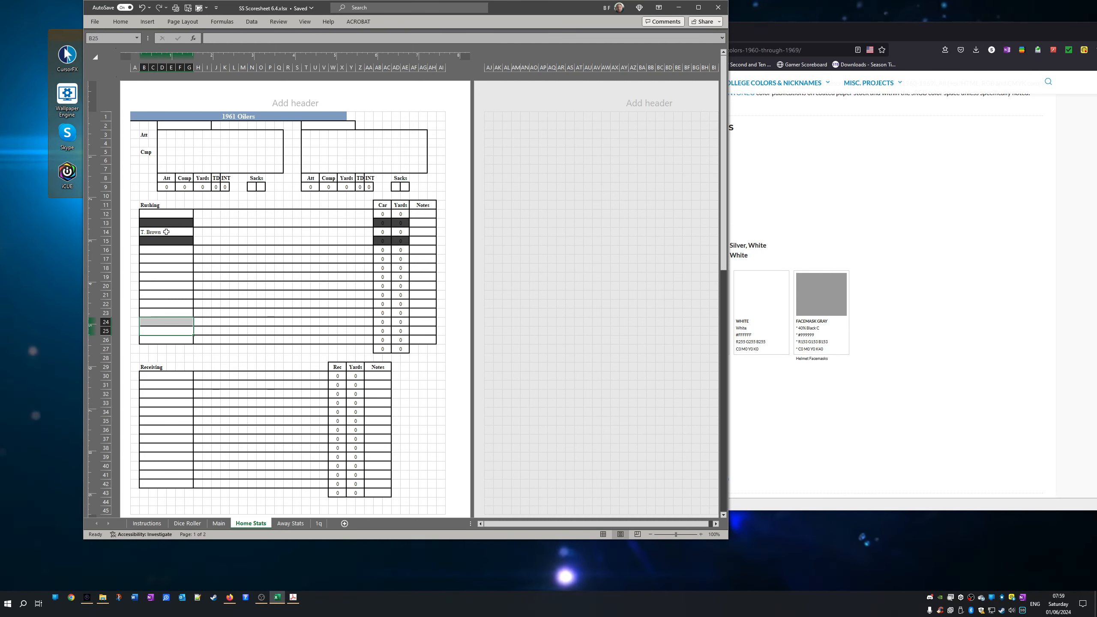
{"action": "left_click", "coordinate": [200, 232]}
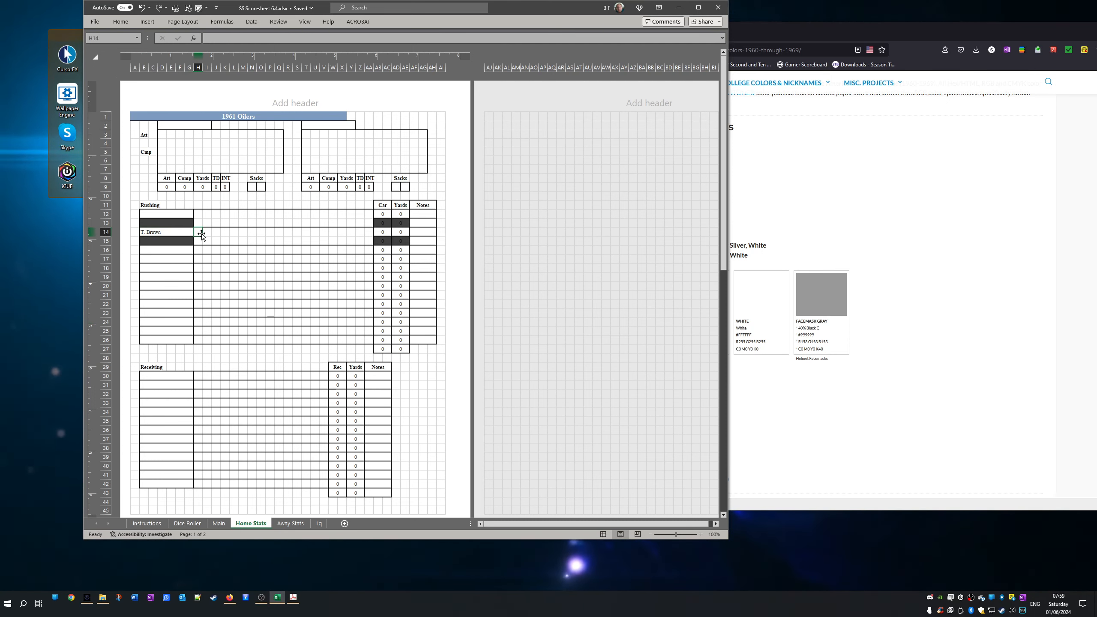
{"action": "type", "text": "3"}
{"action": "left_click", "coordinate": [207, 232]}
{"action": "type", "text": "5"}
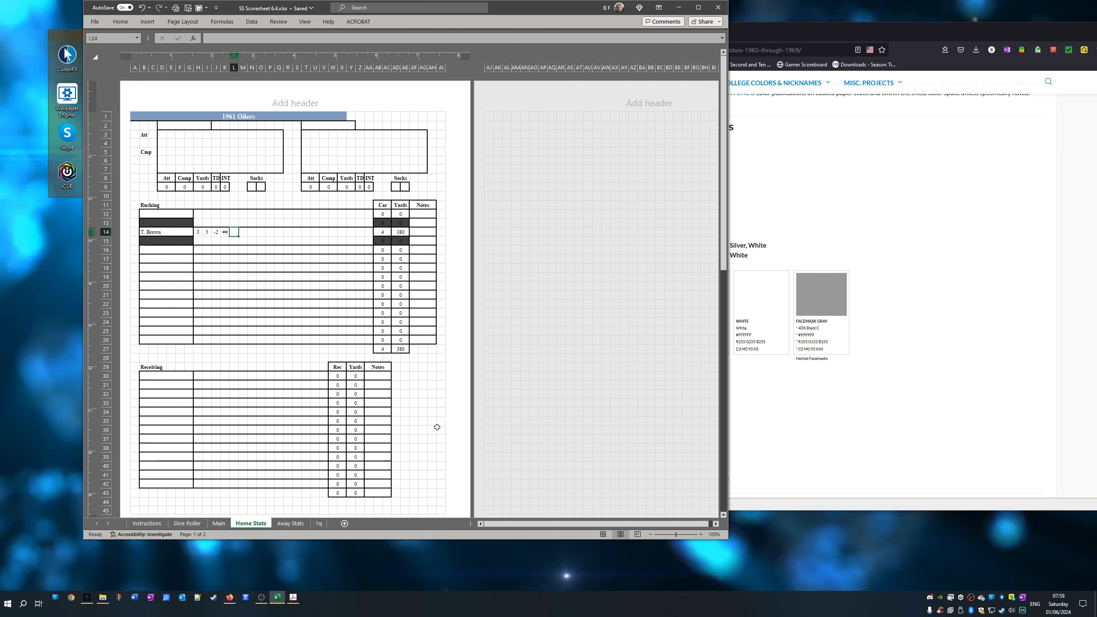
{"action": "type", "text": "37"}
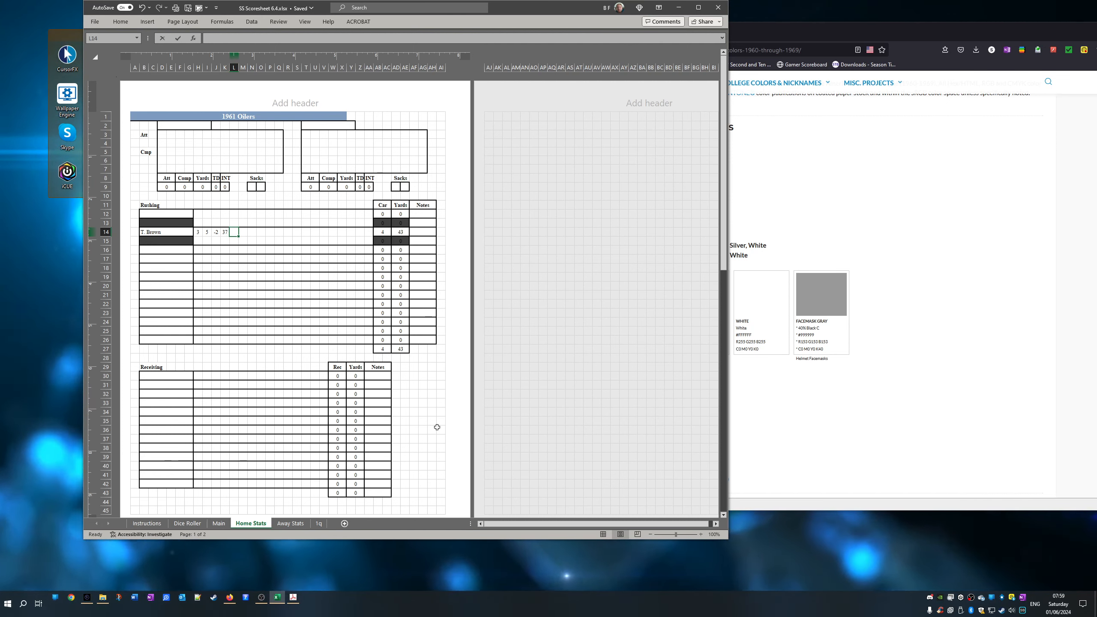
{"action": "type", "text": "12"}
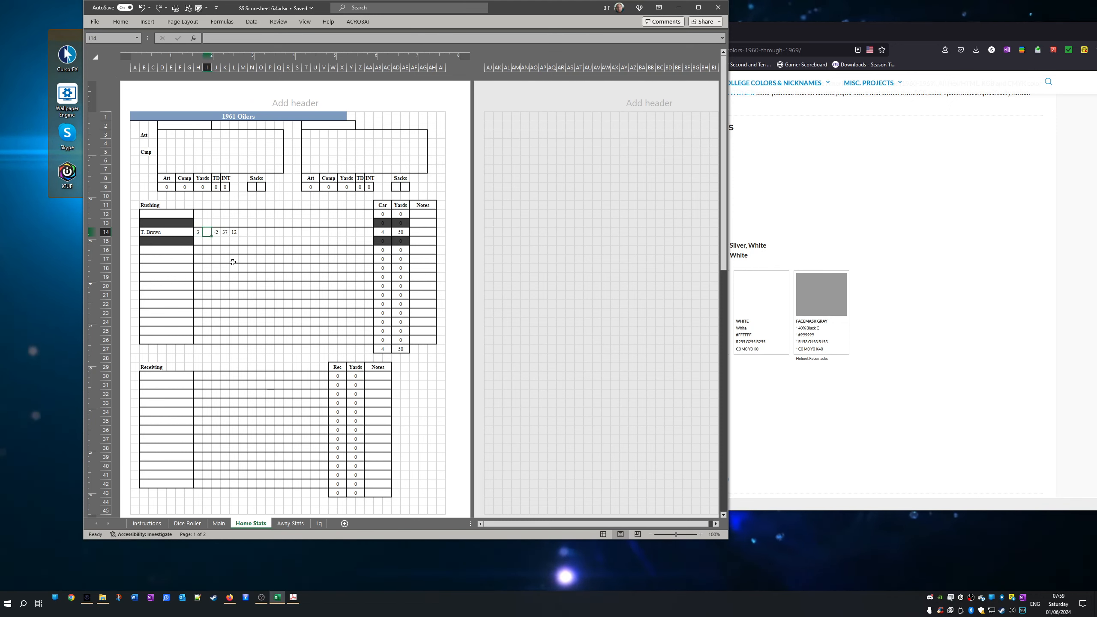
{"action": "left_click", "coordinate": [197, 344]}
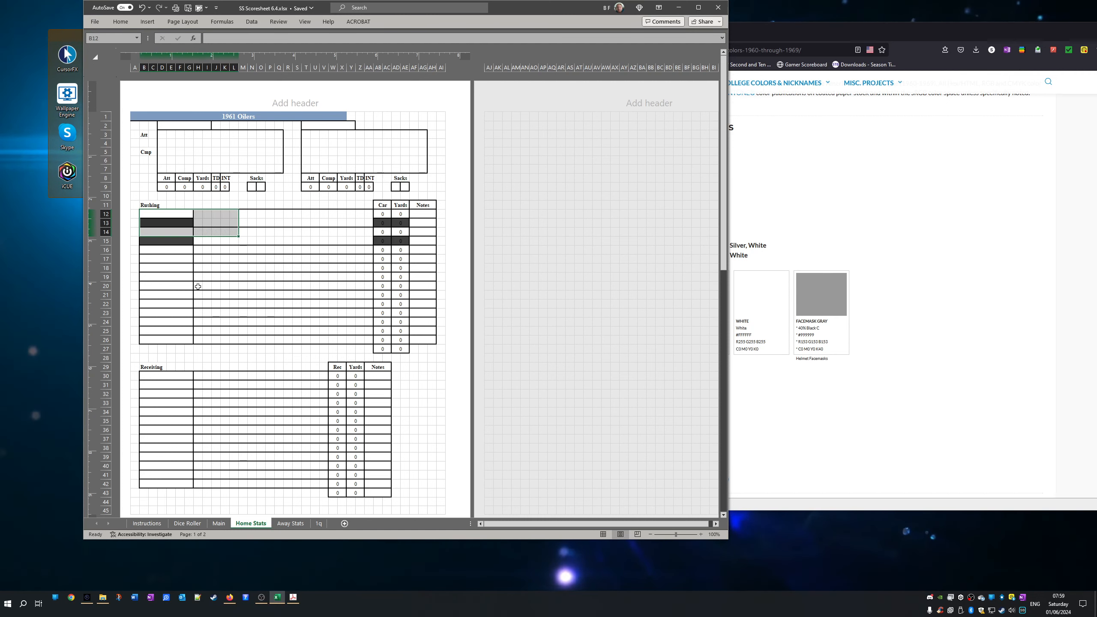
{"action": "left_click", "coordinate": [165, 232]}
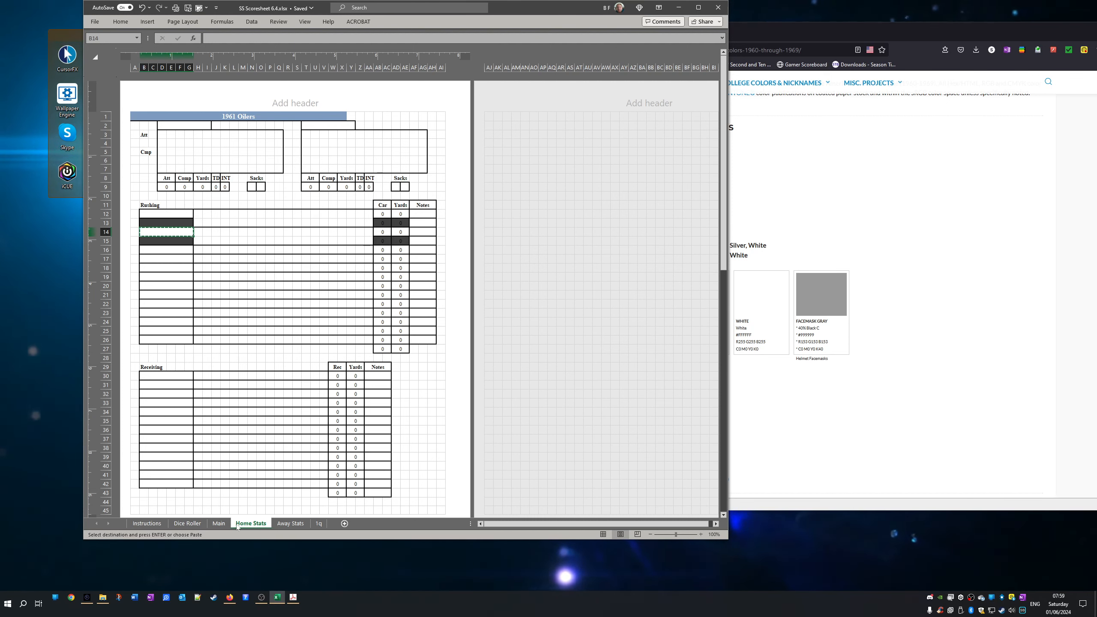
{"action": "left_click", "coordinate": [218, 523]}
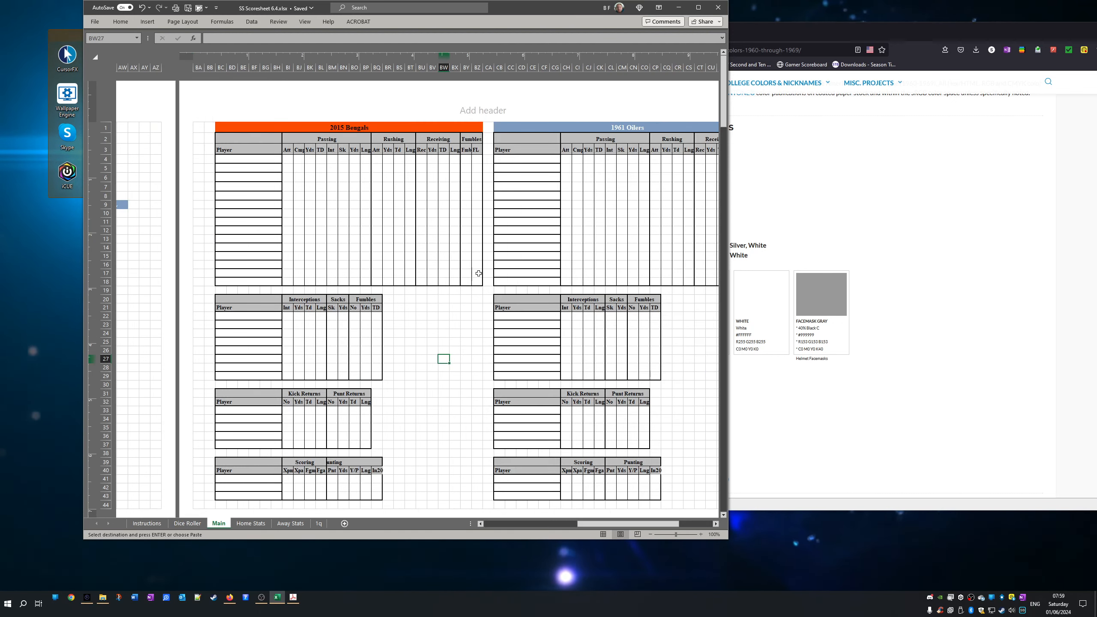
{"action": "mouse_move", "coordinate": [504, 205]}
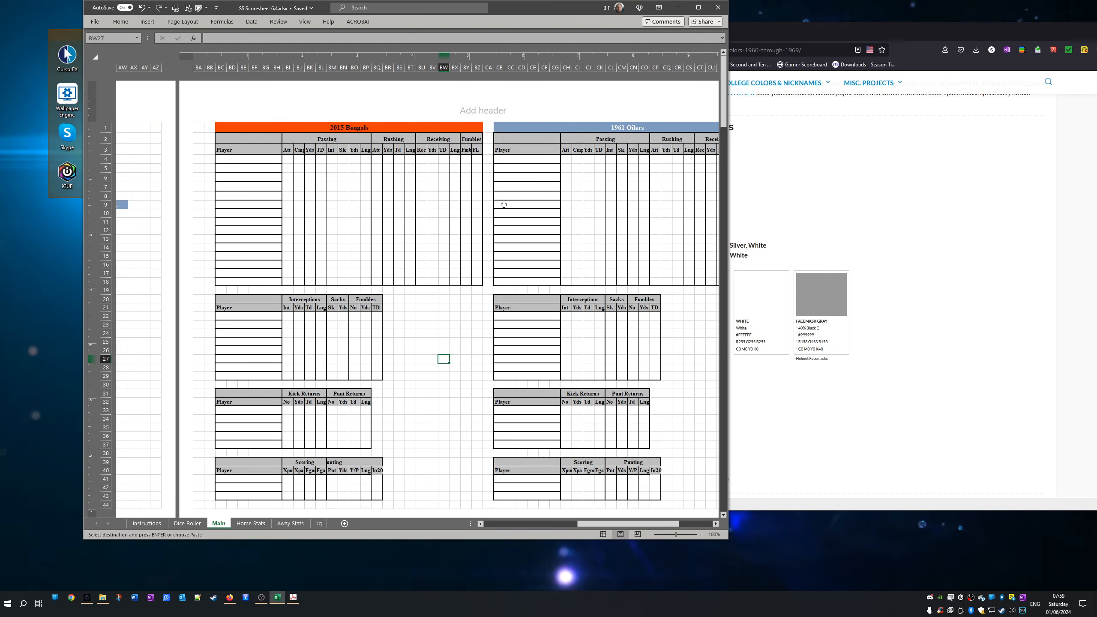
{"action": "right_click", "coordinate": [504, 205]}
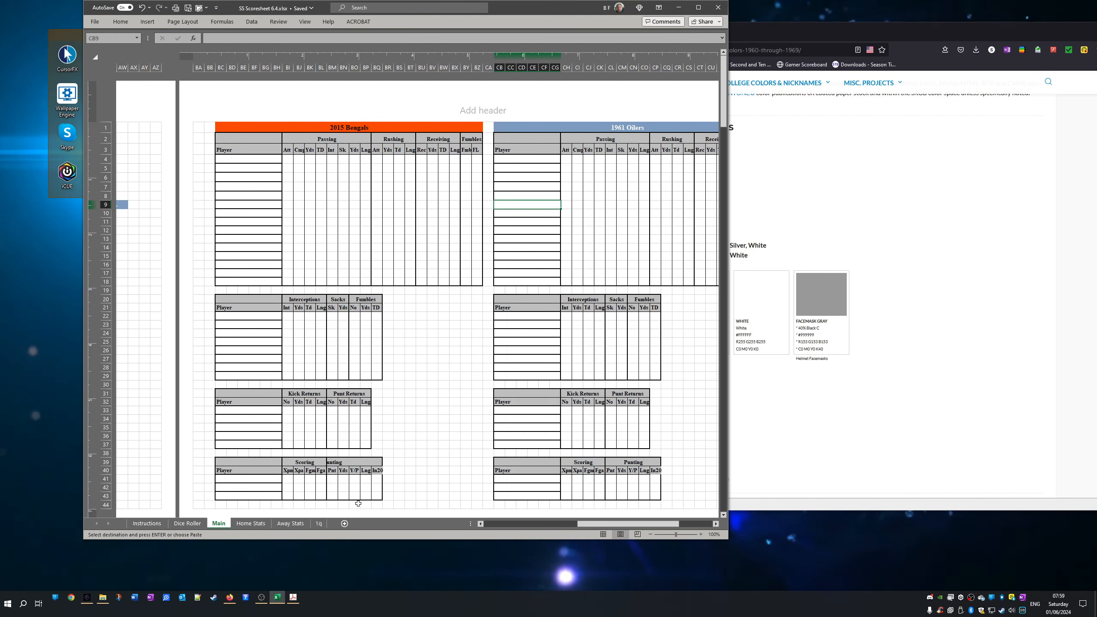
{"action": "left_click", "coordinate": [250, 523]}
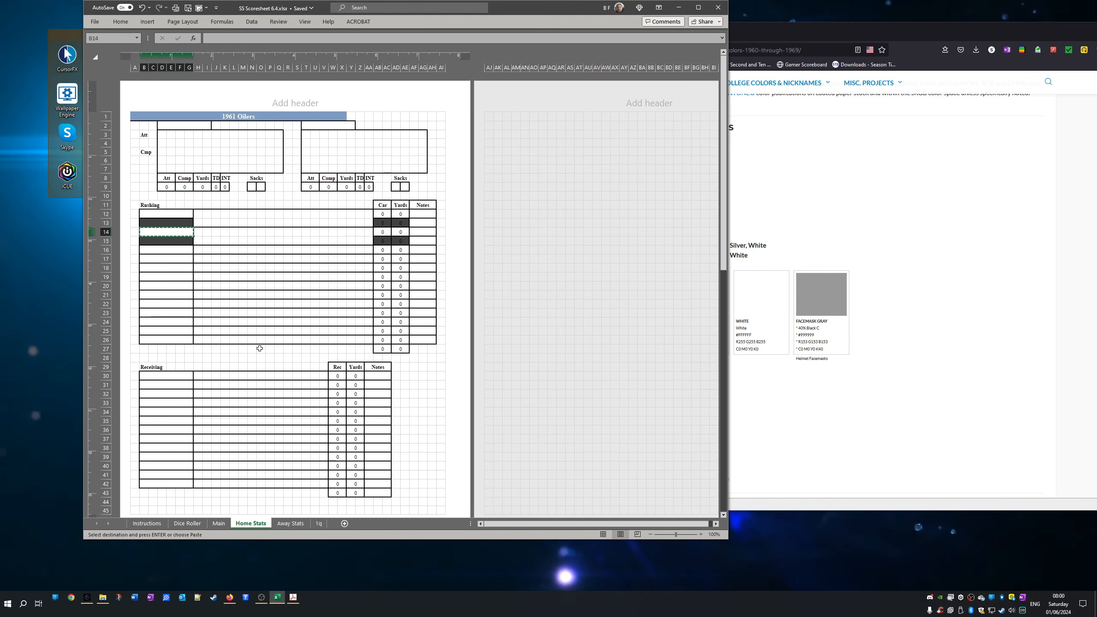
- Enter receiver T. B with values 8, 22 and 11 in the Home Stats receiving table
{"action": "scroll", "scroll_direction": "down", "scroll_amount": 3}
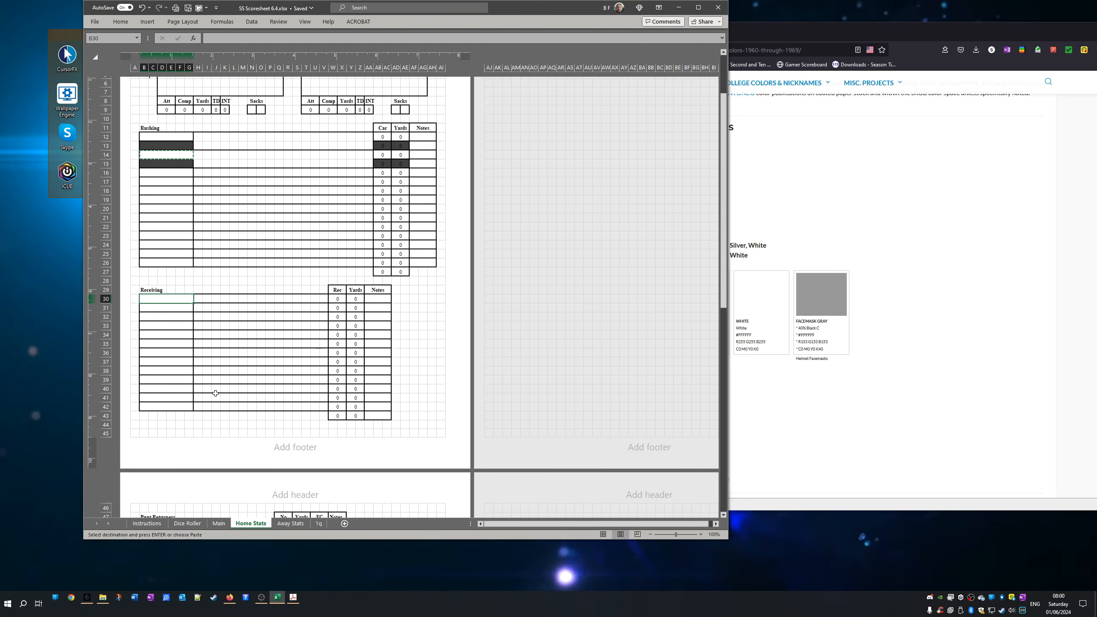
{"action": "type", "text": "t"}
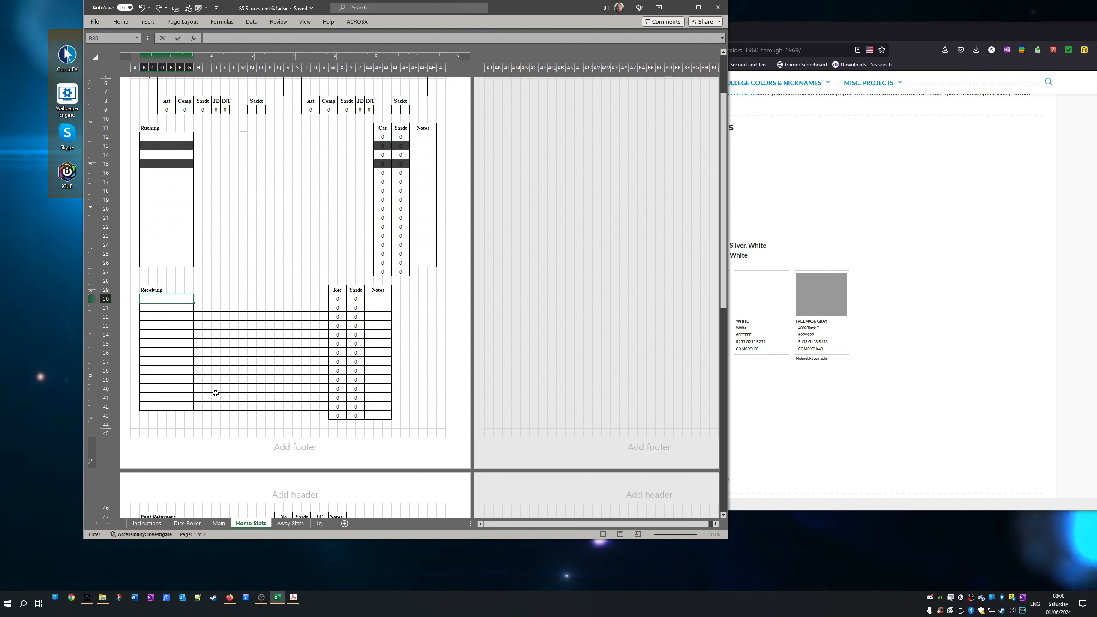
{"action": "type", "text": "T. Bron"}
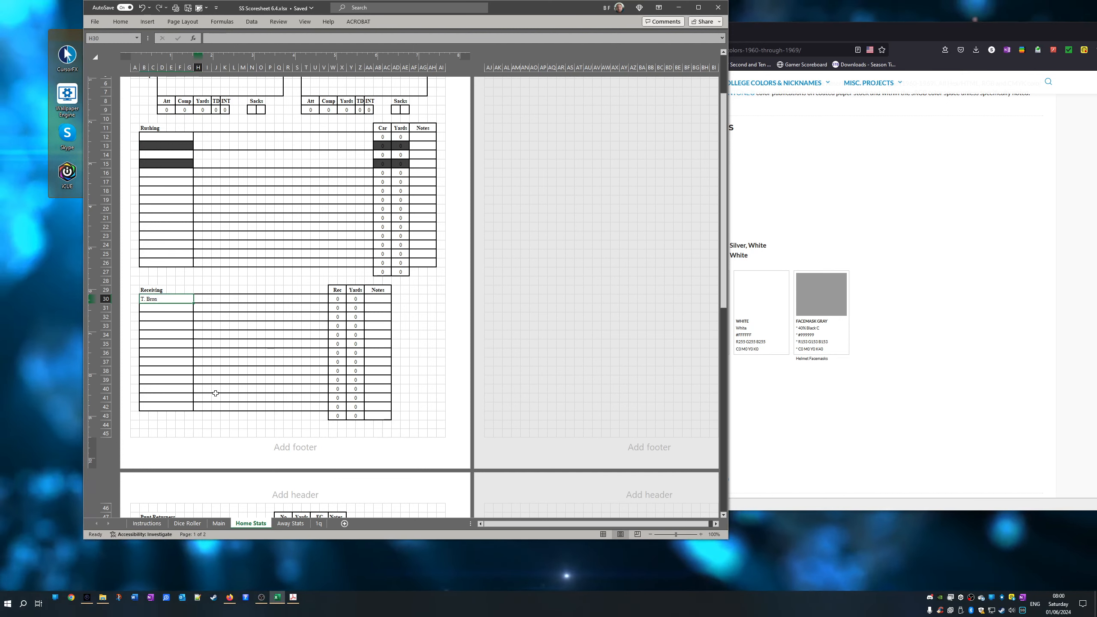
{"action": "type", "text": "8"}
{"action": "left_click", "coordinate": [206, 298]}
{"action": "type", "text": "0"}
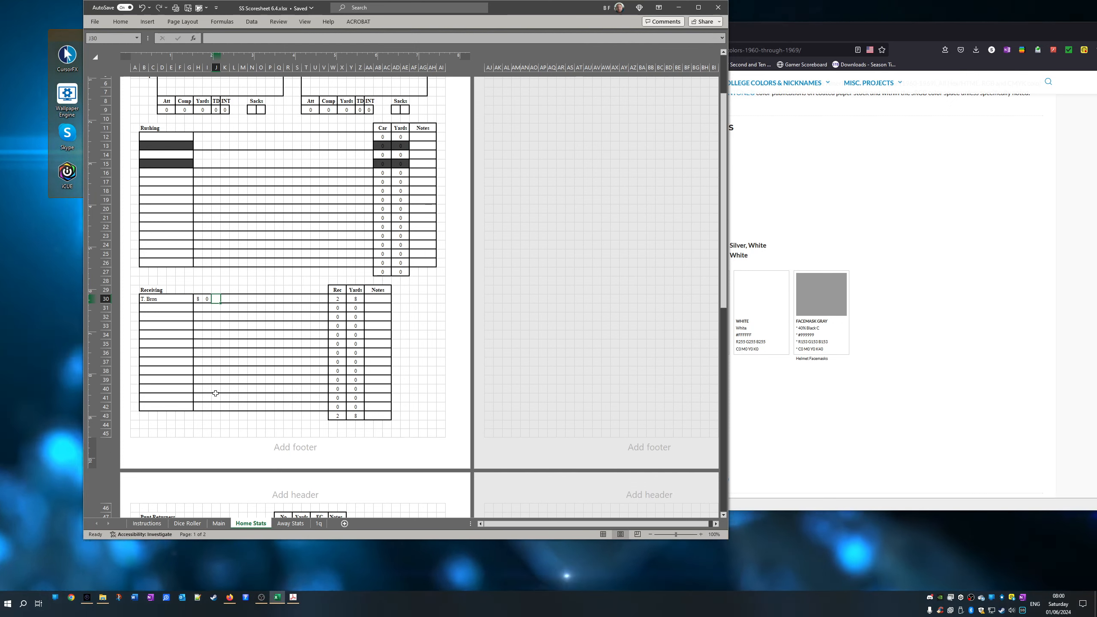
{"action": "type", "text": "22"}
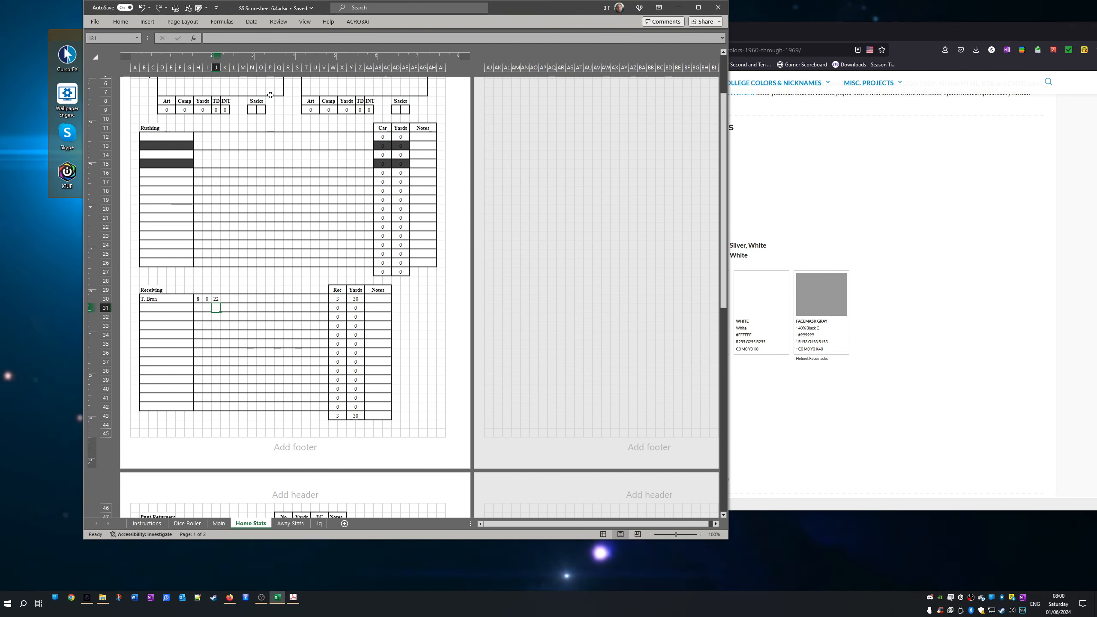
{"action": "mouse_move", "coordinate": [313, 375]}
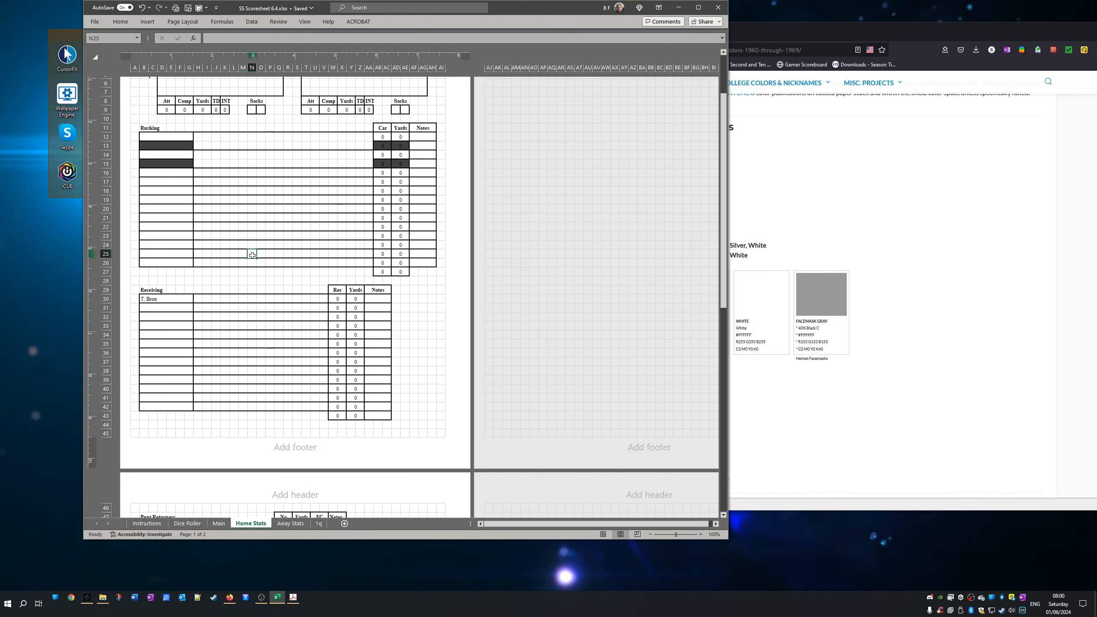
{"action": "scroll", "scroll_direction": "down", "scroll_amount": 3}
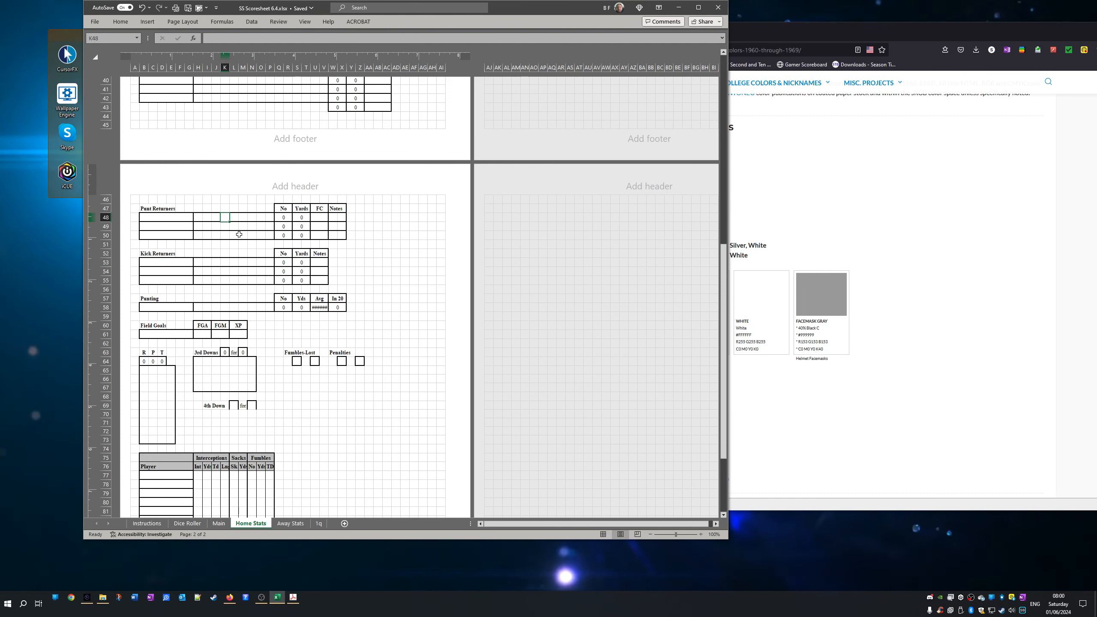
{"action": "type", "text": "11"}
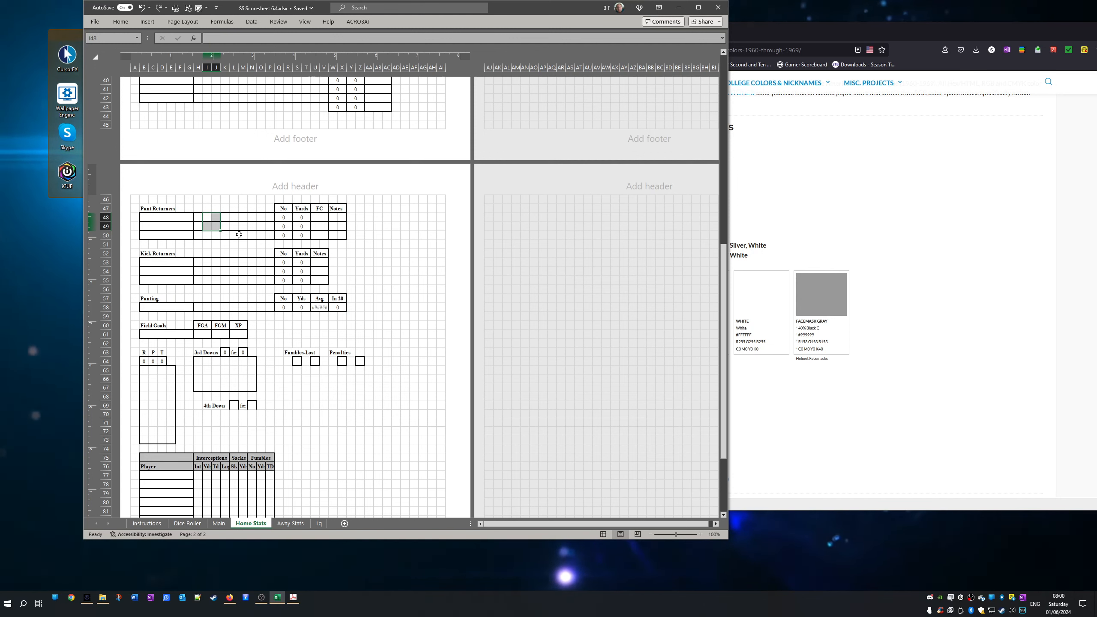
{"action": "mouse_move", "coordinate": [222, 272]}
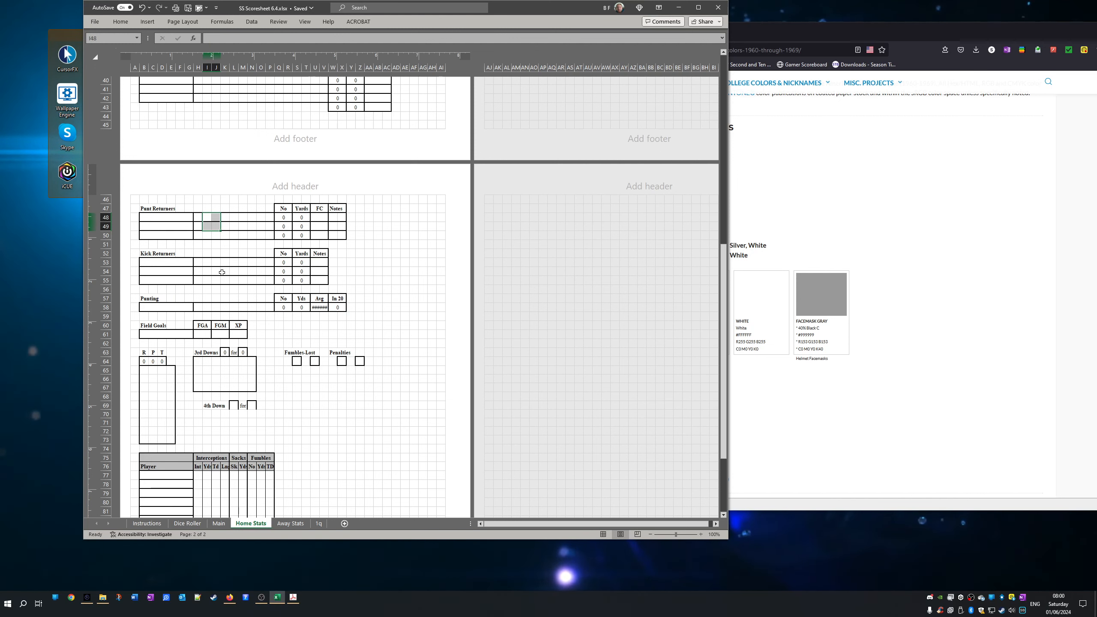
- Enter trial punt distances 42, 52 and 46, then select the special-teams cells to clear them
{"action": "left_click", "coordinate": [209, 302]}
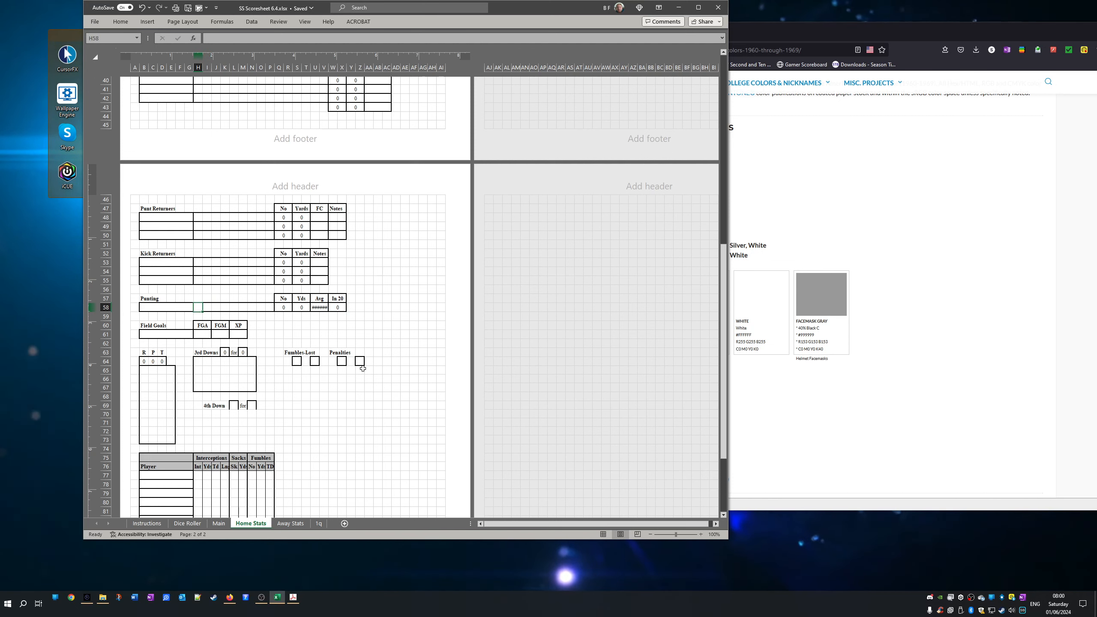
{"action": "type", "text": "42"}
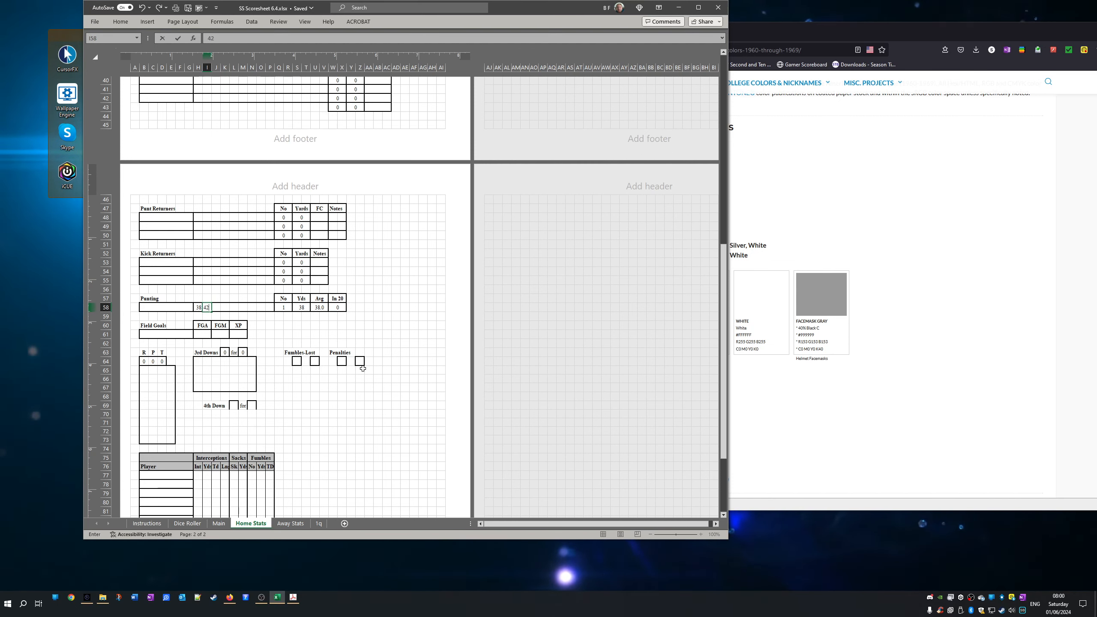
{"action": "type", "text": "52"}
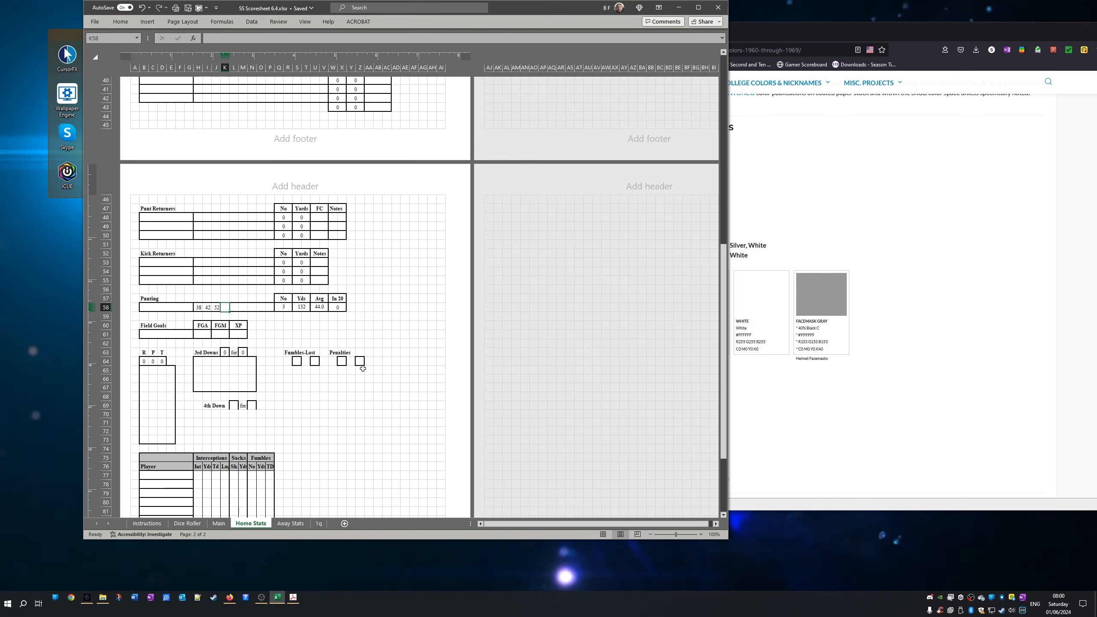
{"action": "type", "text": "46"}
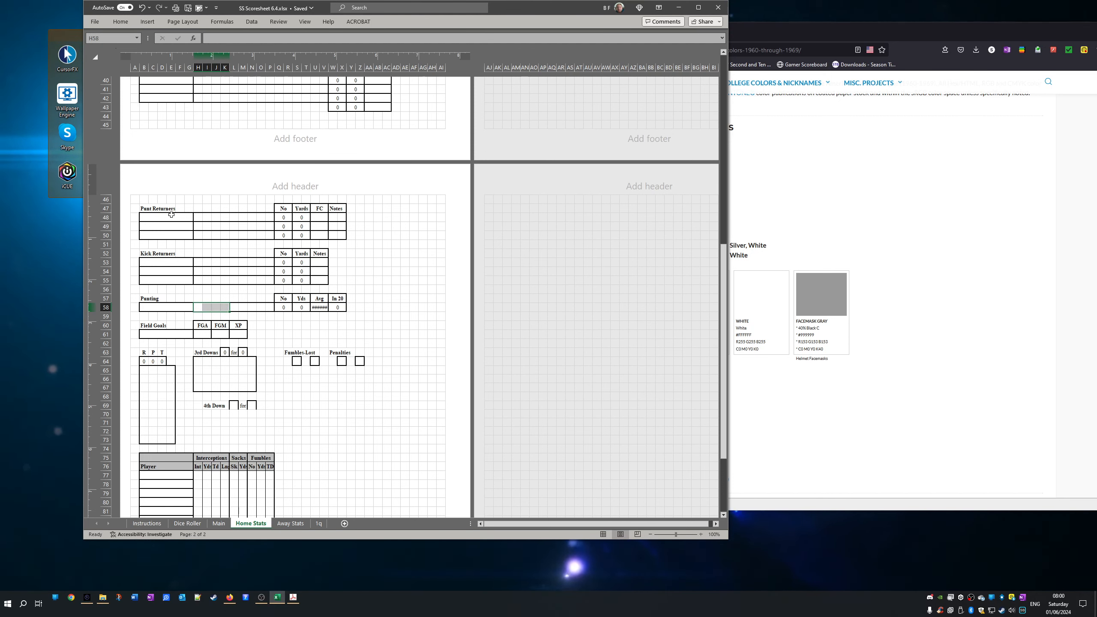
{"action": "left_click_drag", "start_coordinate": [165, 216], "coordinate": [172, 330]}
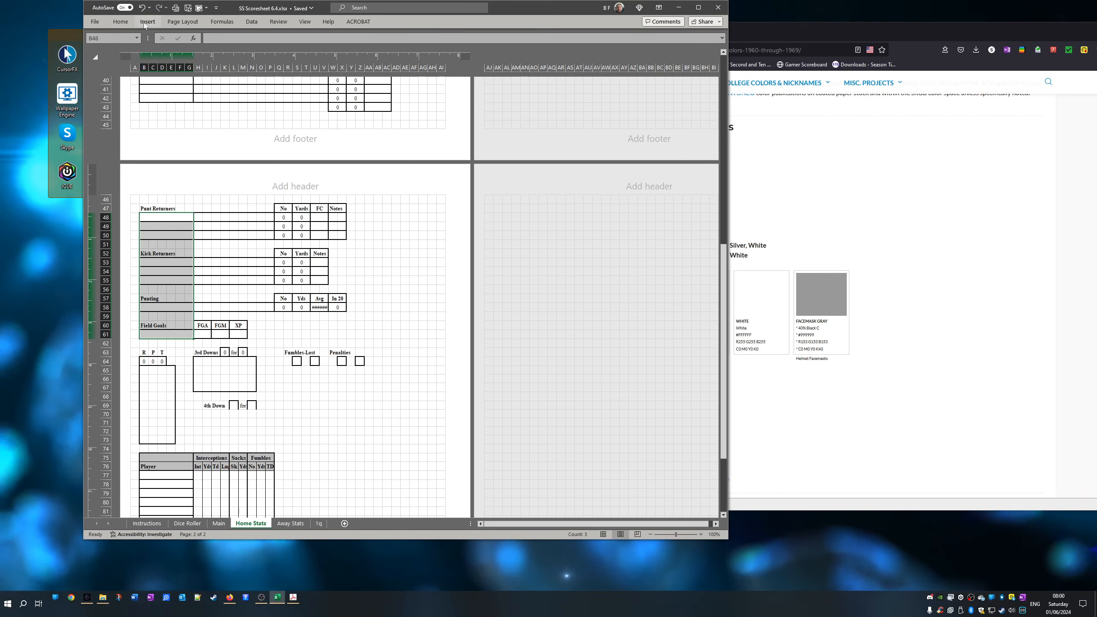
{"action": "left_click", "coordinate": [120, 22]}
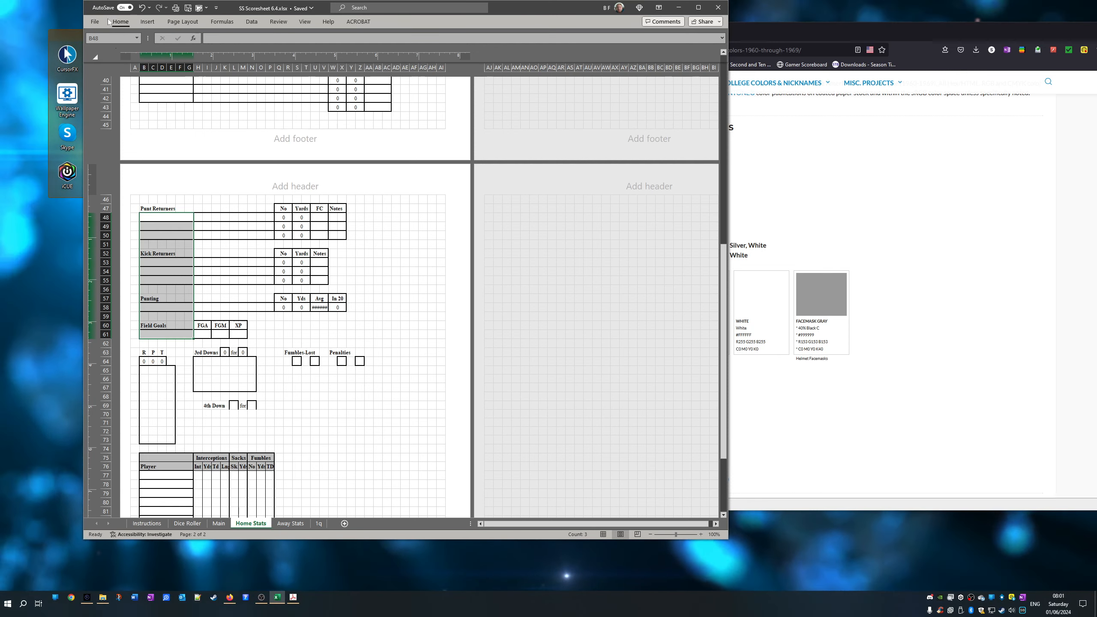
{"action": "left_click", "coordinate": [121, 21]}
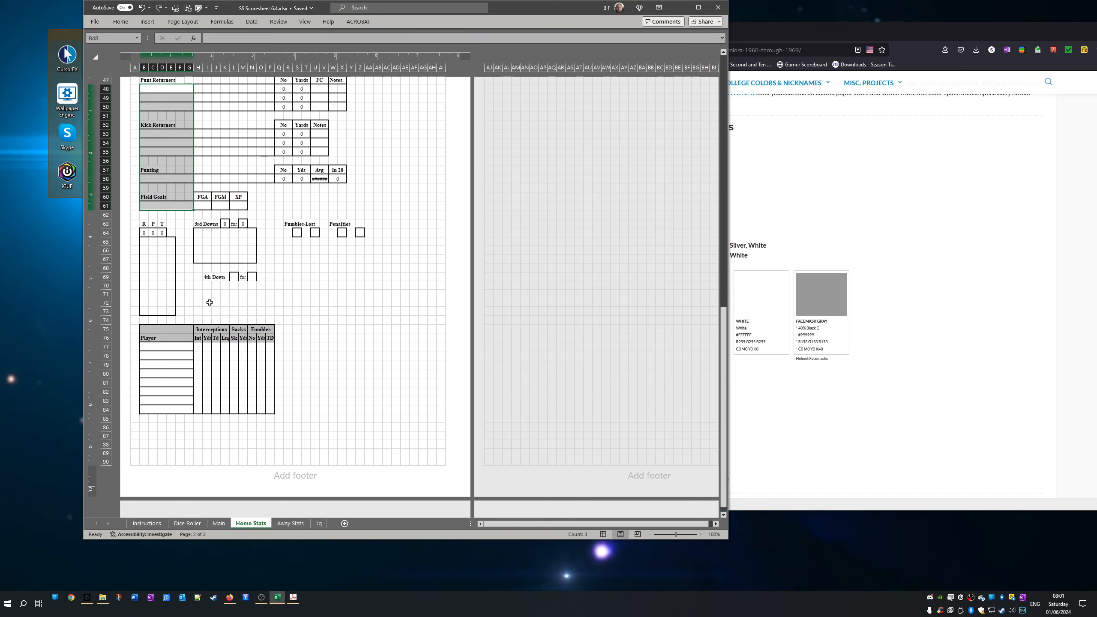
{"action": "mouse_move", "coordinate": [222, 359]}
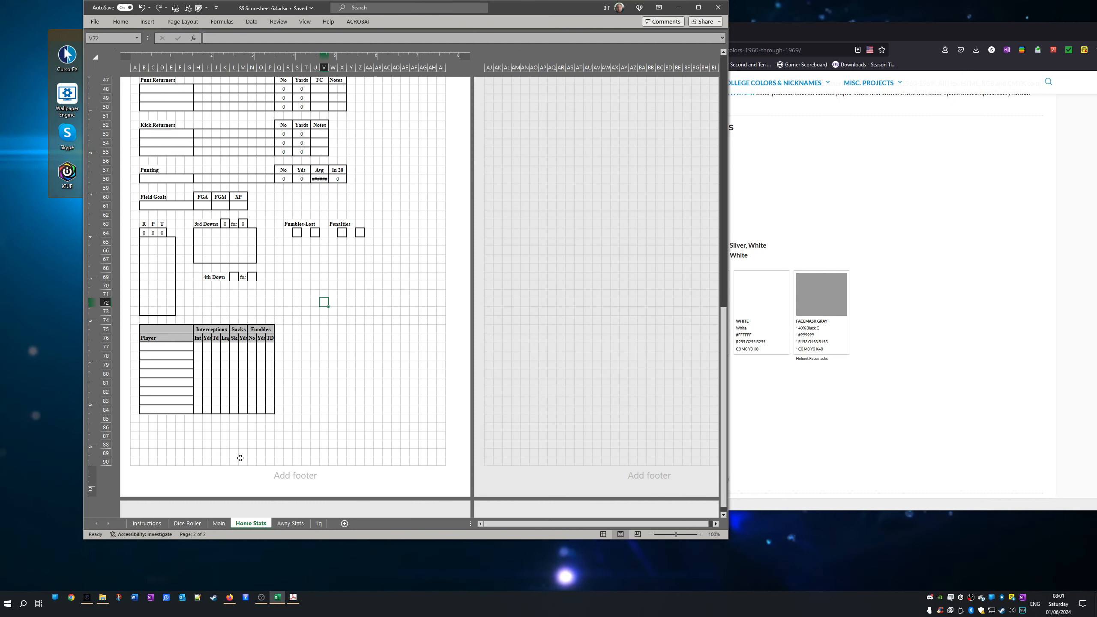
- On Away Stats, drag over the 3rd Downs tally, replacing 2 for 3 with 0 for 0
{"action": "left_click", "coordinate": [318, 523]}
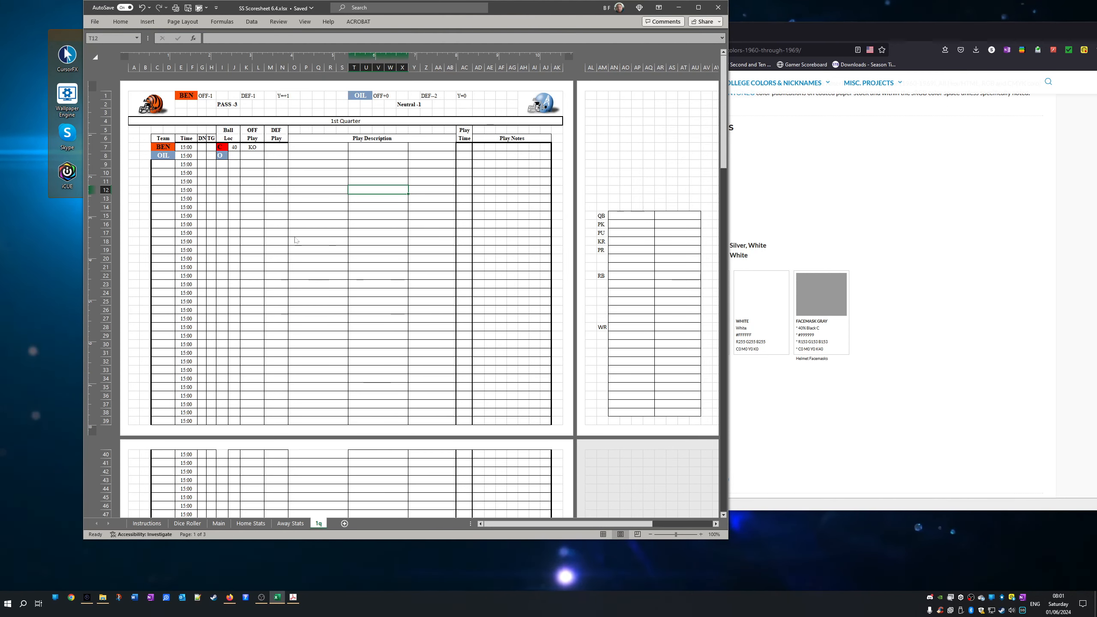
{"action": "mouse_move", "coordinate": [267, 526]}
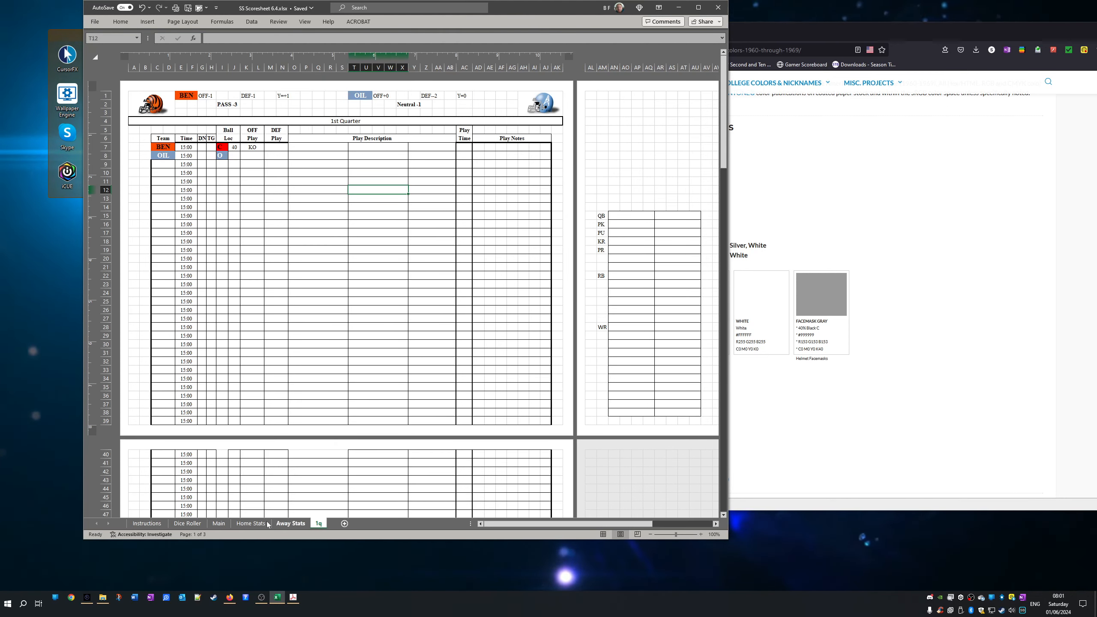
{"action": "mouse_move", "coordinate": [302, 529]}
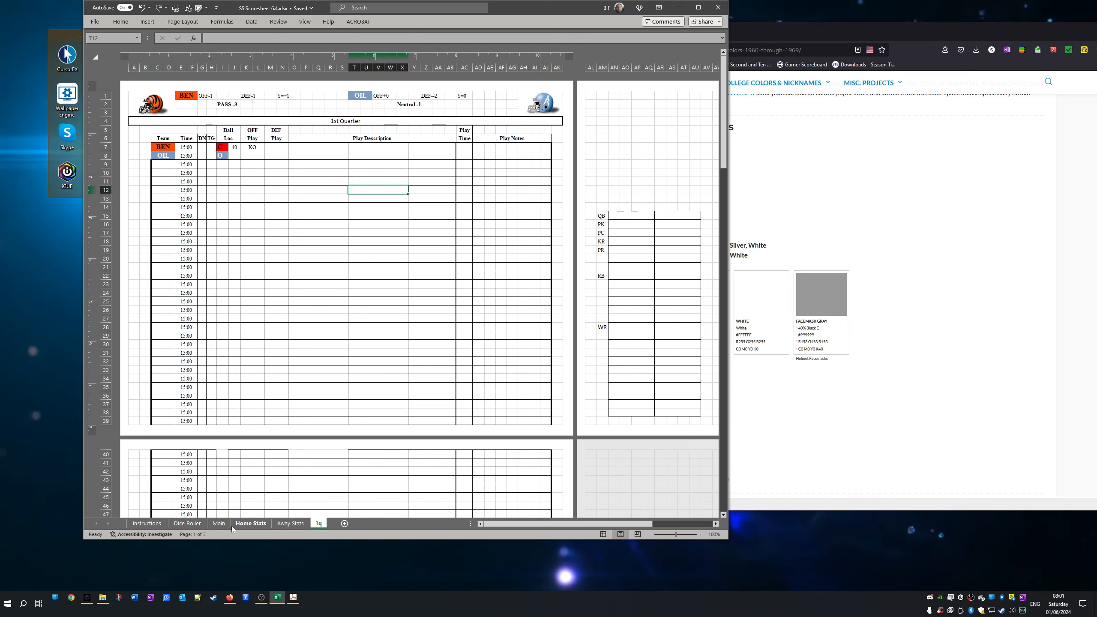
{"action": "left_click", "coordinate": [290, 523]}
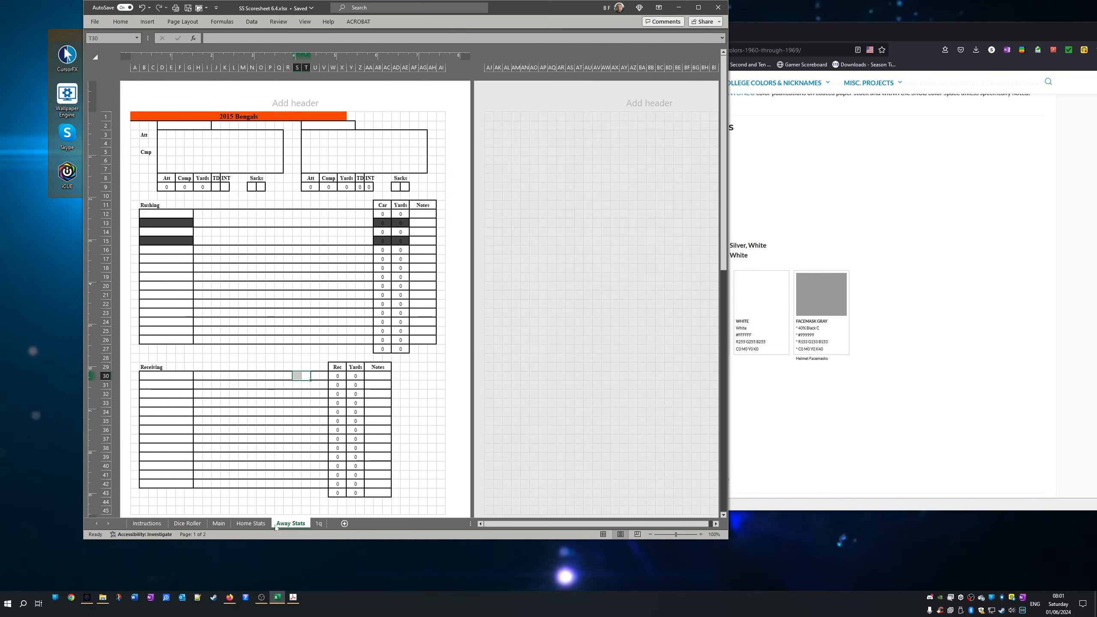
{"action": "mouse_move", "coordinate": [209, 411]}
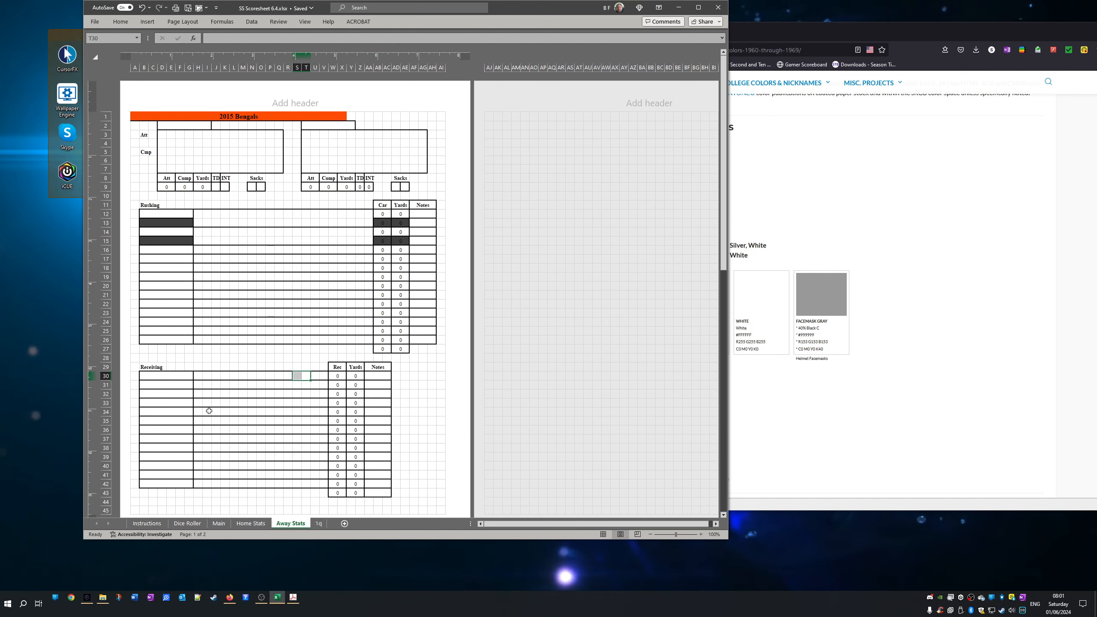
{"action": "scroll", "scroll_direction": "down", "scroll_amount": 3}
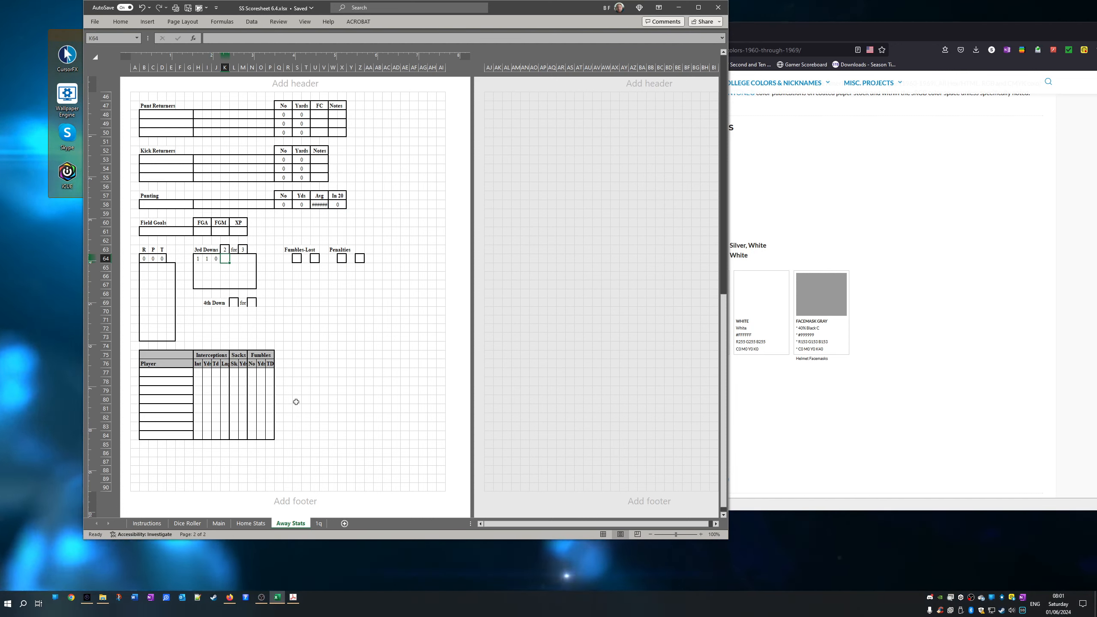
{"action": "mouse_move", "coordinate": [296, 268]}
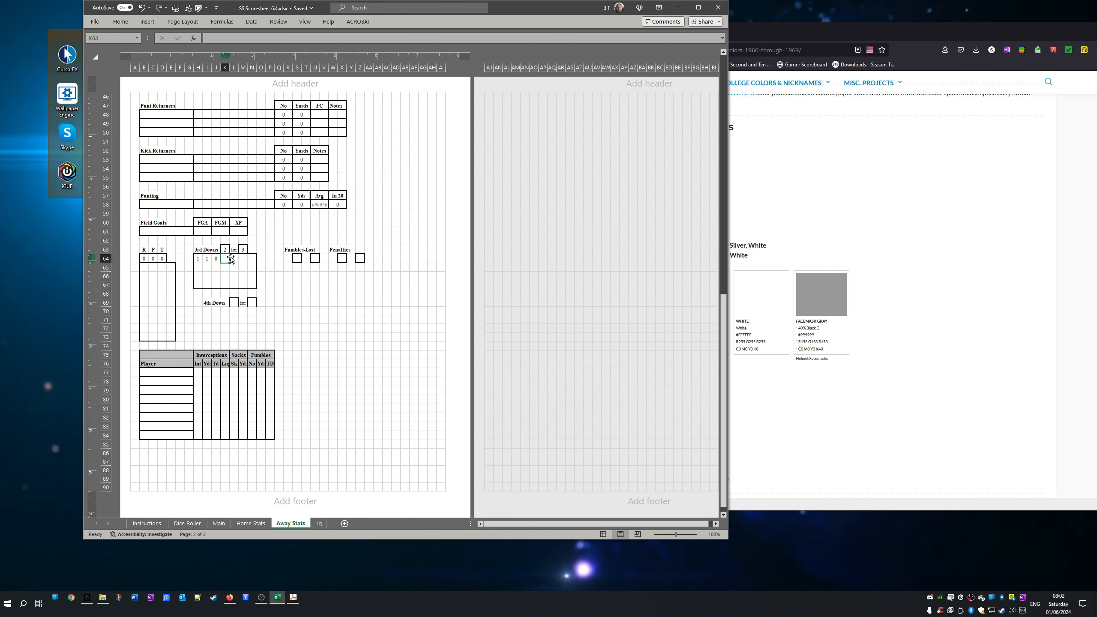
{"action": "left_click_drag", "start_coordinate": [226, 257], "coordinate": [207, 258]}
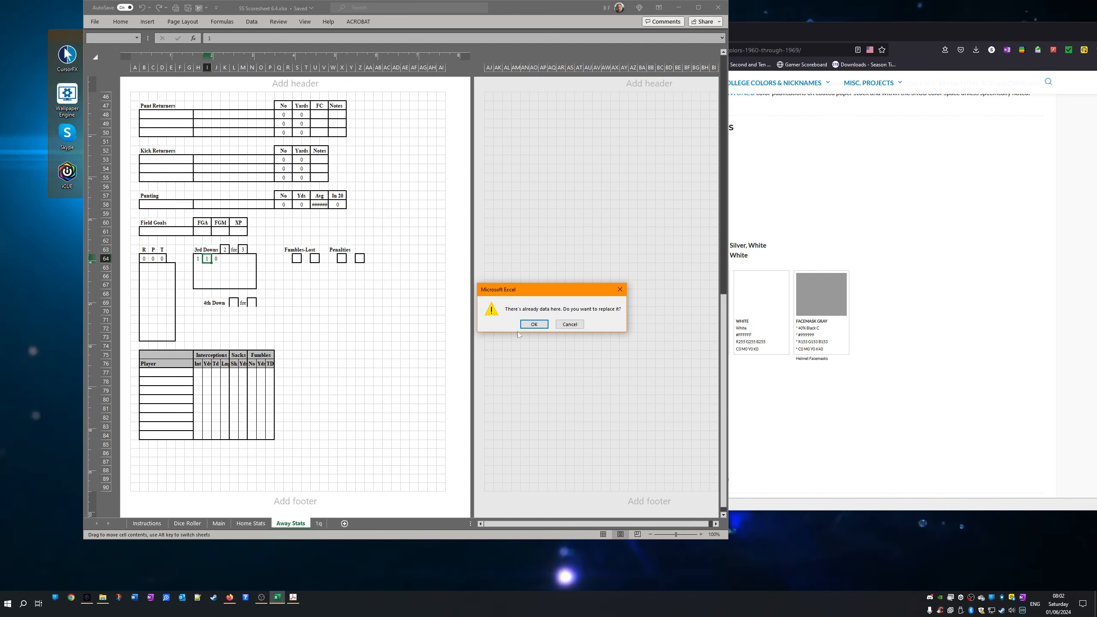
{"action": "left_click", "coordinate": [534, 324]}
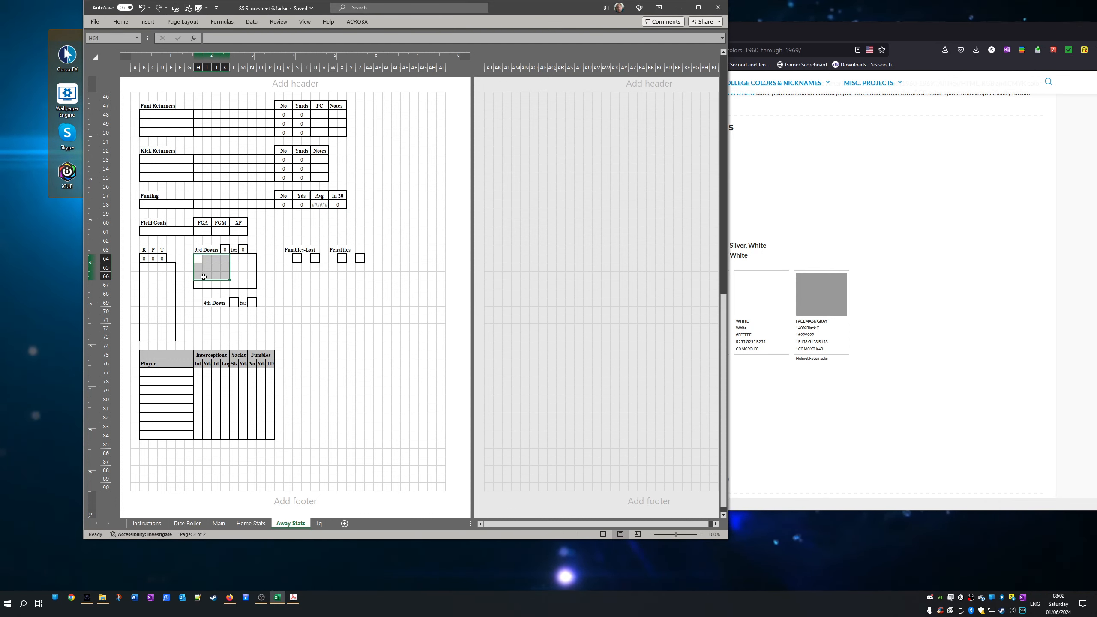
- Look over the Home Stats sheet, then go back to the 1q sheet
{"action": "left_click", "coordinate": [251, 523]}
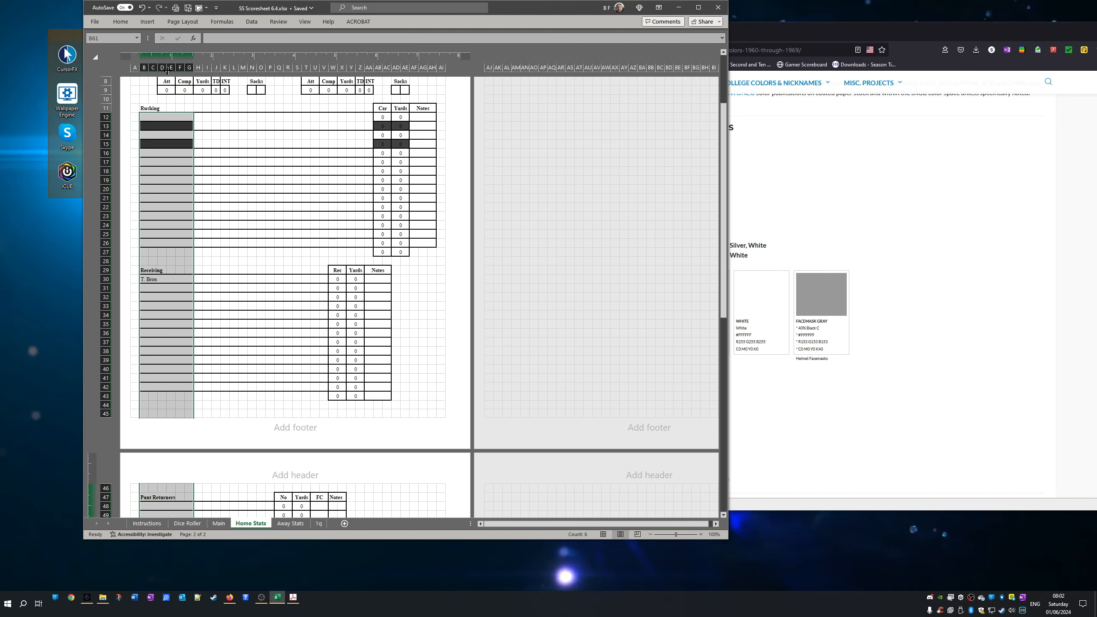
{"action": "left_click", "coordinate": [121, 21]}
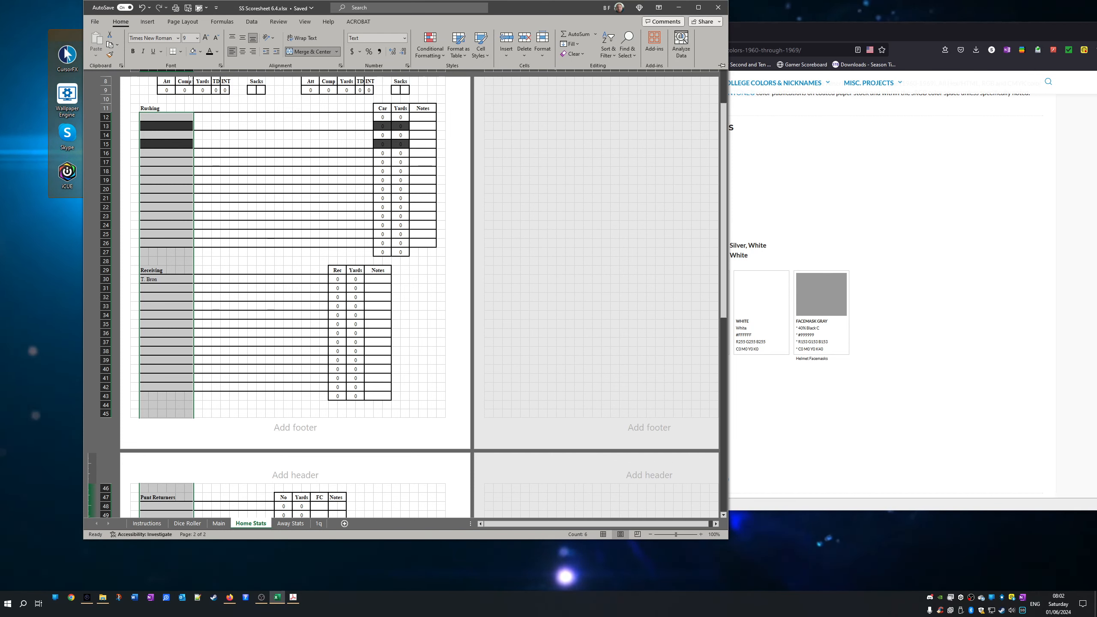
{"action": "scroll", "scroll_direction": "down", "scroll_amount": 3}
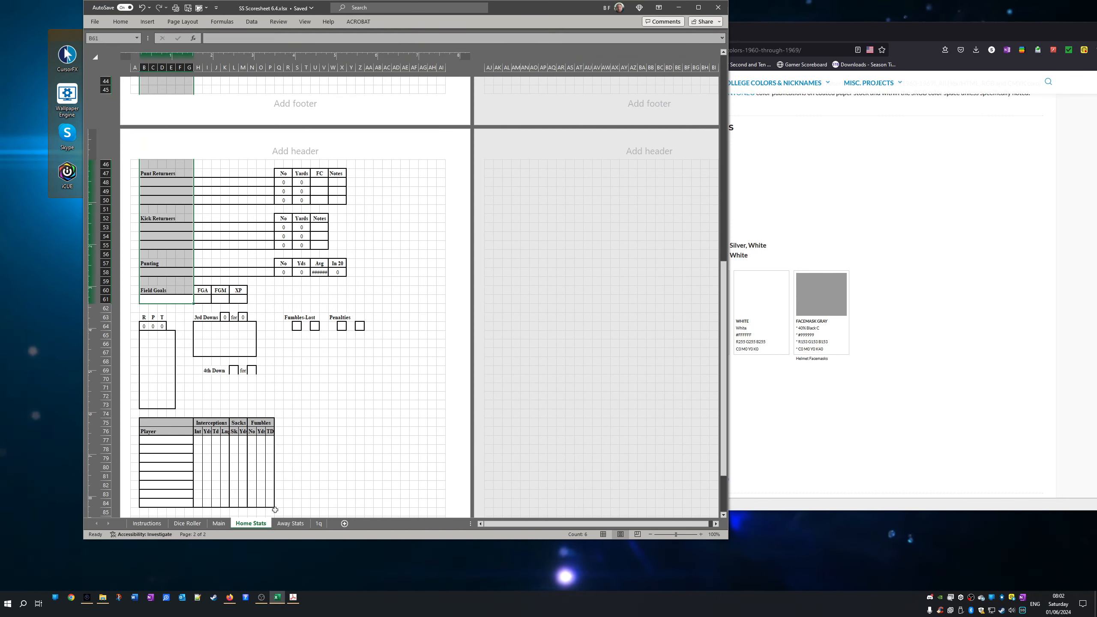
{"action": "left_click", "coordinate": [318, 523]}
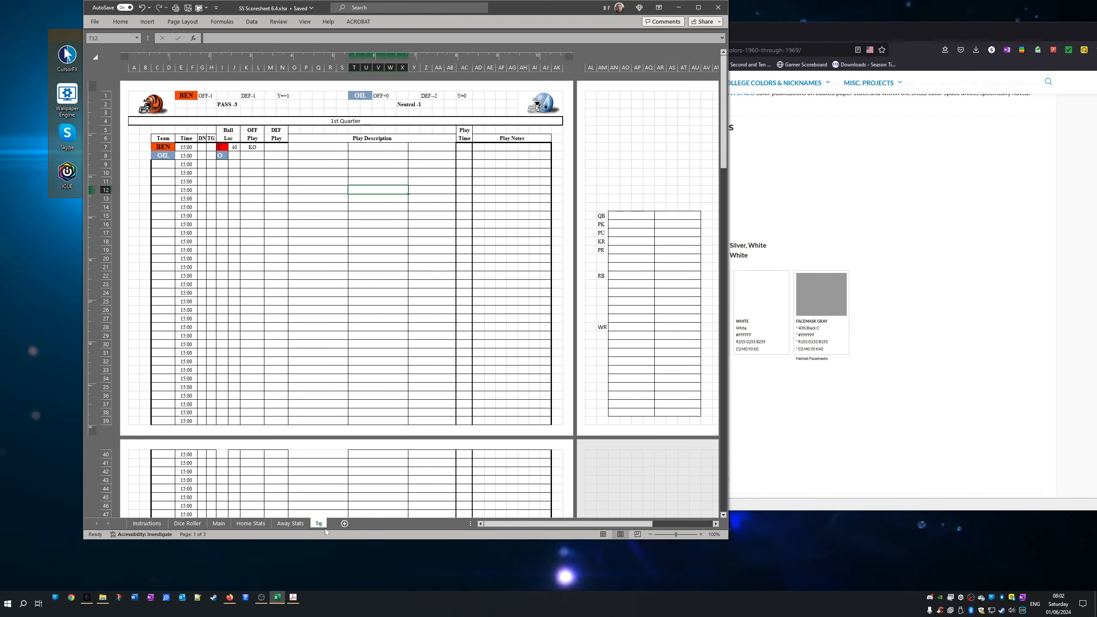
{"action": "mouse_move", "coordinate": [613, 248]}
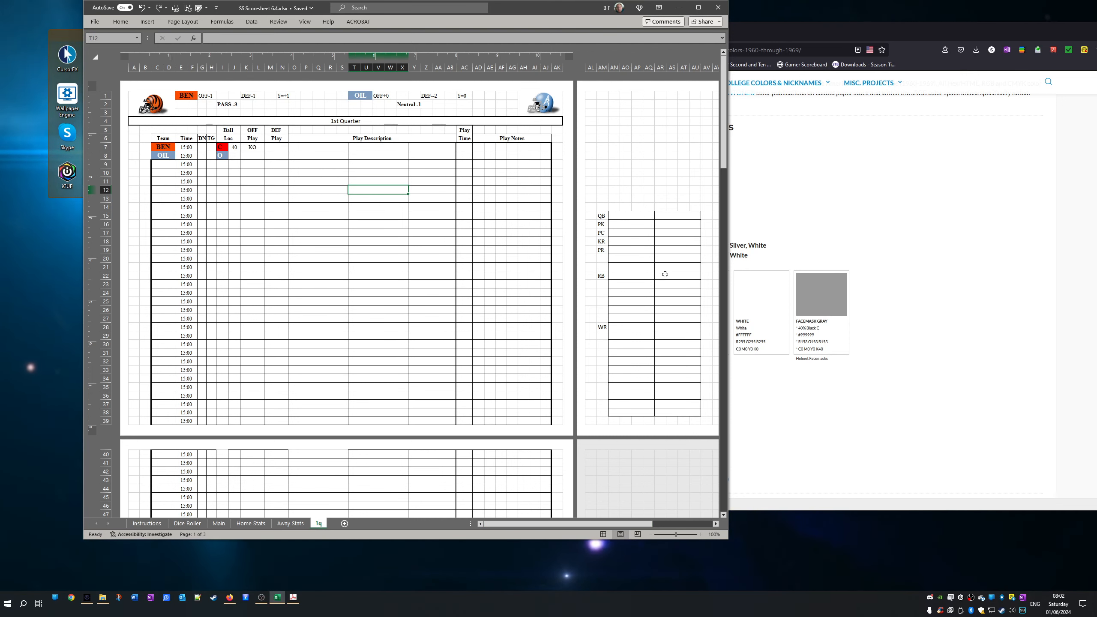
{"action": "mouse_move", "coordinate": [325, 532]}
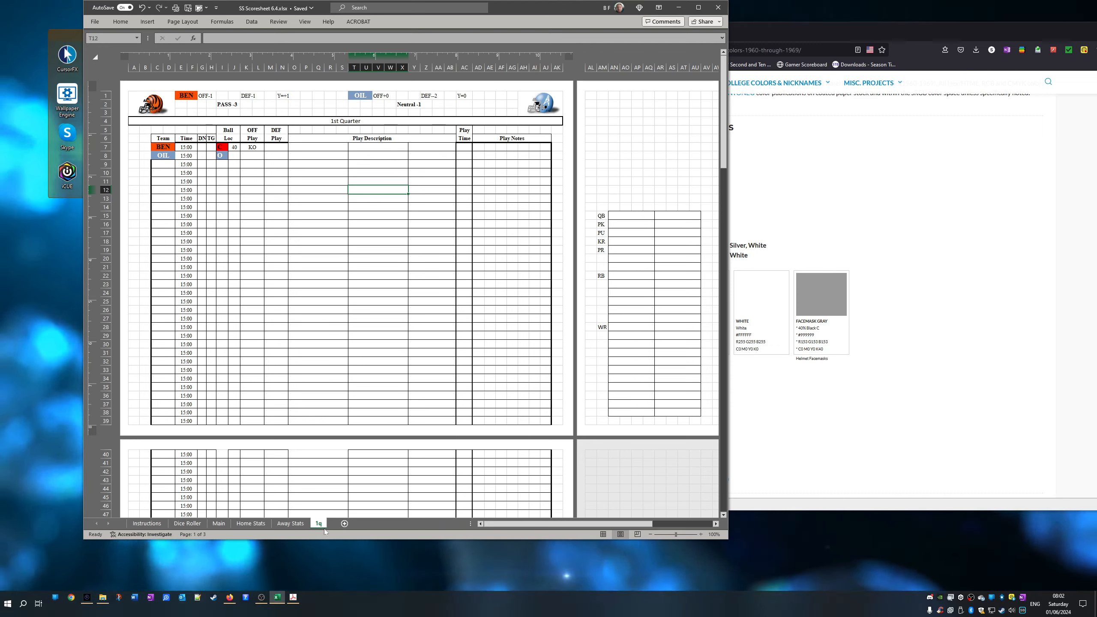
- Copy the 1q sheet to the end of the workbook and rename the copy 2Q
{"action": "right_click", "coordinate": [318, 523]}
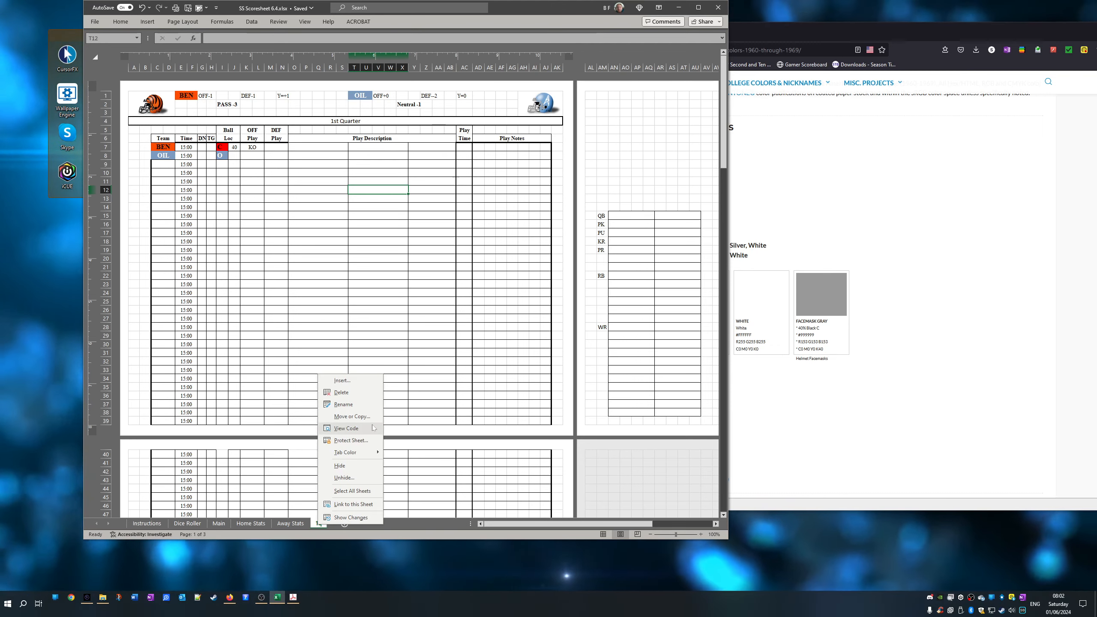
{"action": "left_click", "coordinate": [352, 416]}
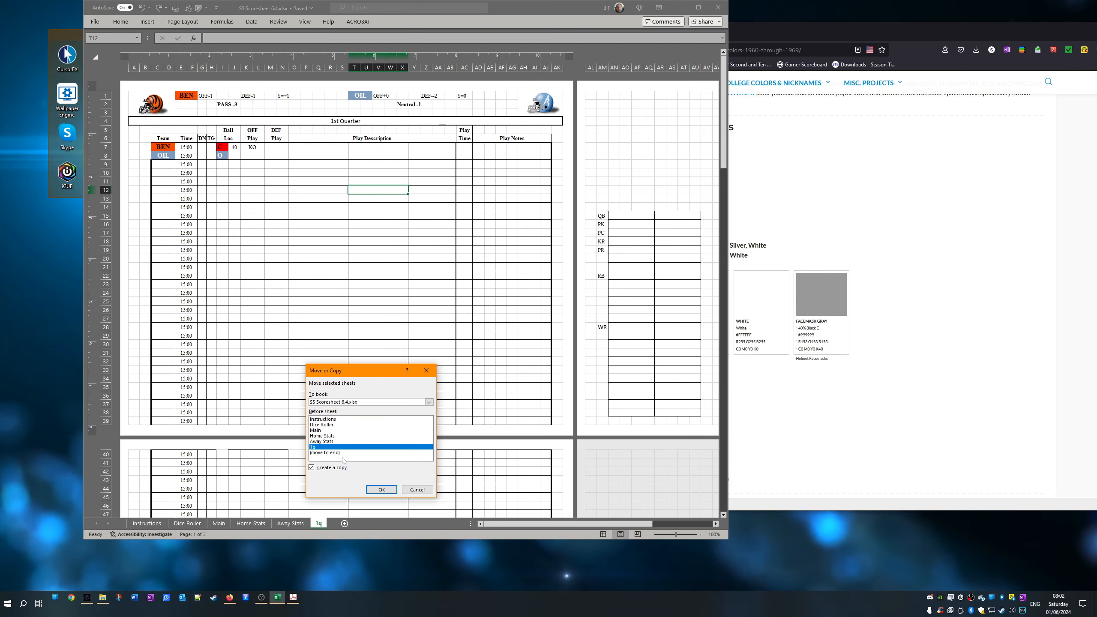
{"action": "left_click", "coordinate": [381, 489]}
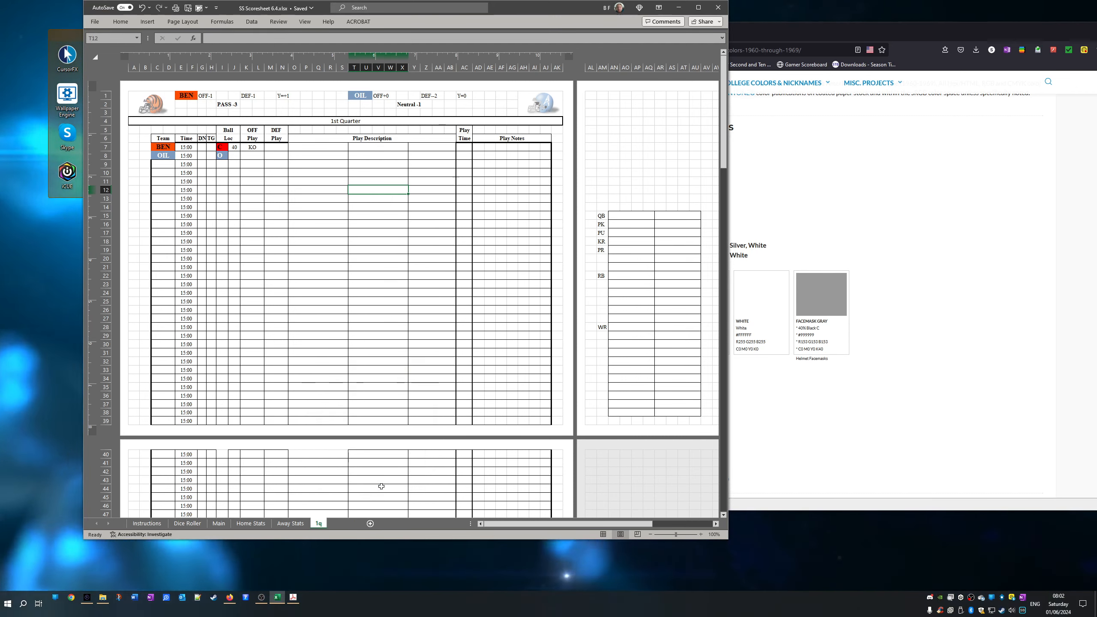
{"action": "right_click", "coordinate": [319, 524]}
{"action": "type", "text": "2Q"}
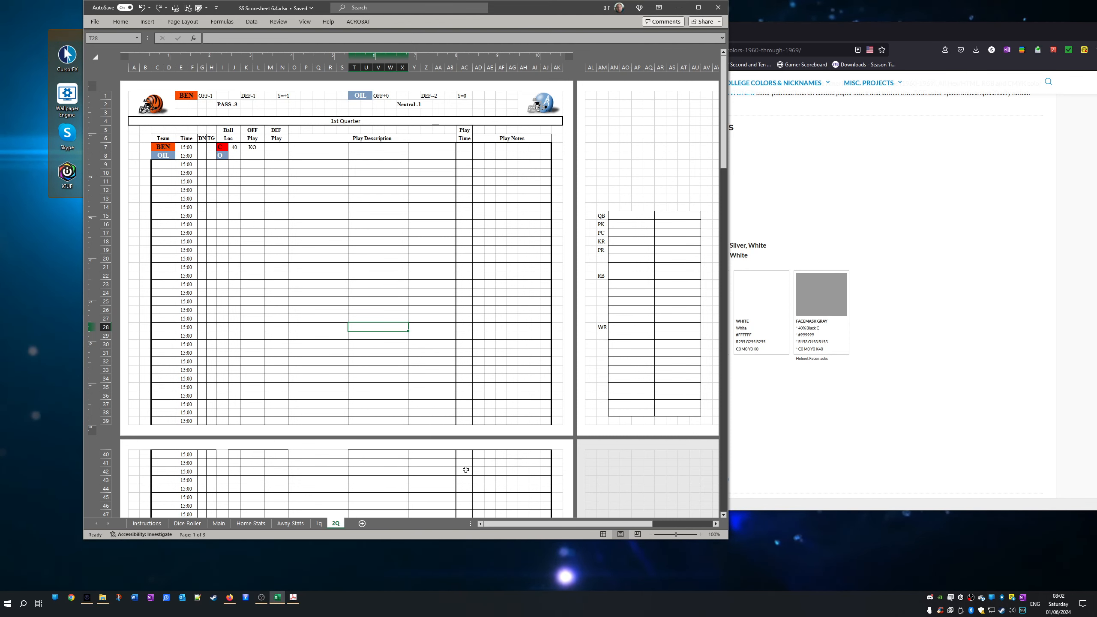
{"action": "mouse_move", "coordinate": [314, 417]}
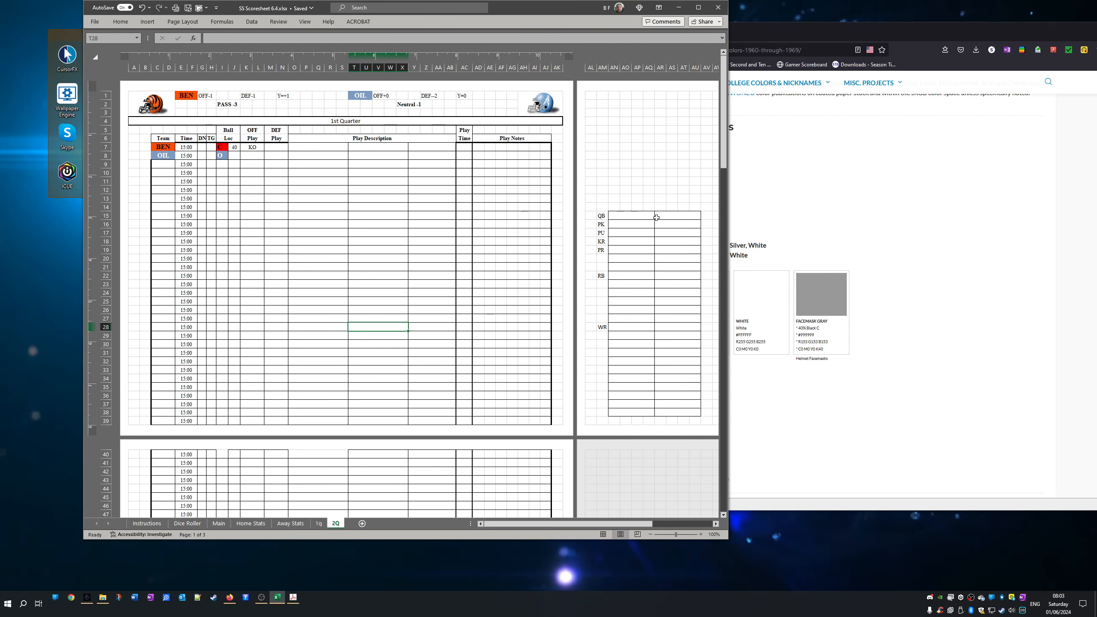
{"action": "mouse_move", "coordinate": [452, 78]}
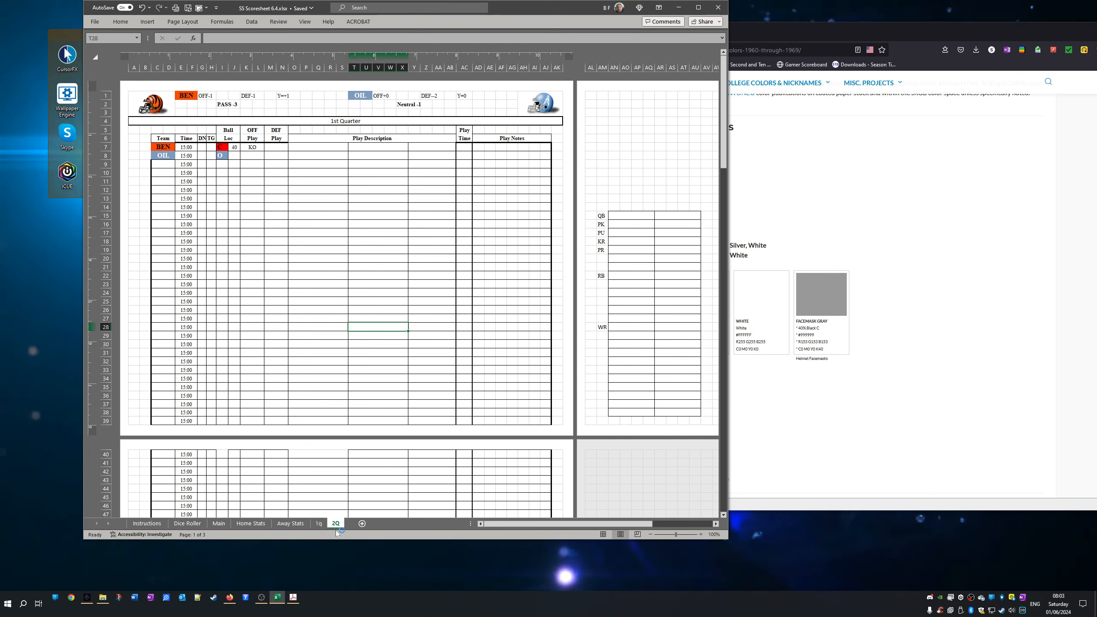
- Delete the 2Q sheet, confirming the deletion, and go to the File start page
{"action": "right_click", "coordinate": [335, 523]}
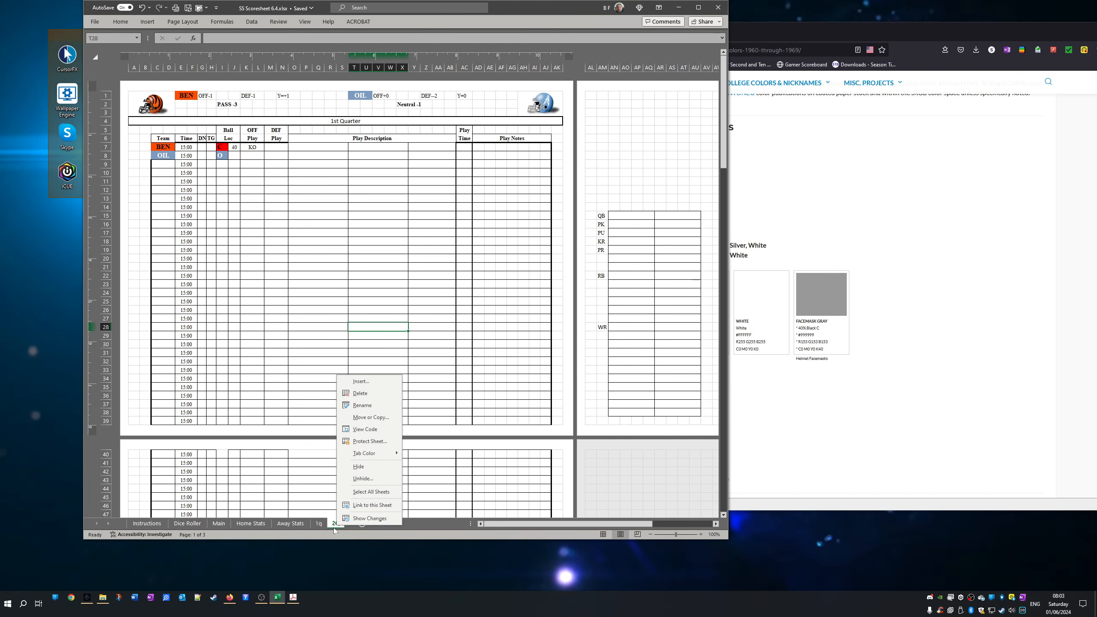
{"action": "left_click", "coordinate": [360, 393]}
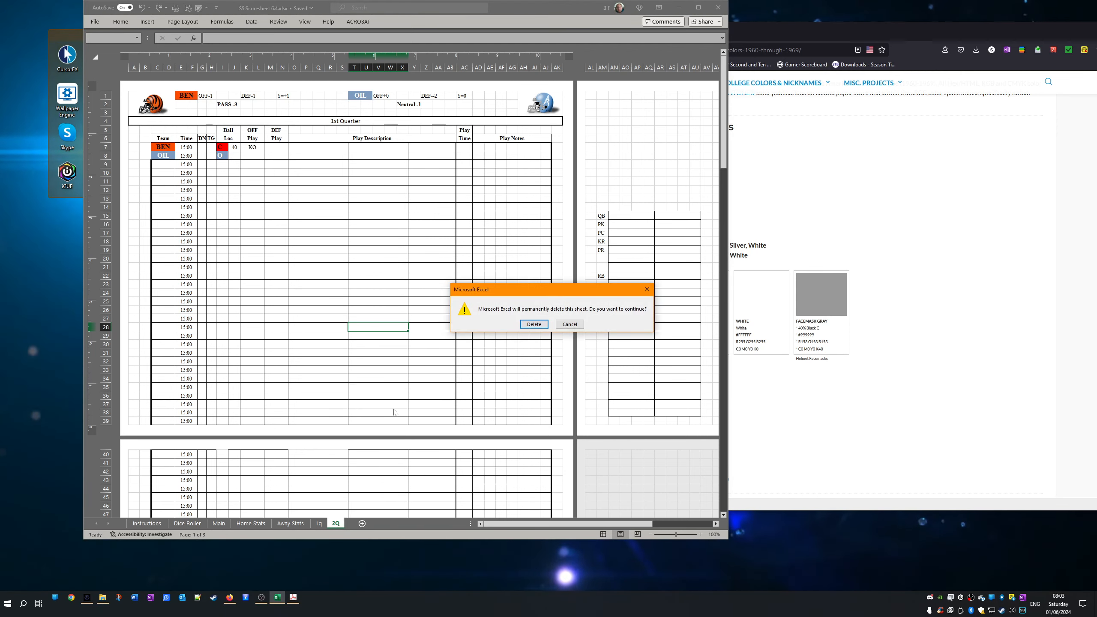
{"action": "left_click", "coordinate": [533, 324]}
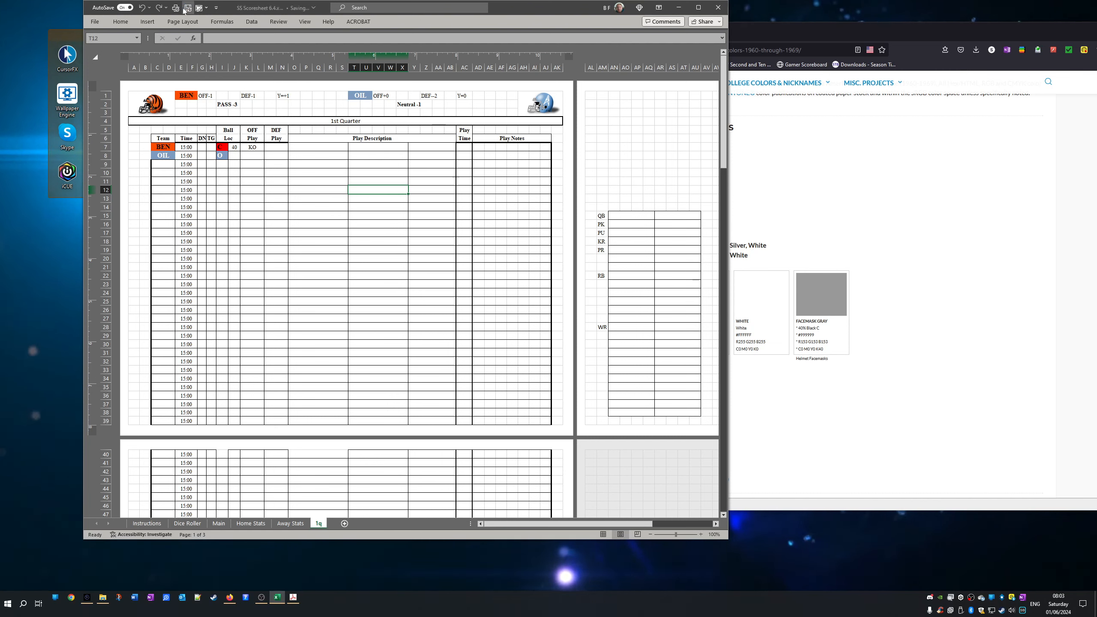
{"action": "left_click", "coordinate": [97, 21]}
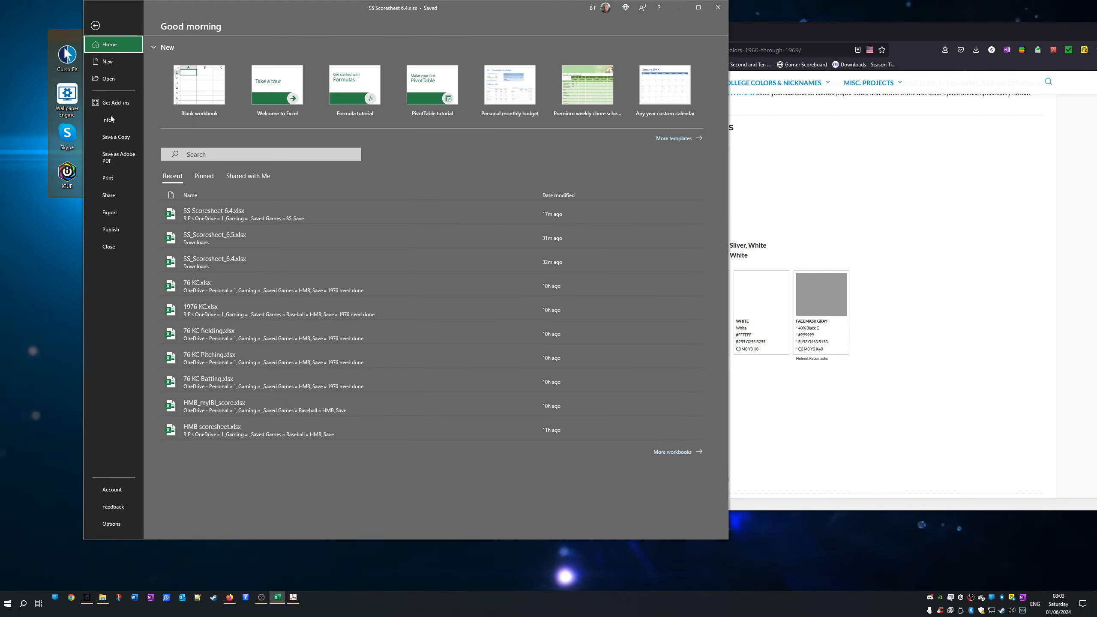
- Save a copy of the workbook as SS Scoresheet 6.5x in the OneDrive folder
{"action": "left_click", "coordinate": [116, 137]}
{"action": "type", "text": "SS Scoresheet 6.5a"}
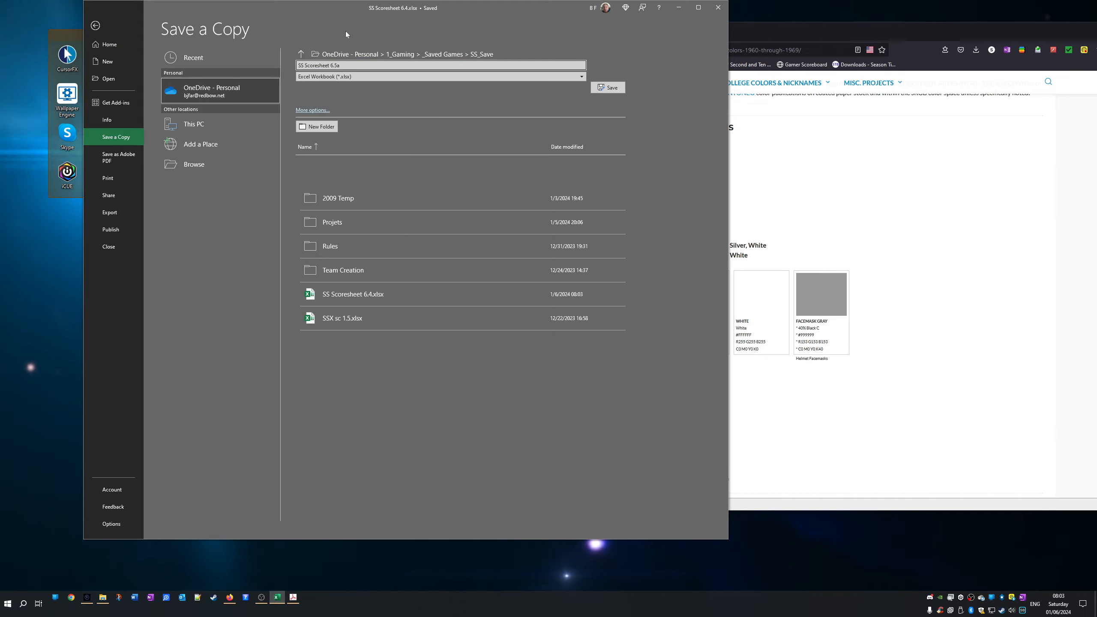
{"action": "left_click", "coordinate": [608, 87]}
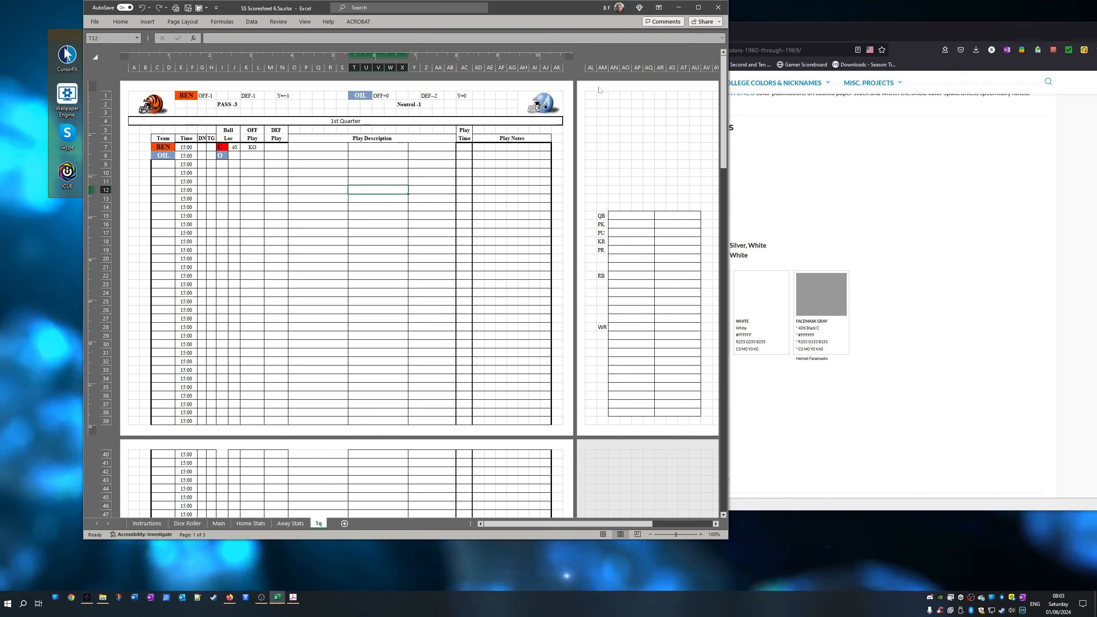